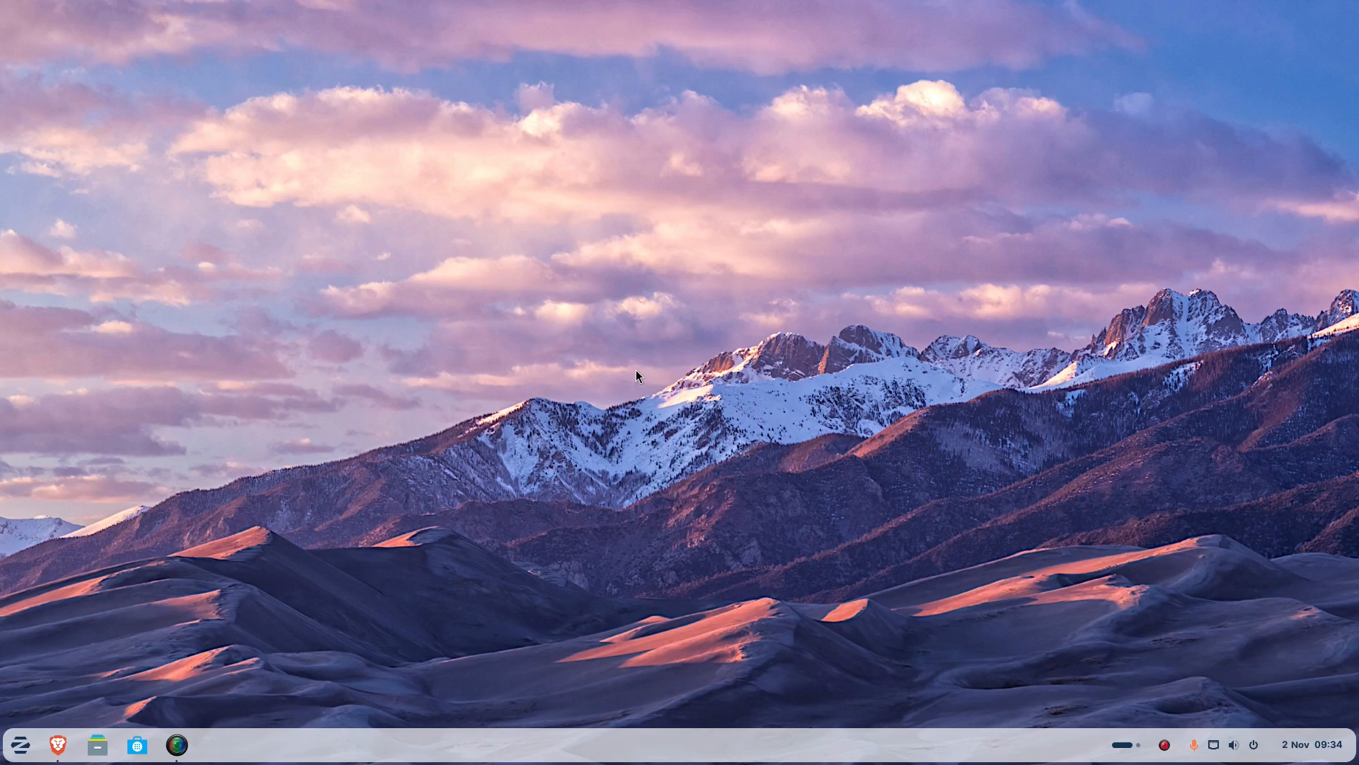
Launch Settings from the Zorin menu by searching 'sys' to reach the About page.
click(19, 743)
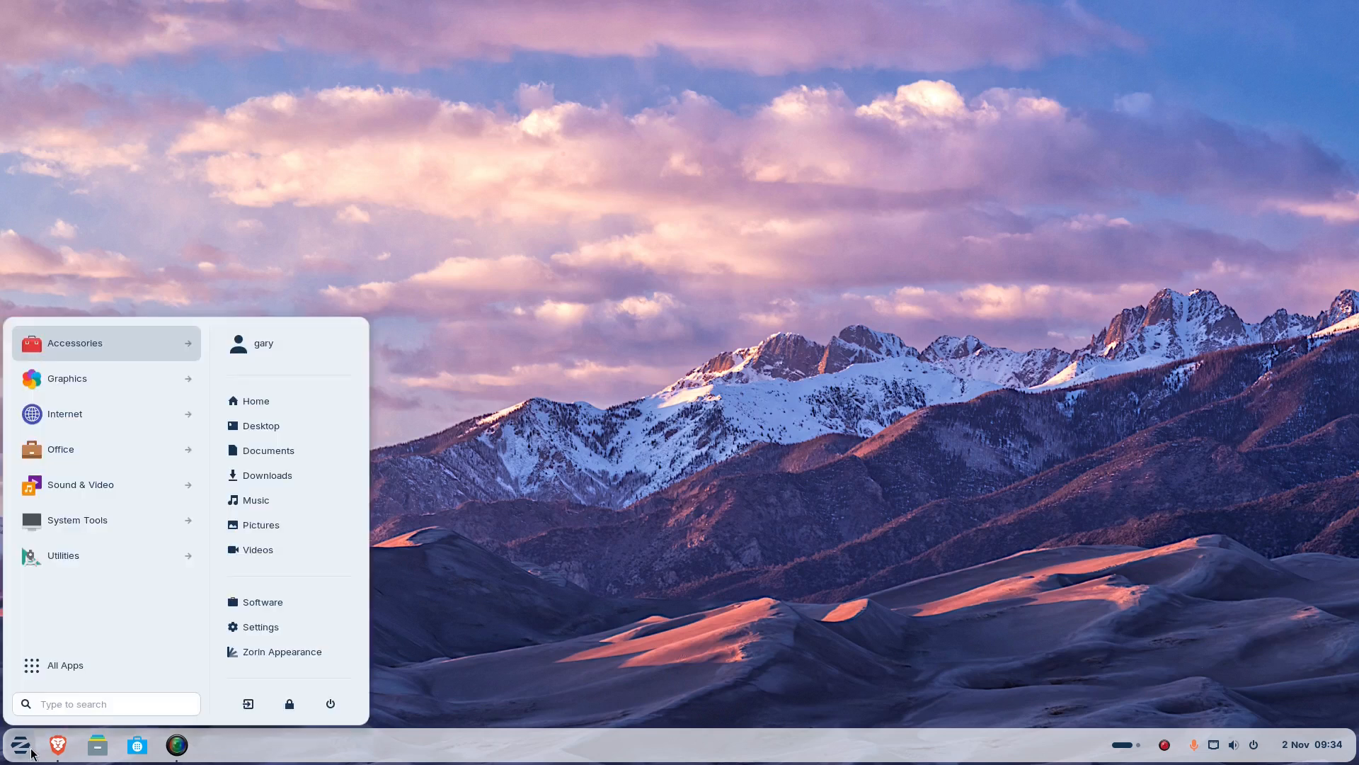
text(sys)
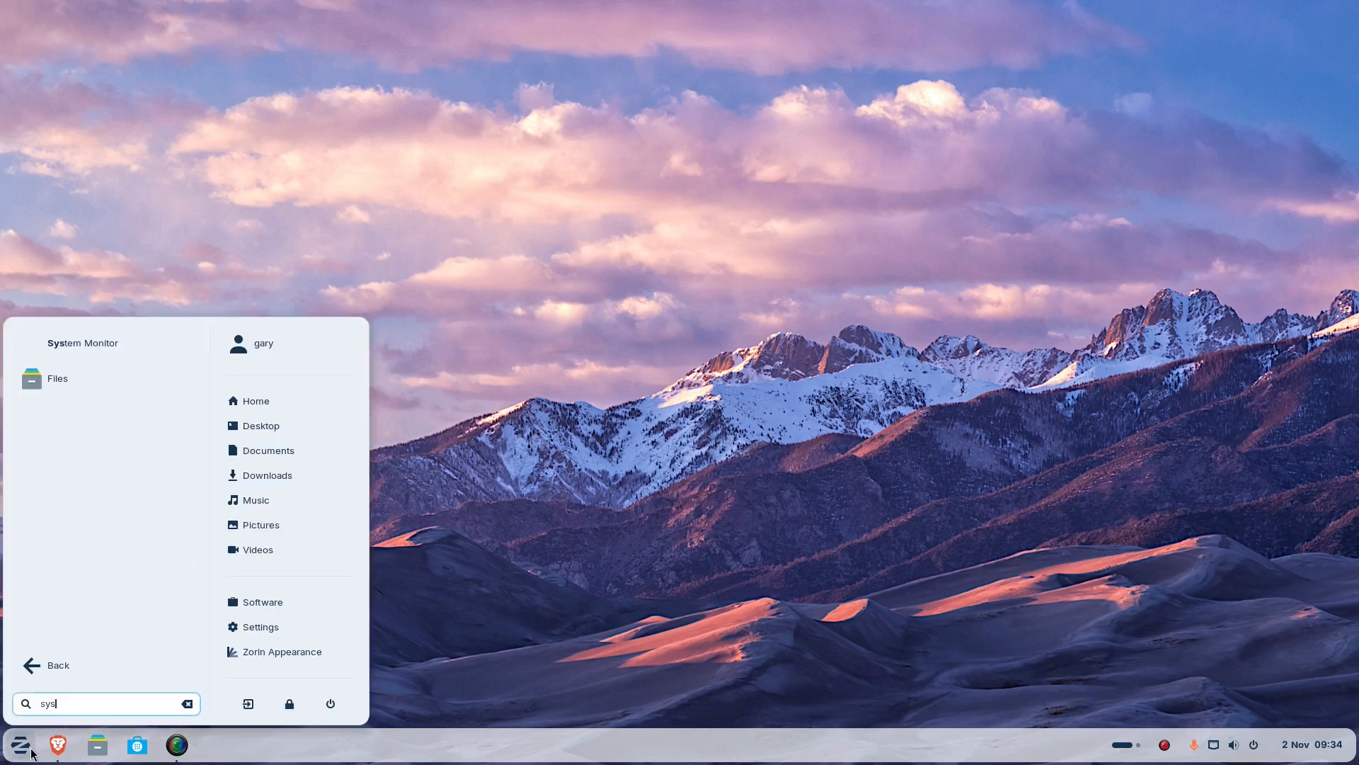
click(260, 626)
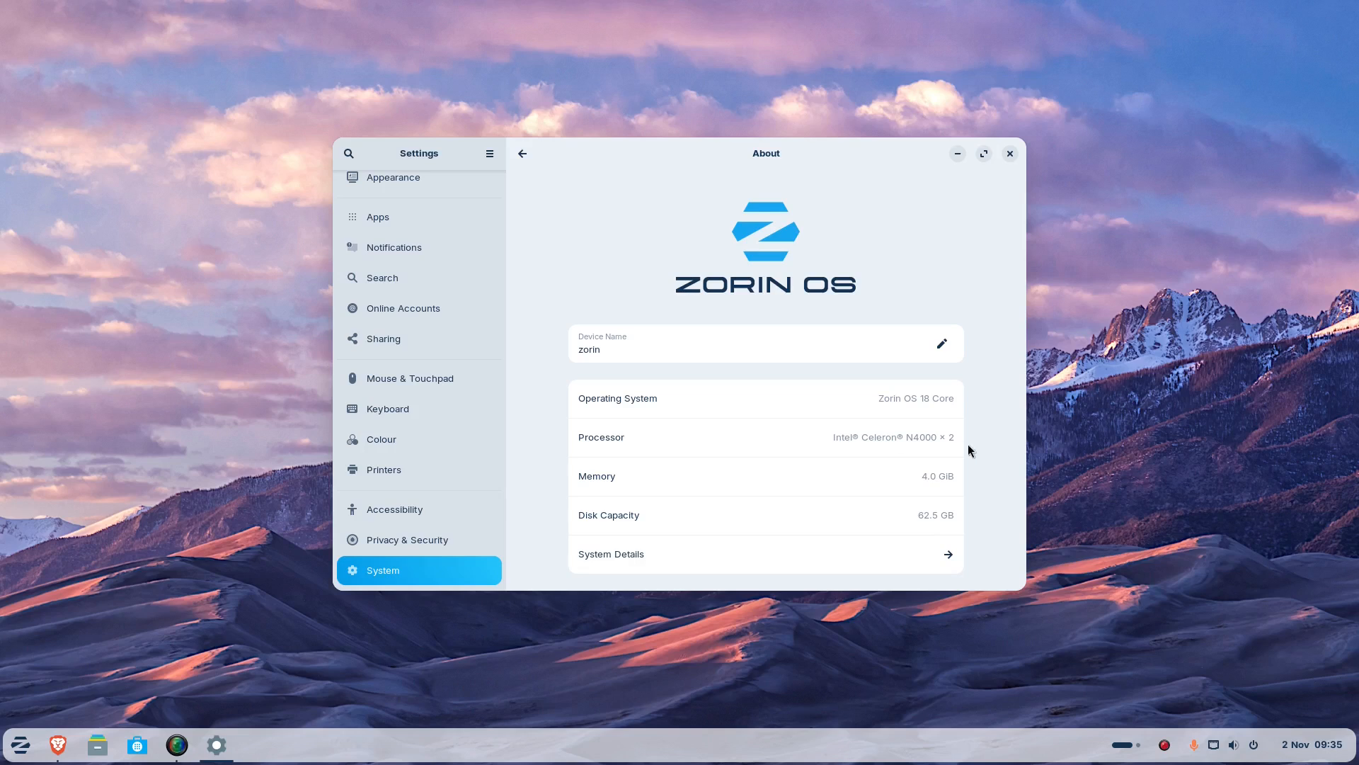
mouse_move(936, 357)
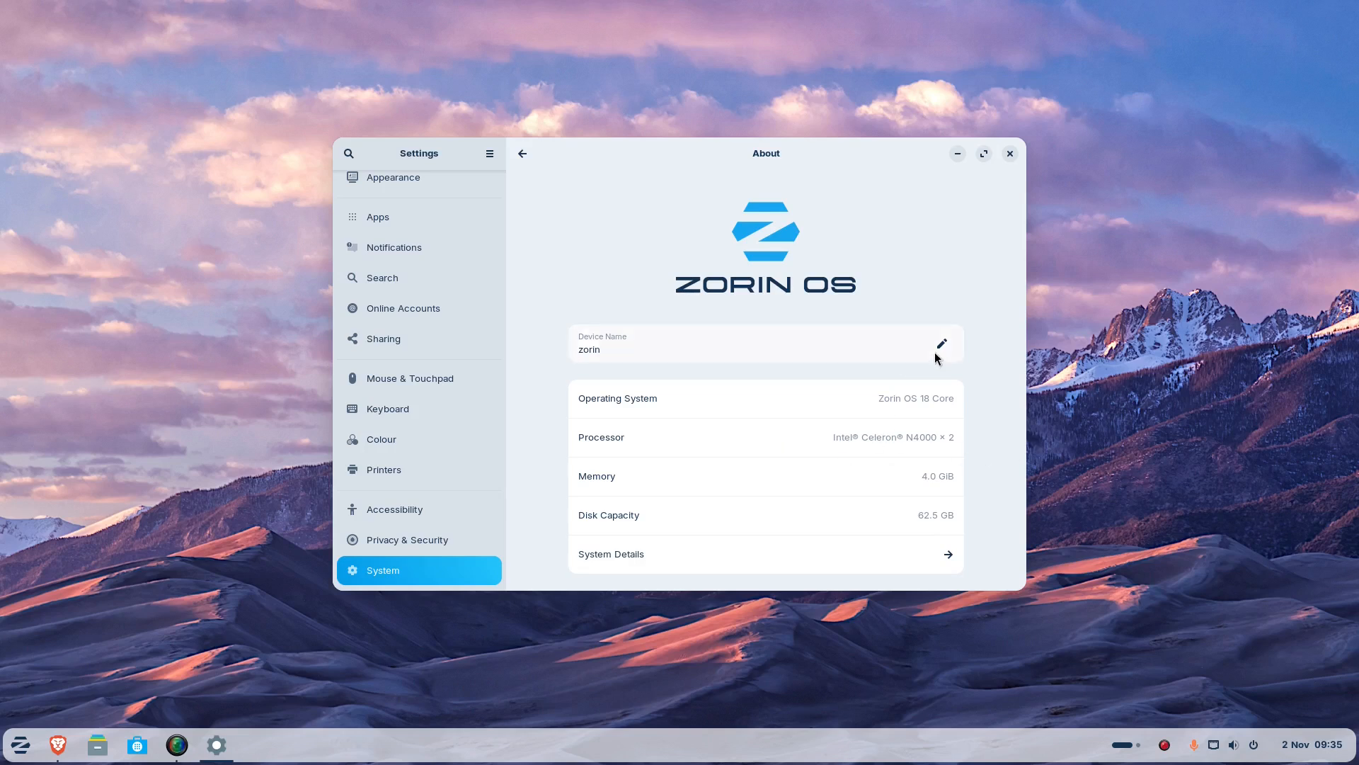
mouse_move(1009, 153)
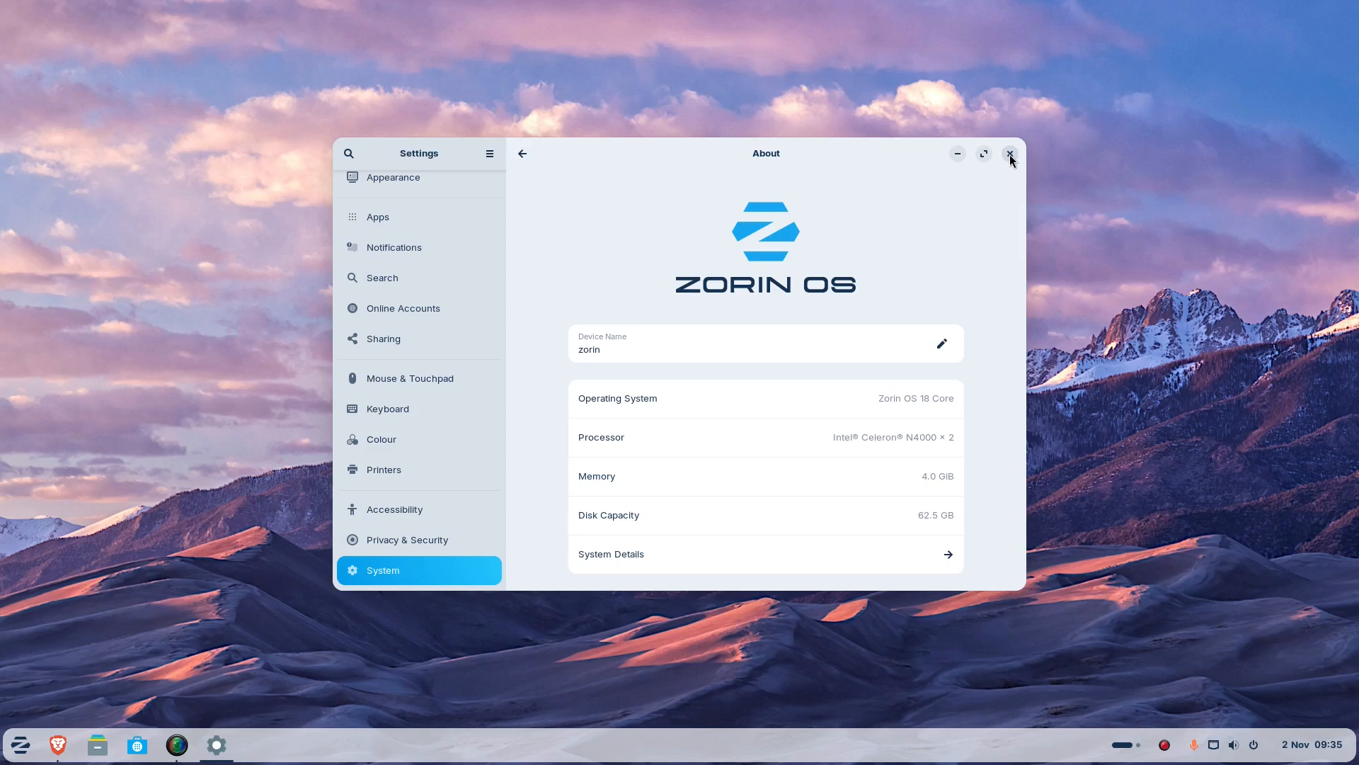
Close Settings so the Getting Zorin OS Lite help article shows in Brave.
click(1009, 153)
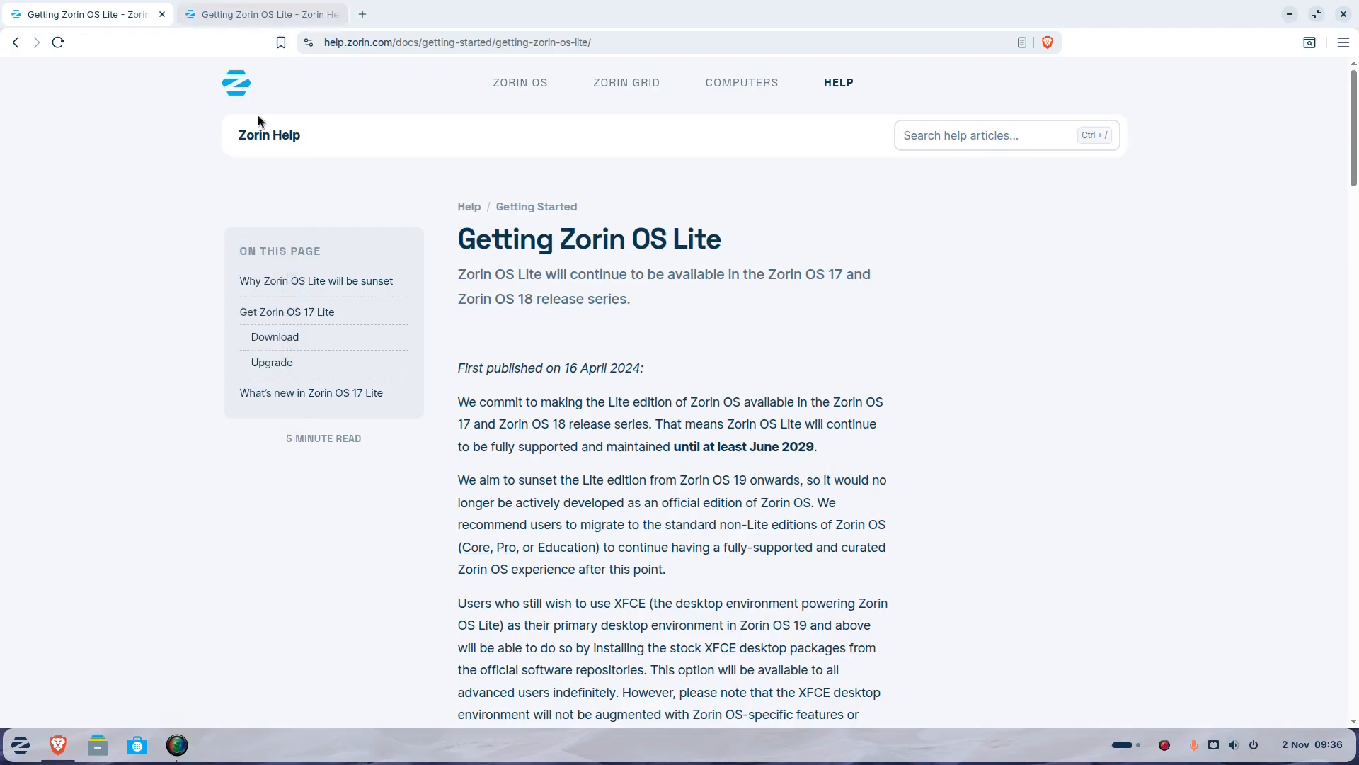
mouse_move(188, 576)
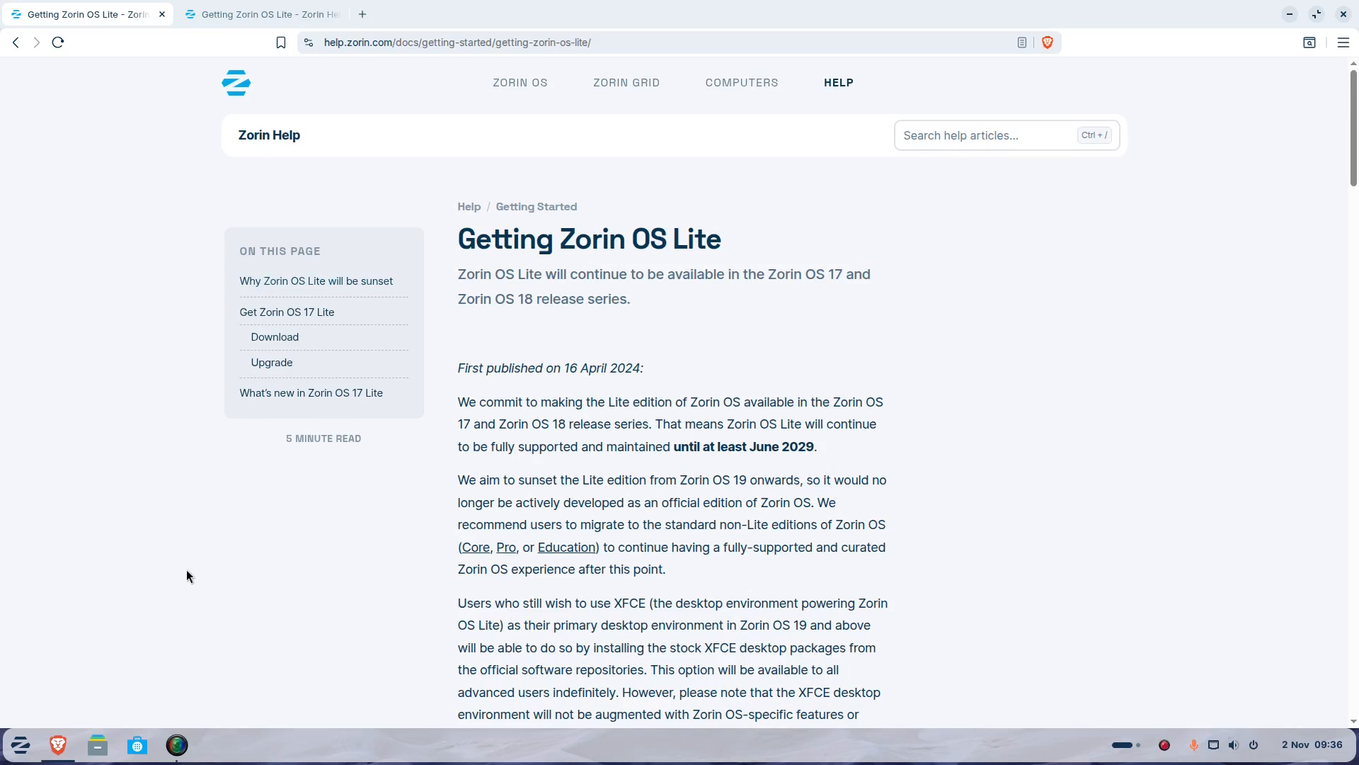
mouse_move(600, 331)
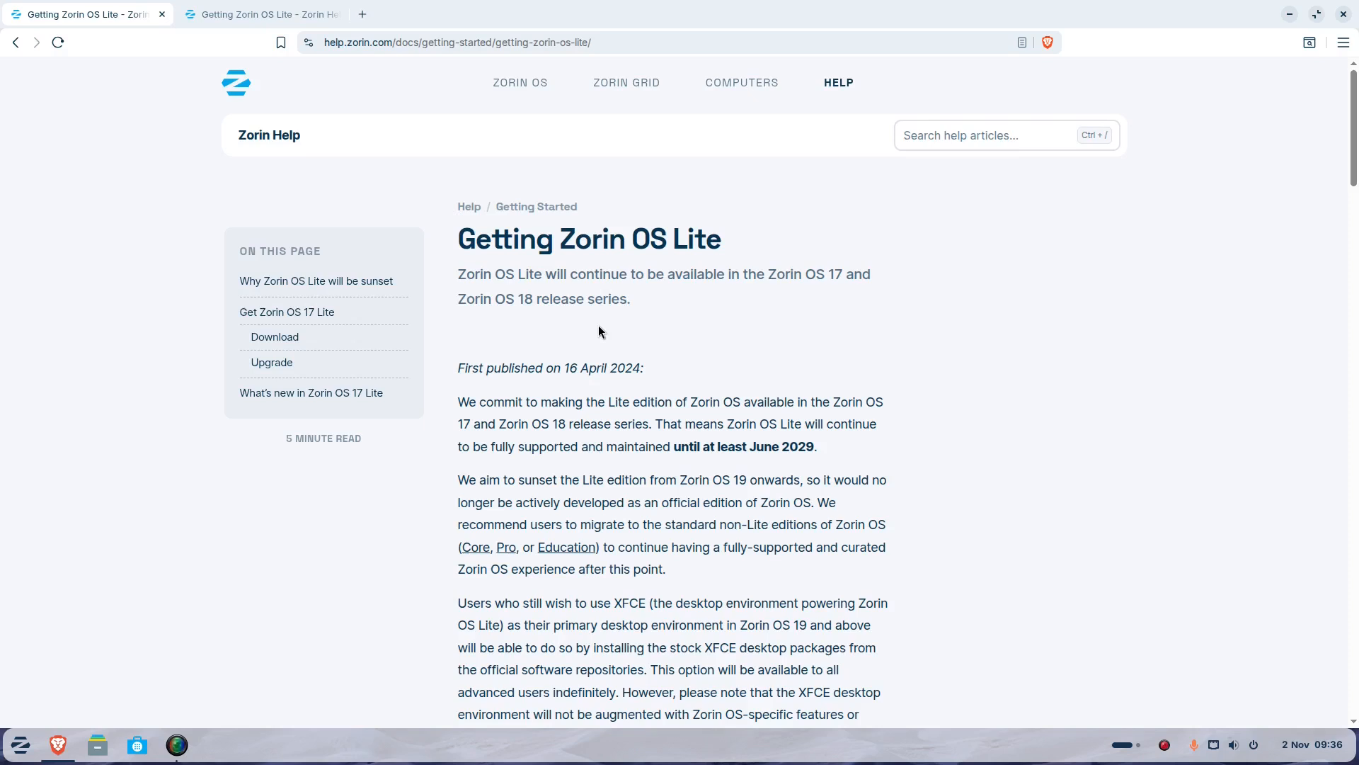
mouse_move(923, 666)
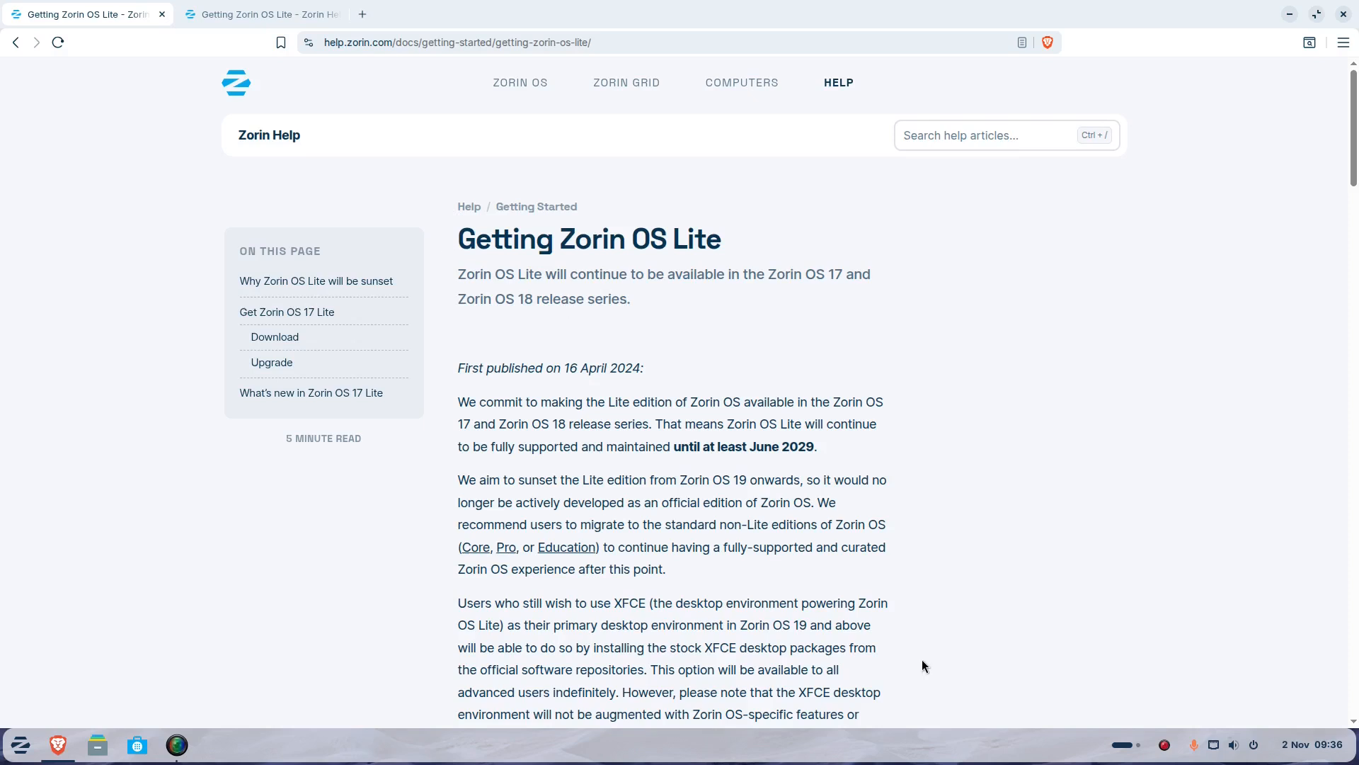
mouse_move(920, 658)
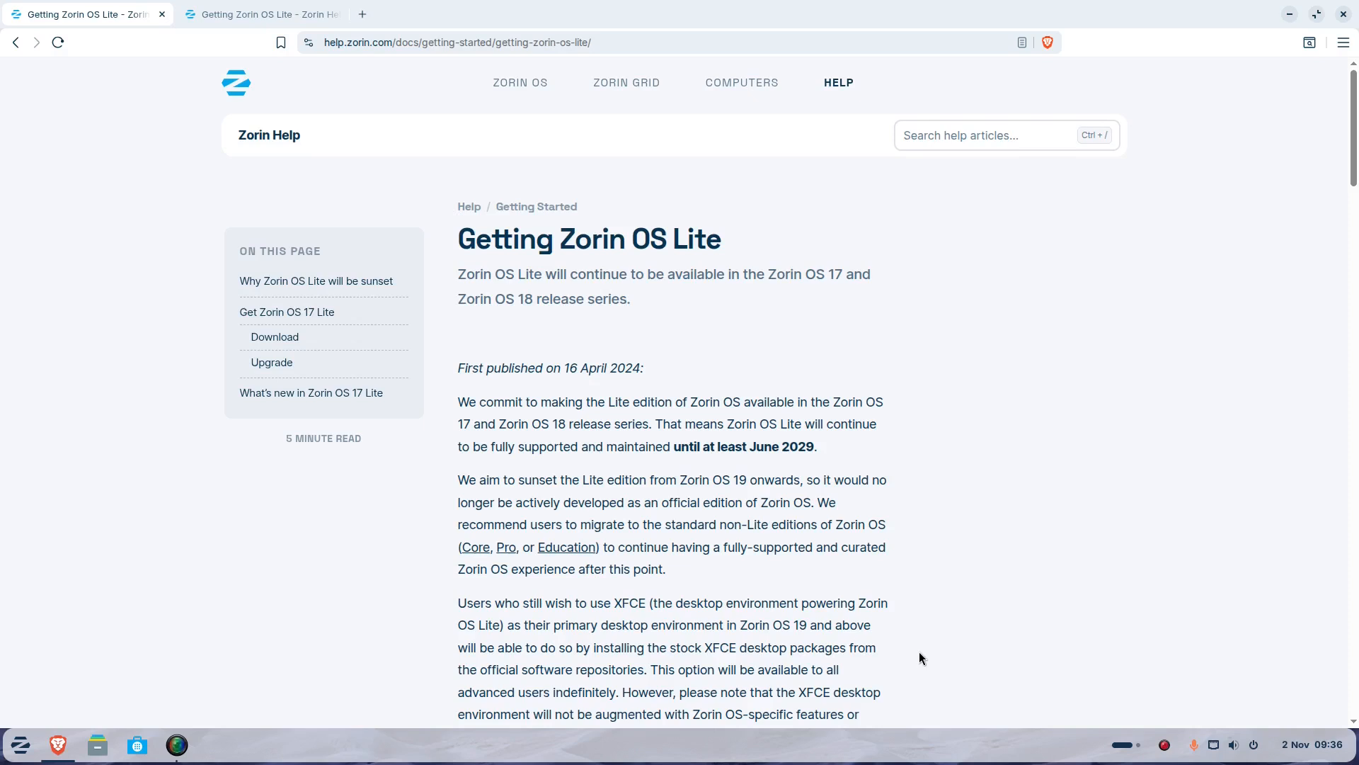
mouse_move(261, 41)
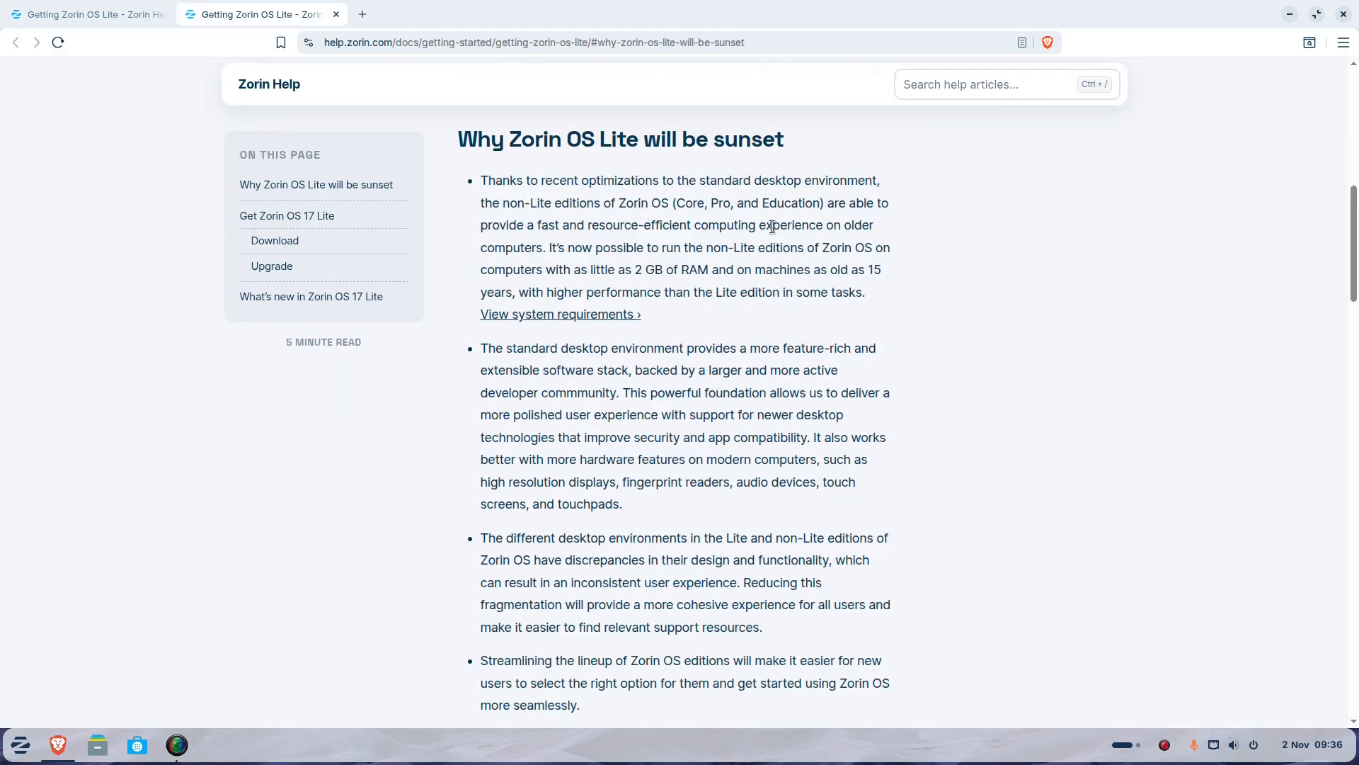
mouse_move(1129, 277)
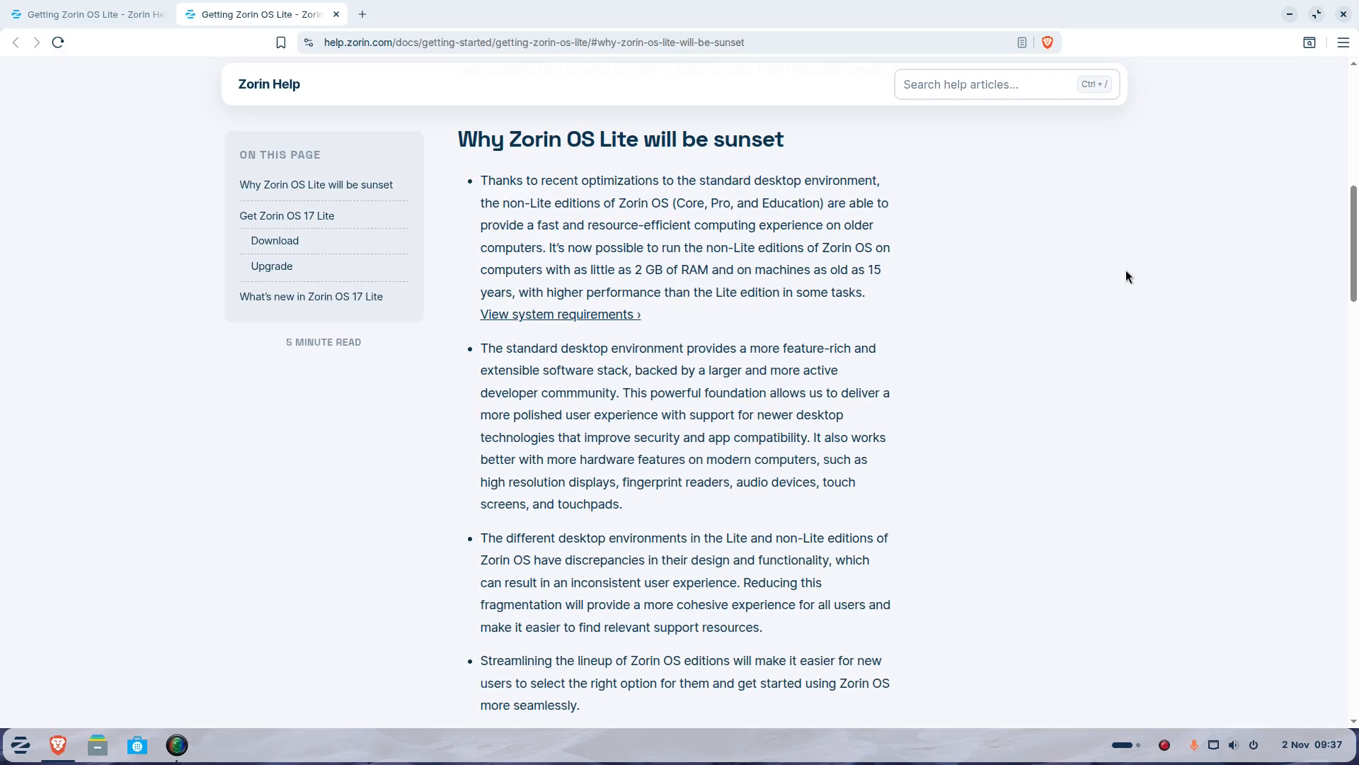
mouse_move(1035, 273)
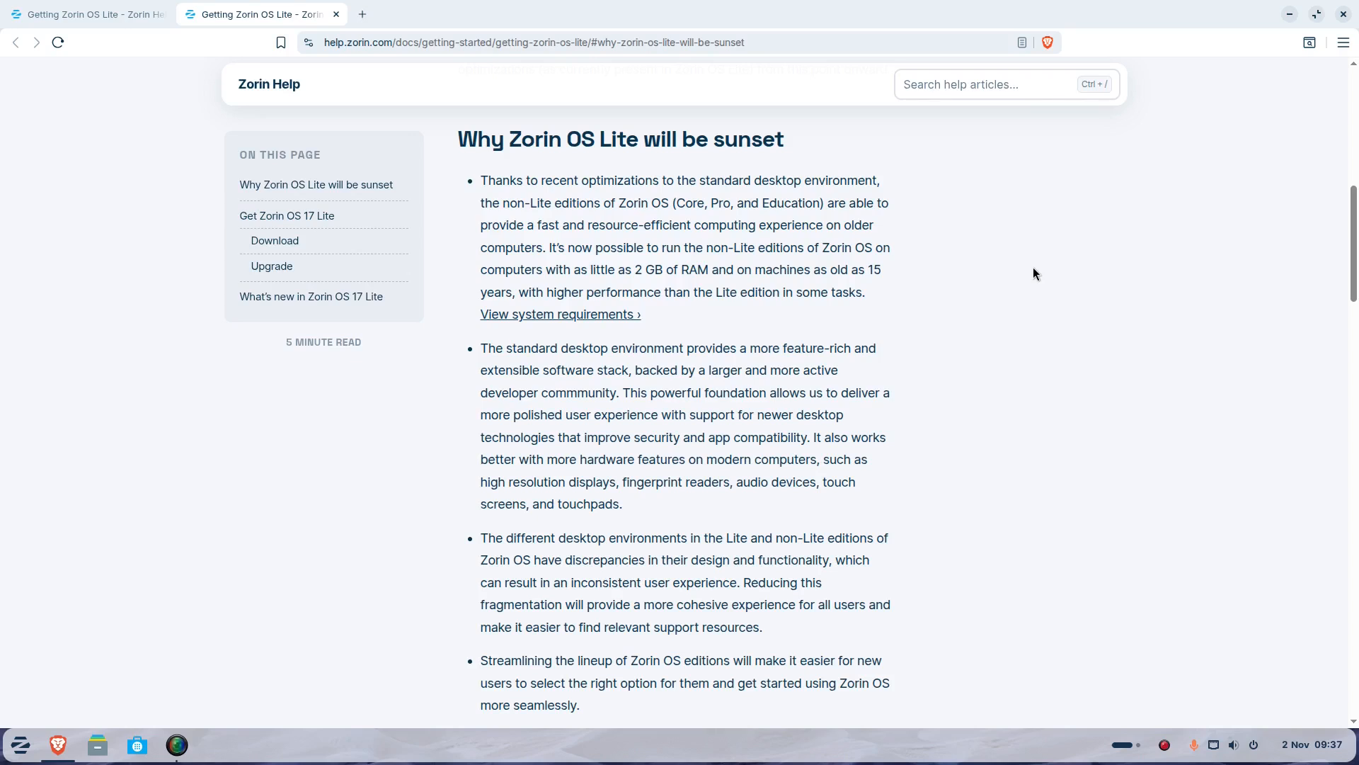
mouse_move(775, 270)
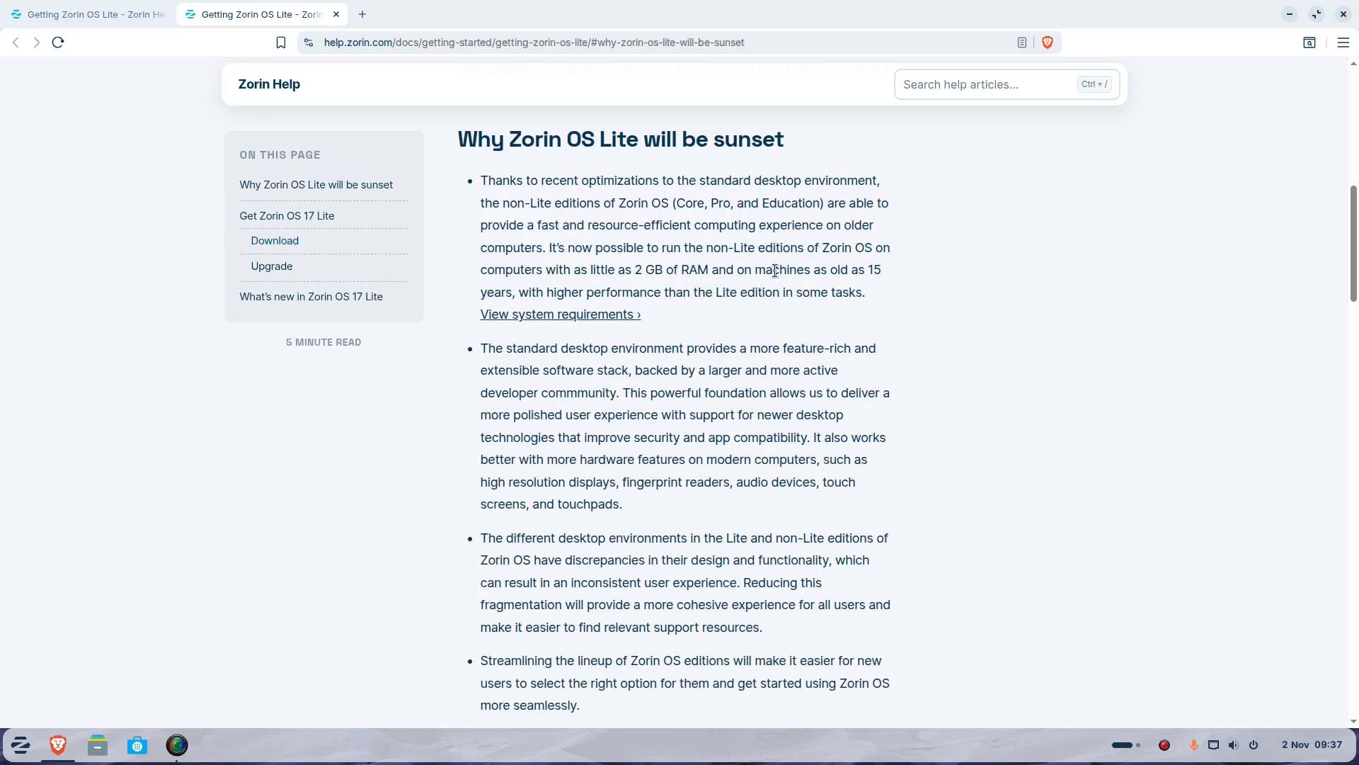
mouse_move(689, 286)
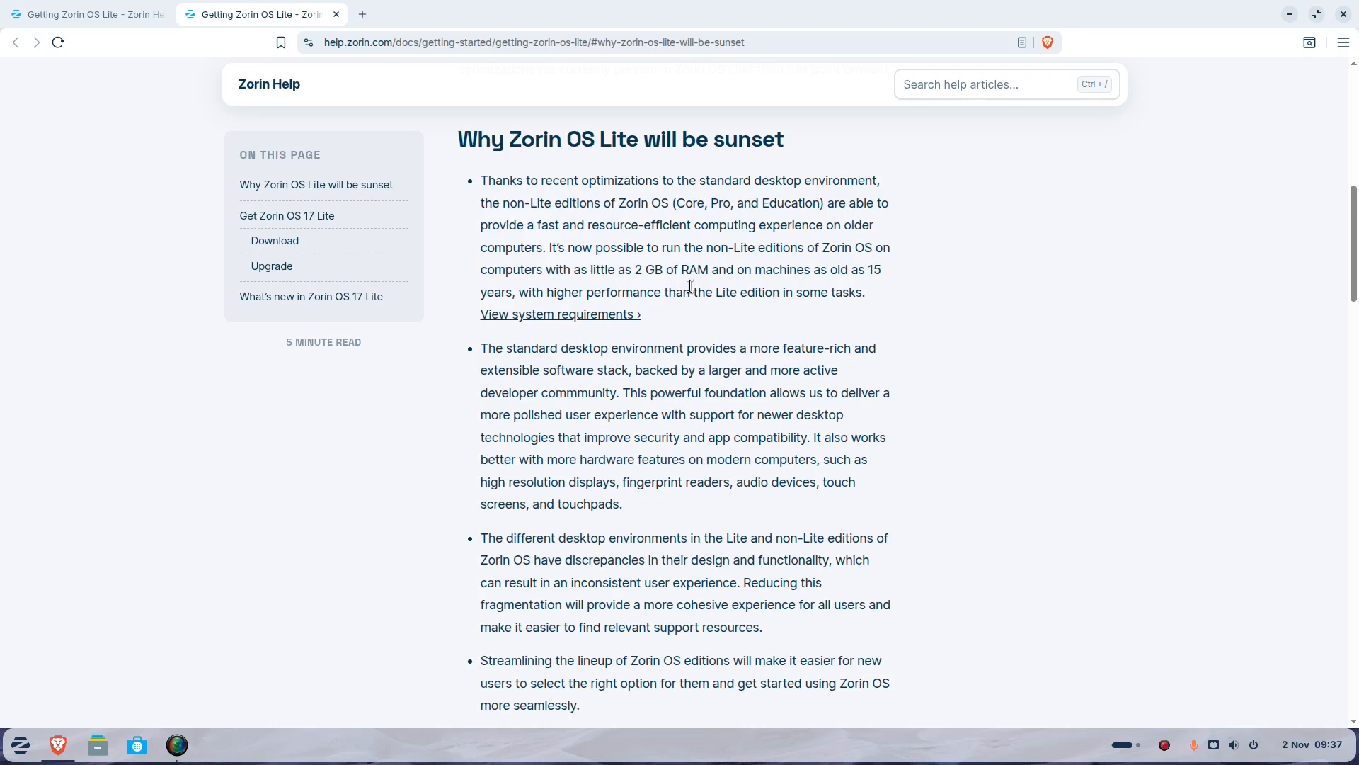
mouse_move(264, 28)
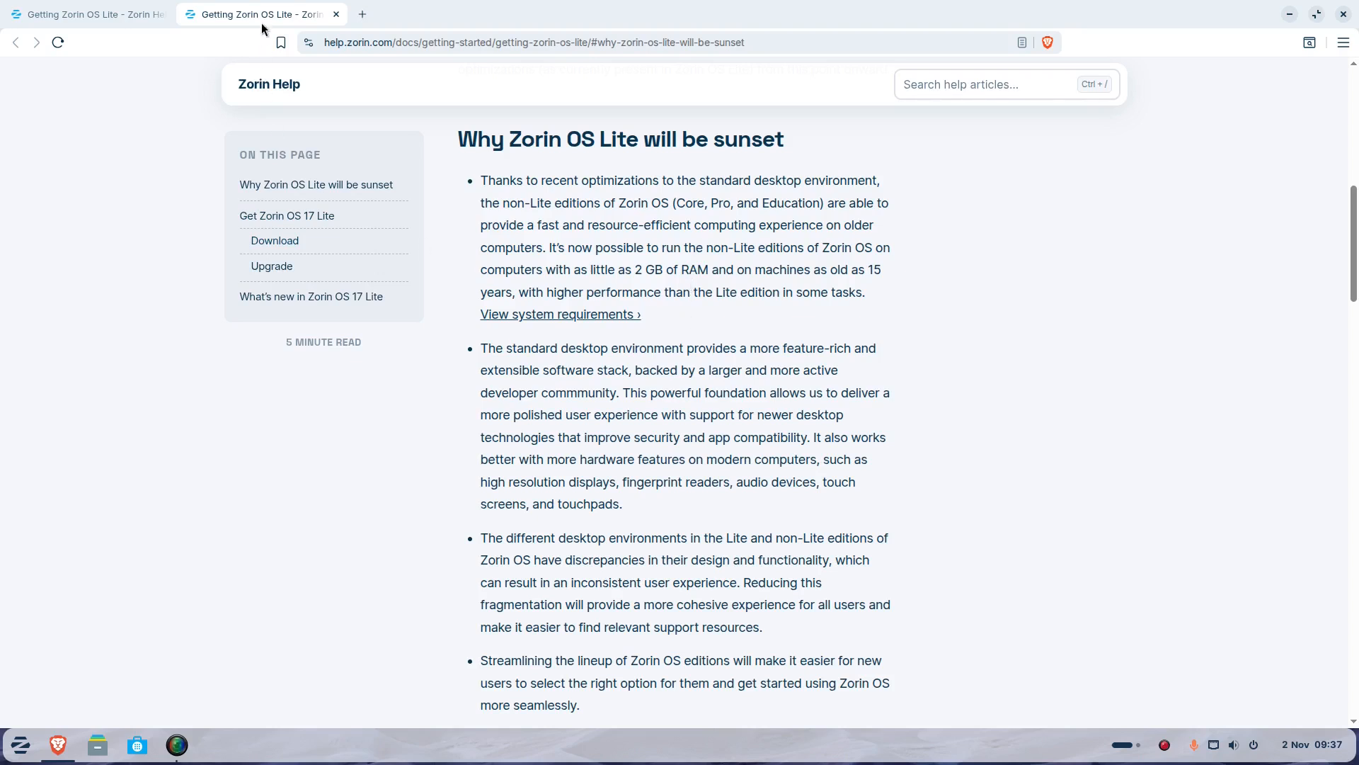
mouse_move(337, 14)
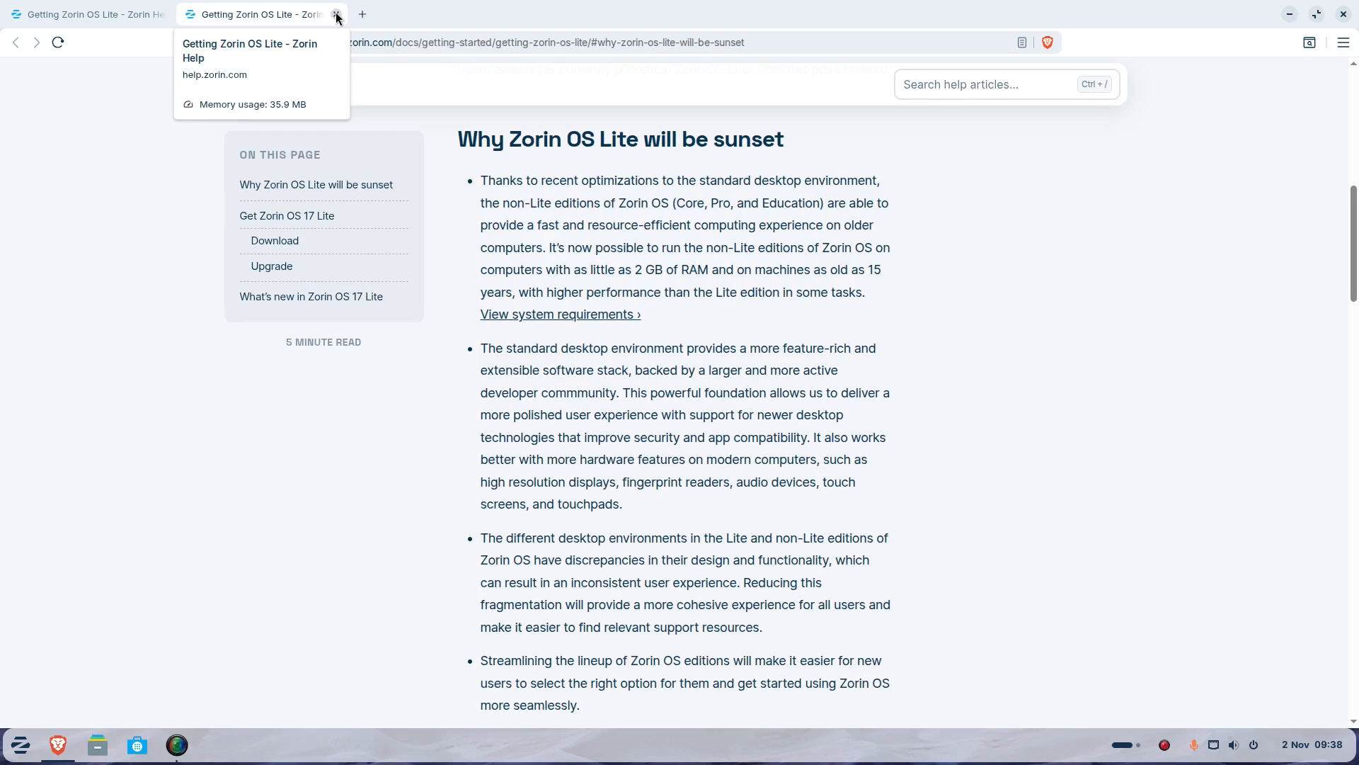
Keep English, choose English (UK) keyboard layout and continue to Updates and other software.
click(337, 14)
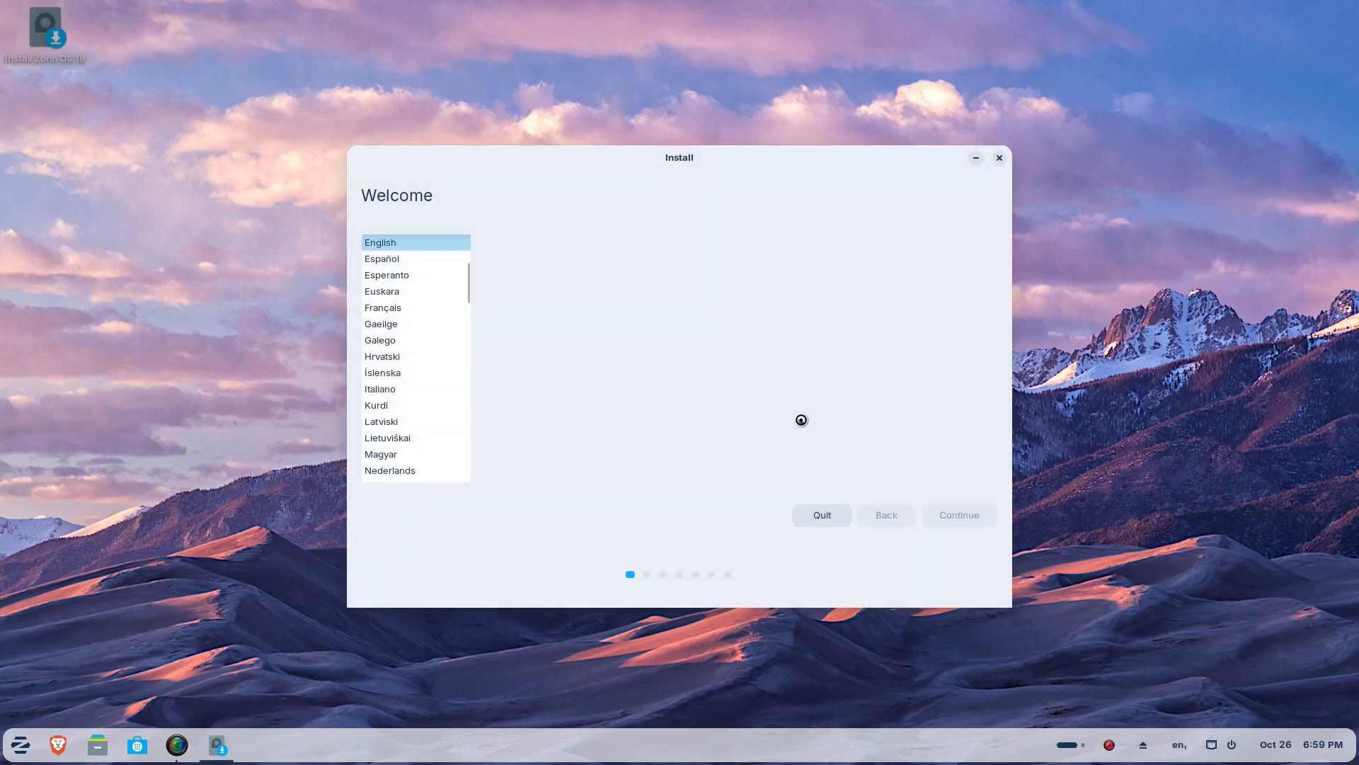
click(958, 514)
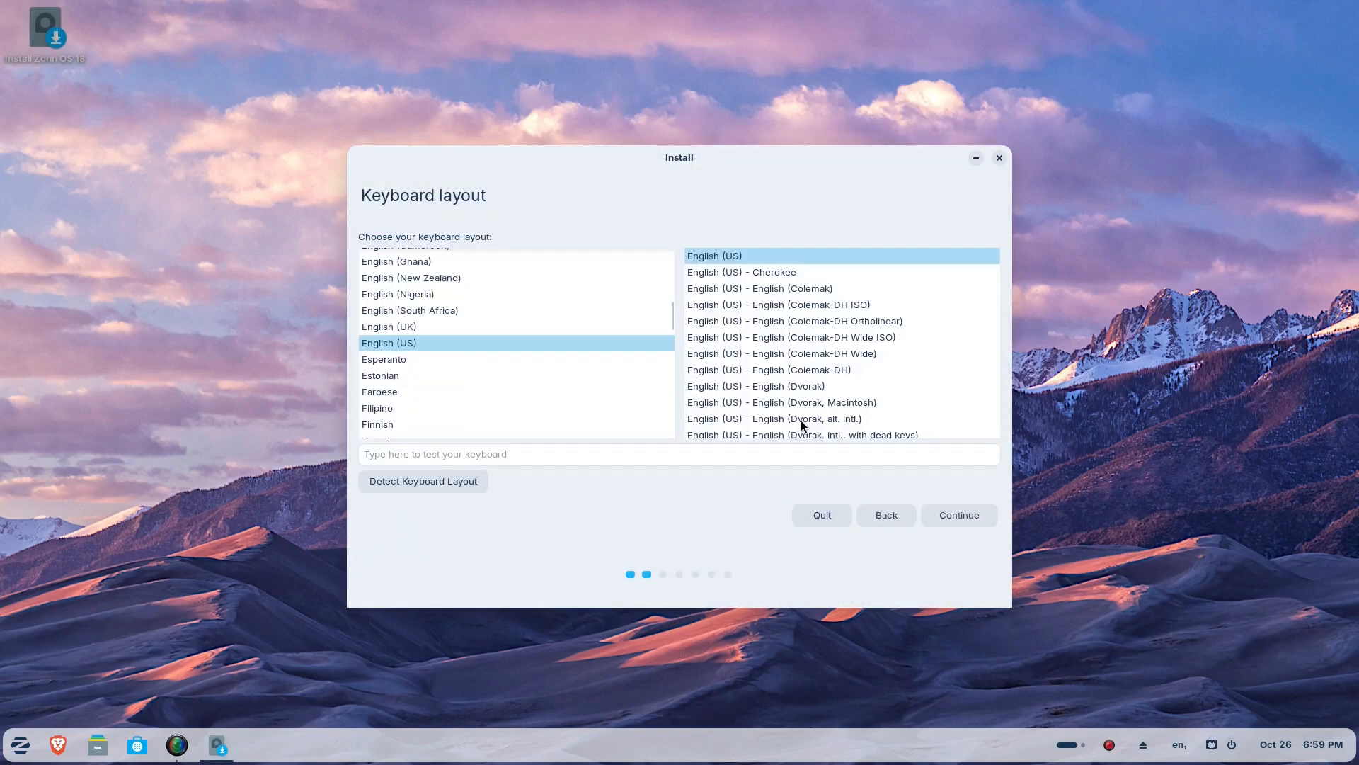
click(390, 328)
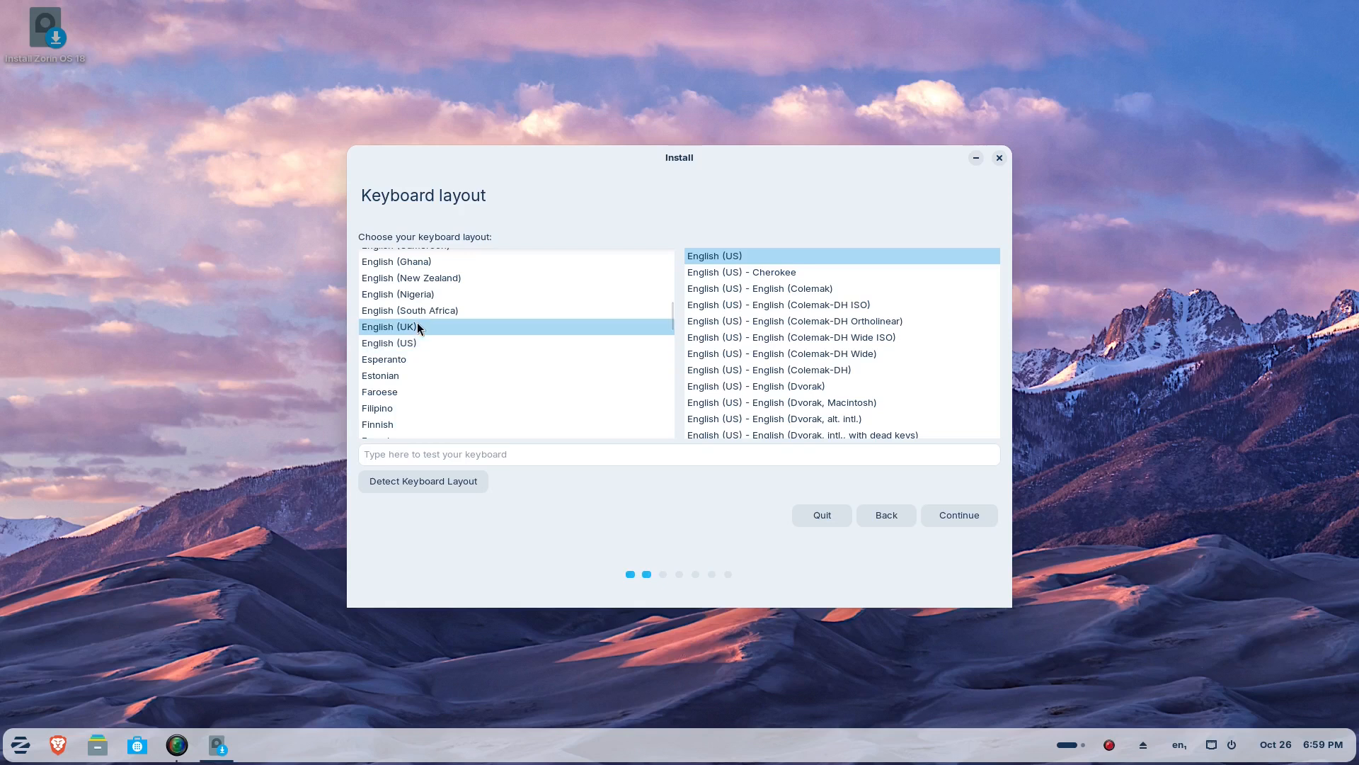
click(389, 328)
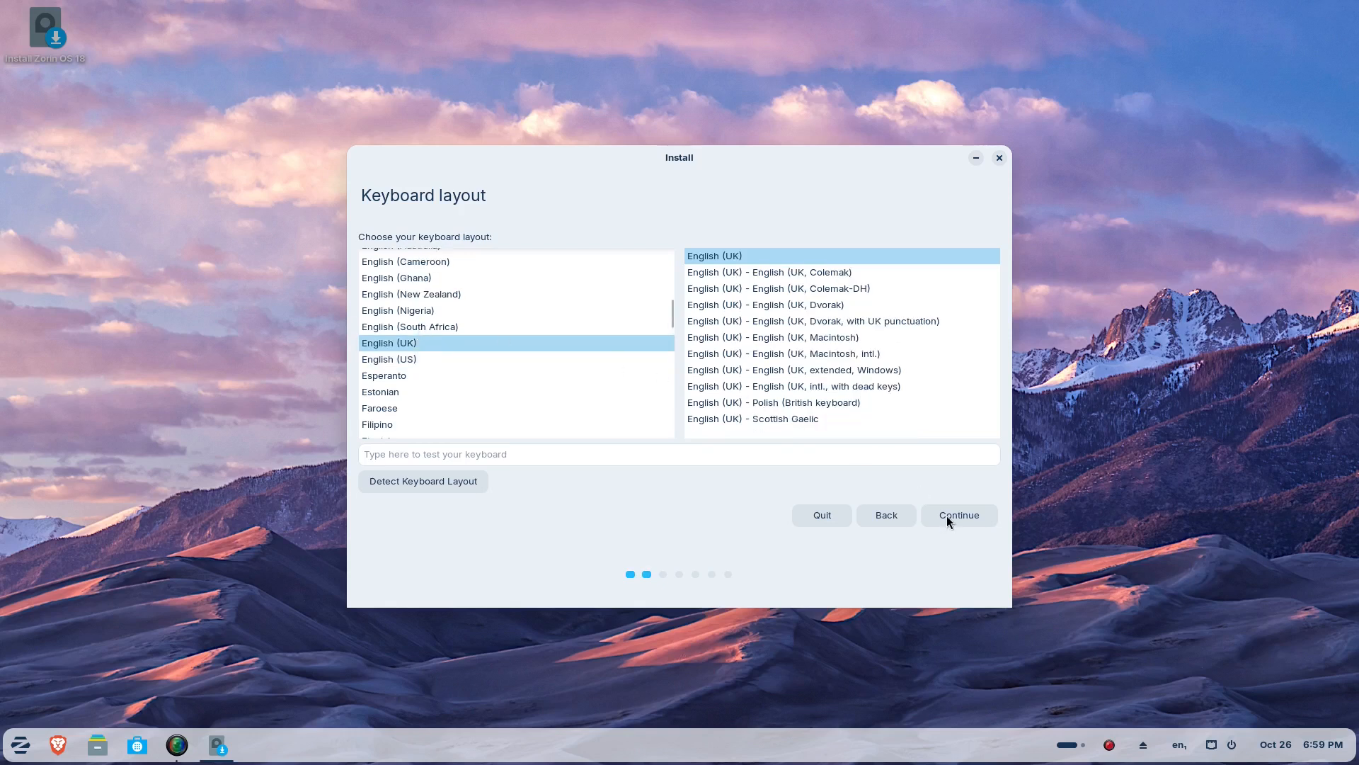
click(958, 515)
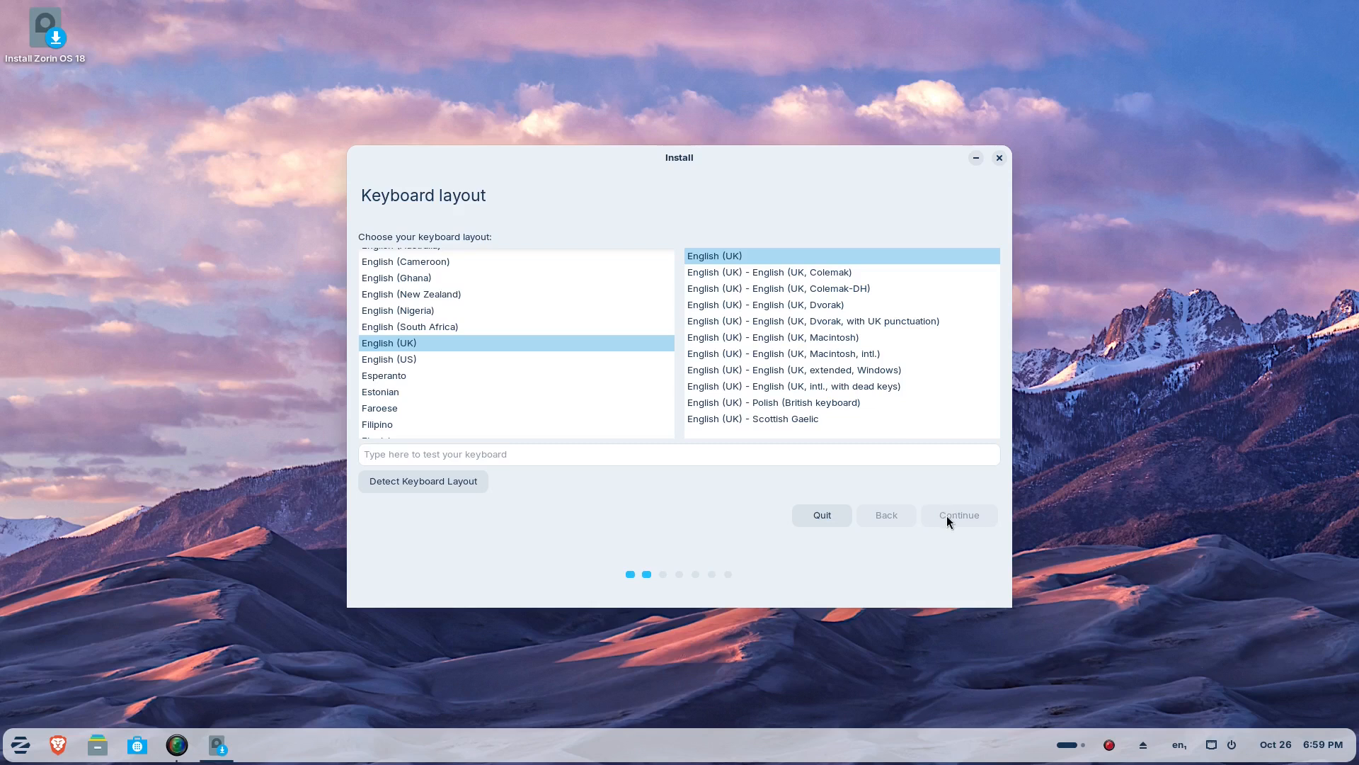
click(959, 516)
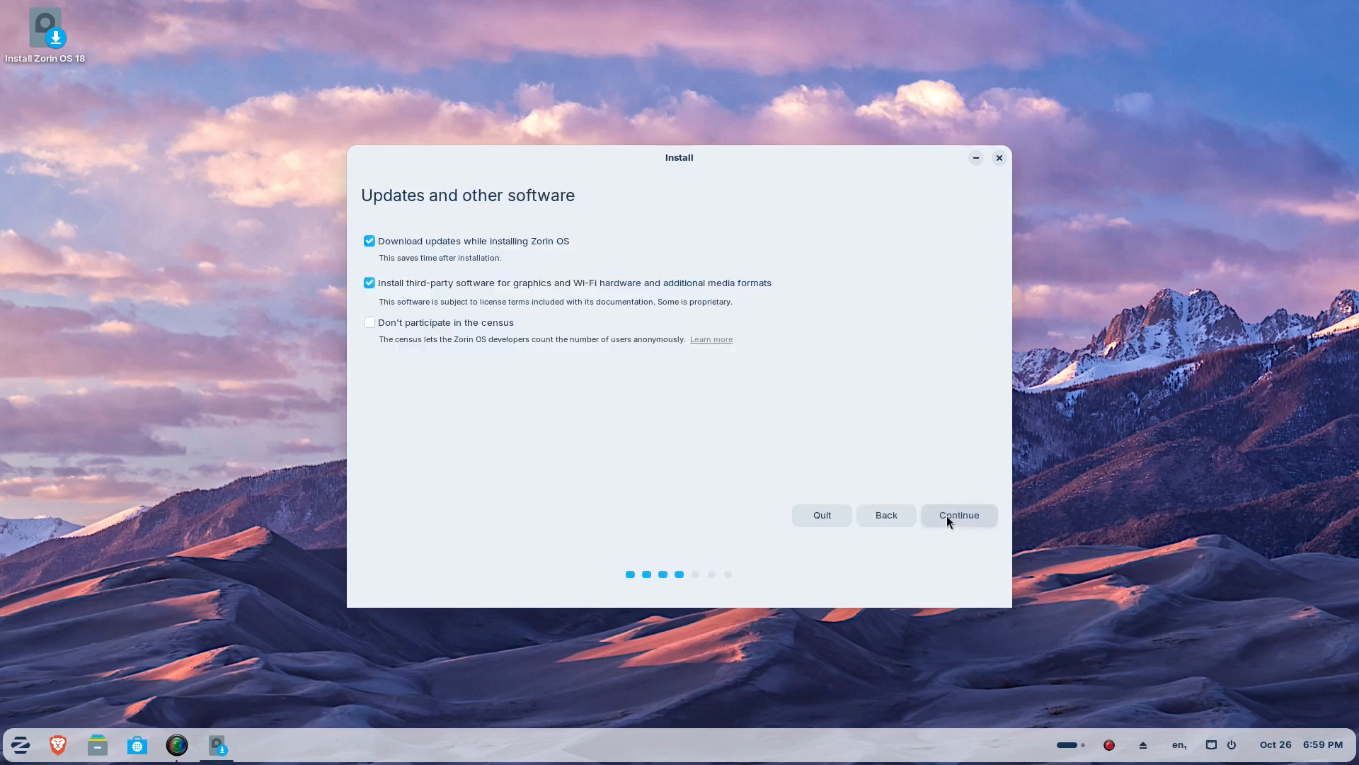
mouse_move(574, 380)
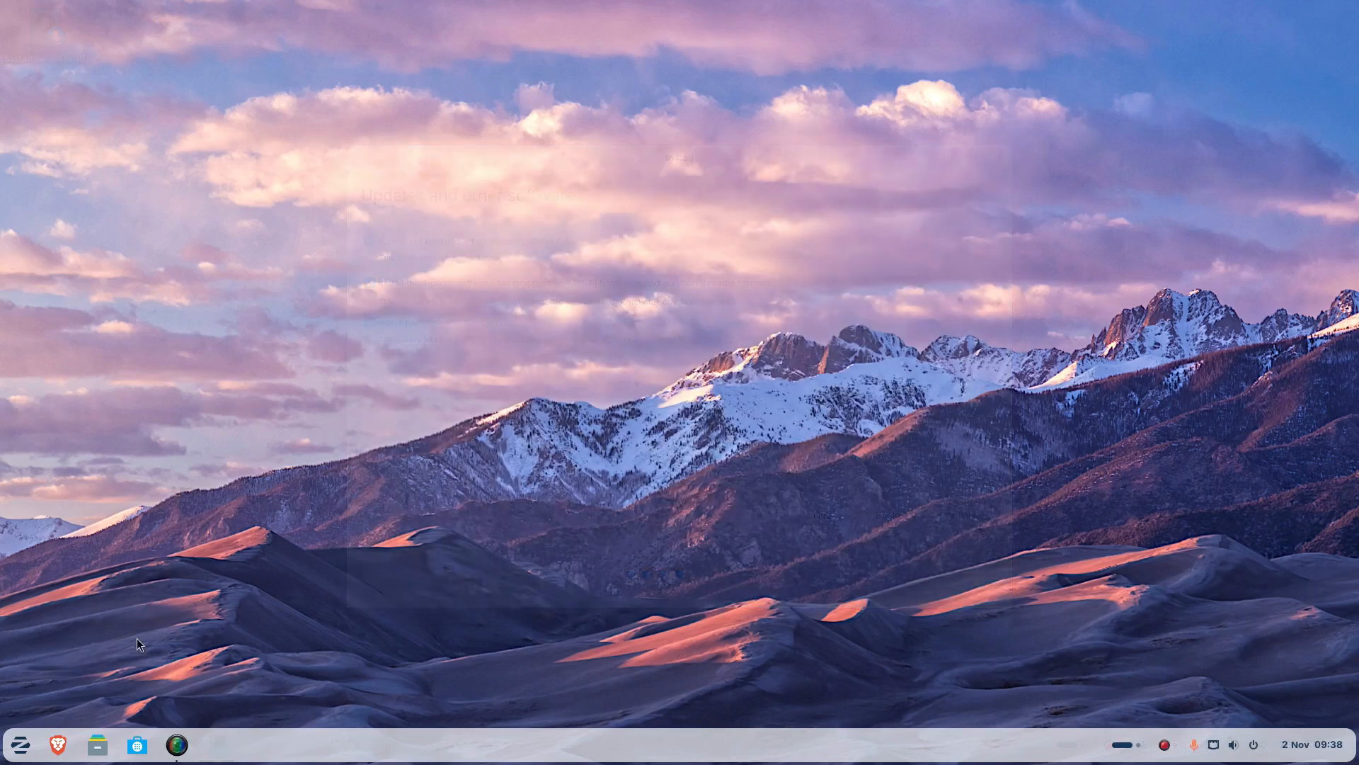
click(19, 744)
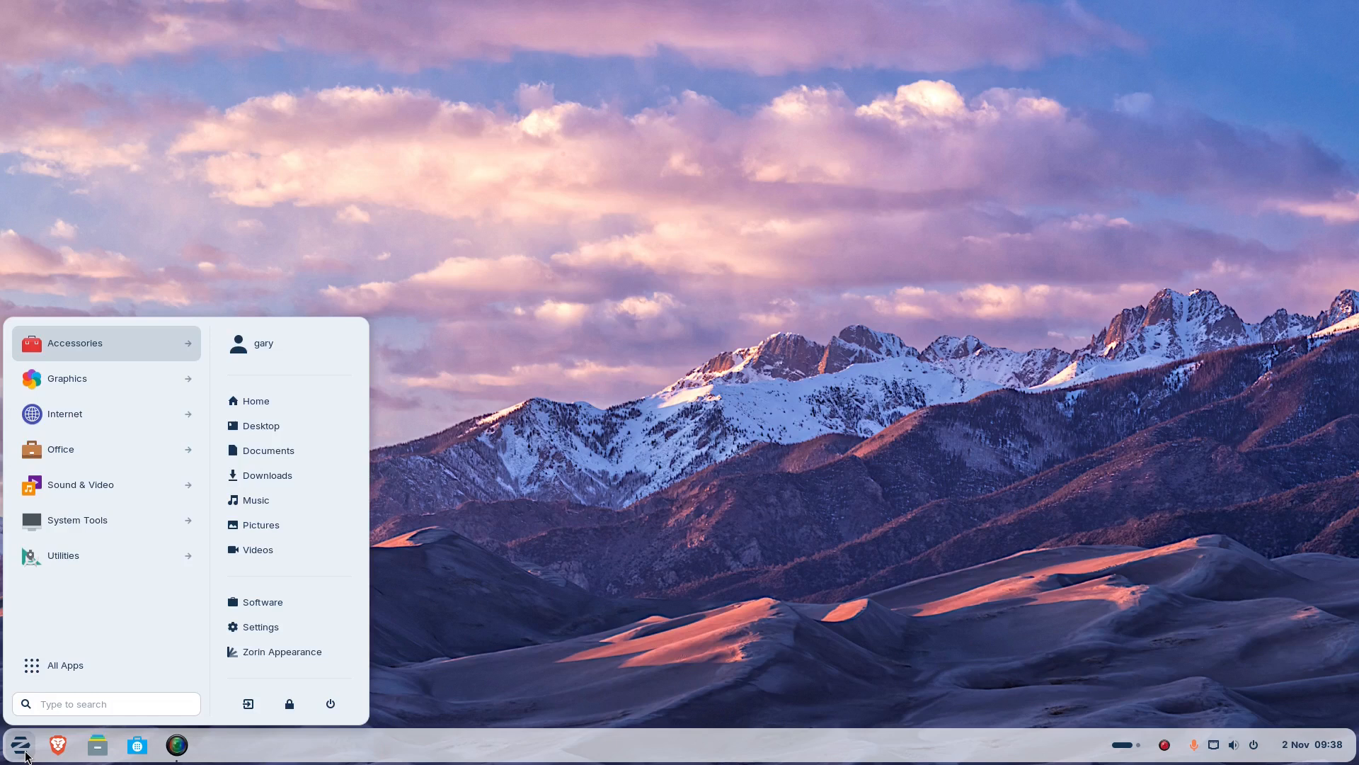
mouse_move(257, 652)
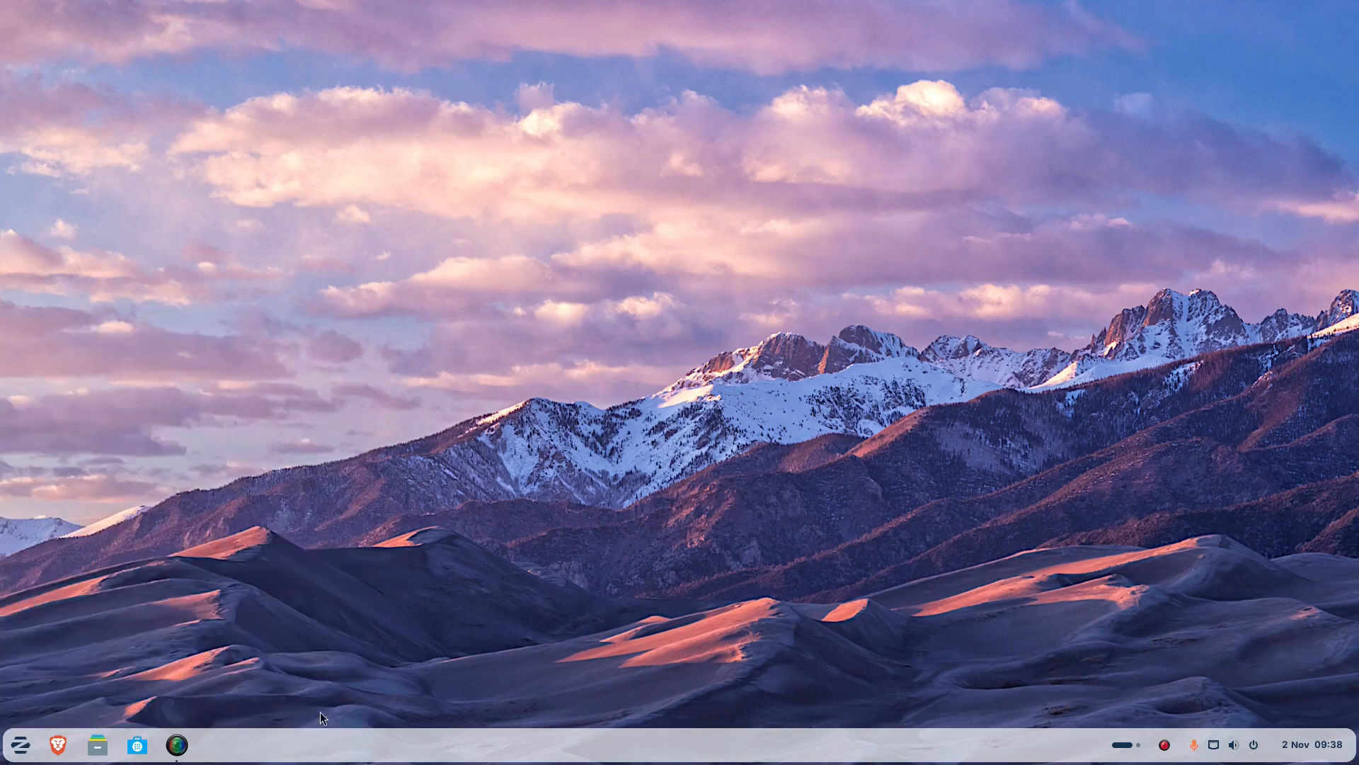
mouse_move(653, 569)
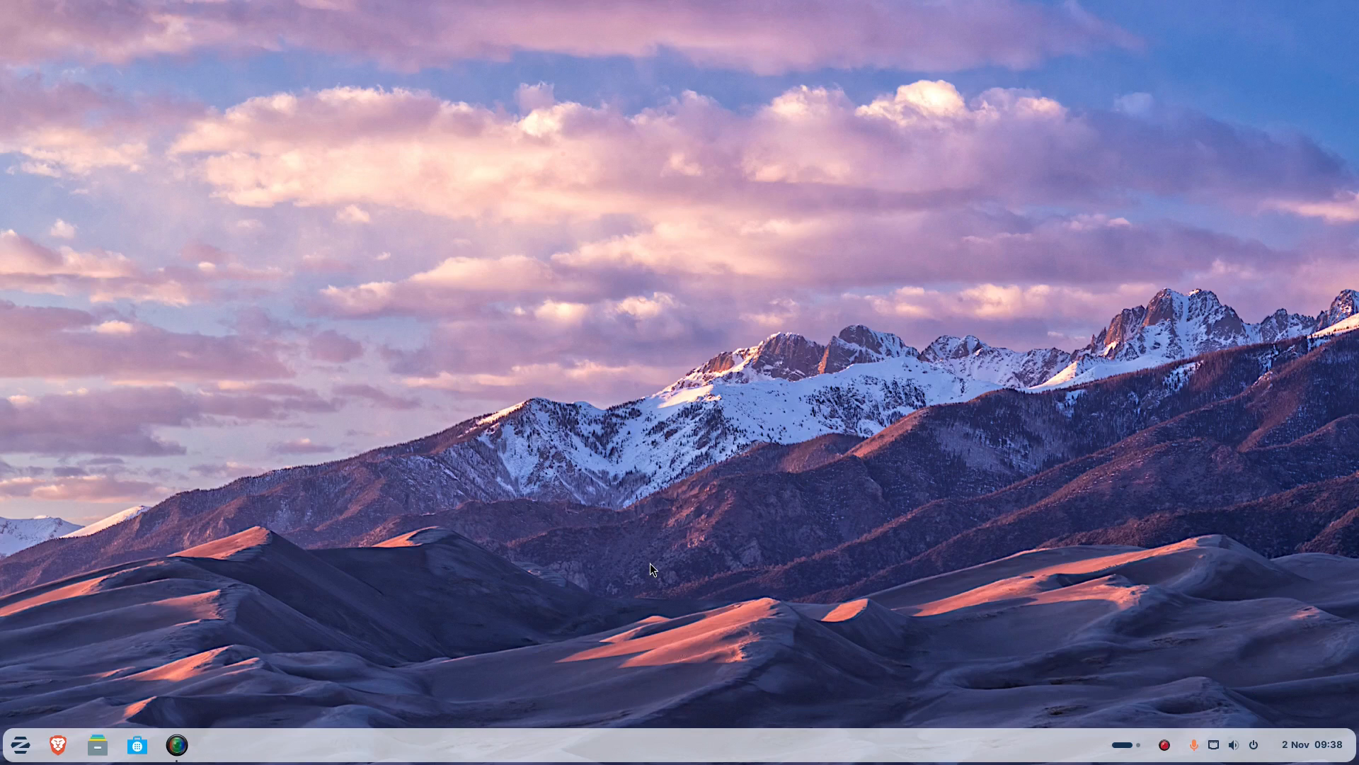
mouse_move(535, 457)
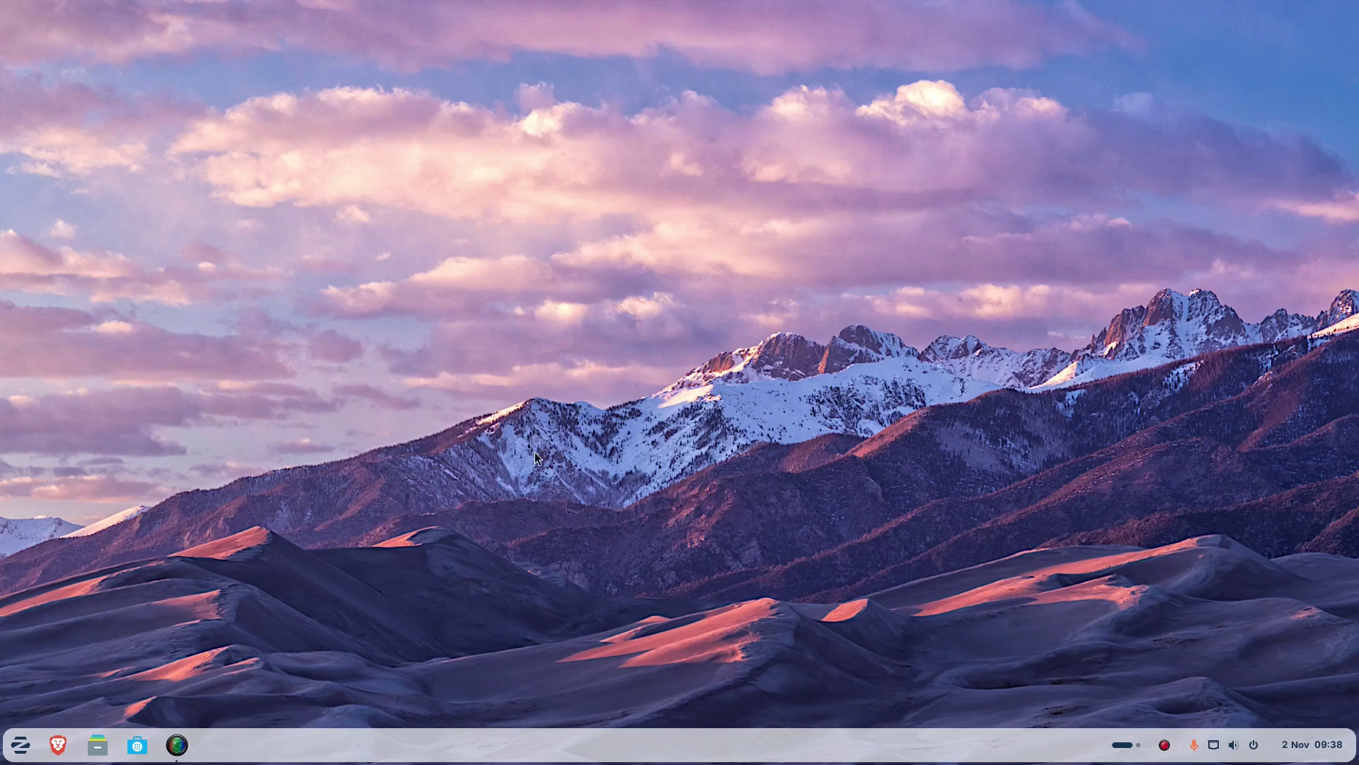
mouse_move(771, 465)
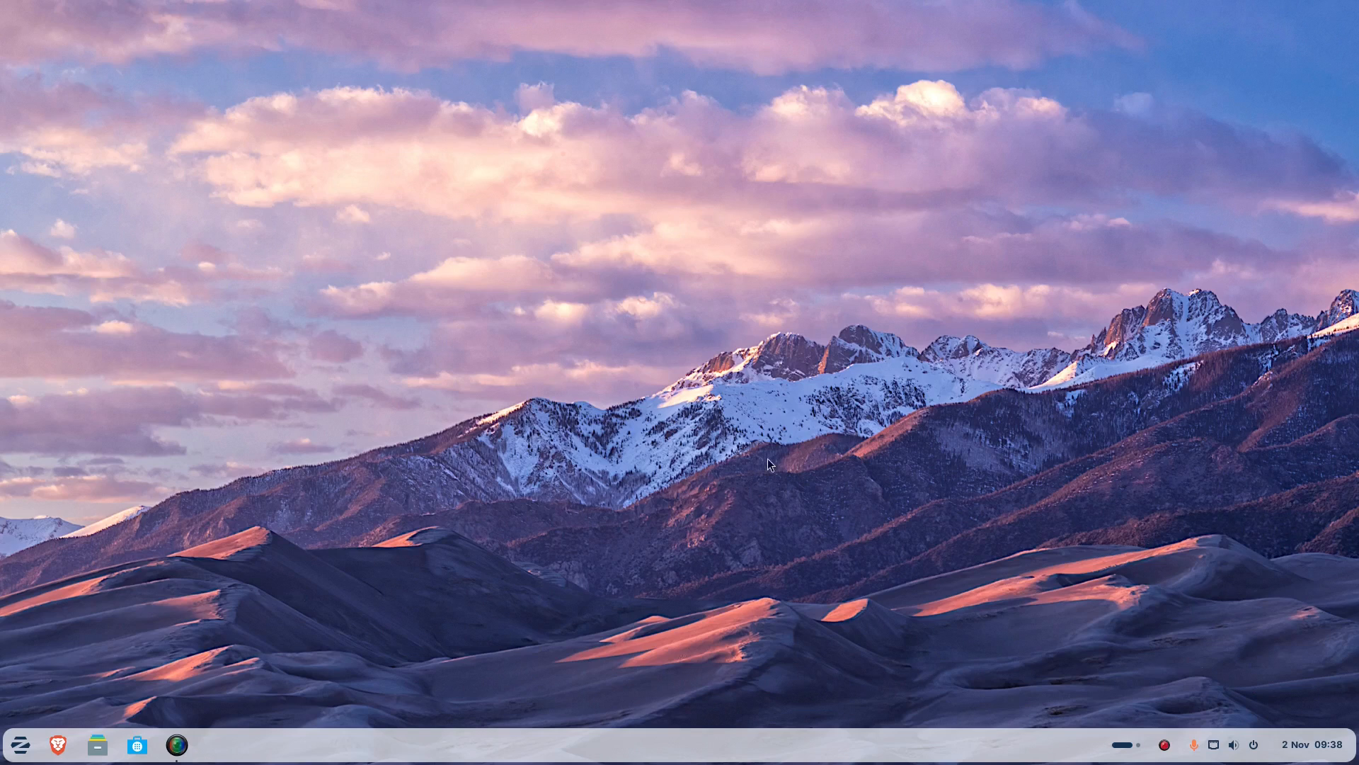
mouse_move(1309, 572)
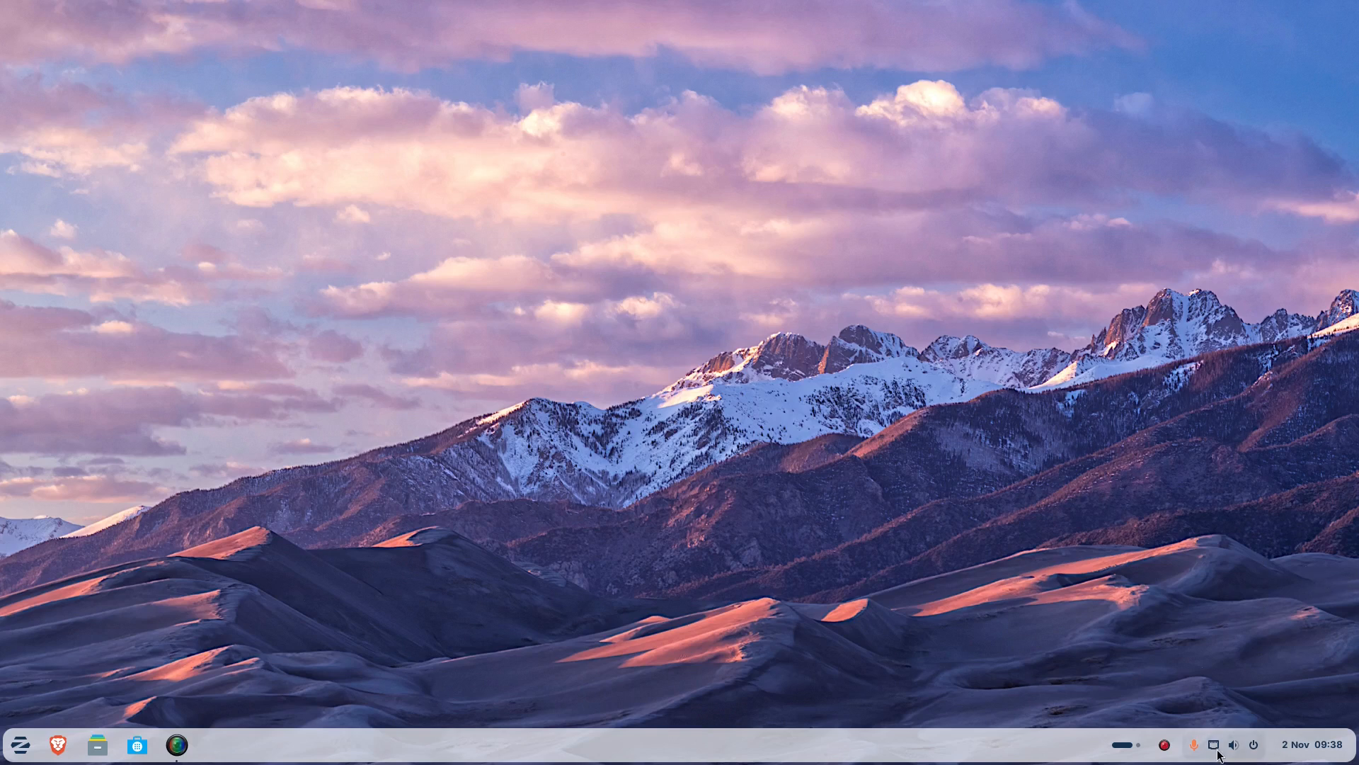
Join the BT-3ZASKJ Wi-Fi network with its password and confirm the connection is active.
click(1234, 743)
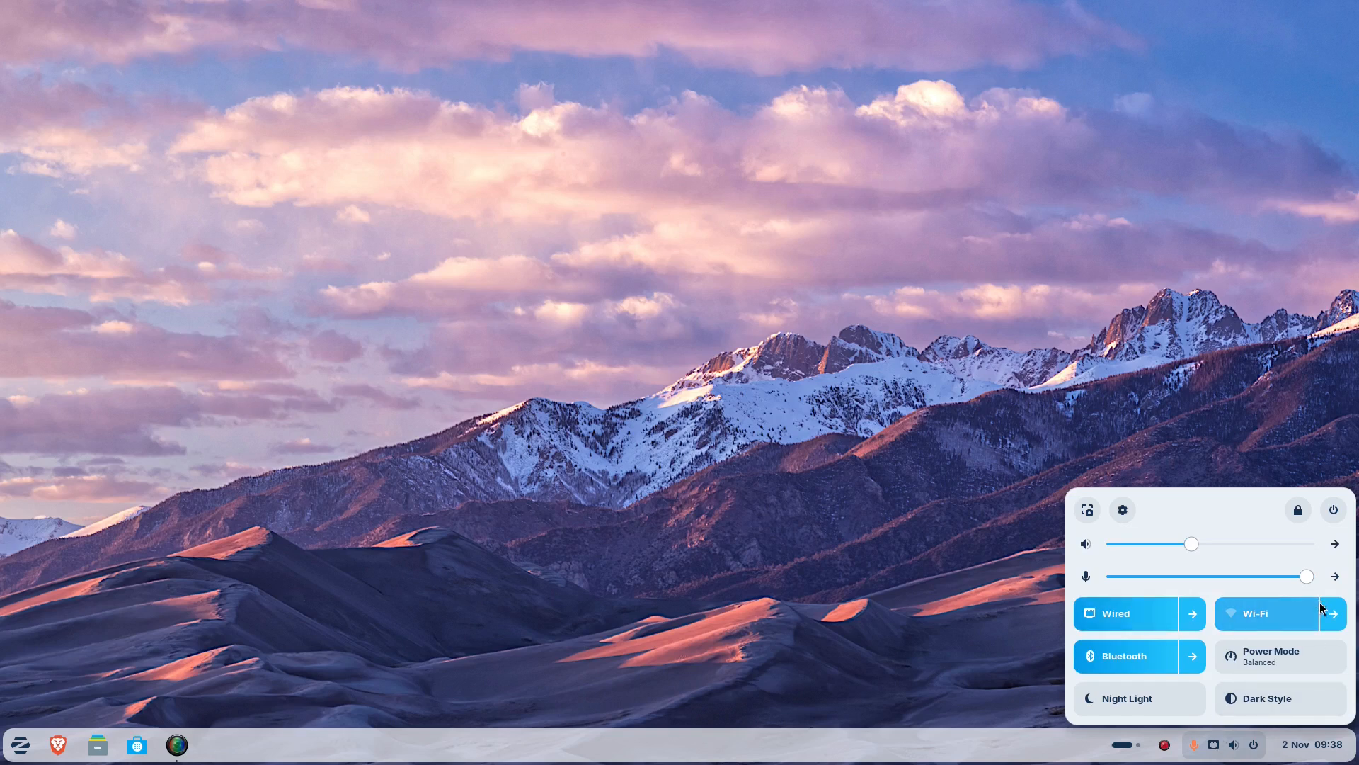
click(1335, 614)
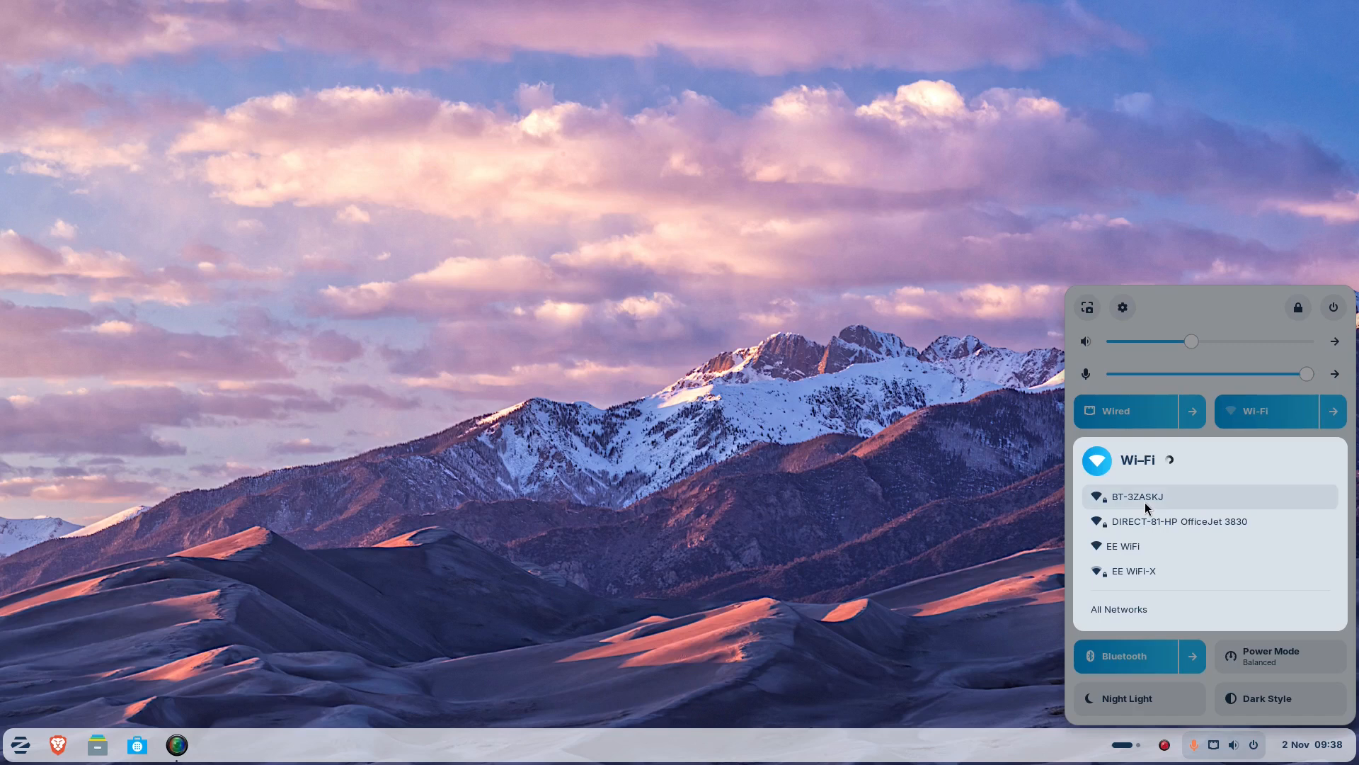
click(1137, 459)
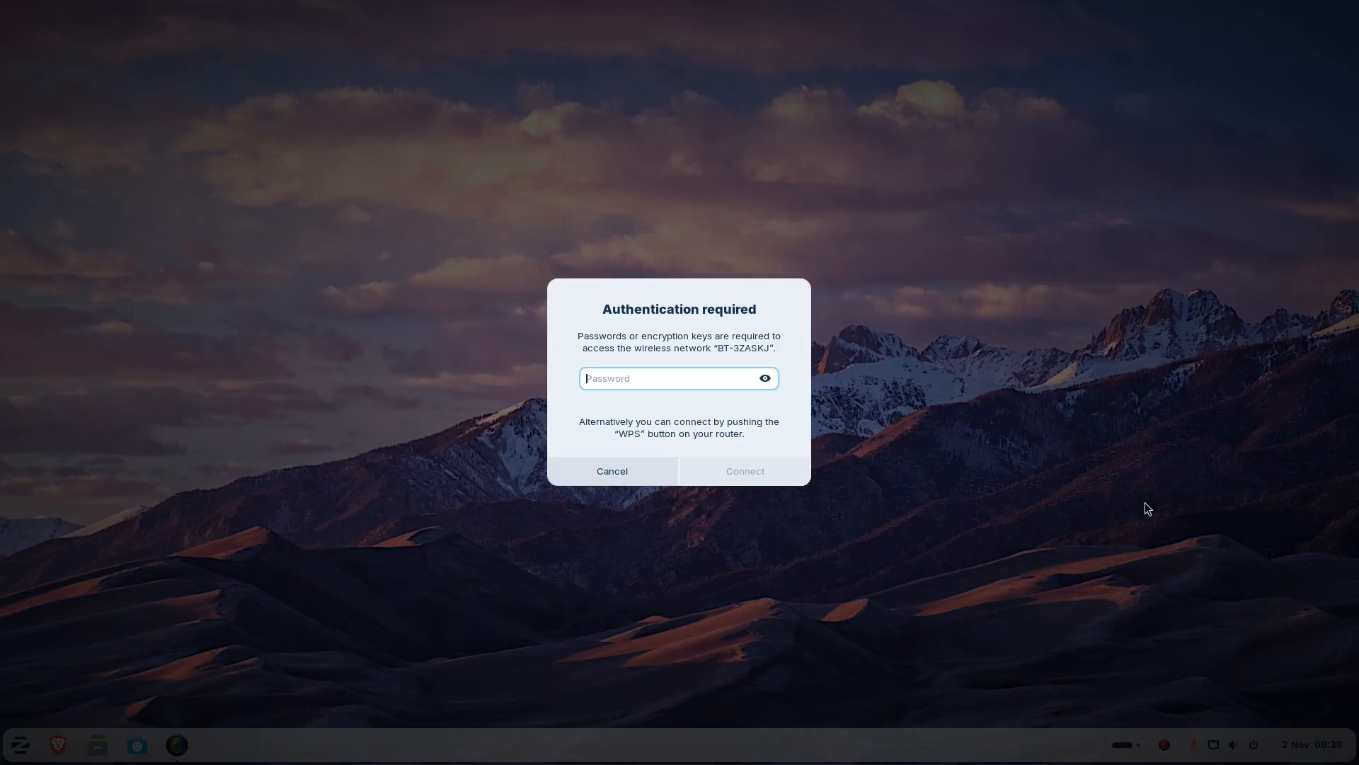
text(•)
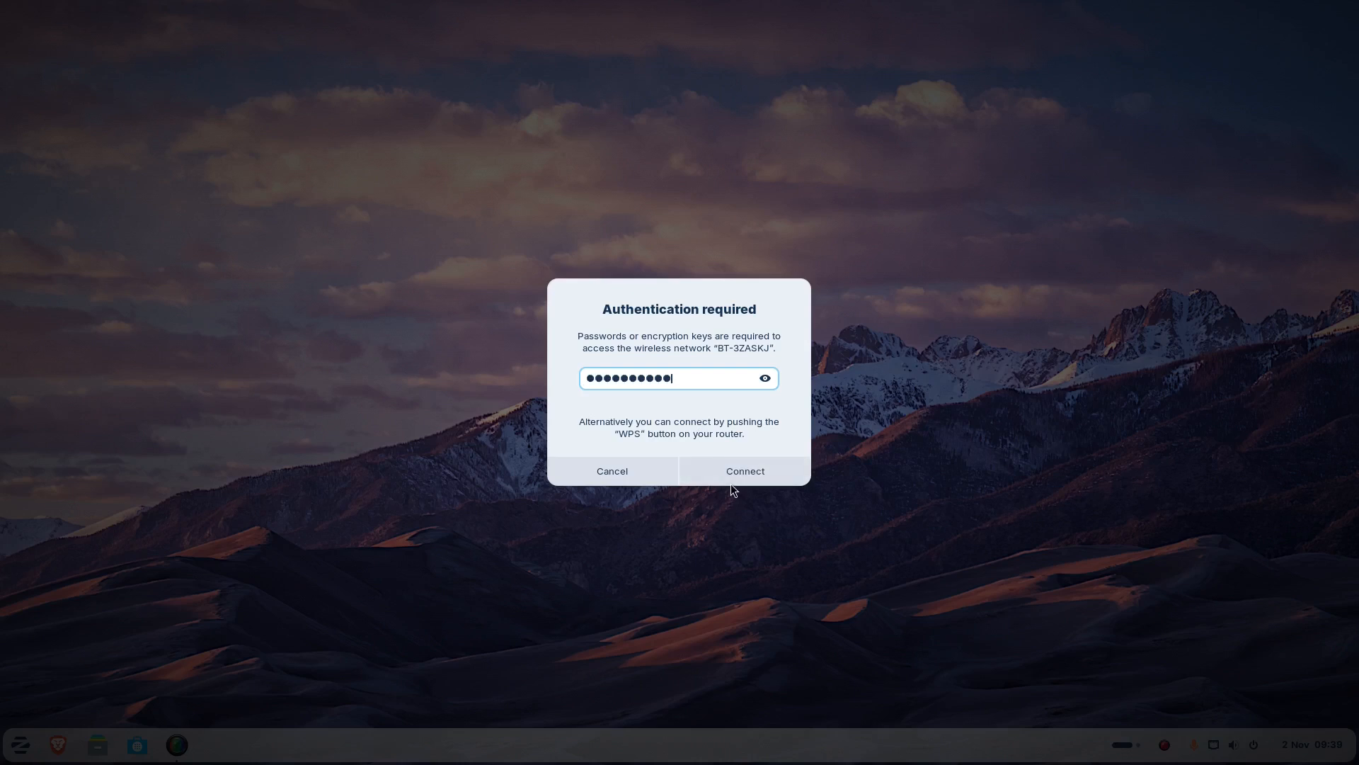
click(743, 470)
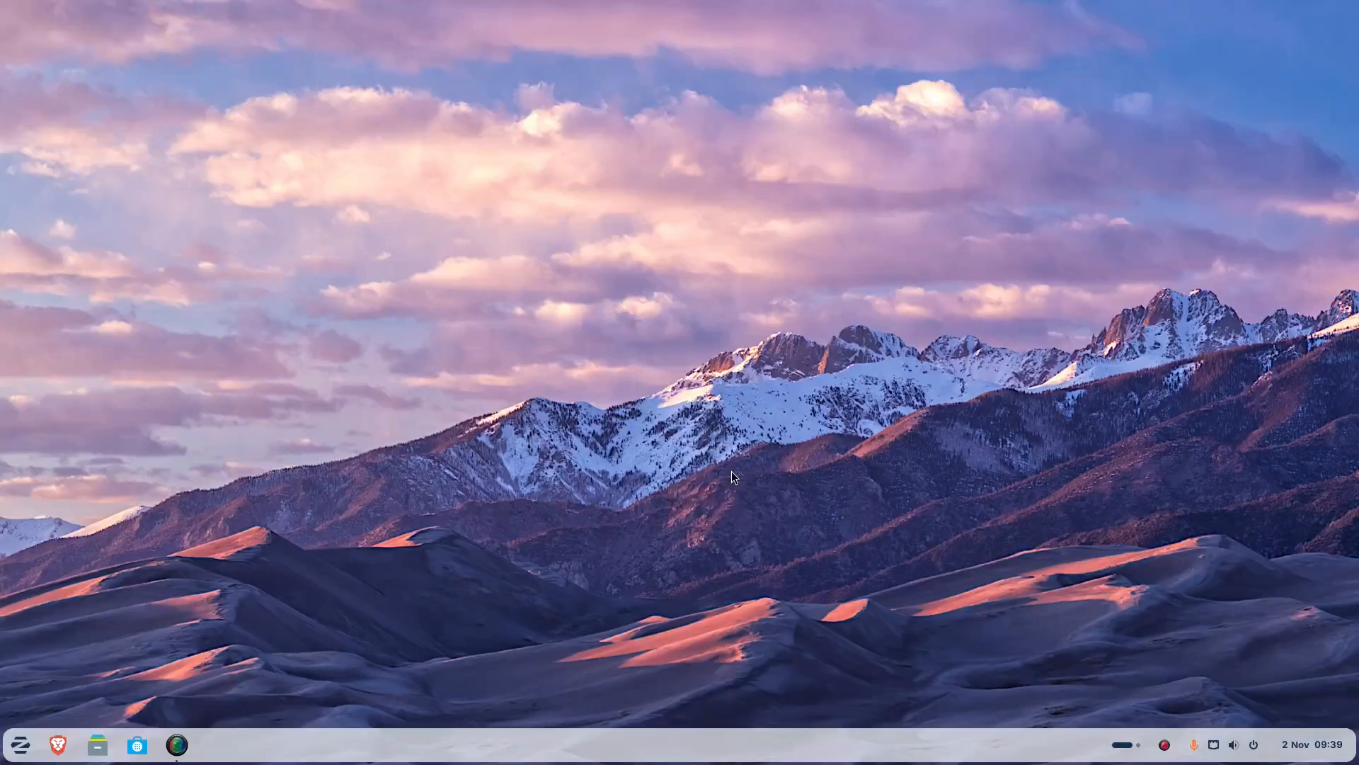
click(1234, 744)
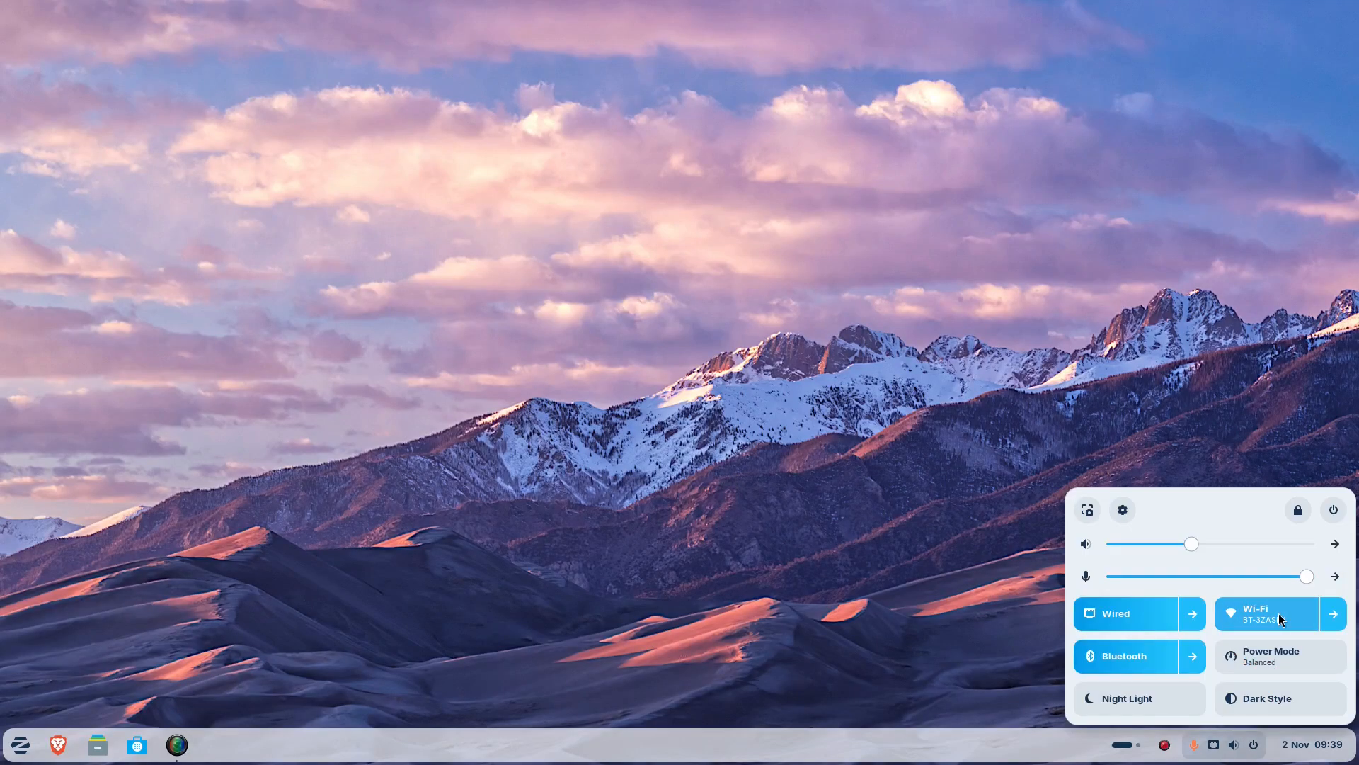
mouse_move(799, 508)
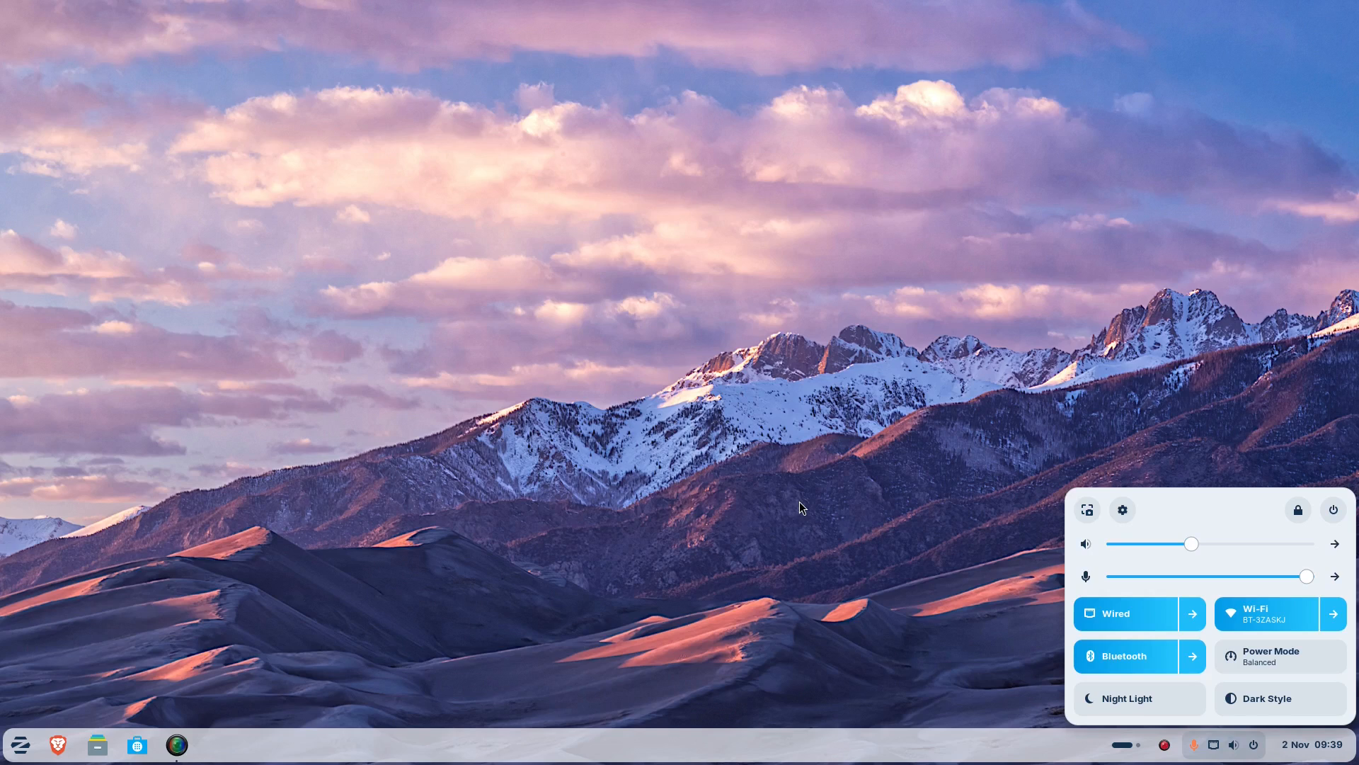
click(797, 507)
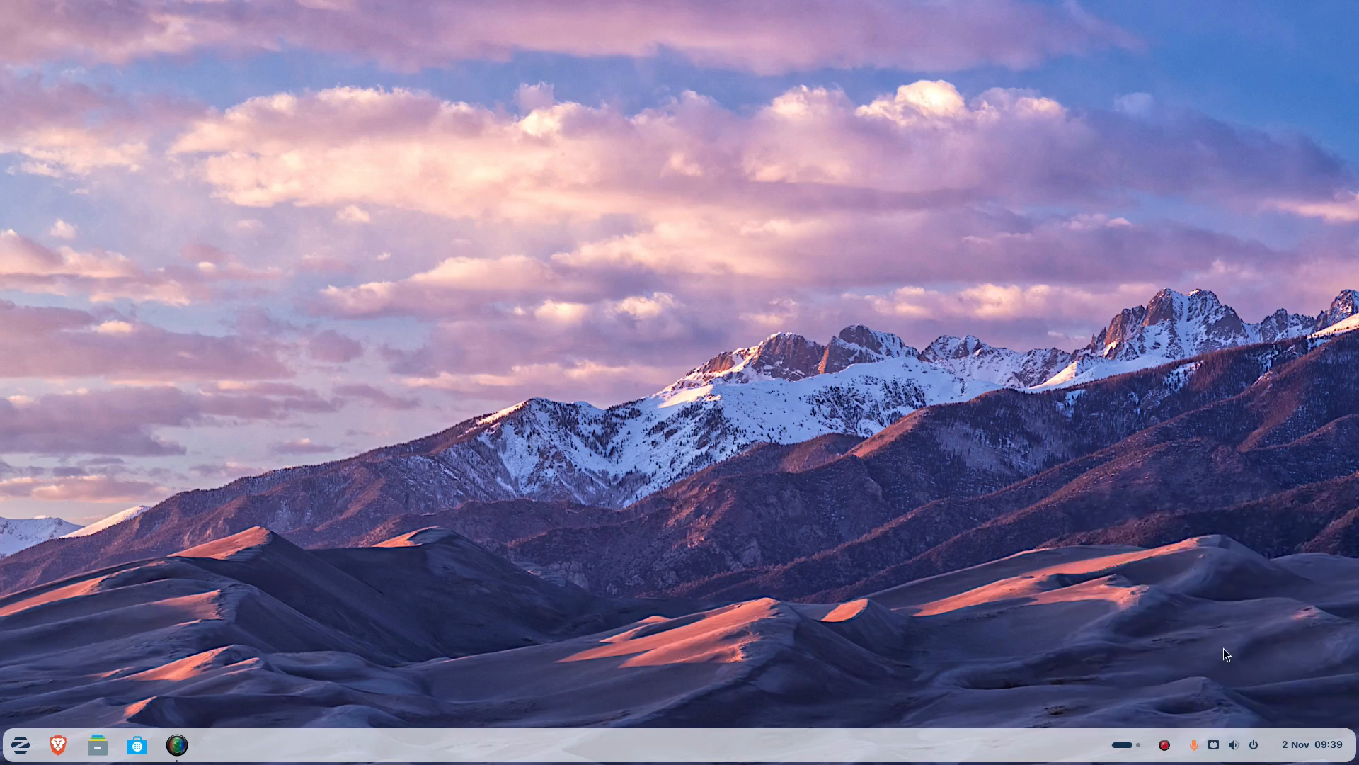
Connect the Imdwimd RGB01 Bluetooth device and close Settings.
click(215, 743)
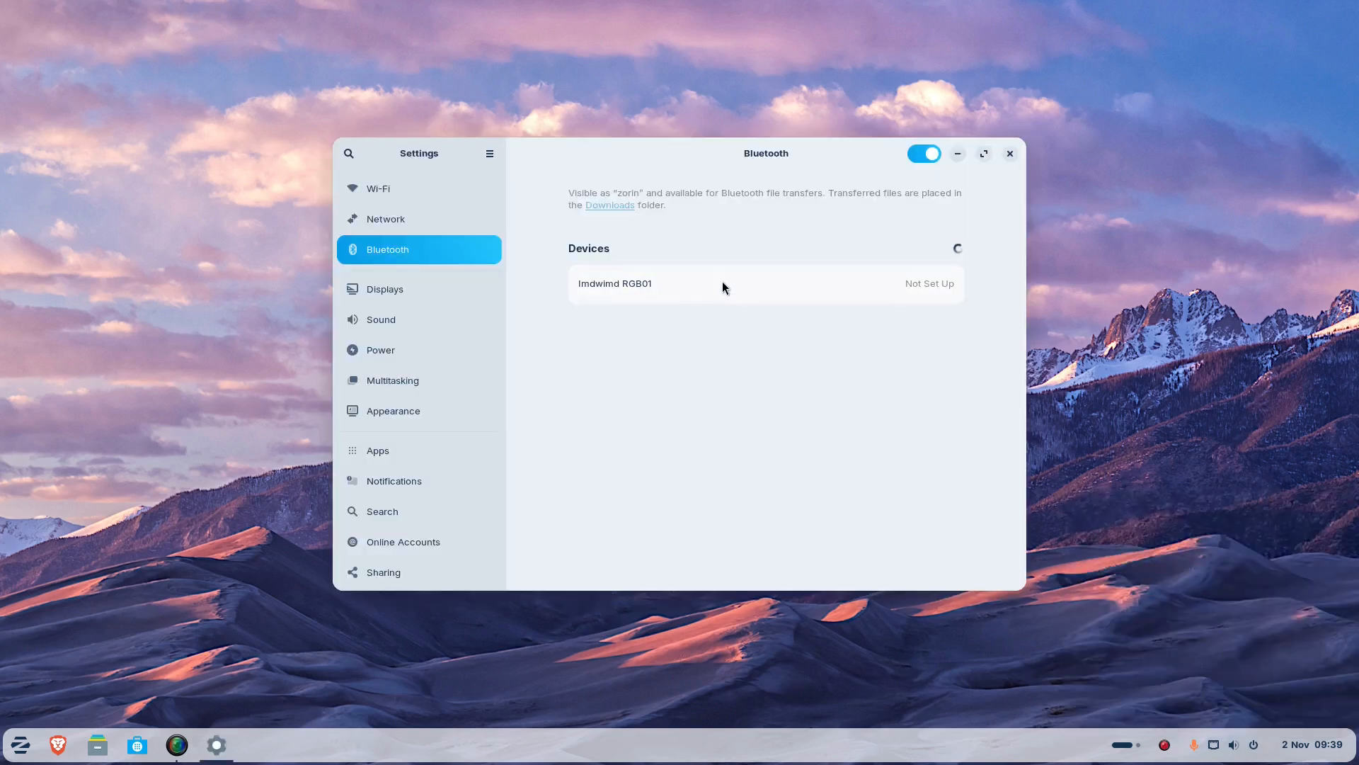
click(763, 283)
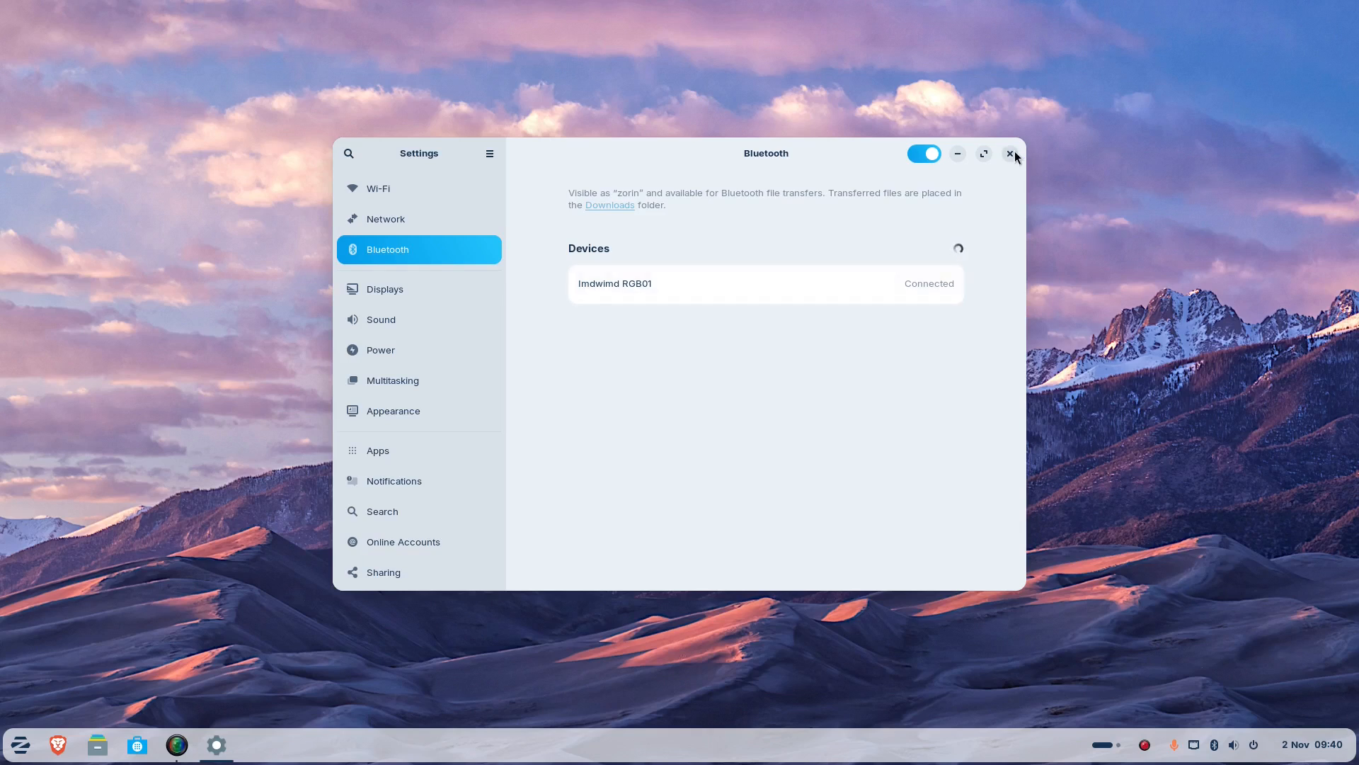
click(1011, 153)
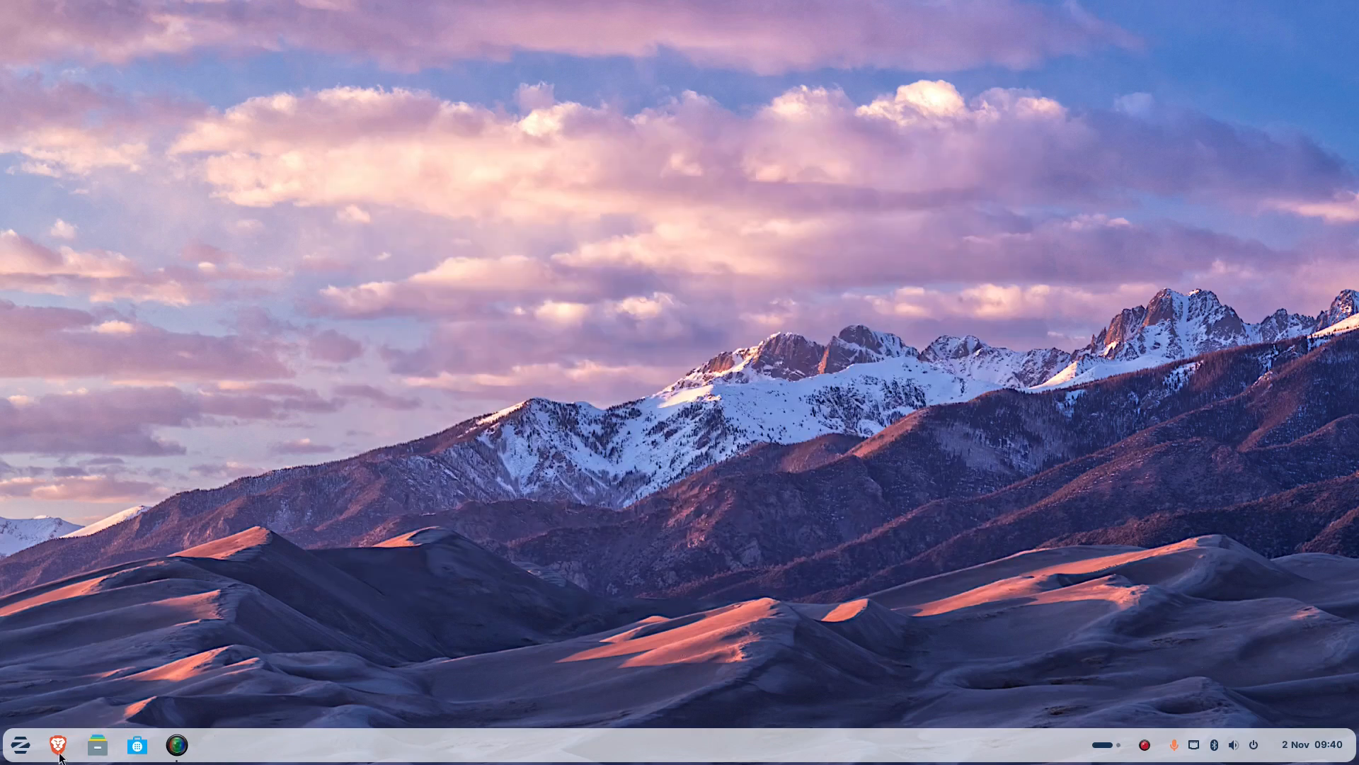
mouse_move(143, 600)
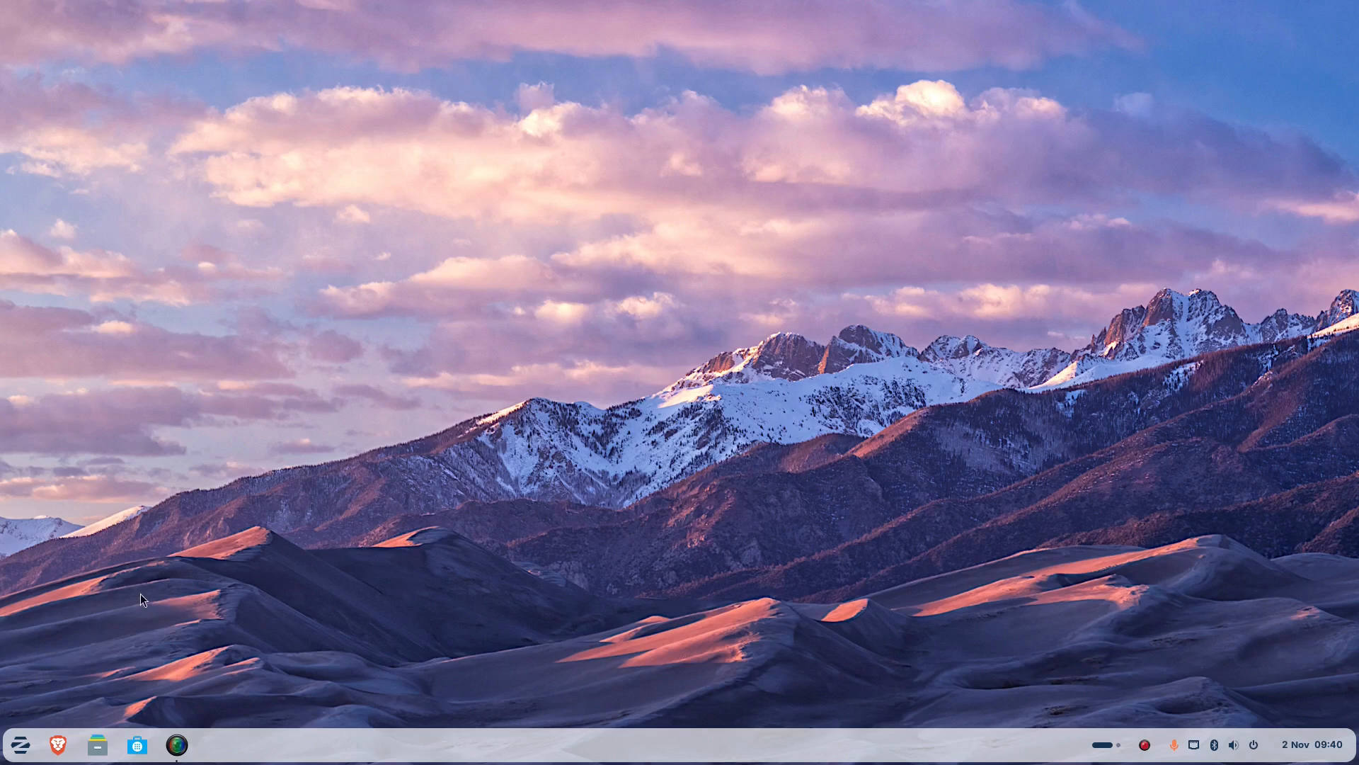
mouse_move(630, 396)
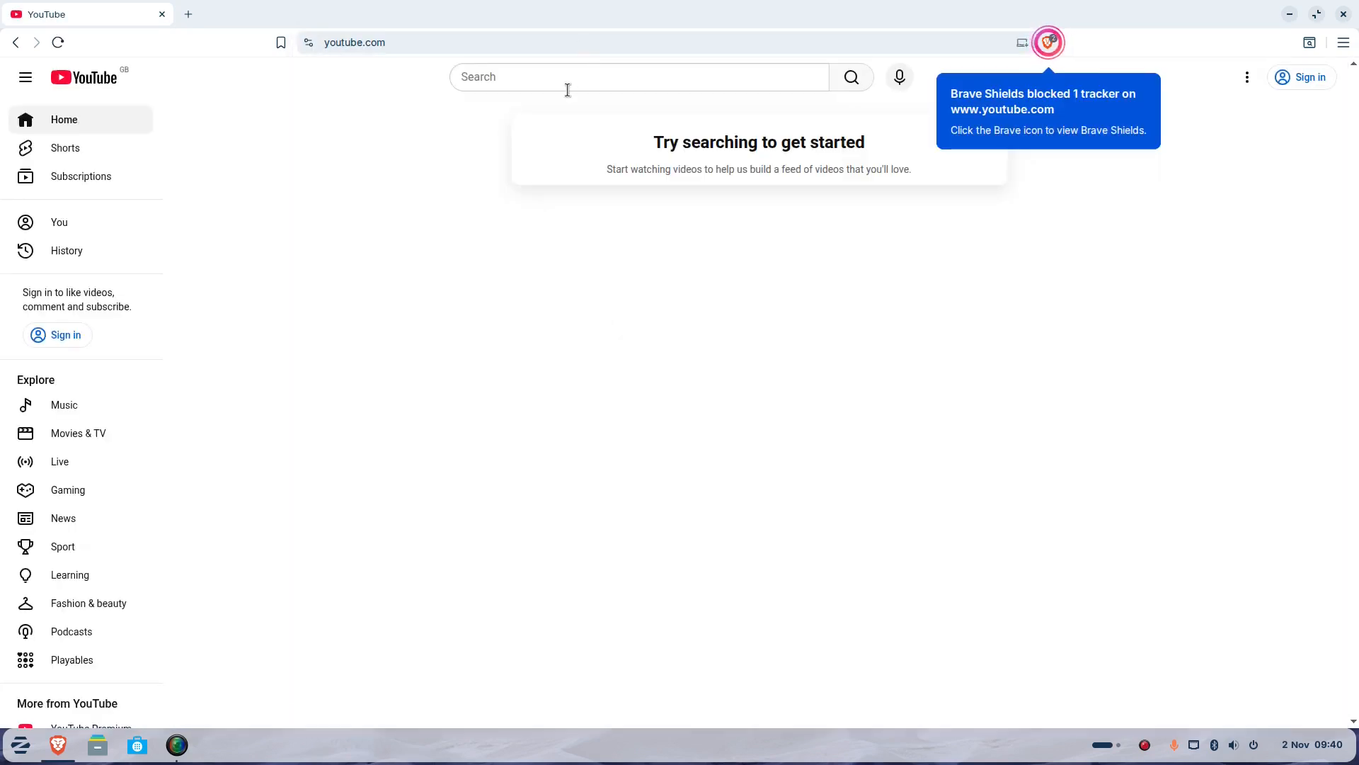
Search YouTube for 'ducks', play 'Ducks quacking on a river in the forest' at 1080p.
click(637, 76)
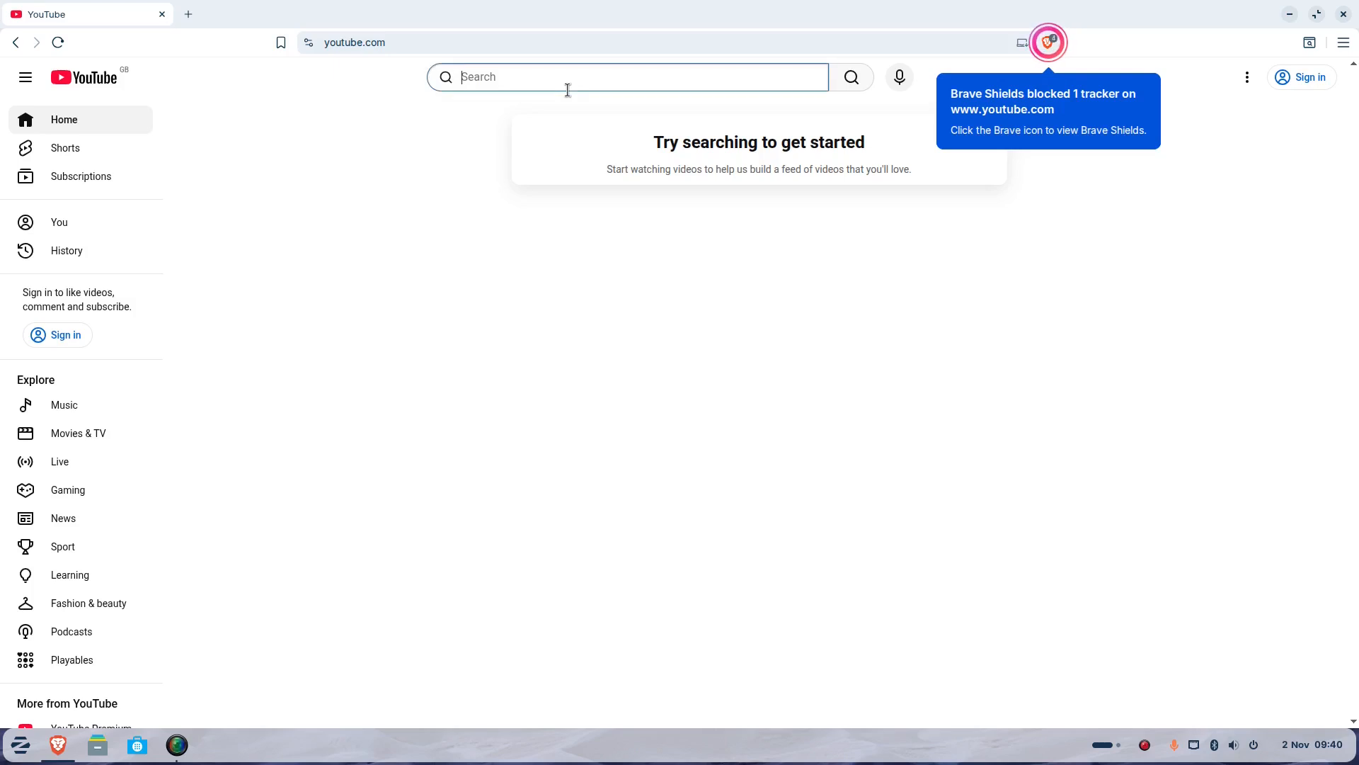
text(ducks)
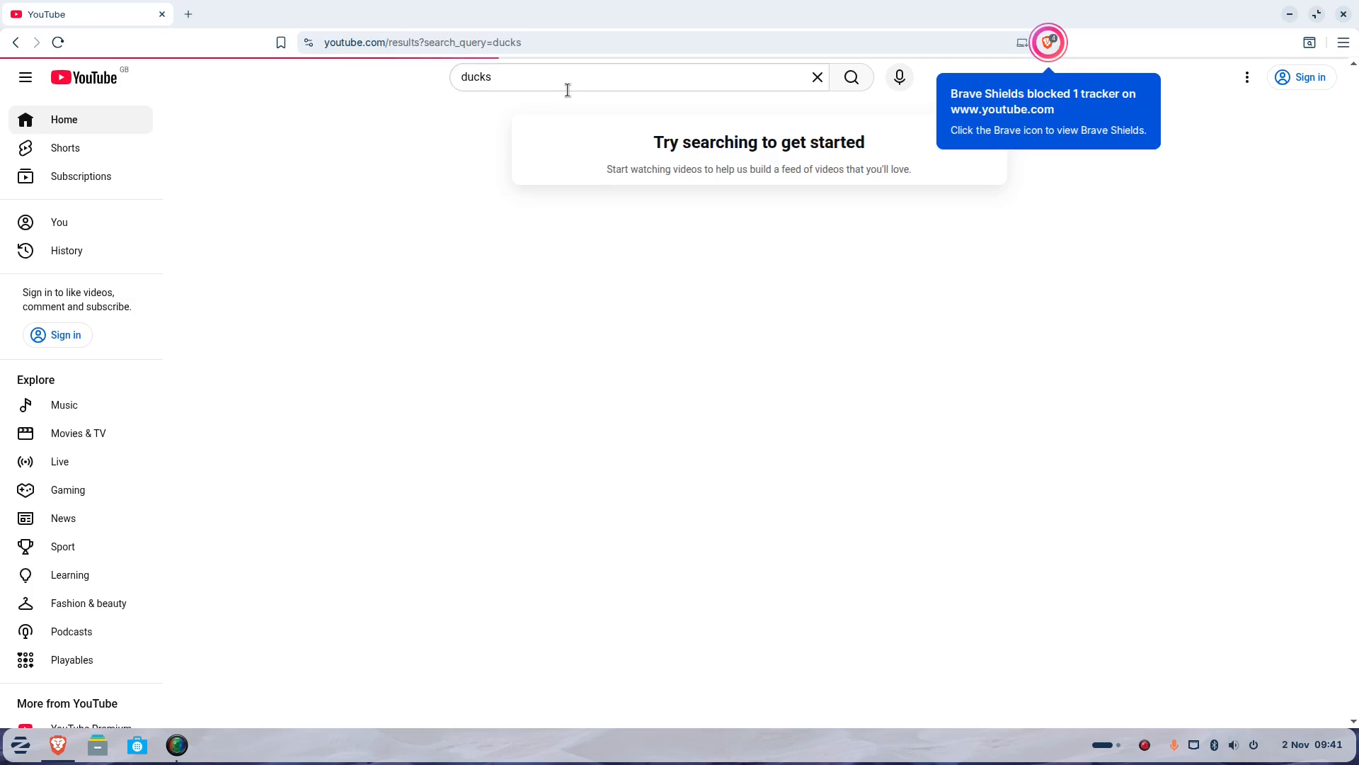
click(851, 76)
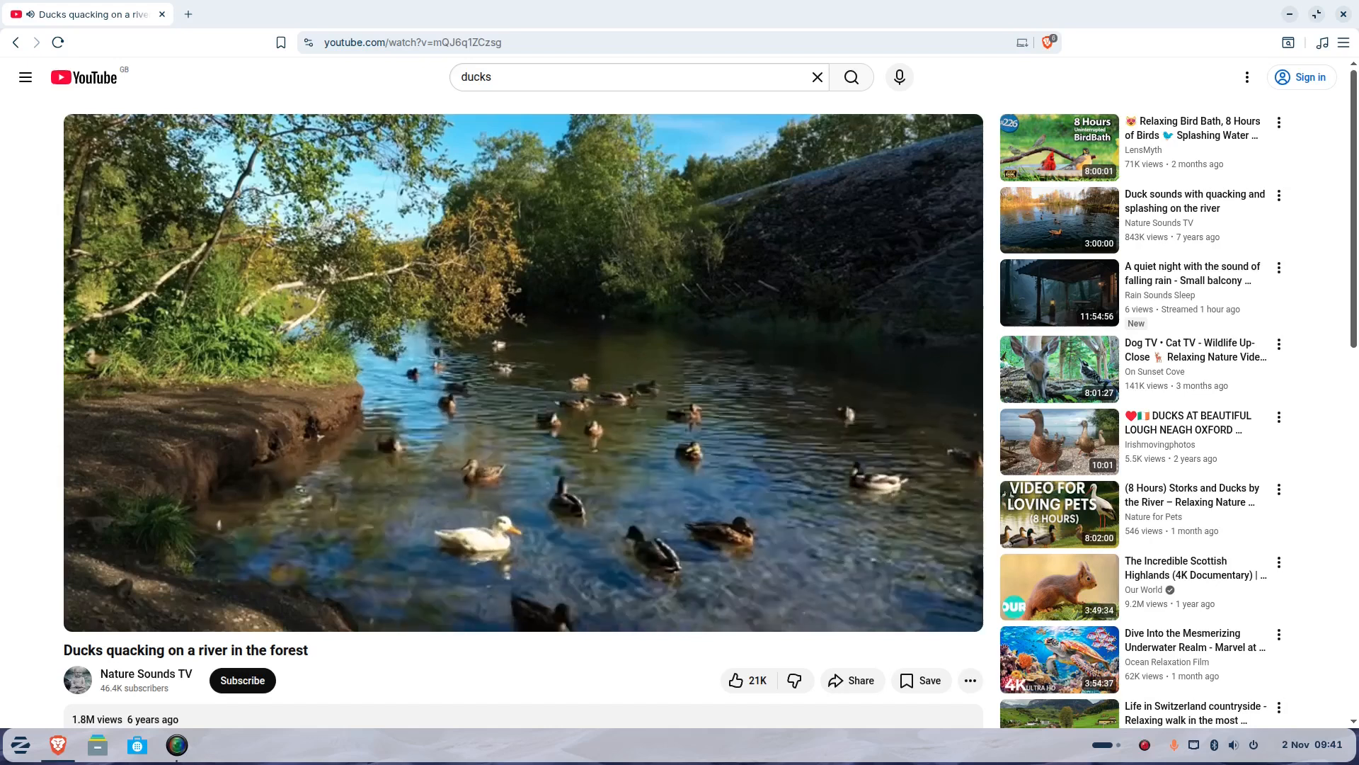
click(852, 612)
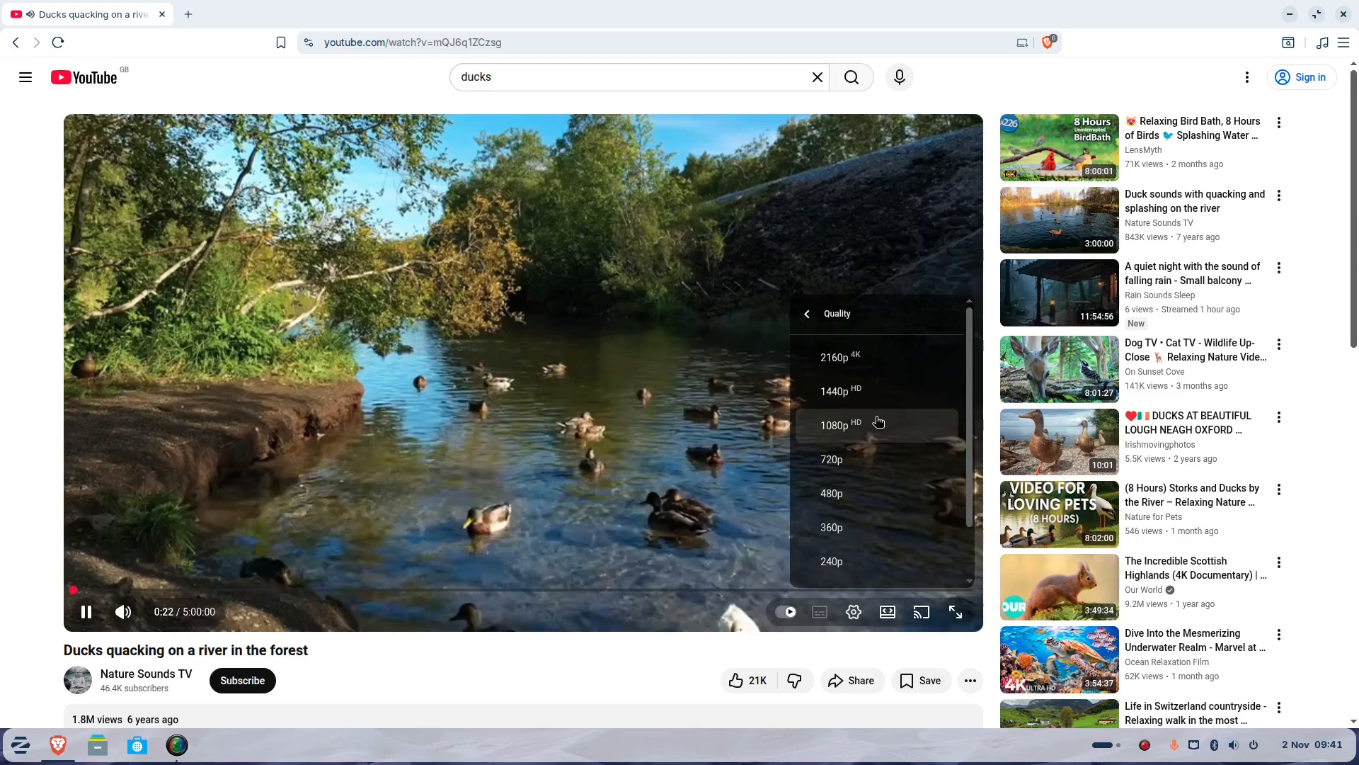
click(837, 424)
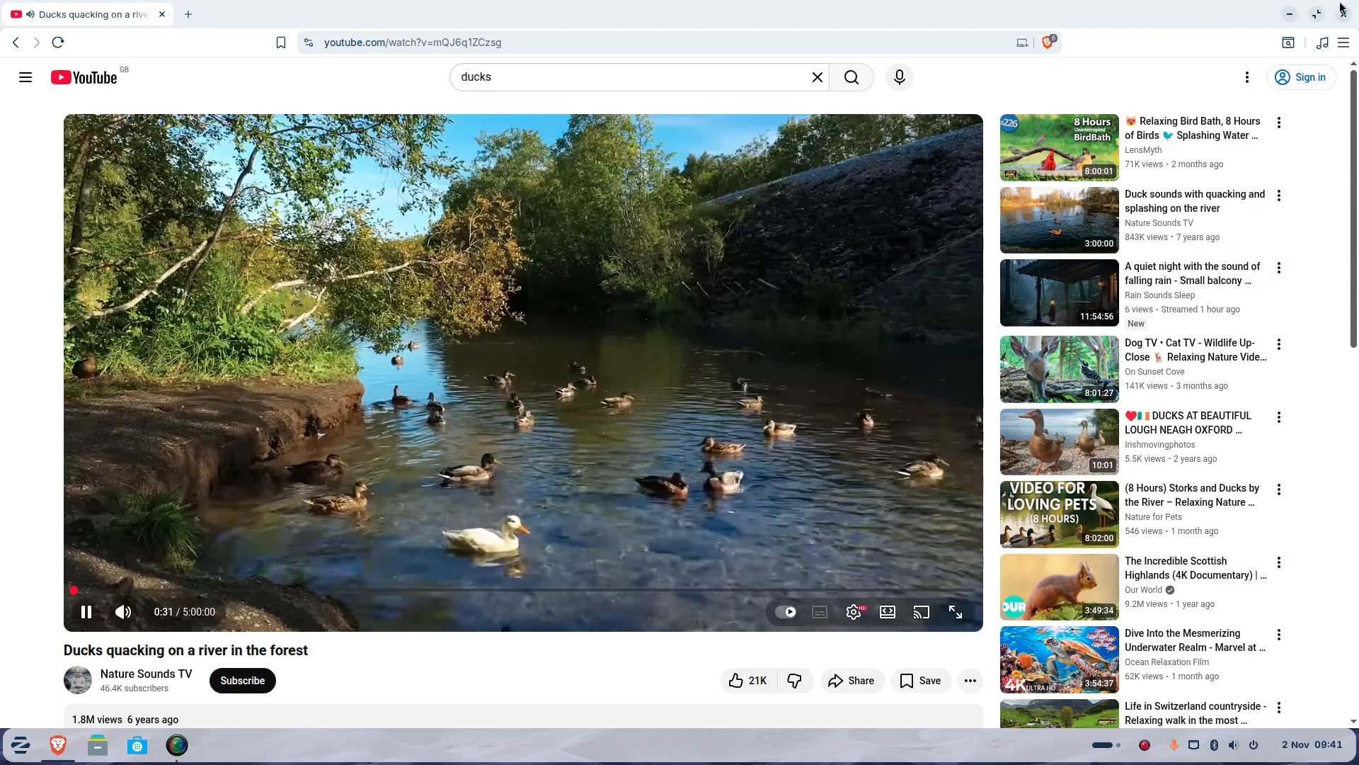
Search 'print' to view the HP OfficeJet 3830 as ready in Printers, then close it.
click(18, 744)
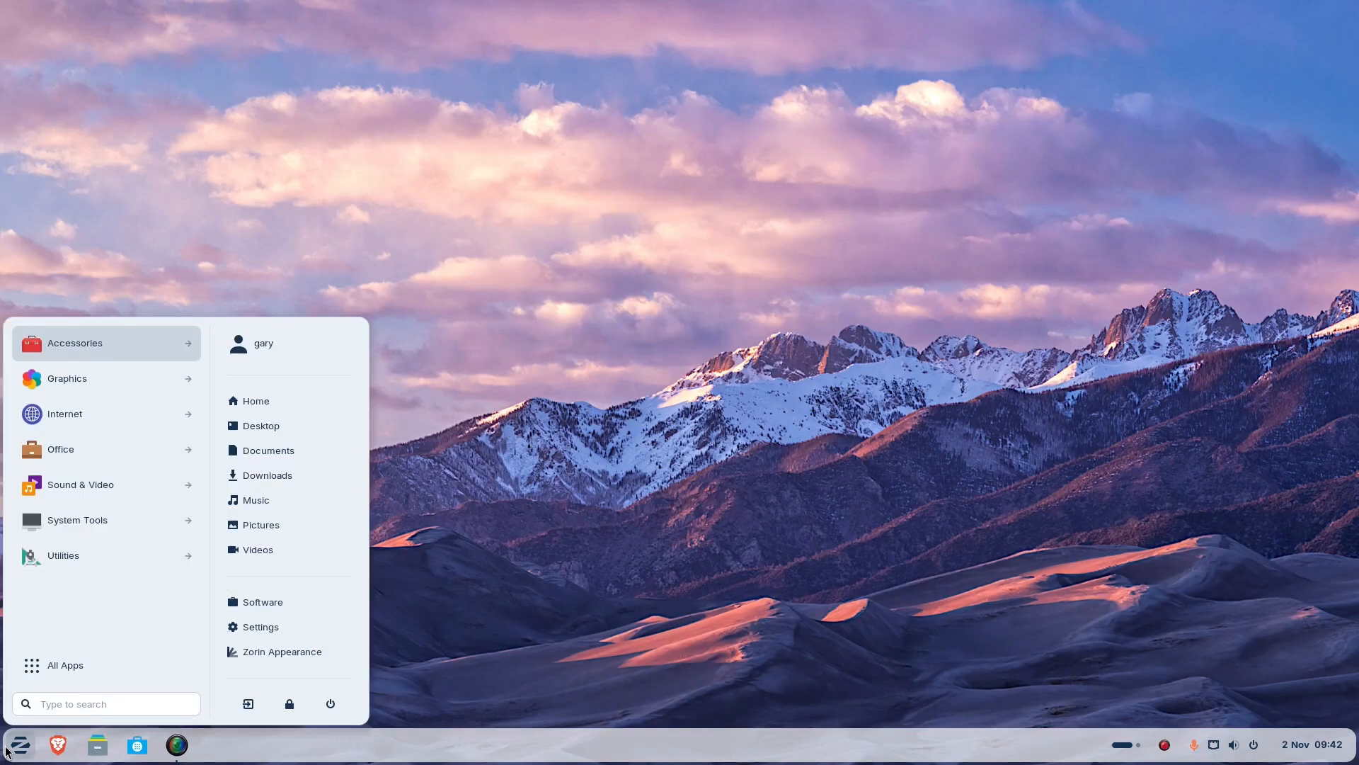
text(print)
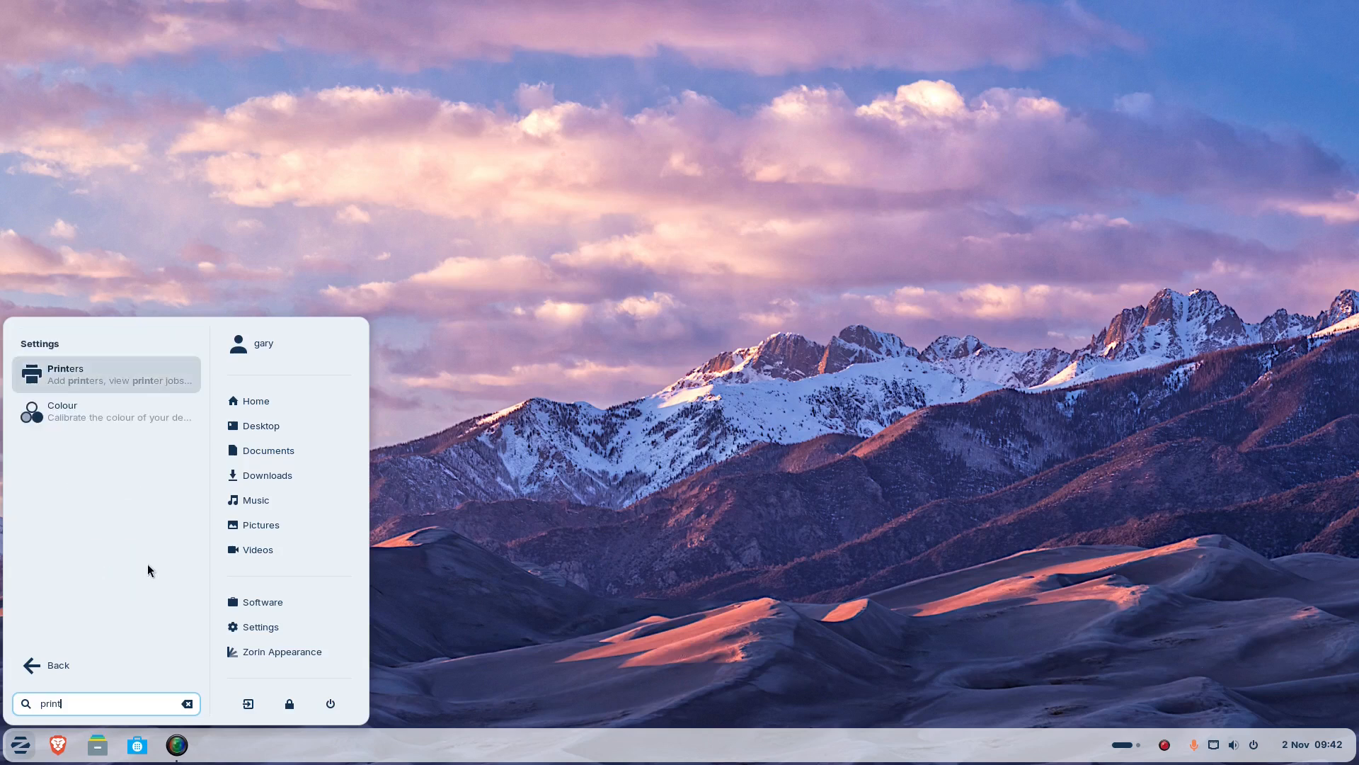
mouse_move(99, 381)
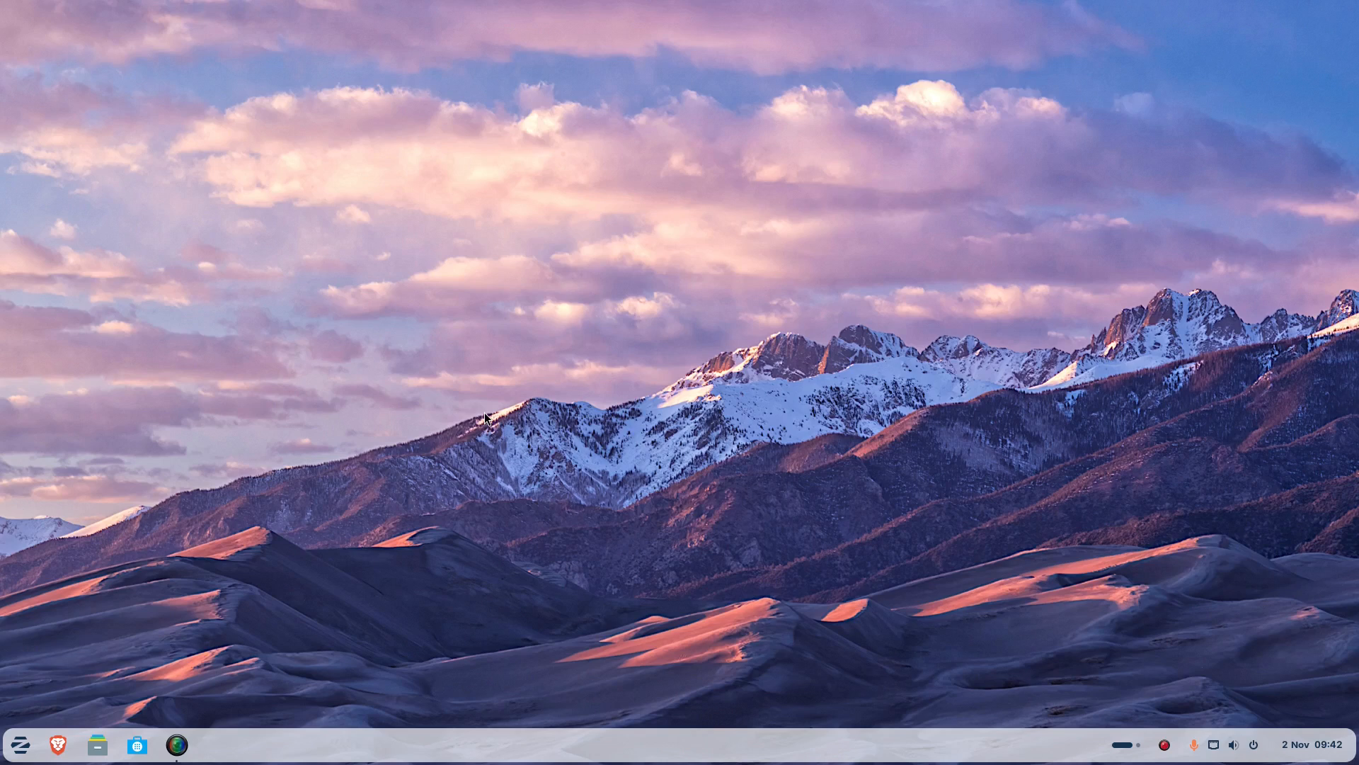
click(177, 743)
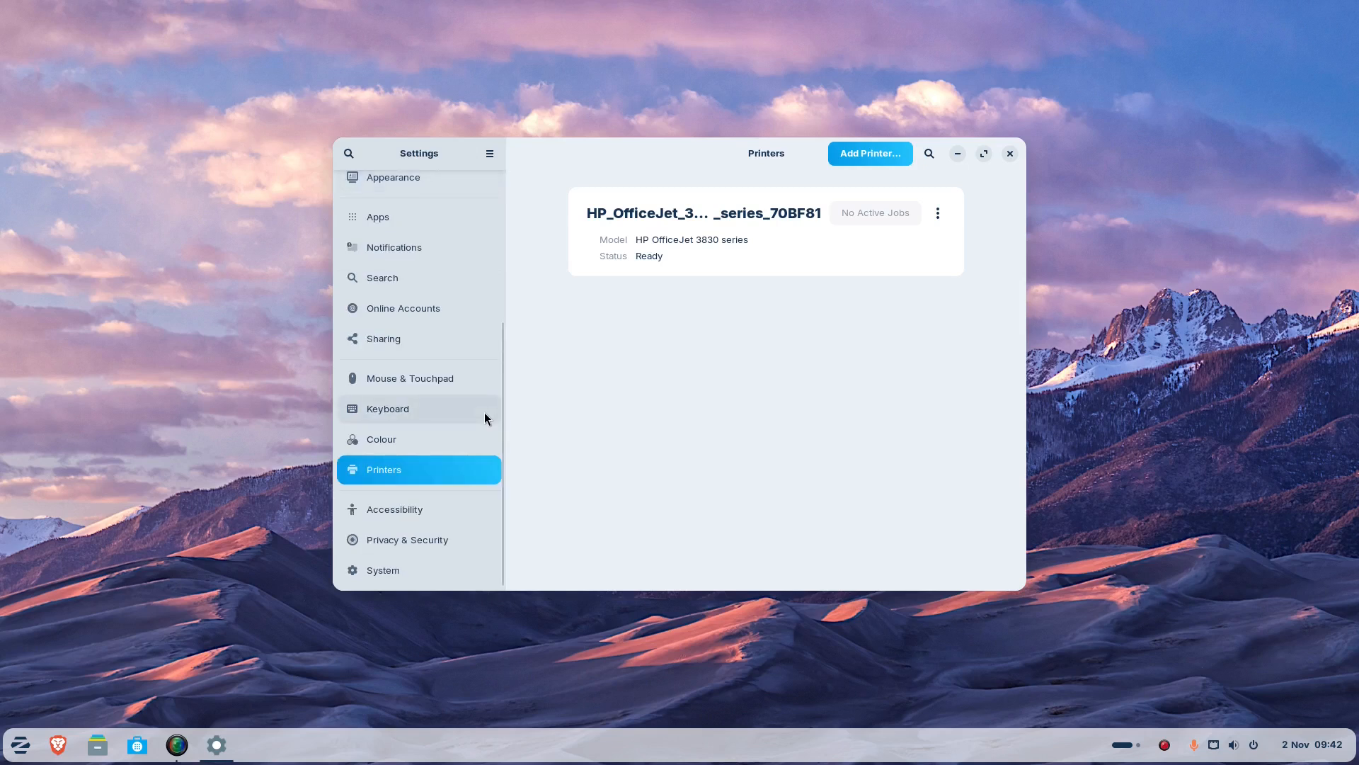
mouse_move(763, 222)
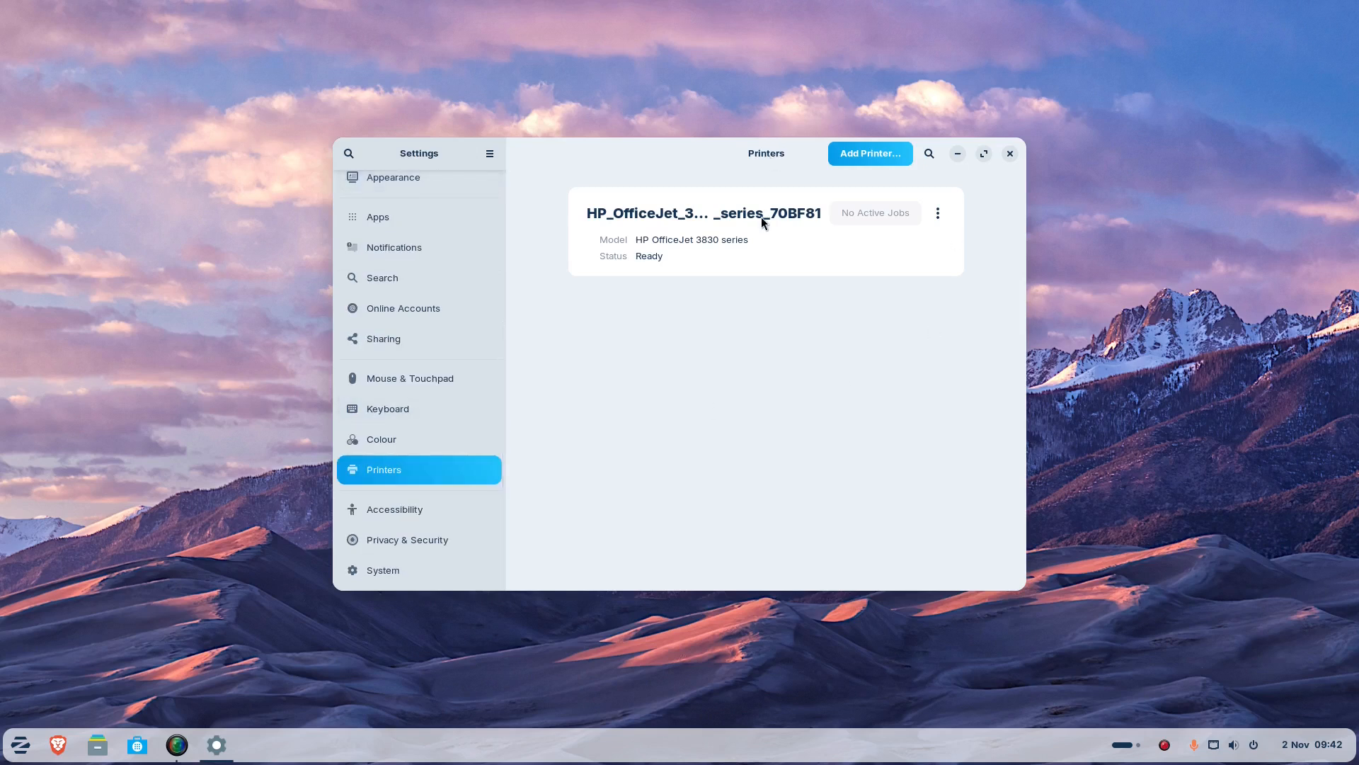
click(1009, 153)
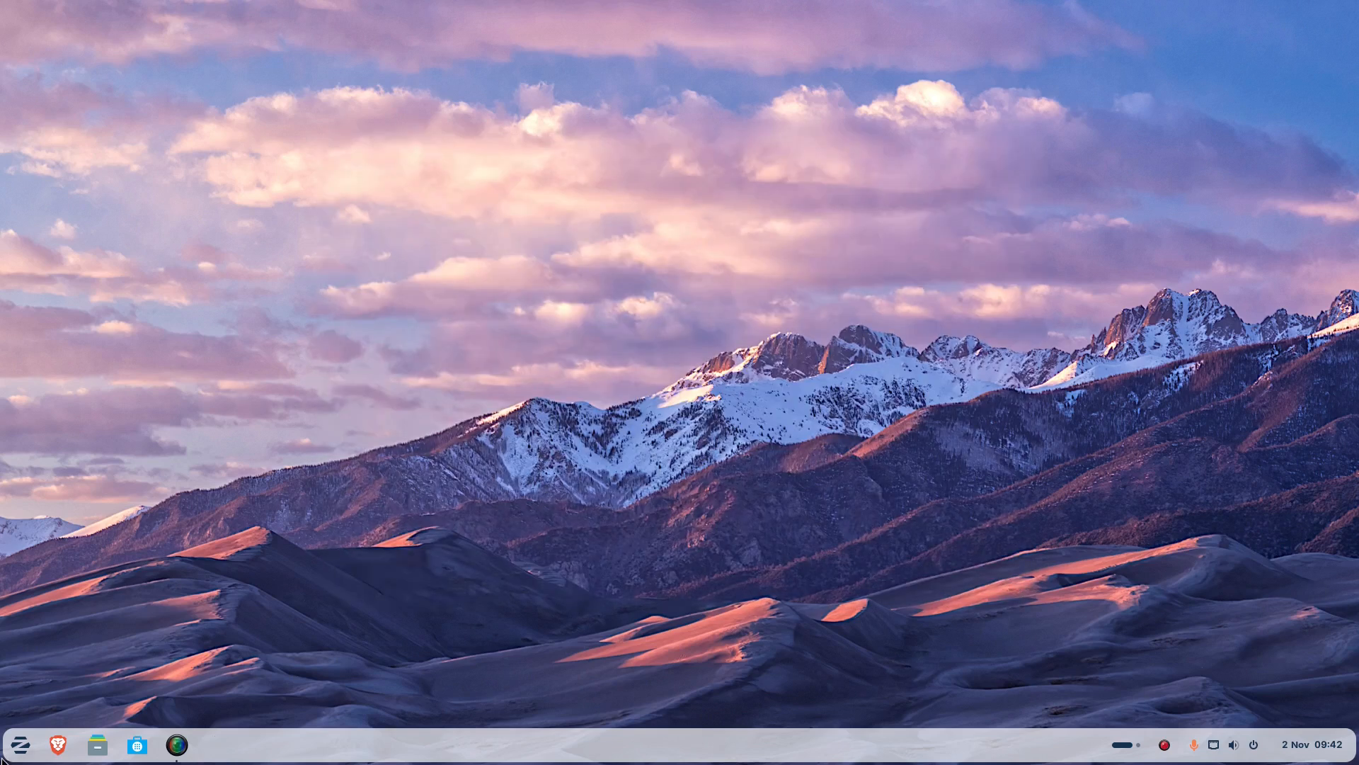
click(18, 743)
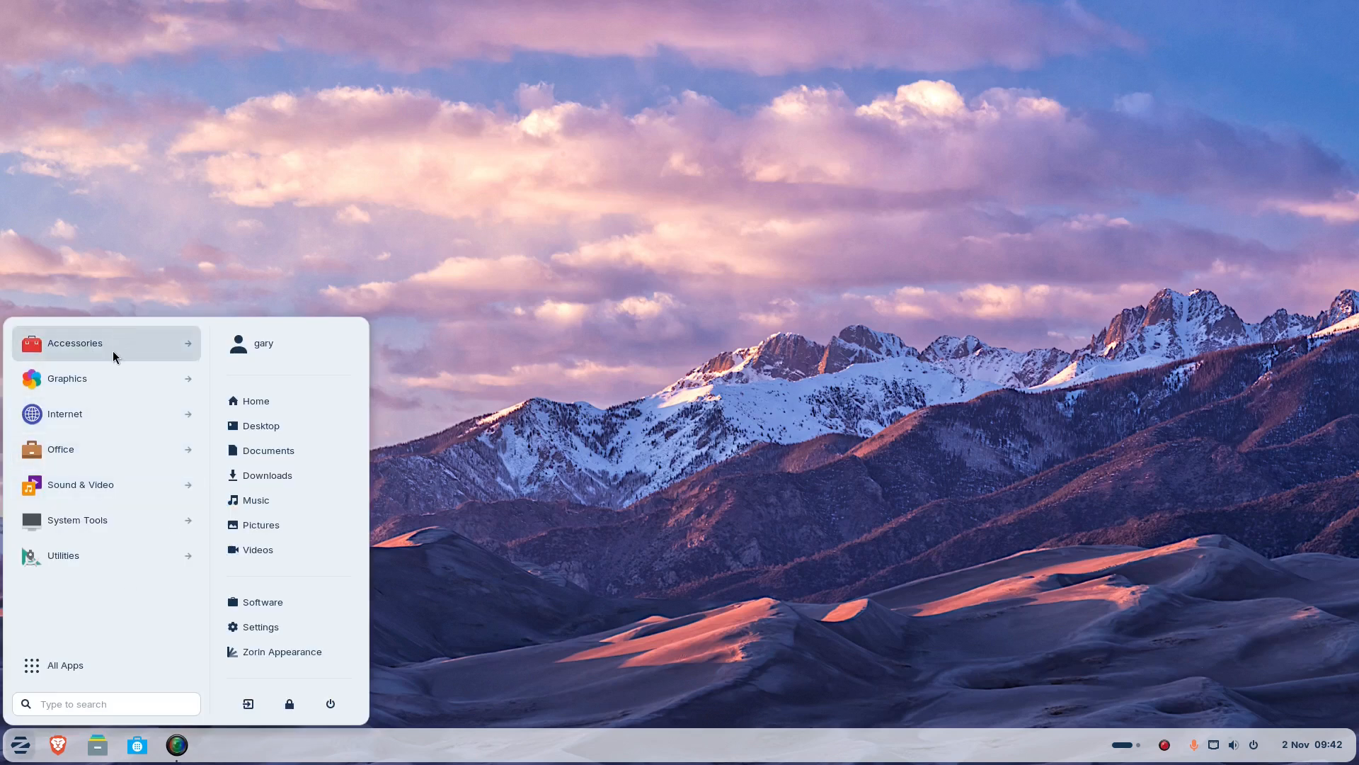
click(103, 343)
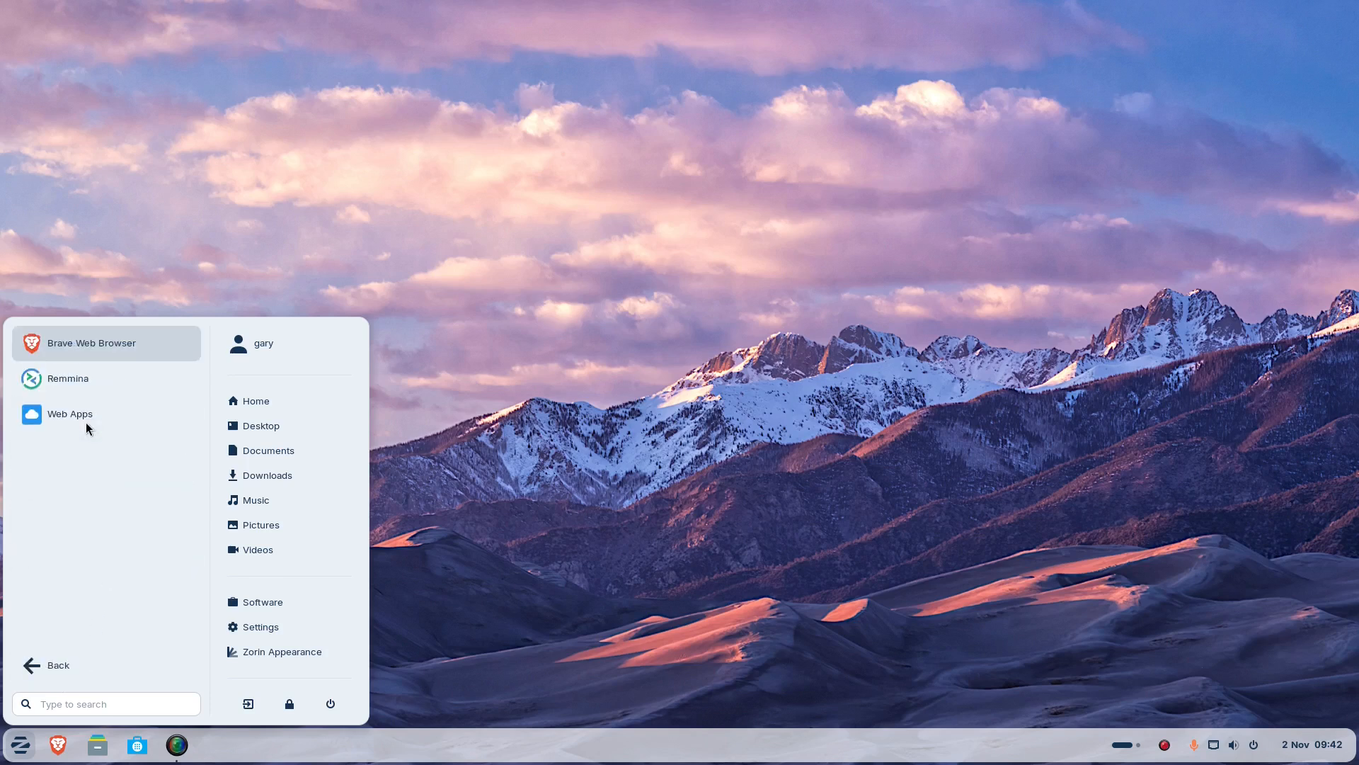
mouse_move(68, 378)
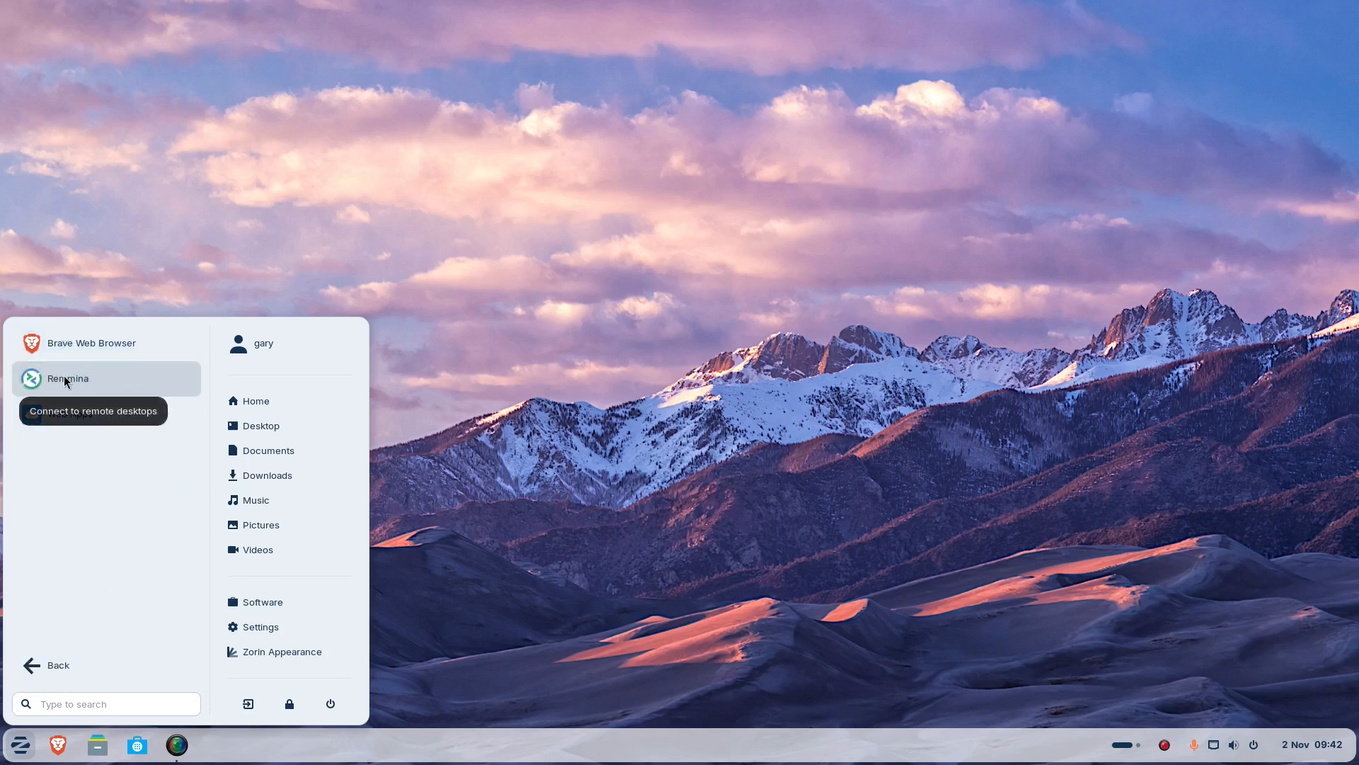
mouse_move(78, 425)
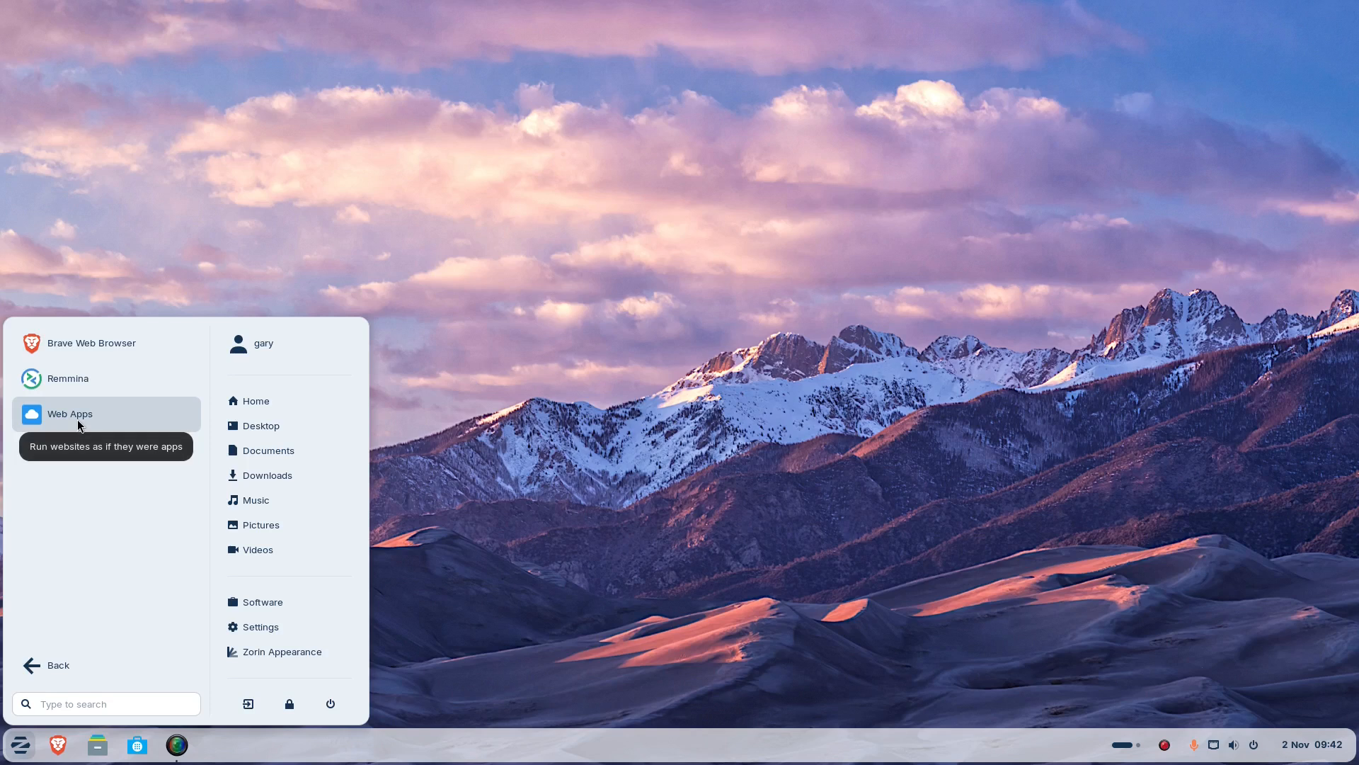
mouse_move(102, 547)
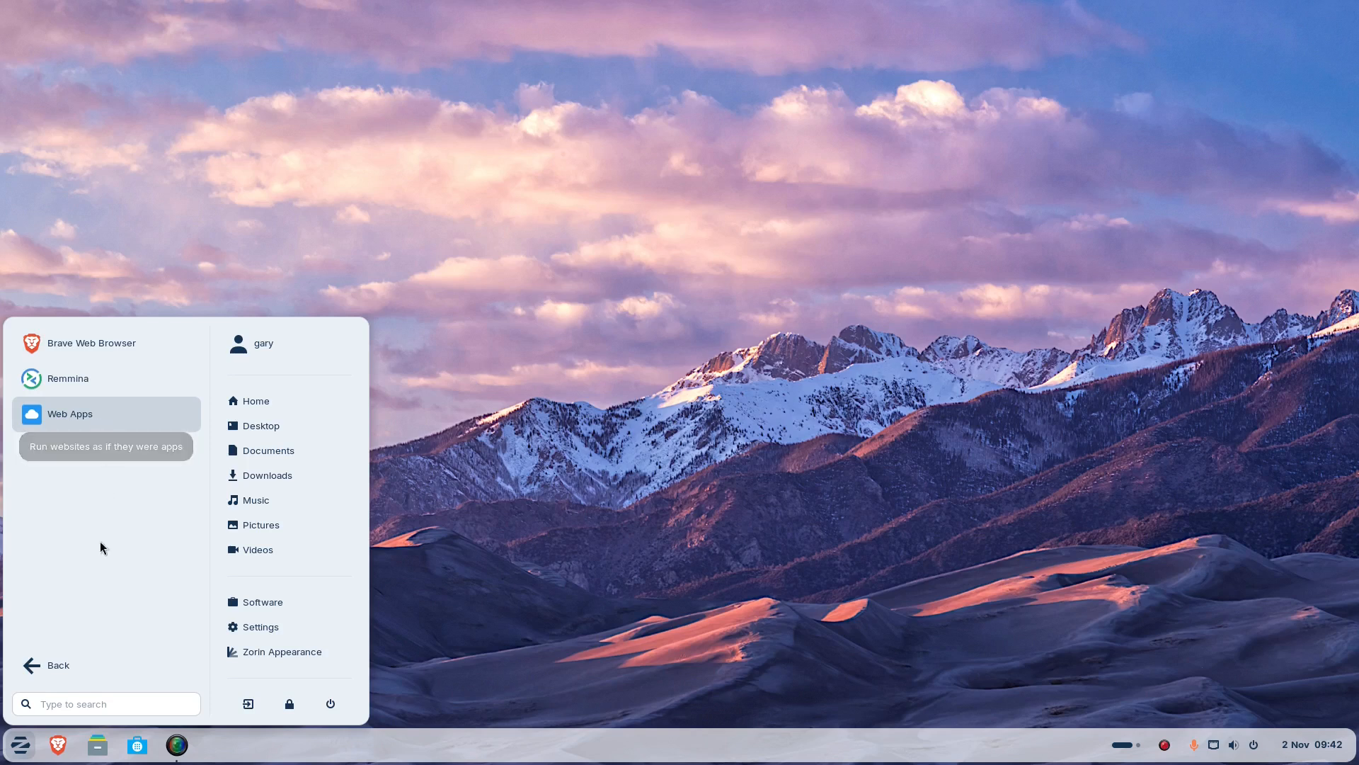
click(48, 666)
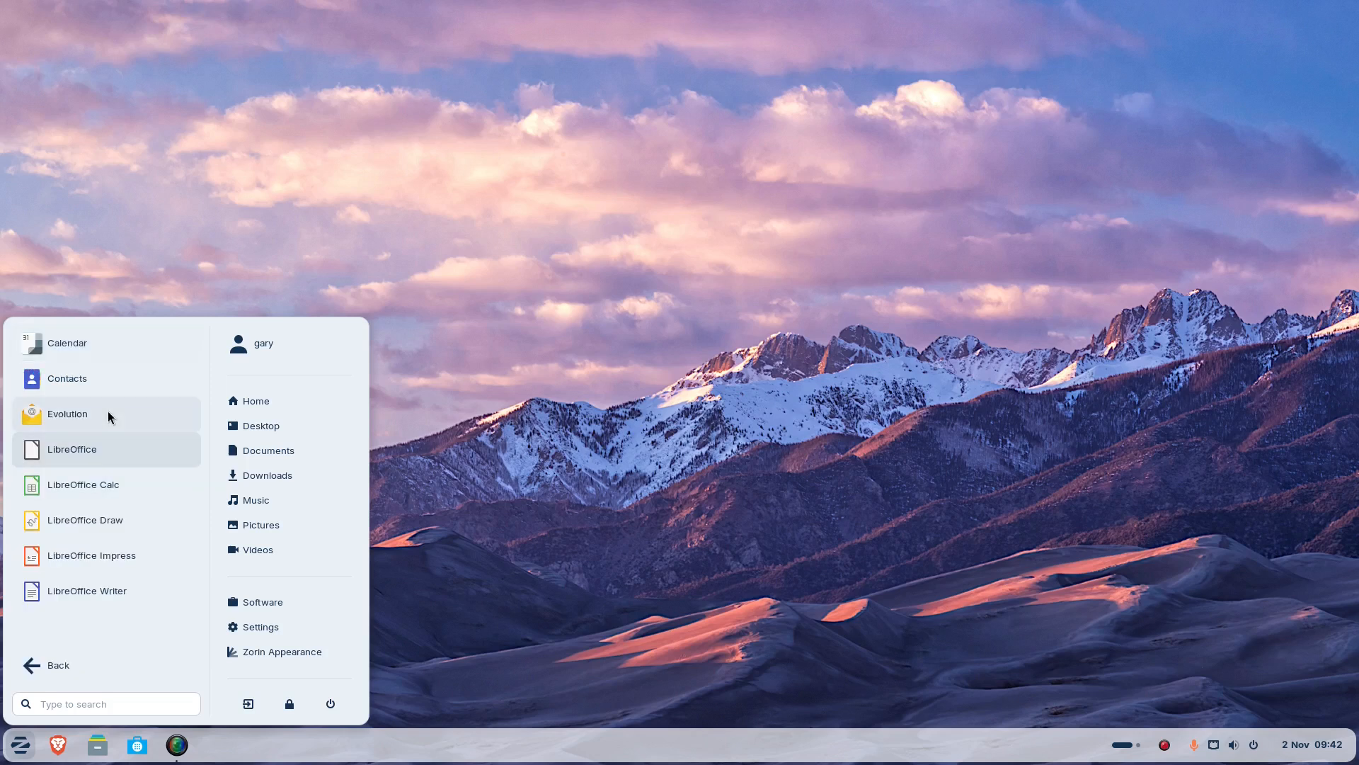
mouse_move(68, 664)
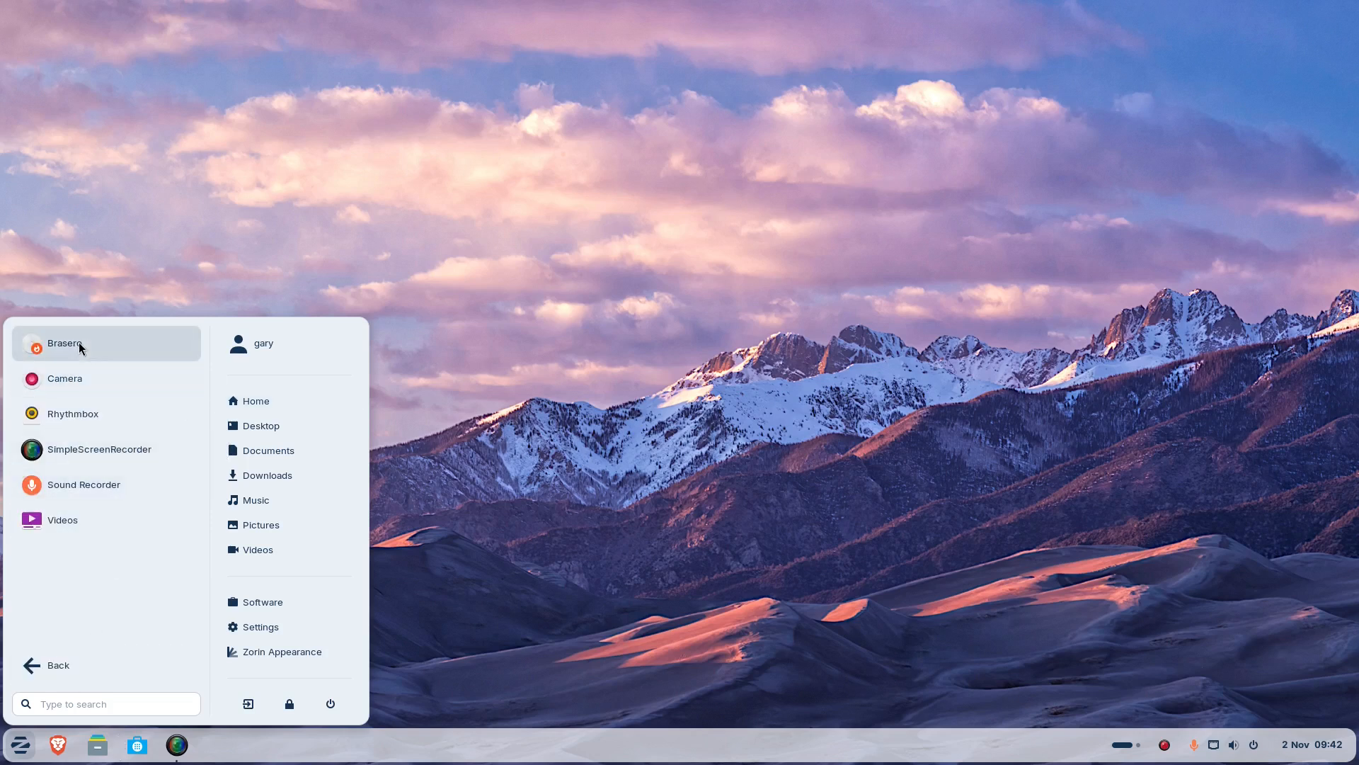
mouse_move(84, 421)
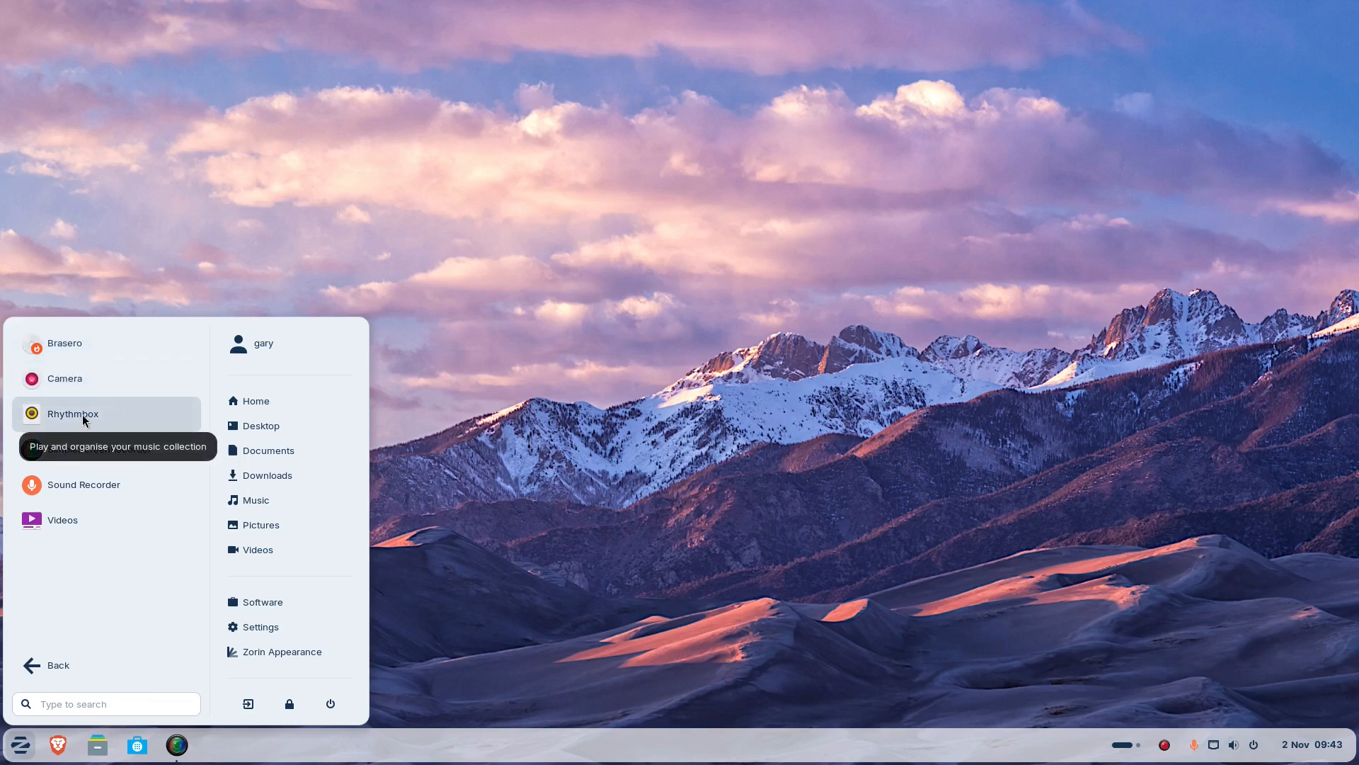
mouse_move(61, 519)
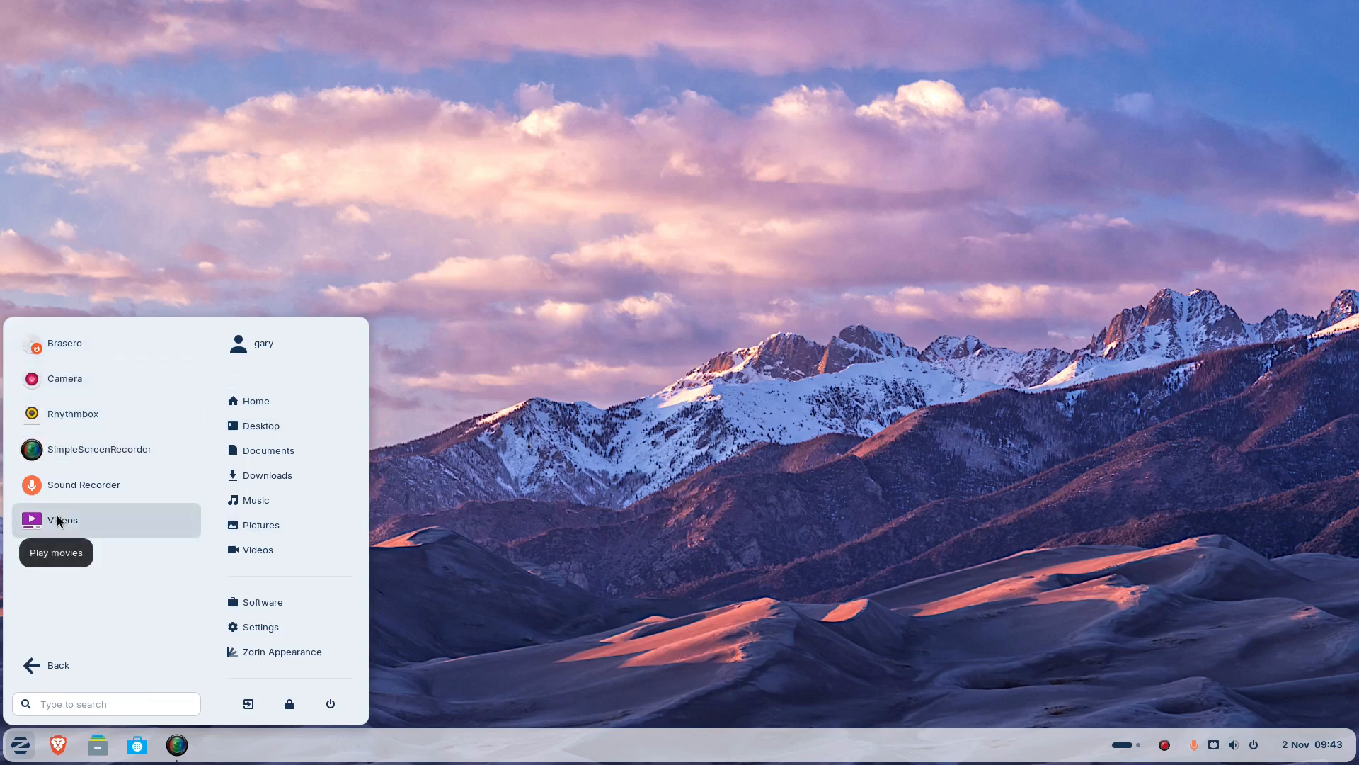
mouse_move(85, 528)
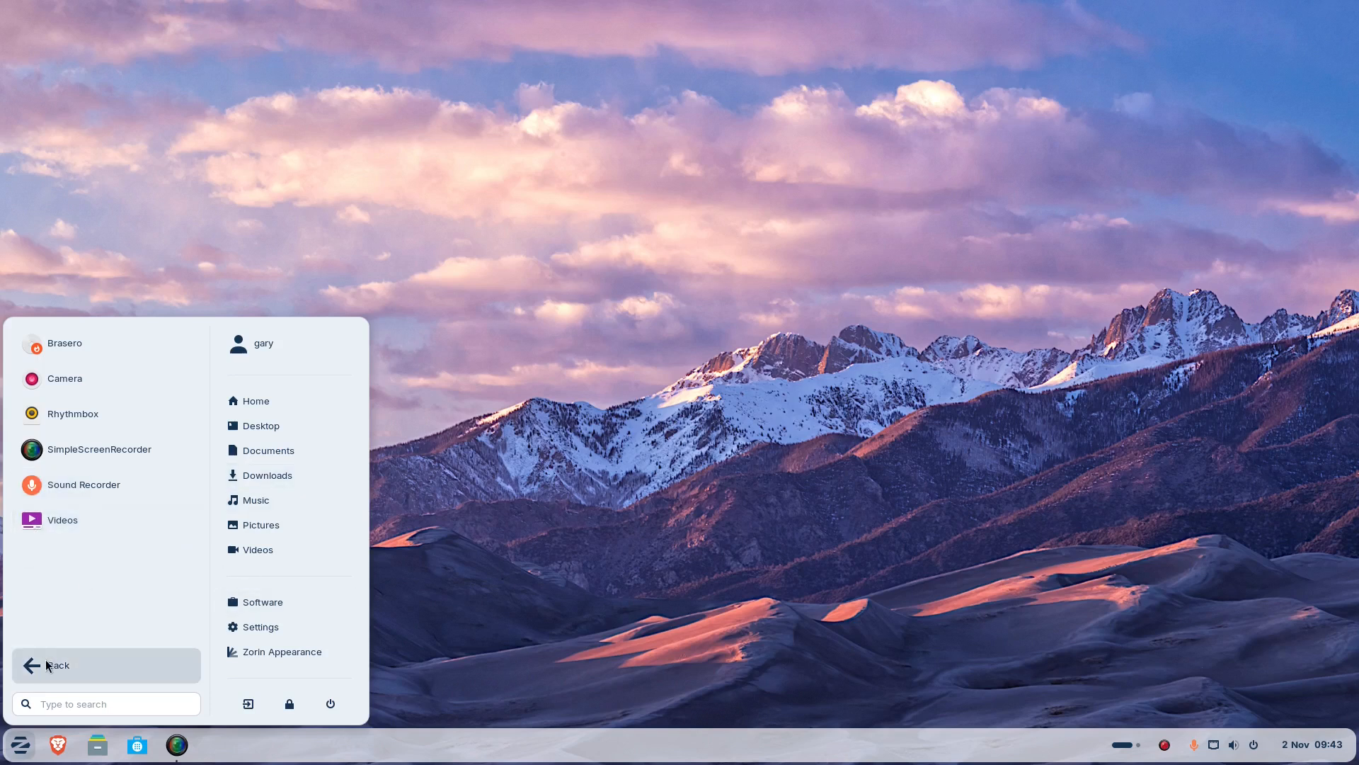
click(57, 665)
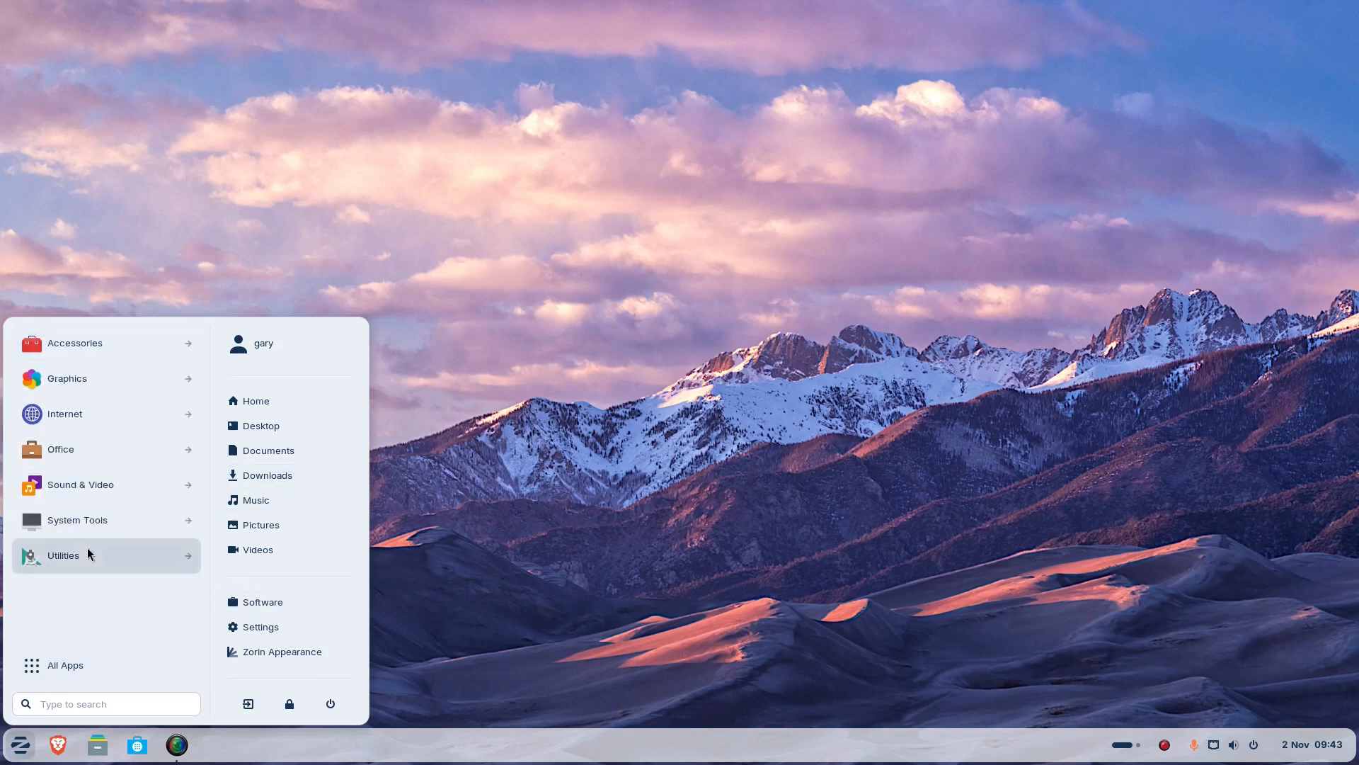
click(63, 555)
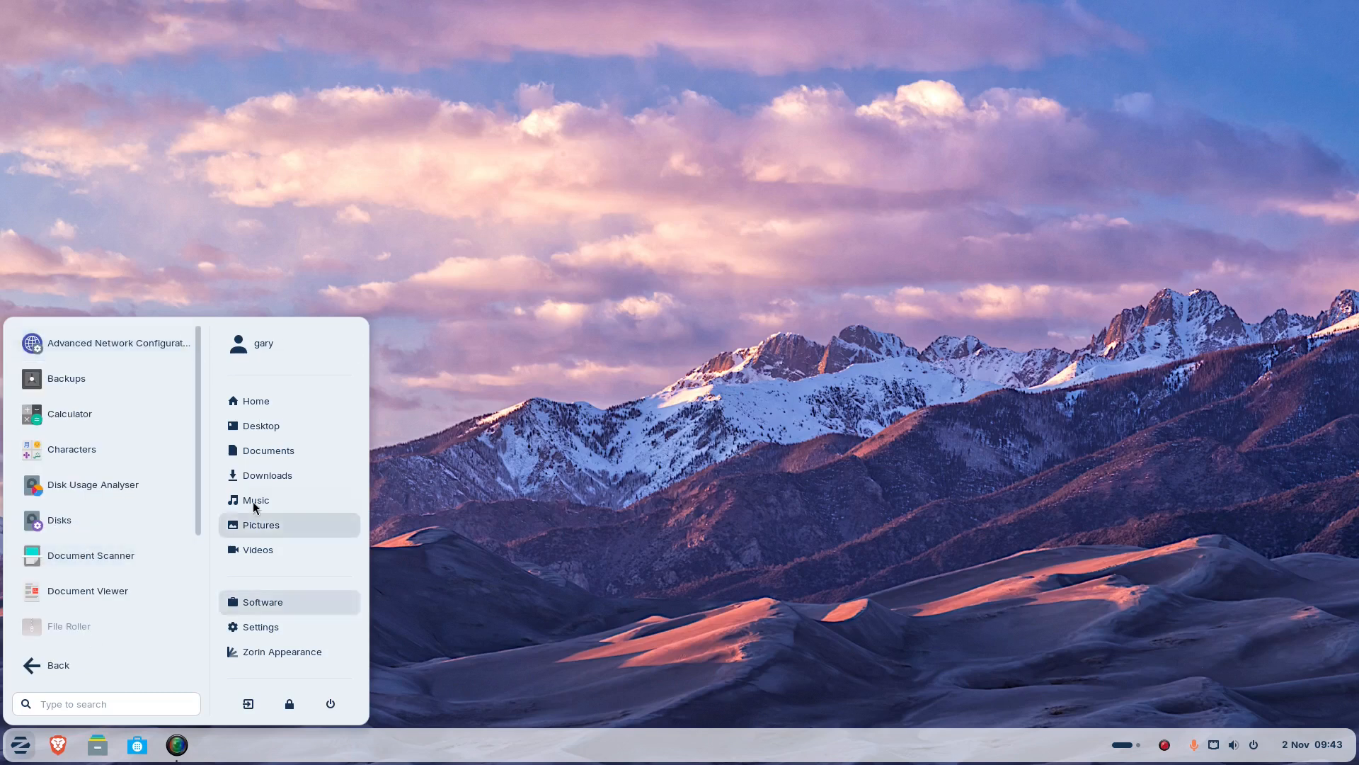
click(750, 376)
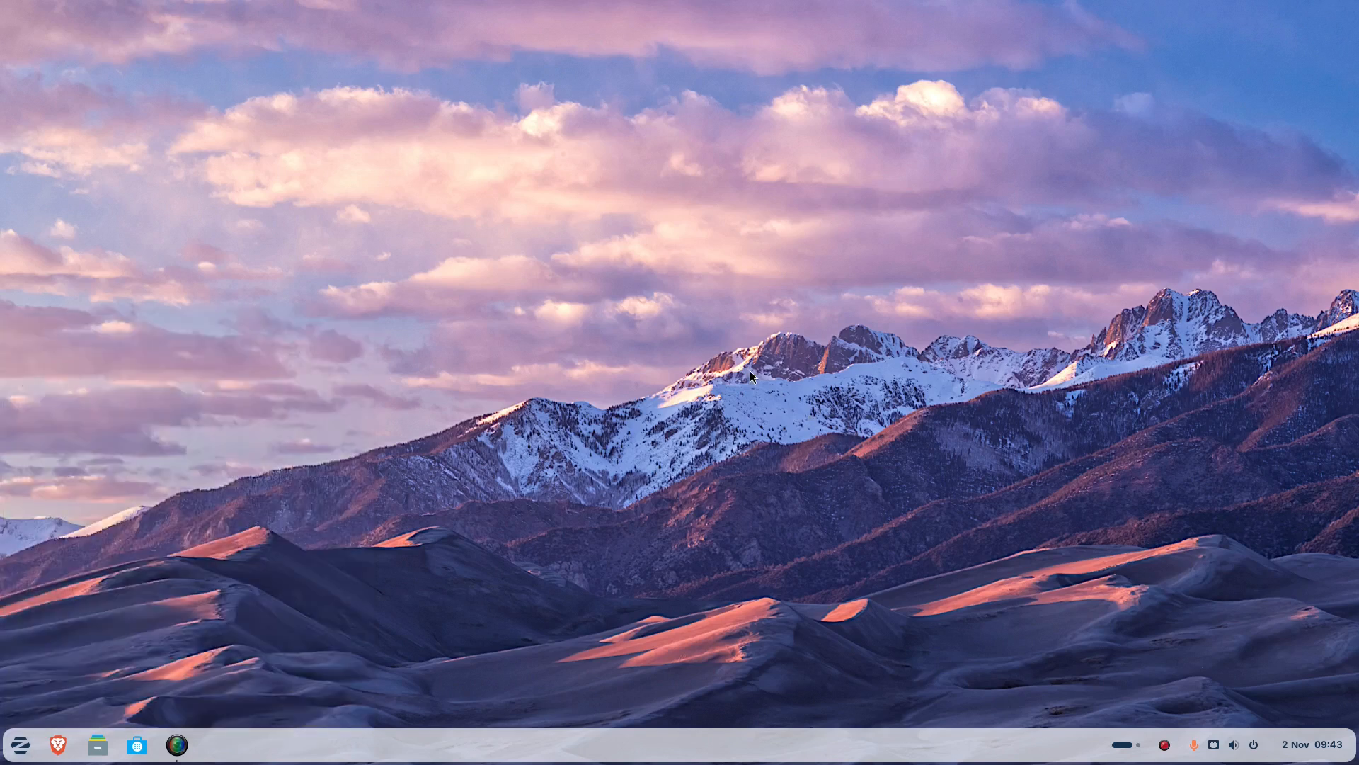
mouse_move(136, 744)
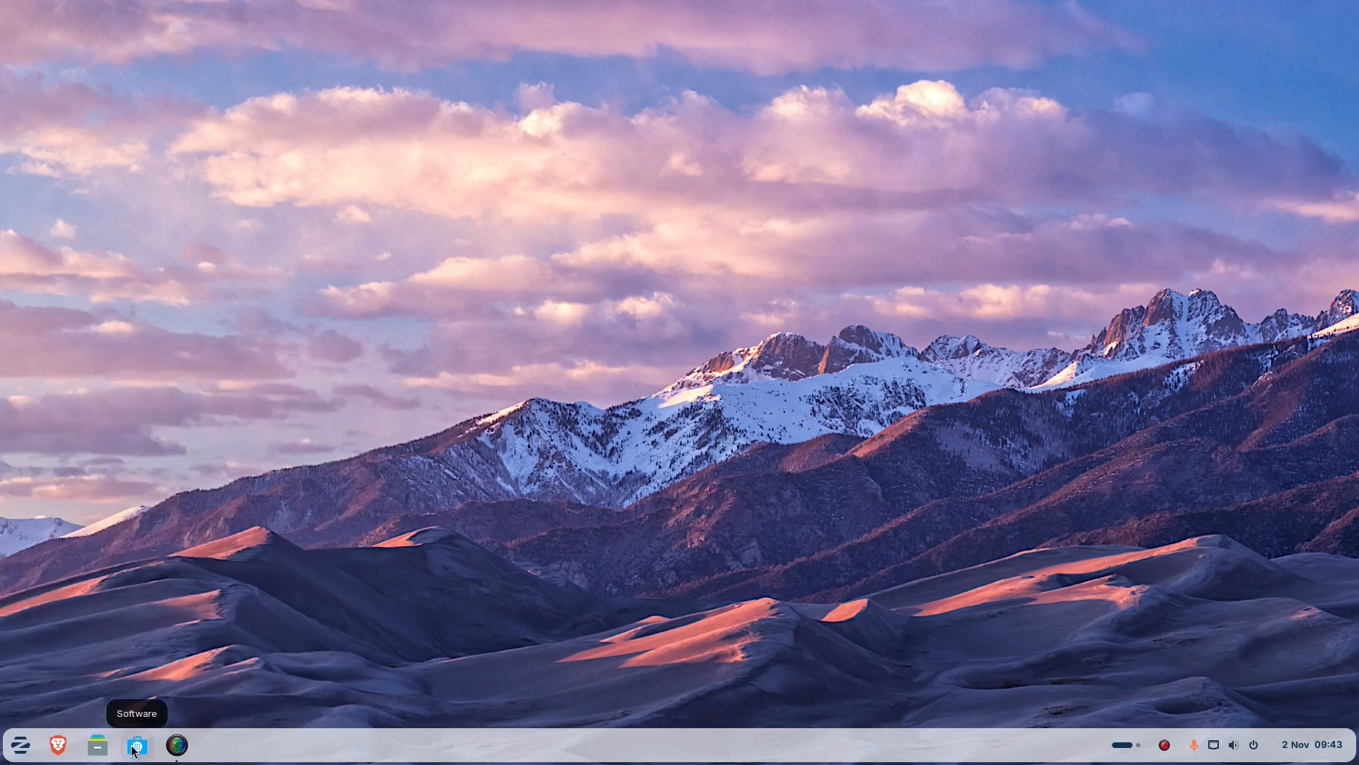
mouse_move(495, 470)
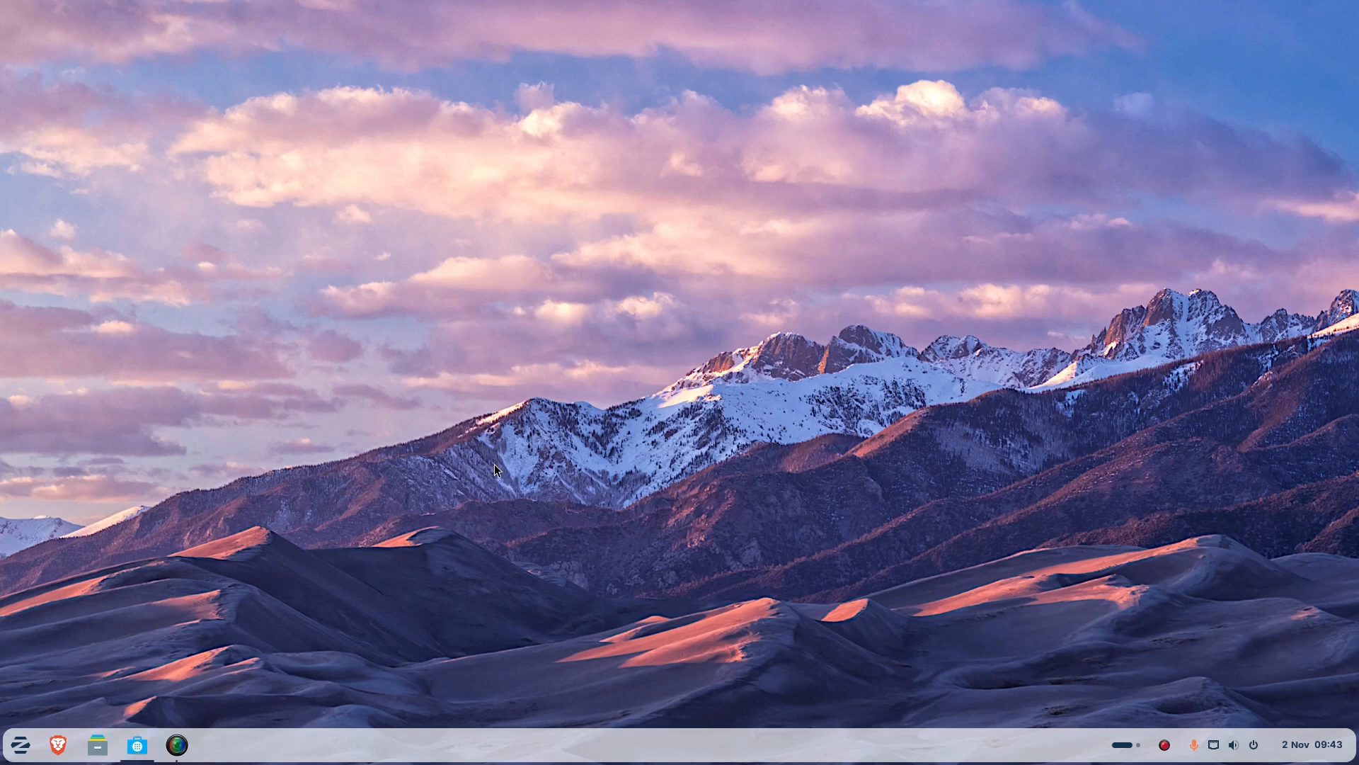
Launch GNOME Software and search the store for 'chrome'.
click(136, 743)
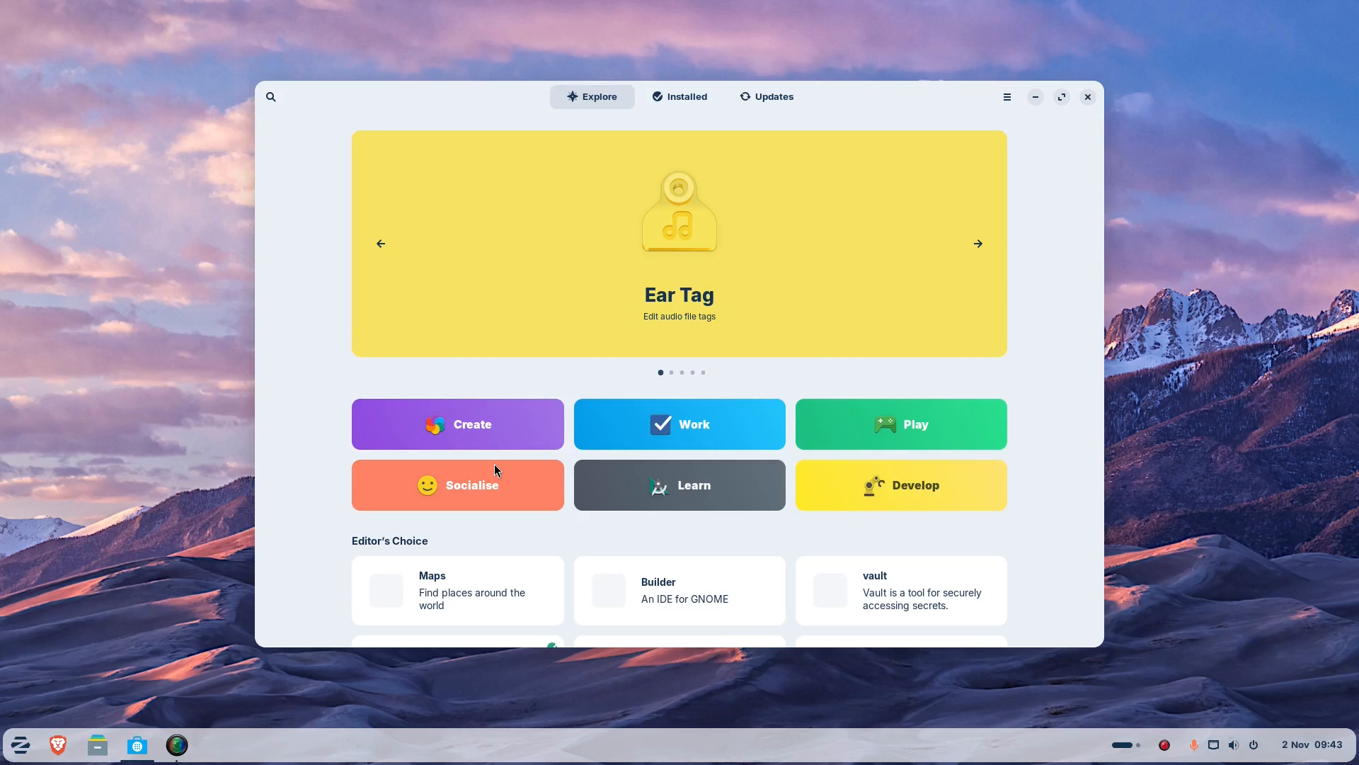
mouse_move(190, 276)
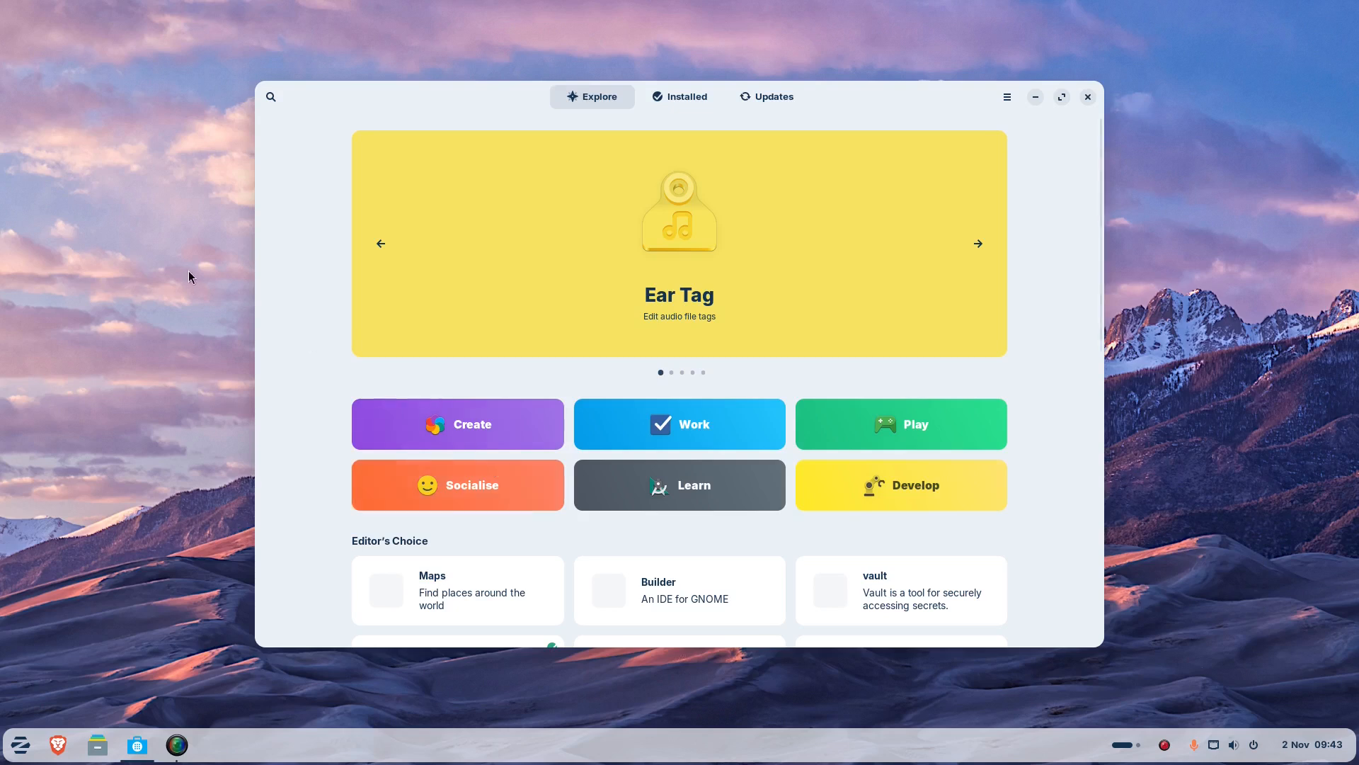
mouse_move(272, 95)
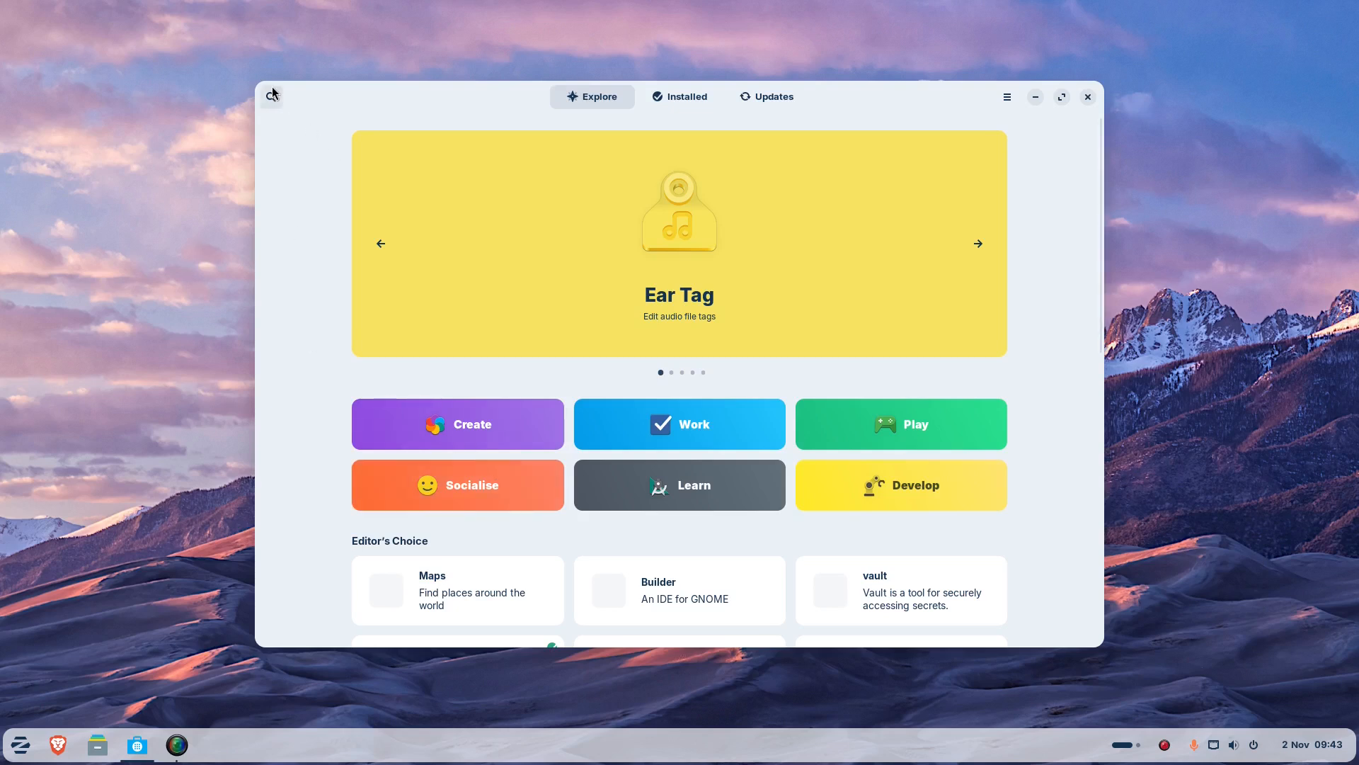
mouse_move(272, 95)
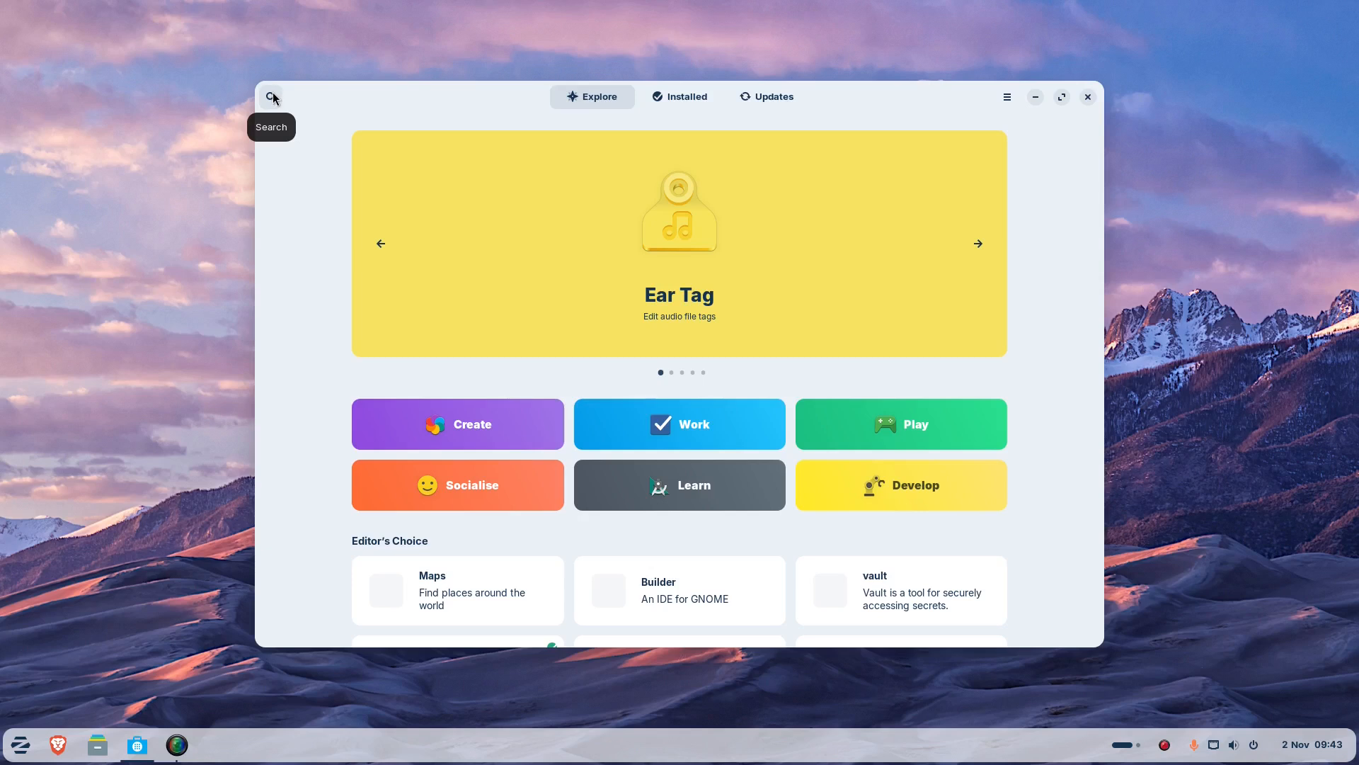
click(271, 96)
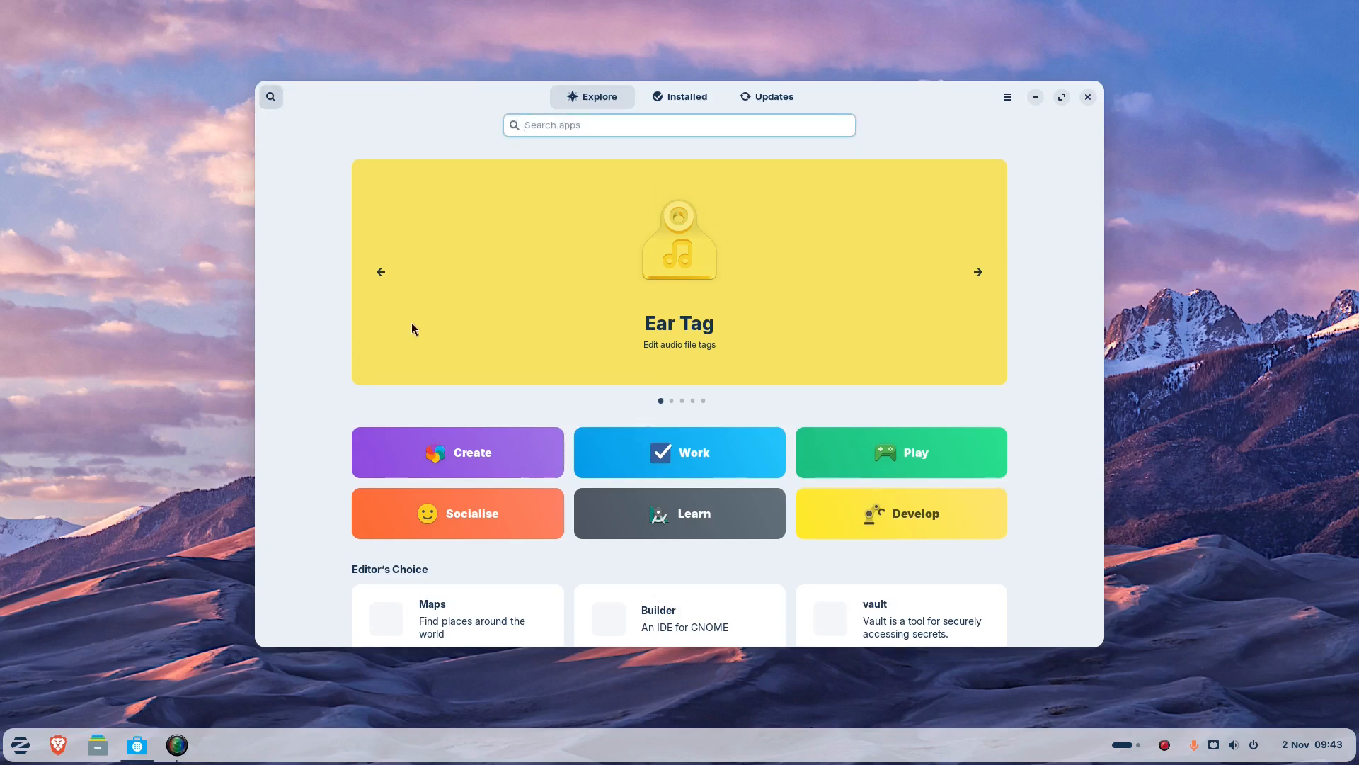
click(678, 125)
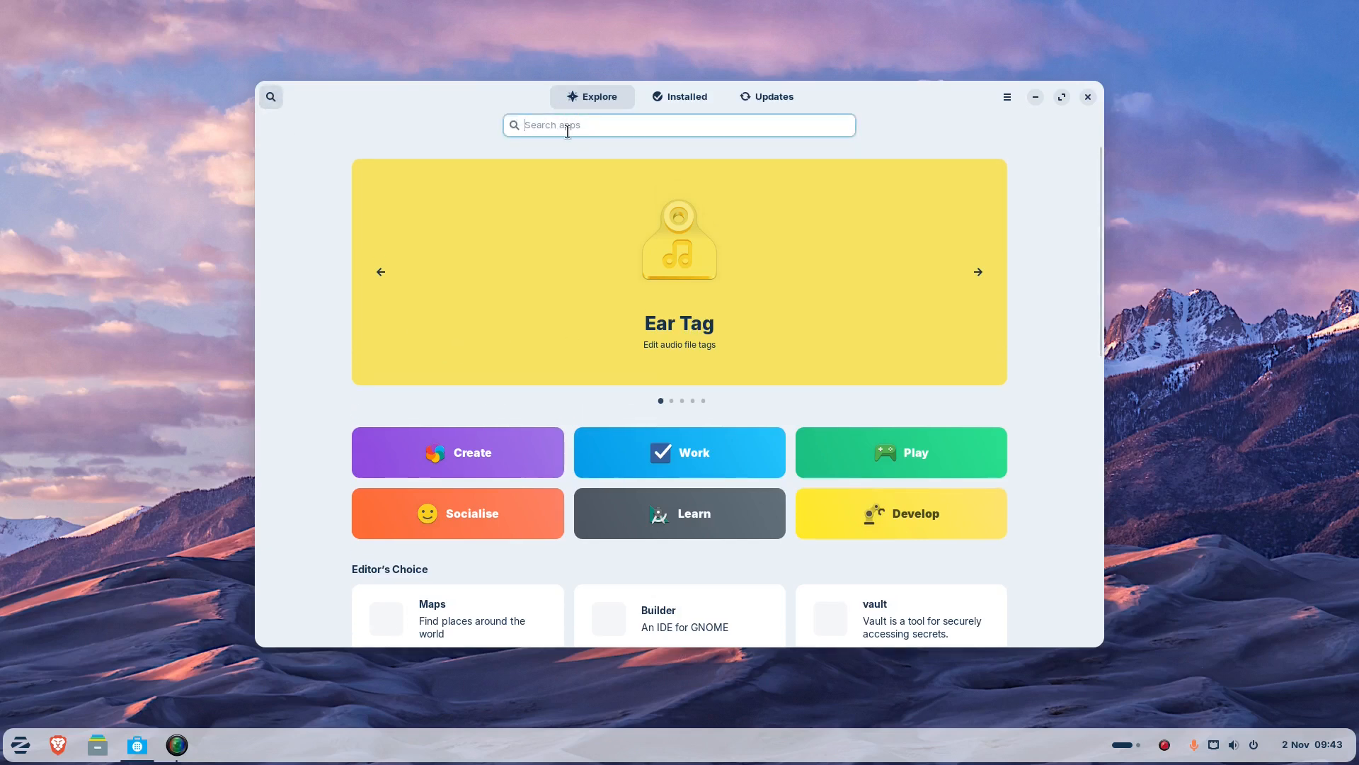
click(977, 272)
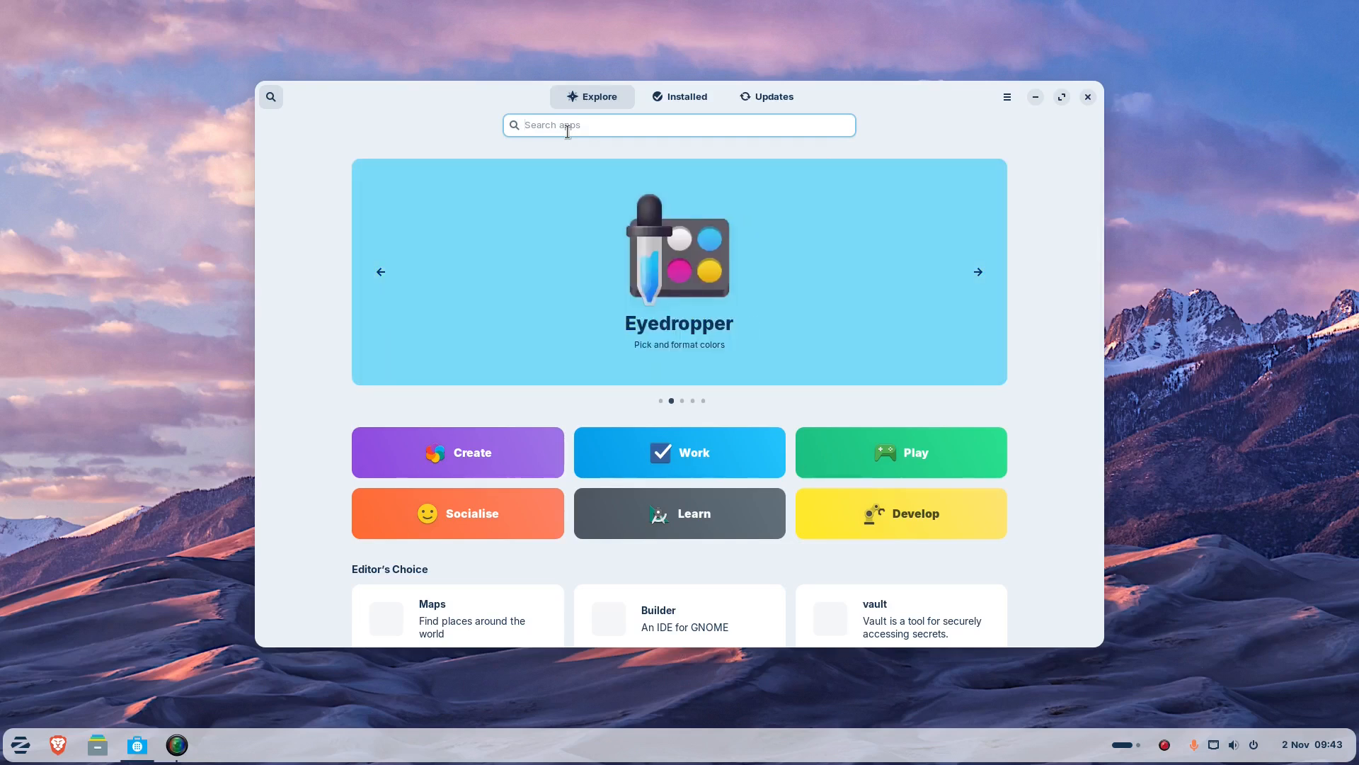
text(chr)
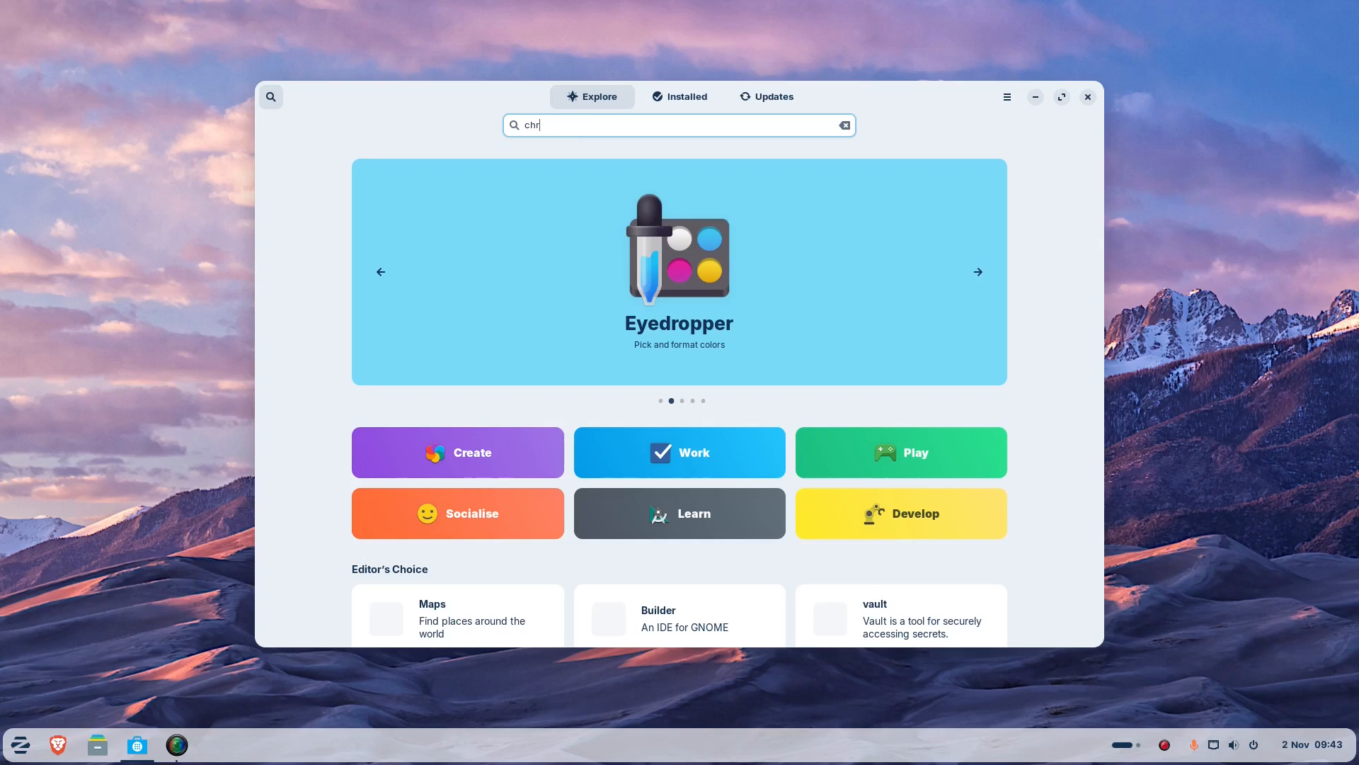
text(ome)
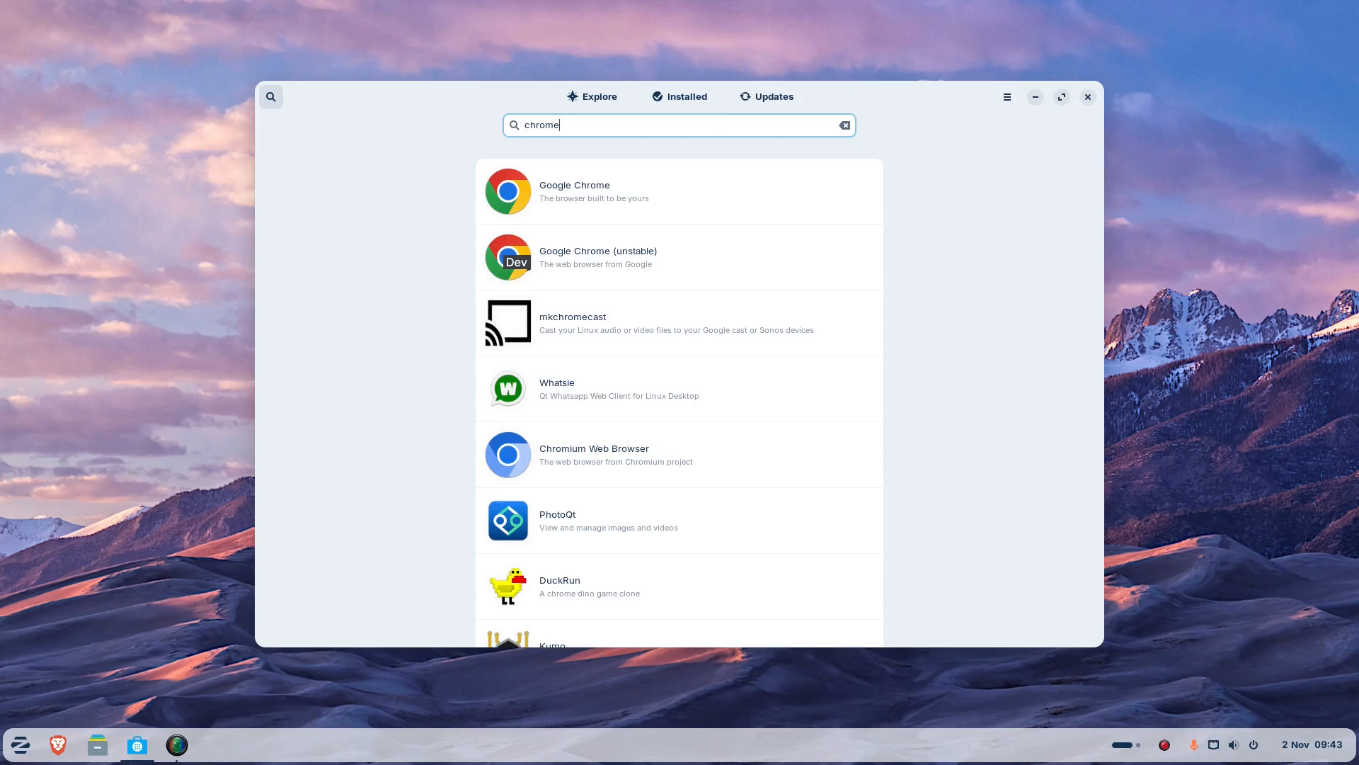
Clear the Chrome search and search the store for 'steam'.
click(844, 124)
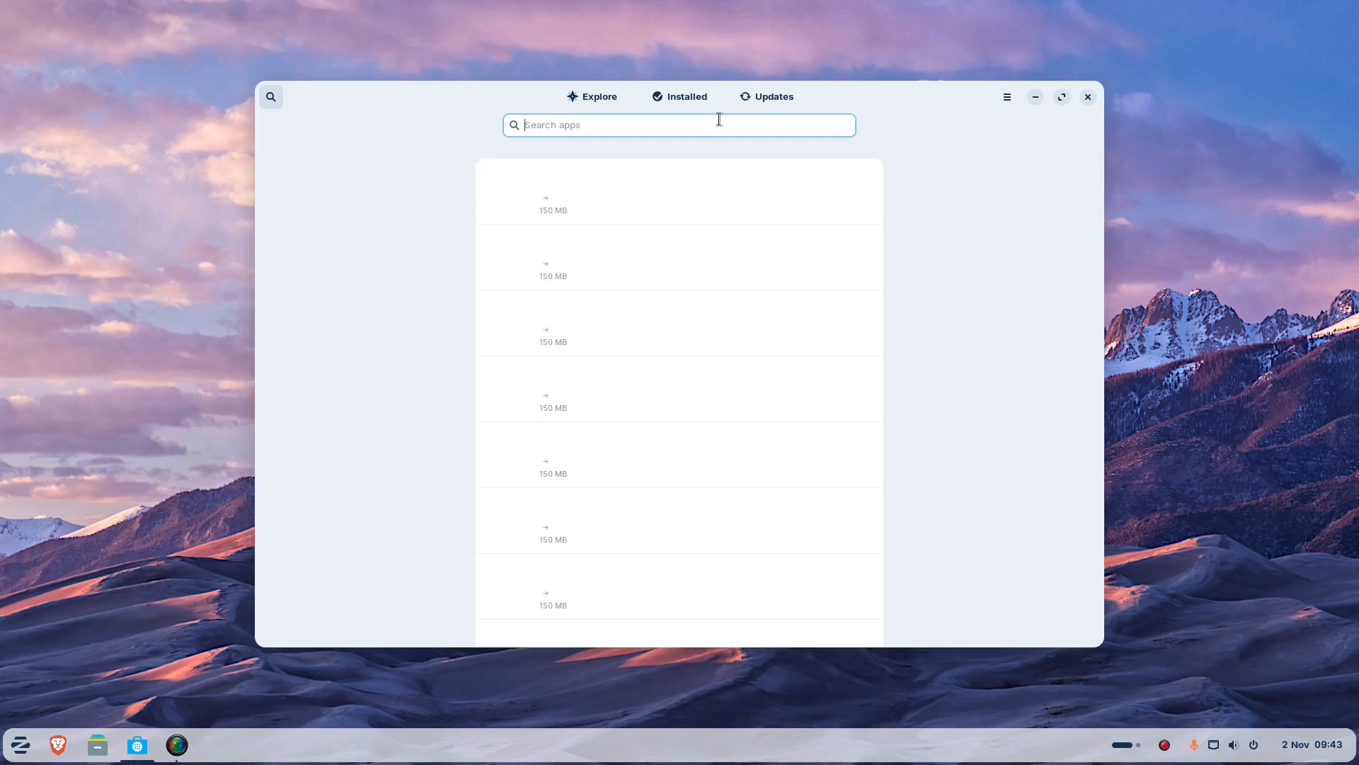
text(steqm)
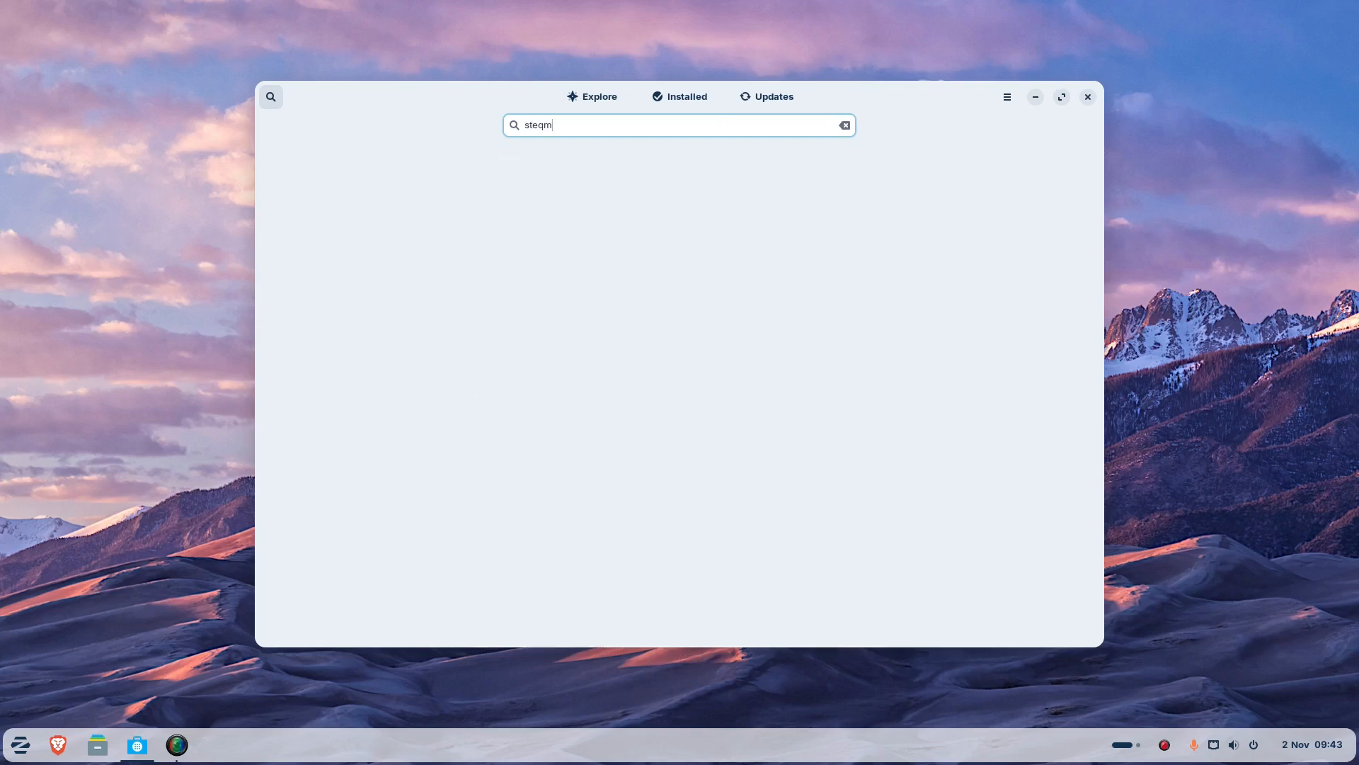
text(steam)
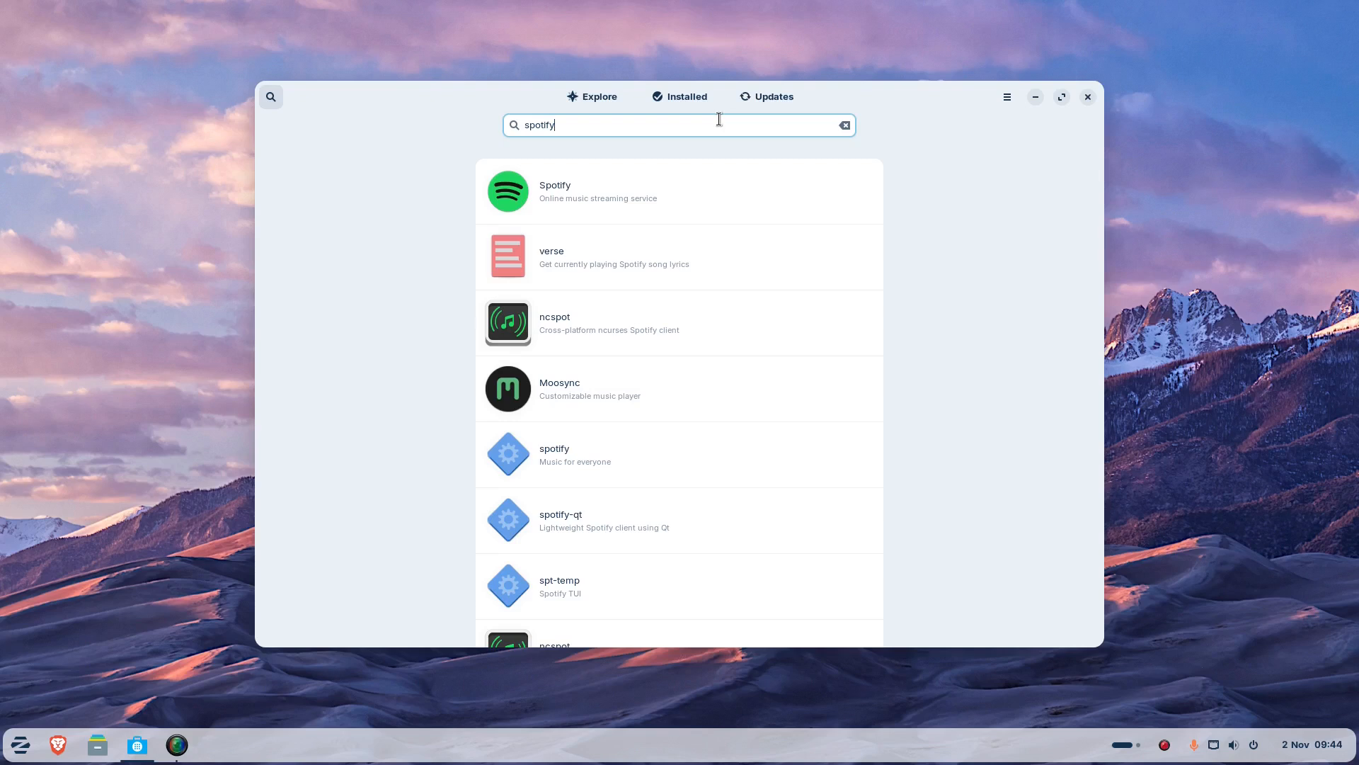
mouse_move(1095, 95)
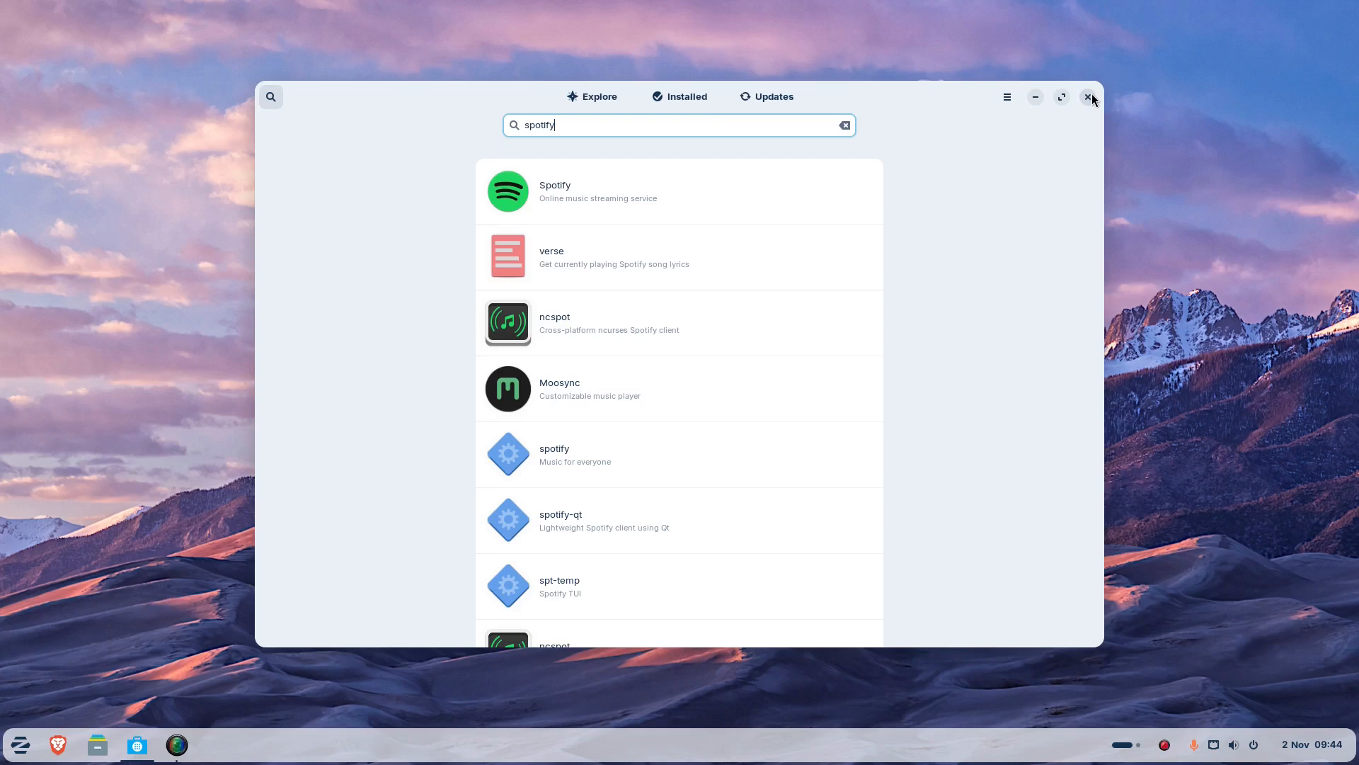
Close the store, launch Settings and scroll through the Appearance wallpapers.
click(1090, 96)
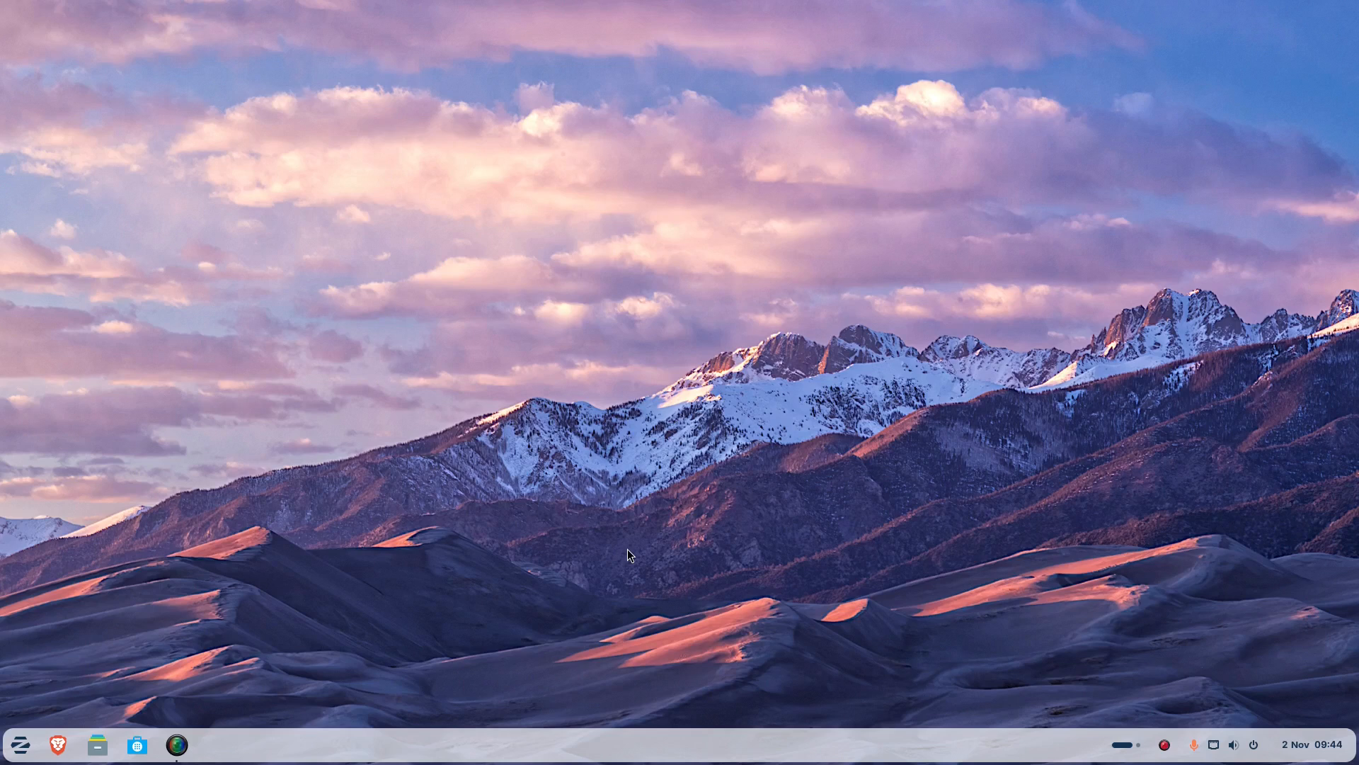
mouse_move(4, 755)
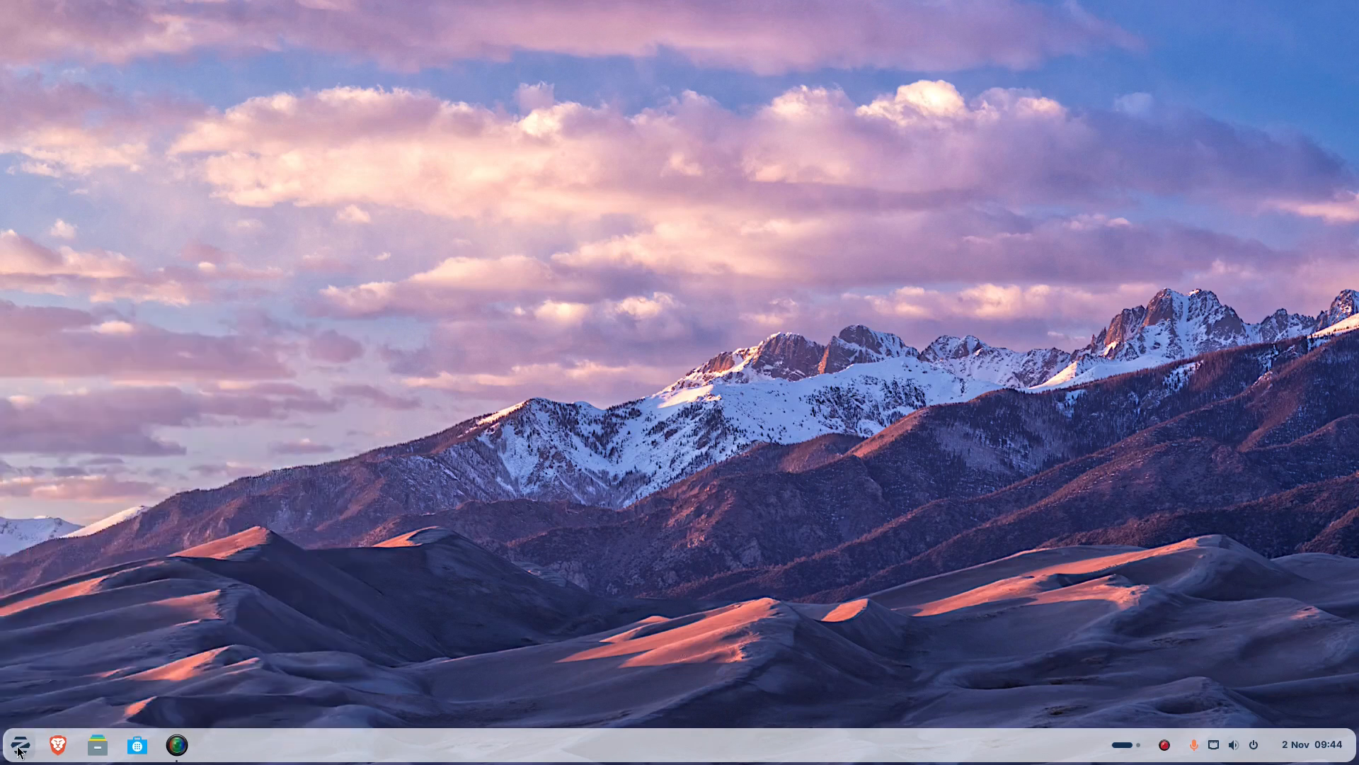
click(17, 744)
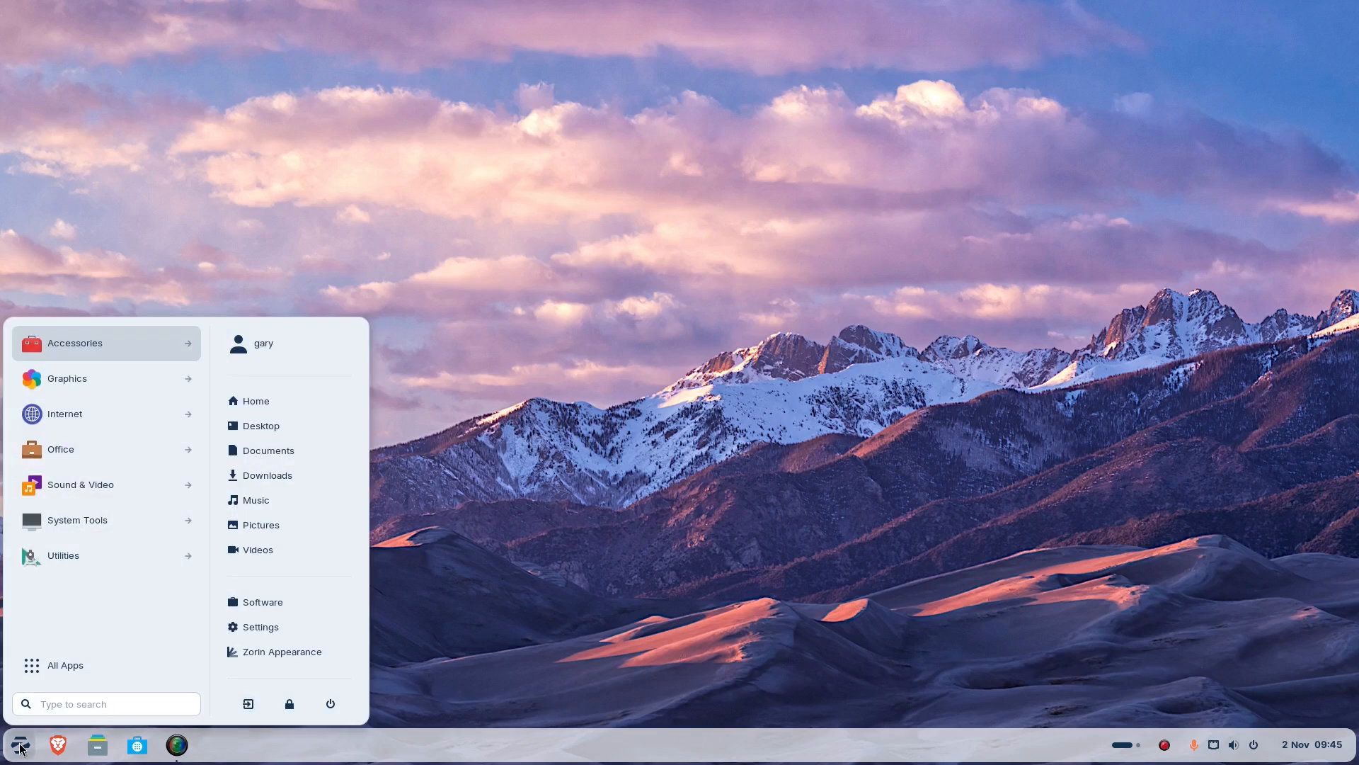
mouse_move(260, 627)
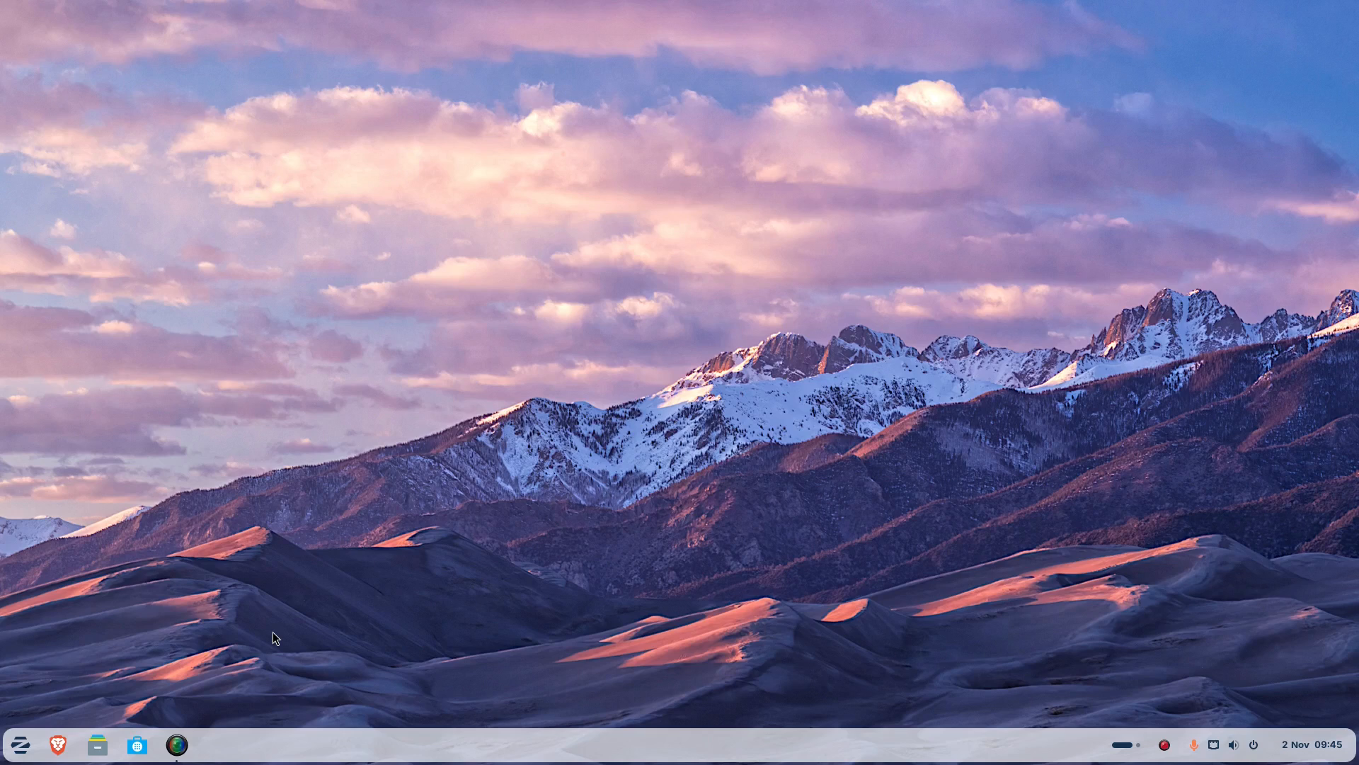
click(215, 743)
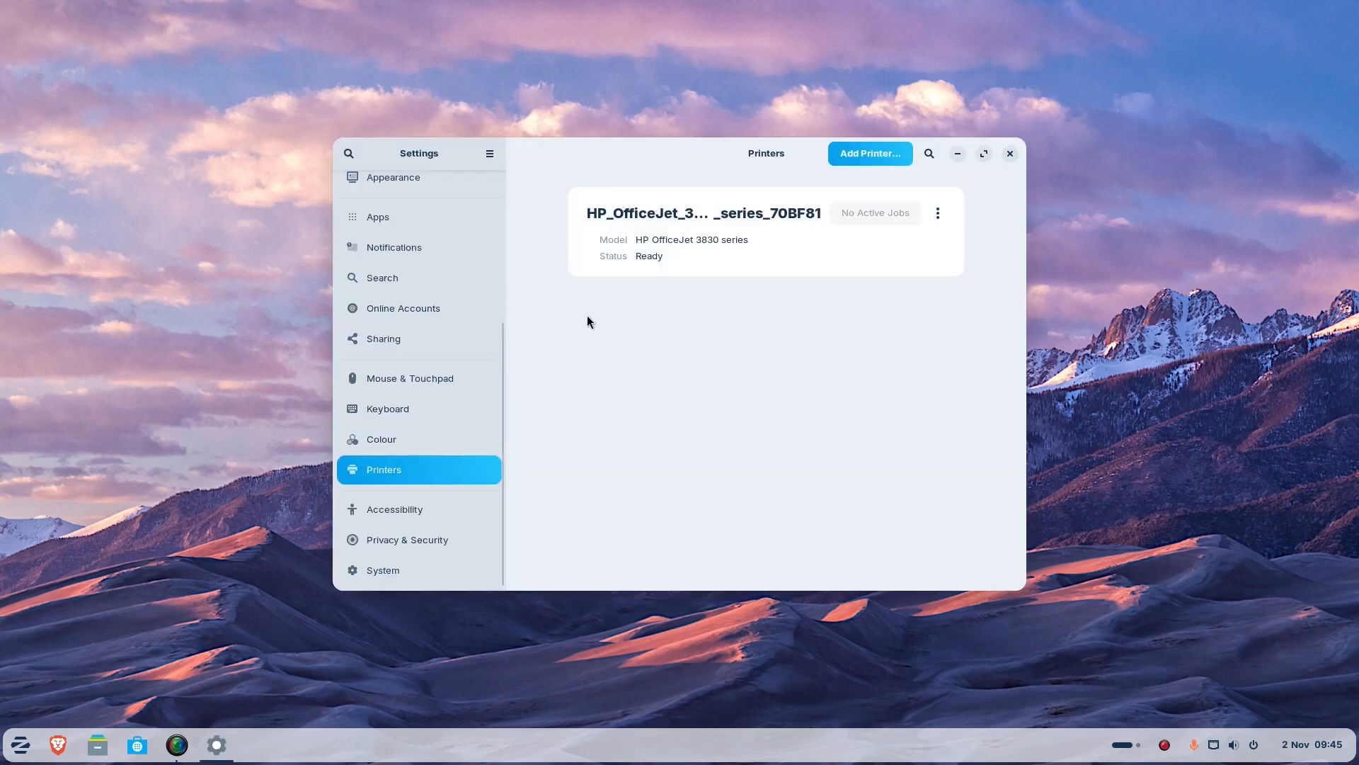
click(393, 177)
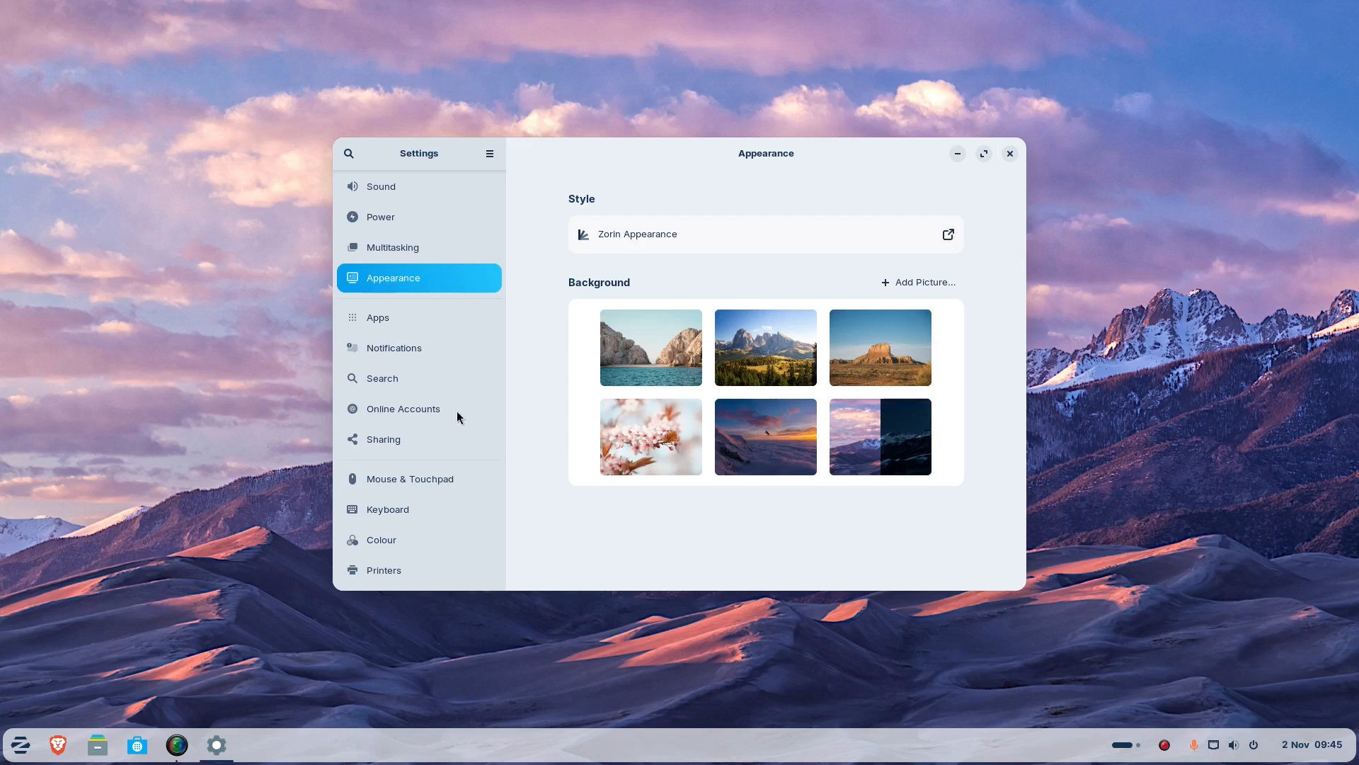
scroll(down, 3)
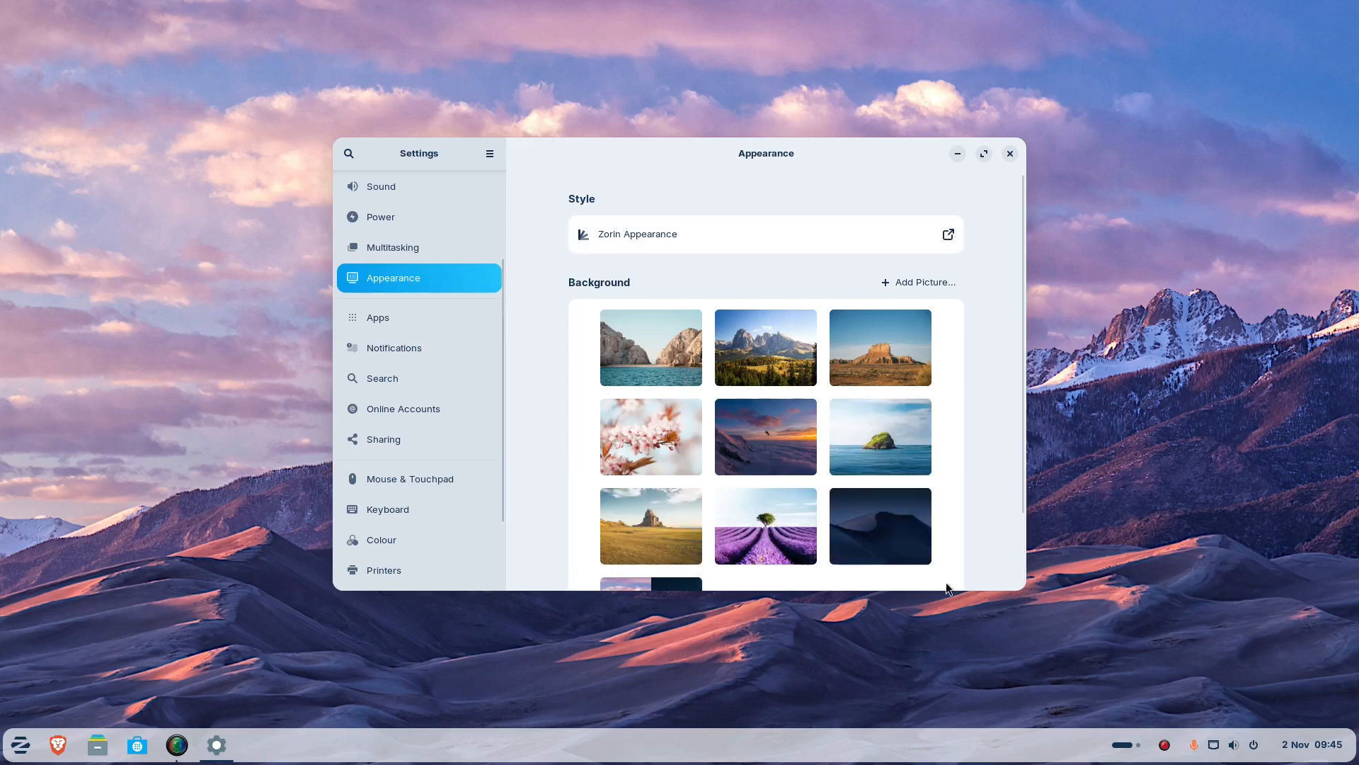
scroll(down, 3)
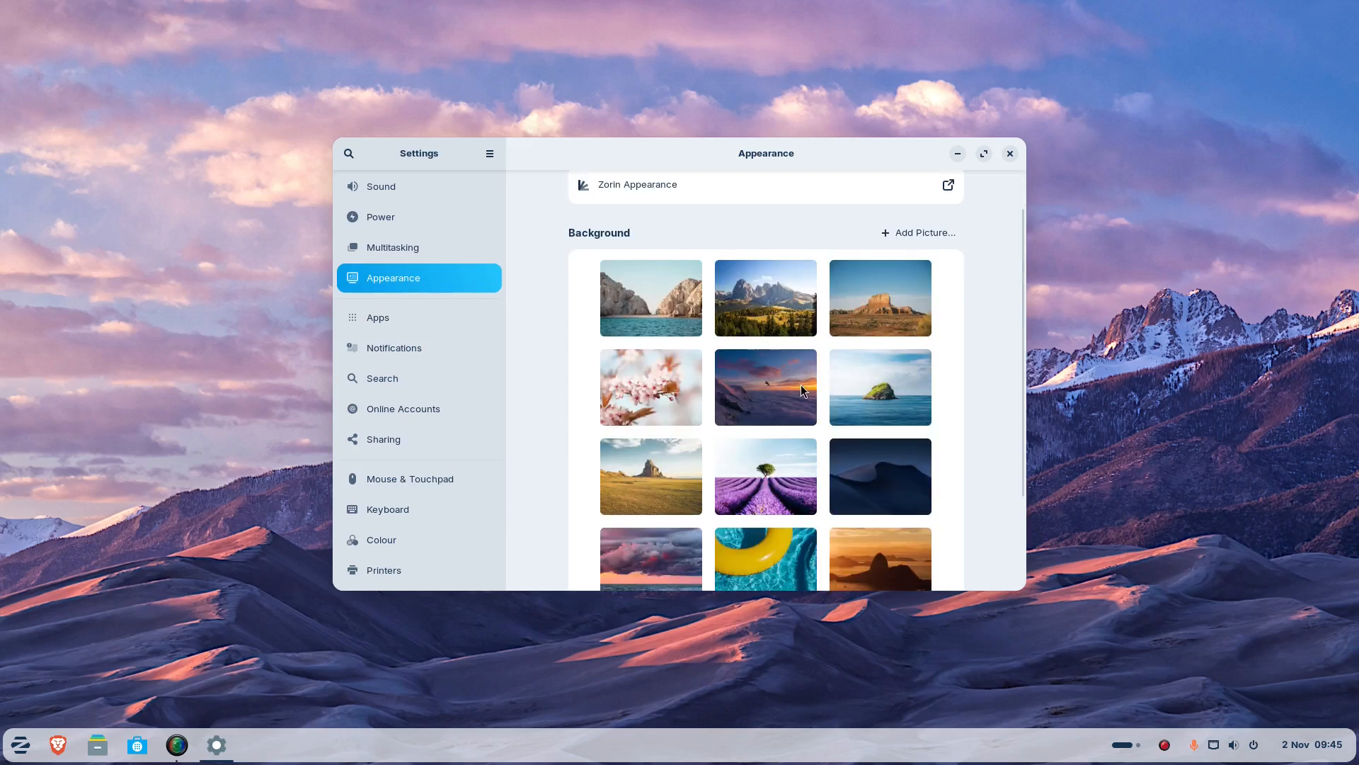
scroll(down, 3)
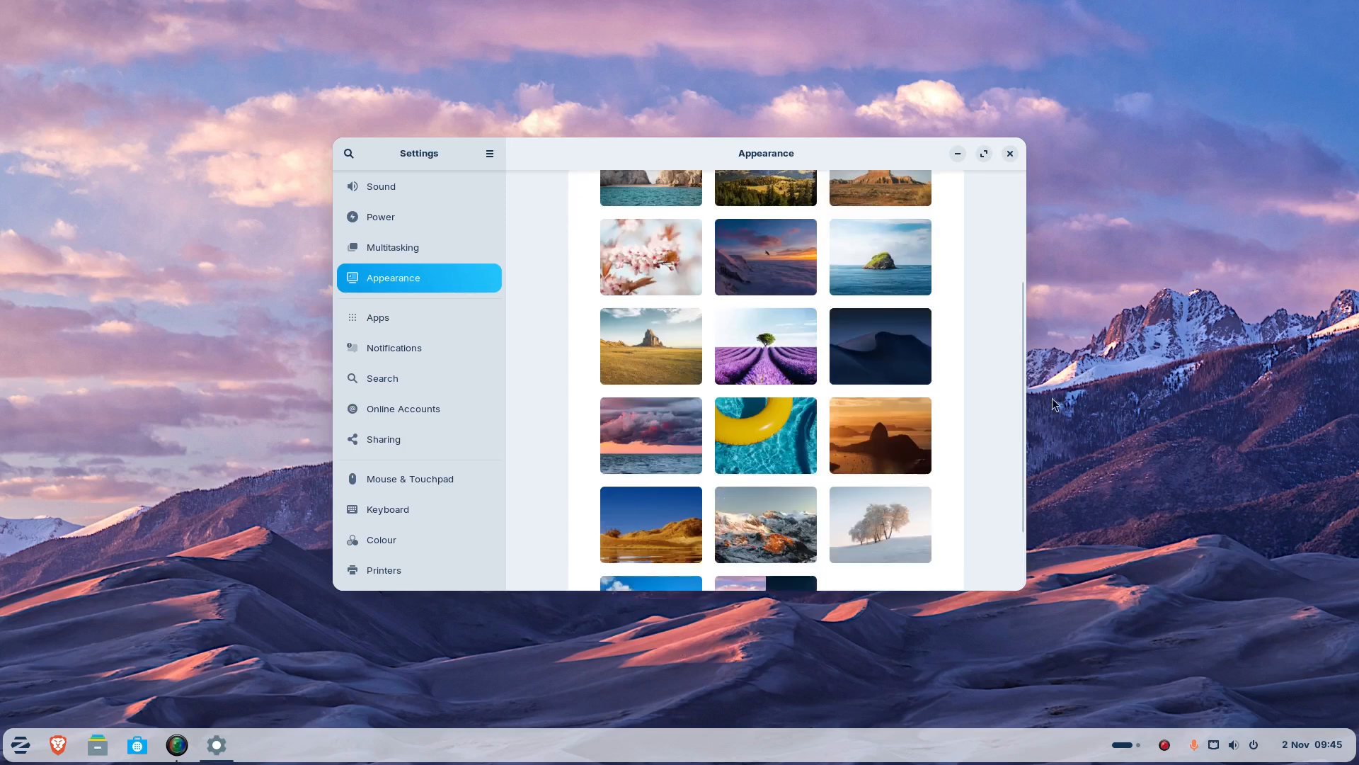
scroll(down, 3)
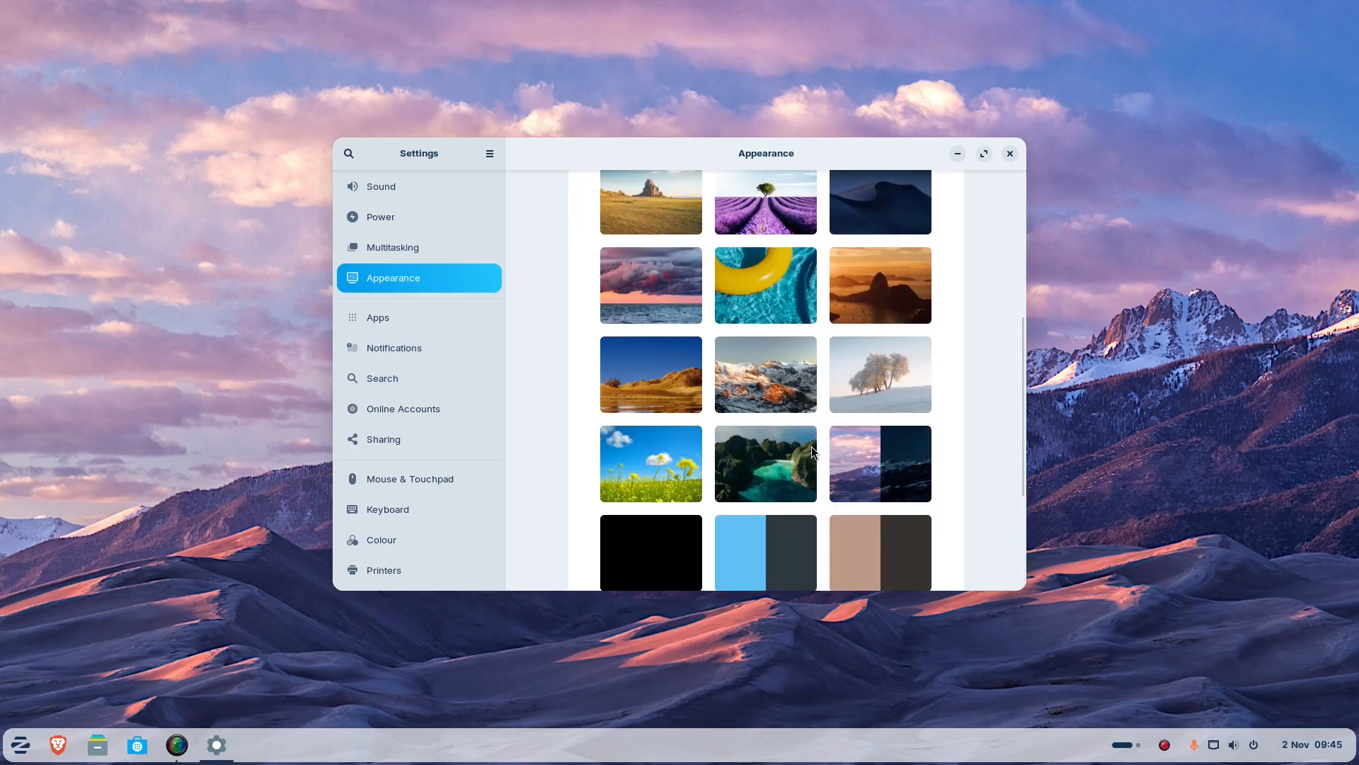
scroll(up, 3)
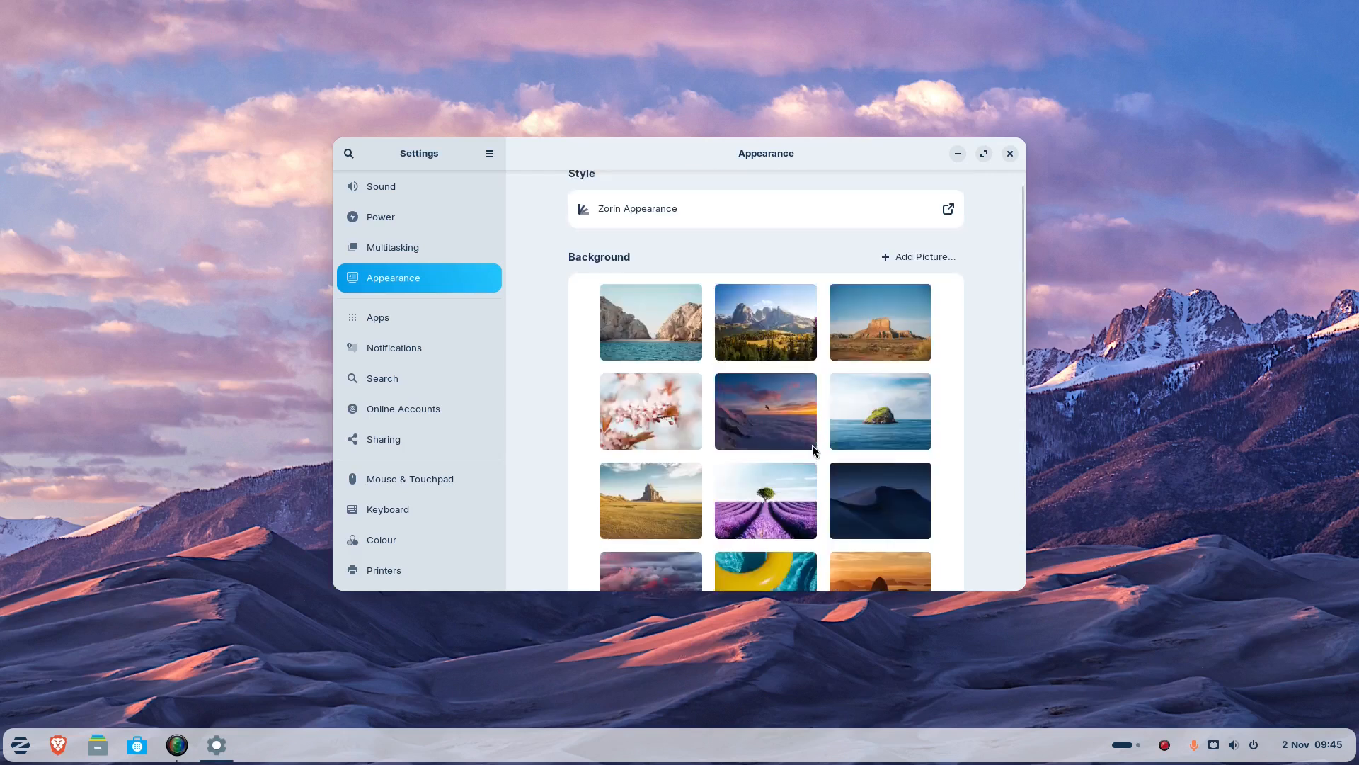
mouse_move(904, 223)
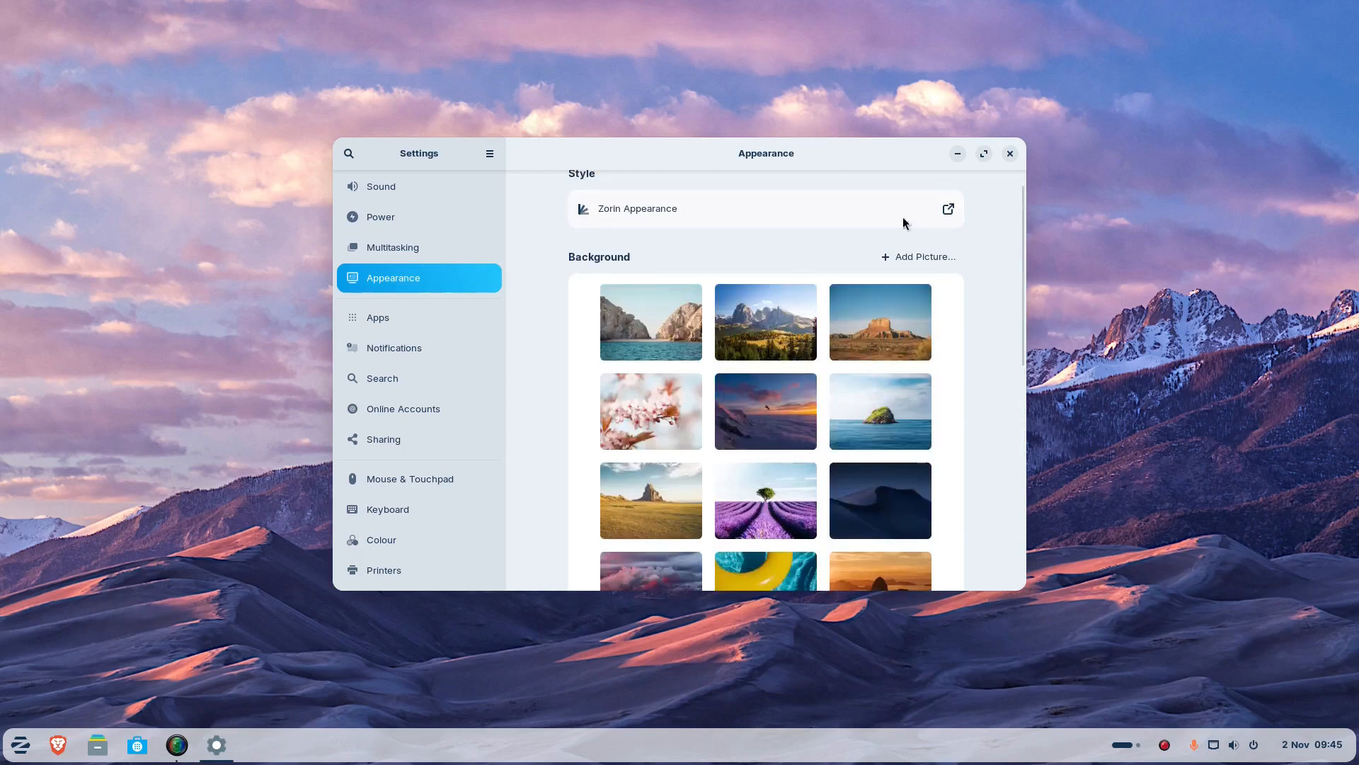
Switch to Multitasking and scroll through Hot Corner, Workspaces and Multi-Monitor options.
click(392, 246)
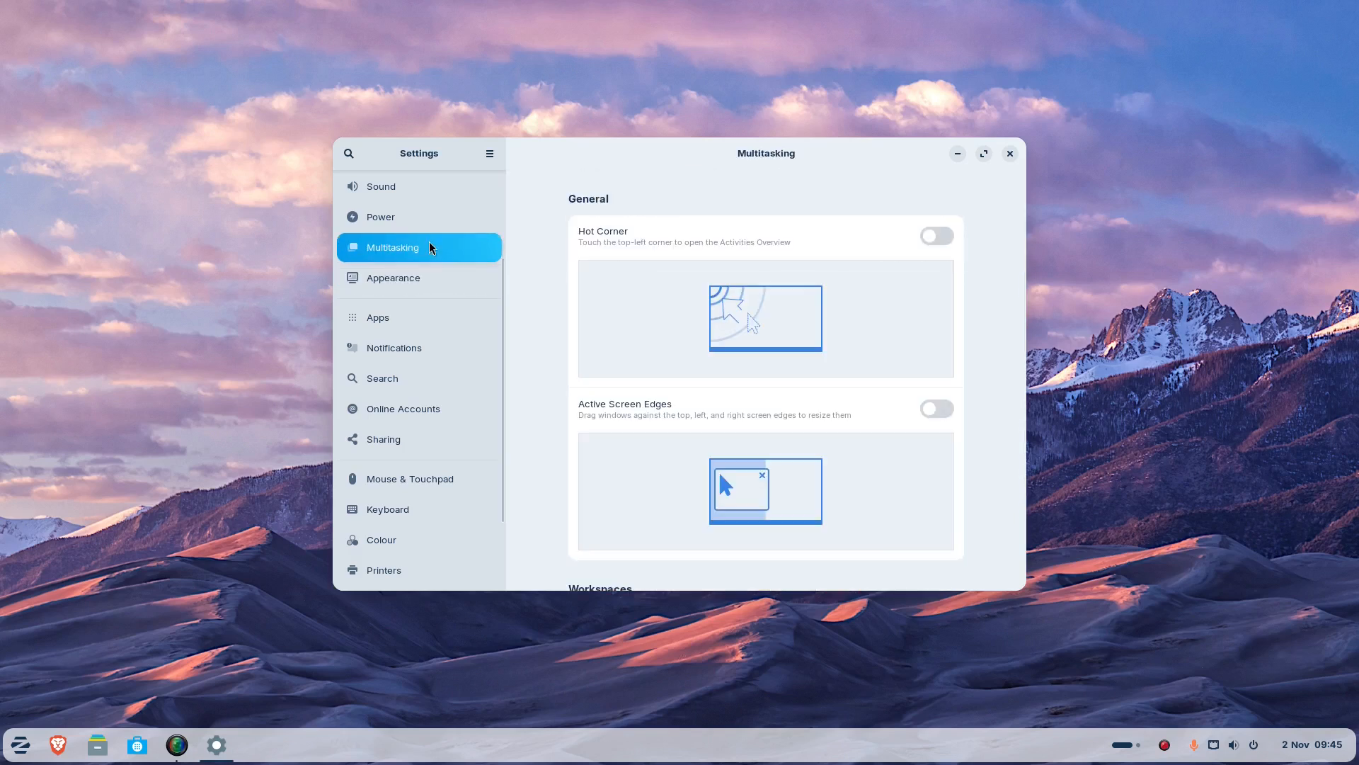
scroll(down, 3)
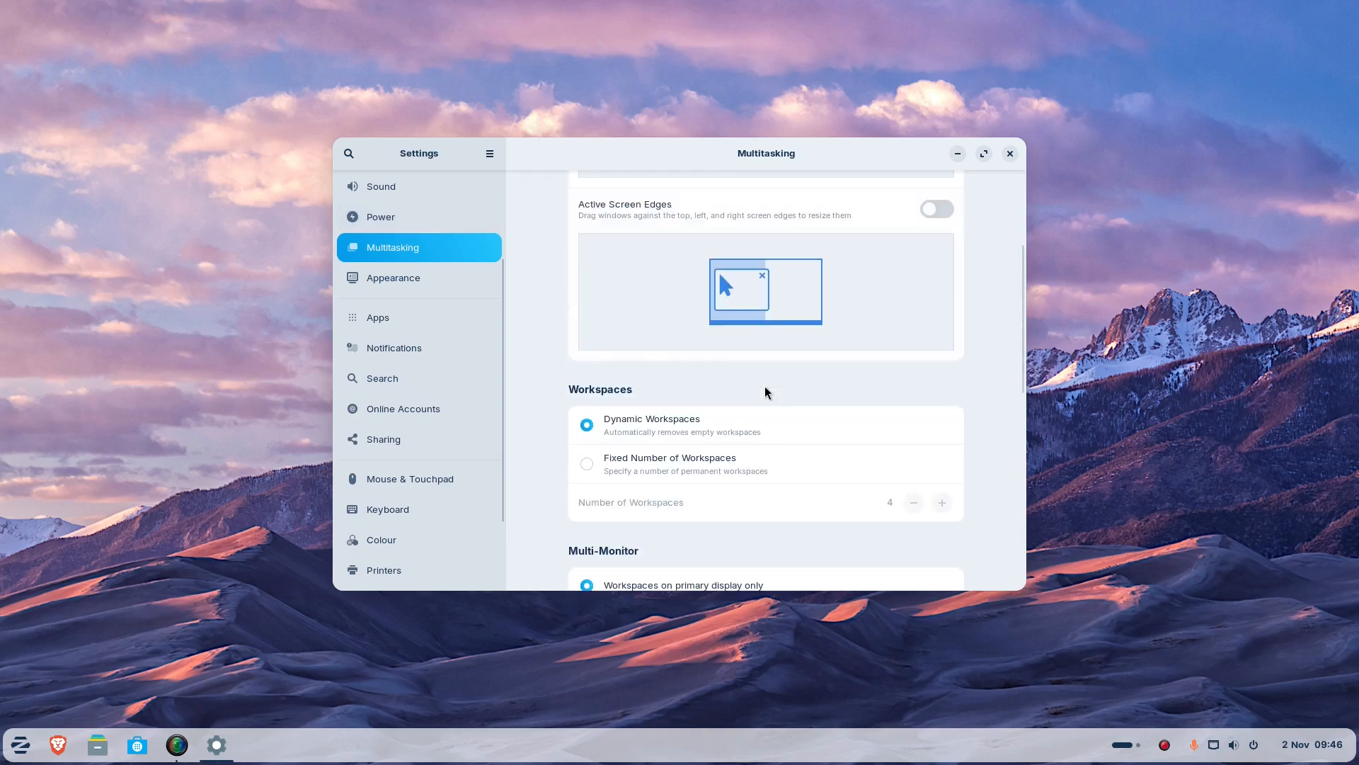
scroll(down, 3)
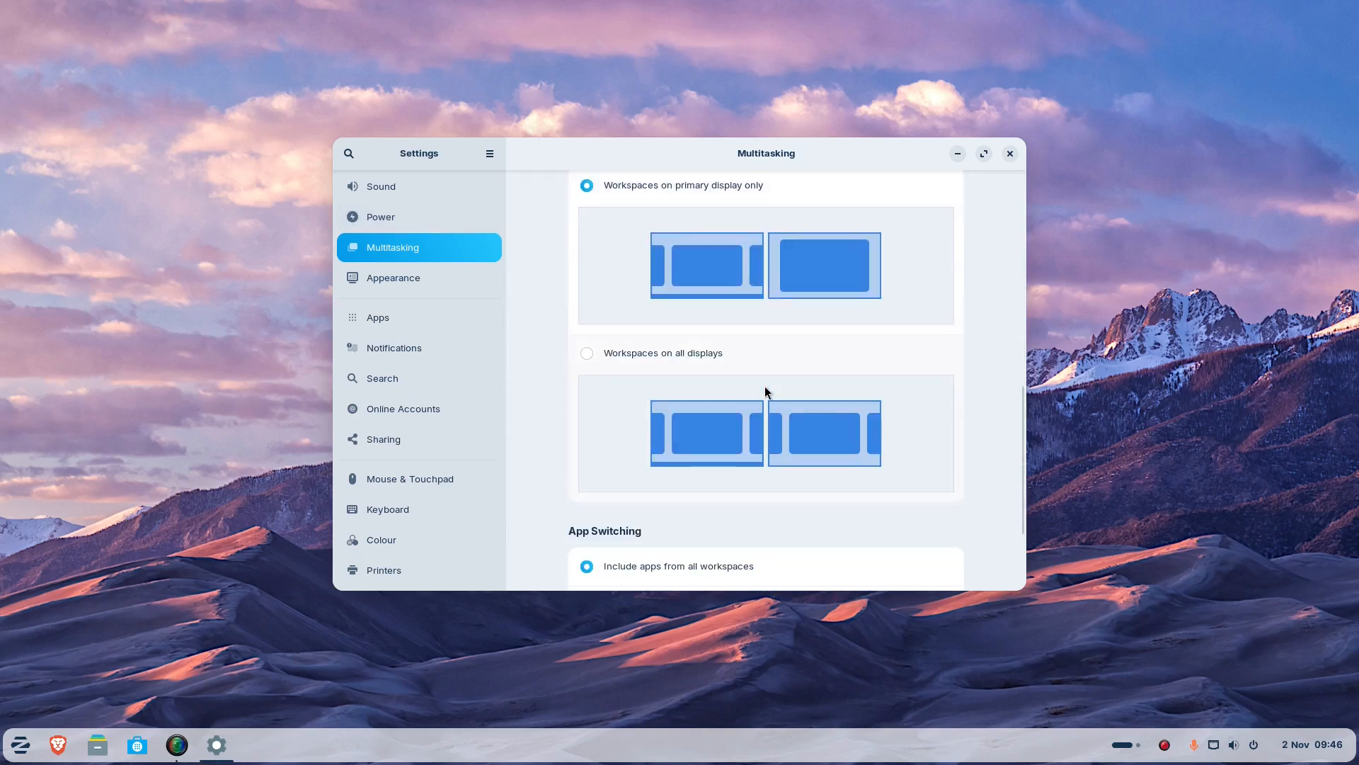
scroll(up, 3)
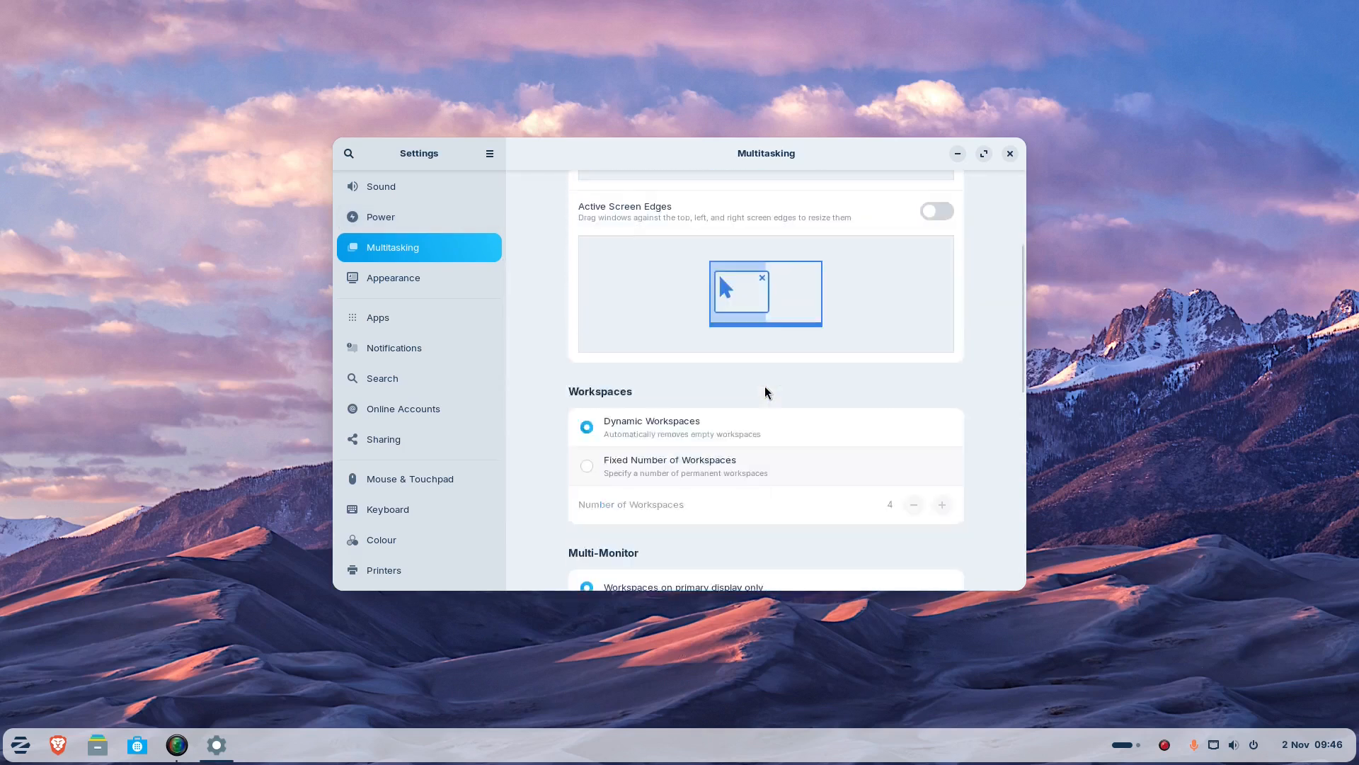
scroll(up, 3)
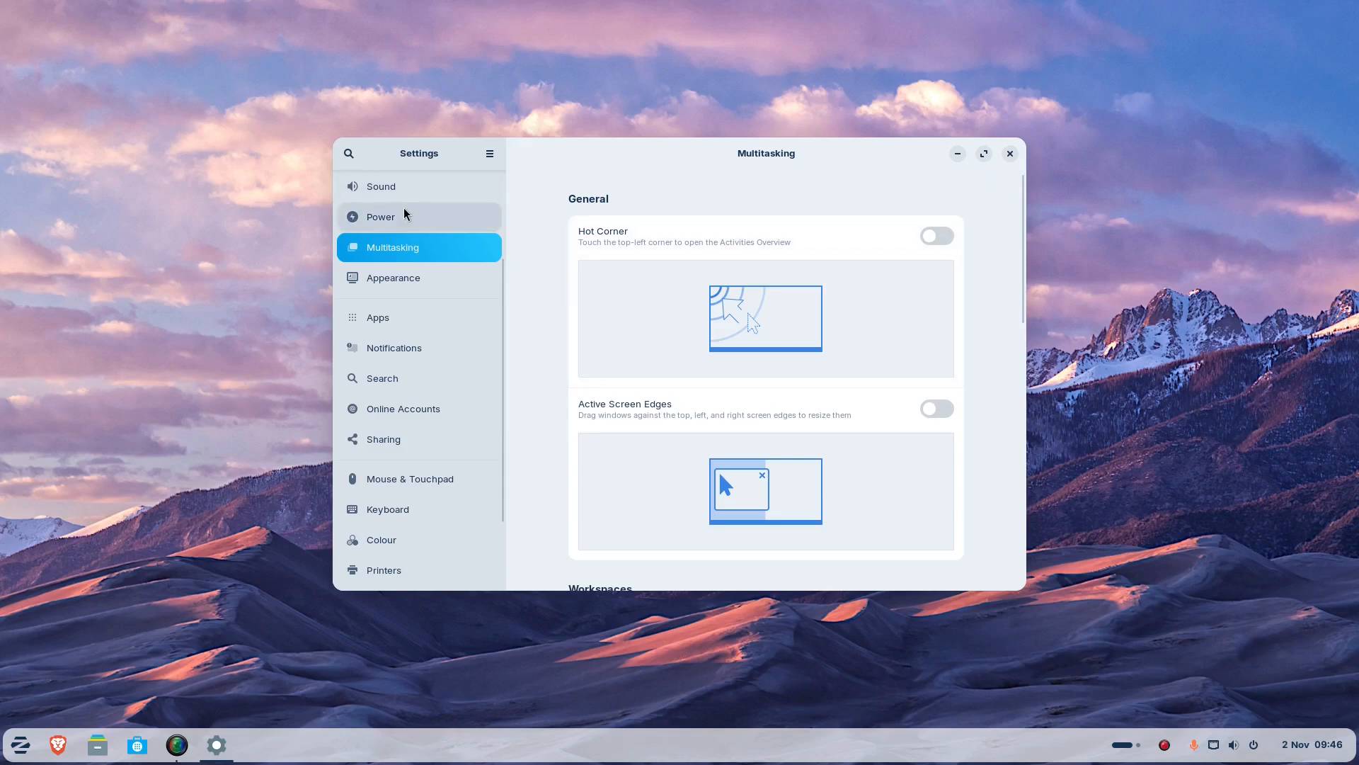
View the Power and Sound pages, then return to Appearance with its wallpapers.
click(380, 215)
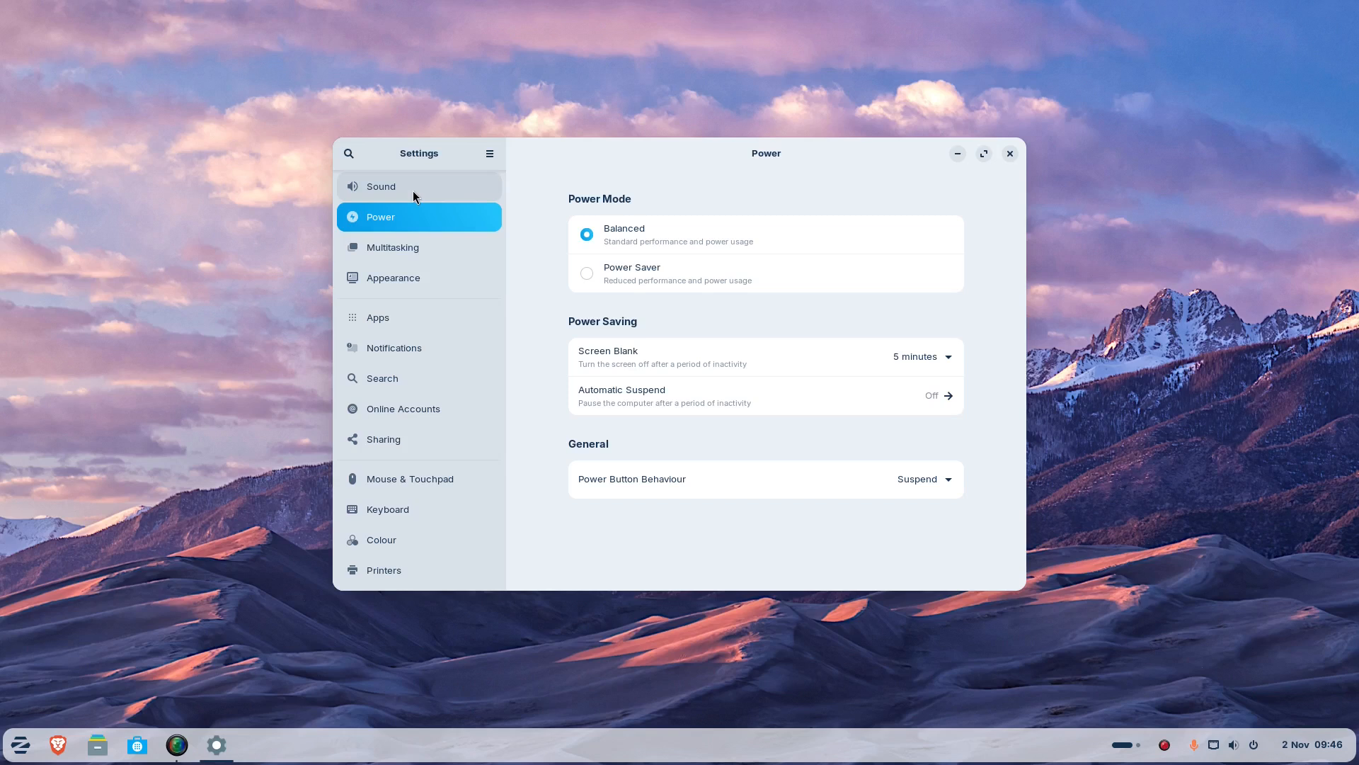
click(380, 186)
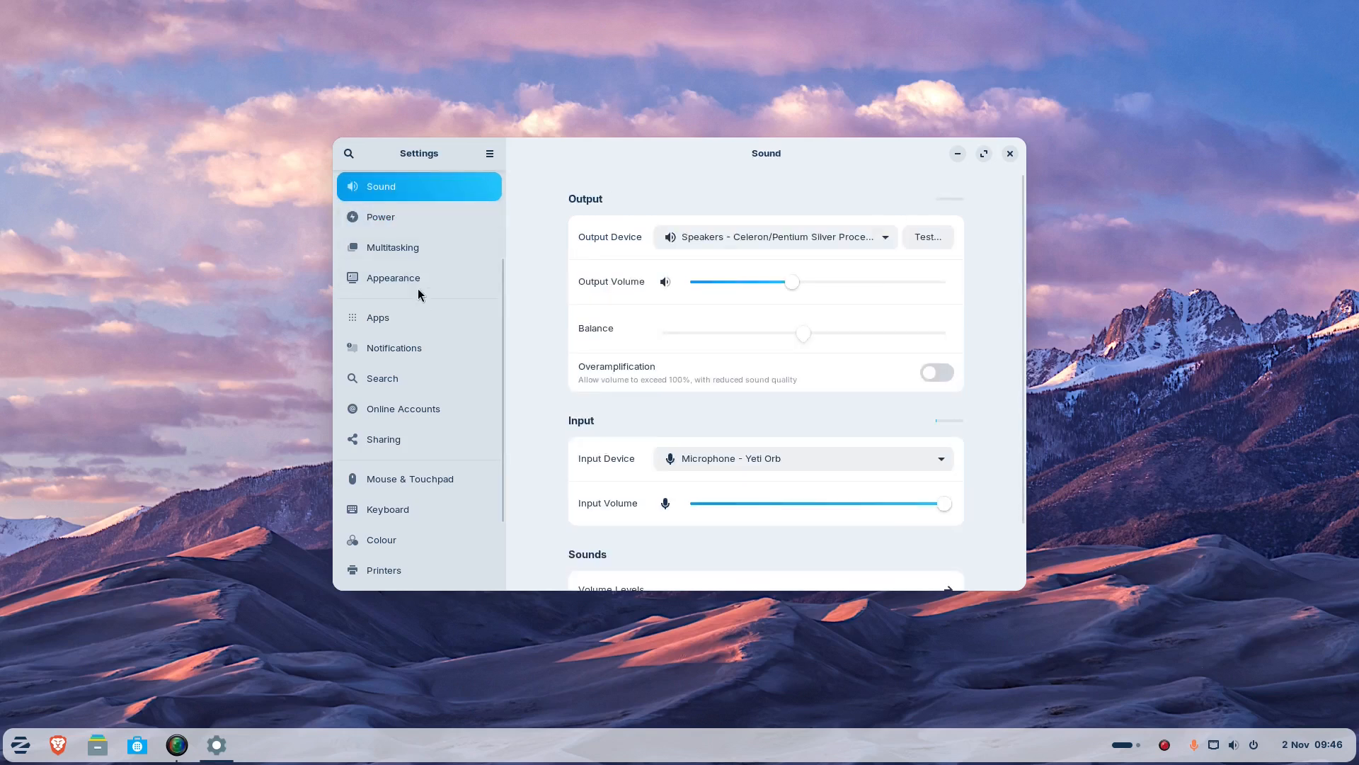
click(392, 277)
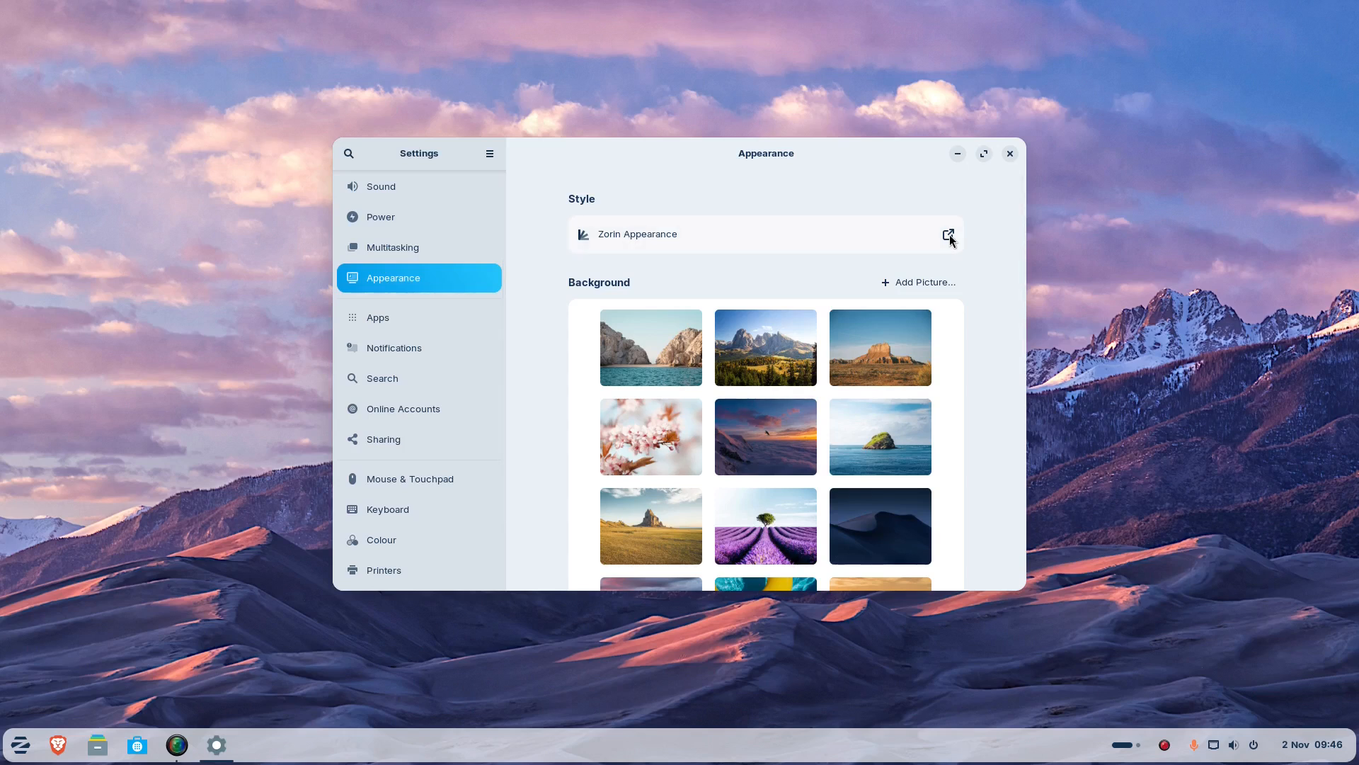
In Zorin Appearance's Effects page, switch off Enable animations.
click(947, 234)
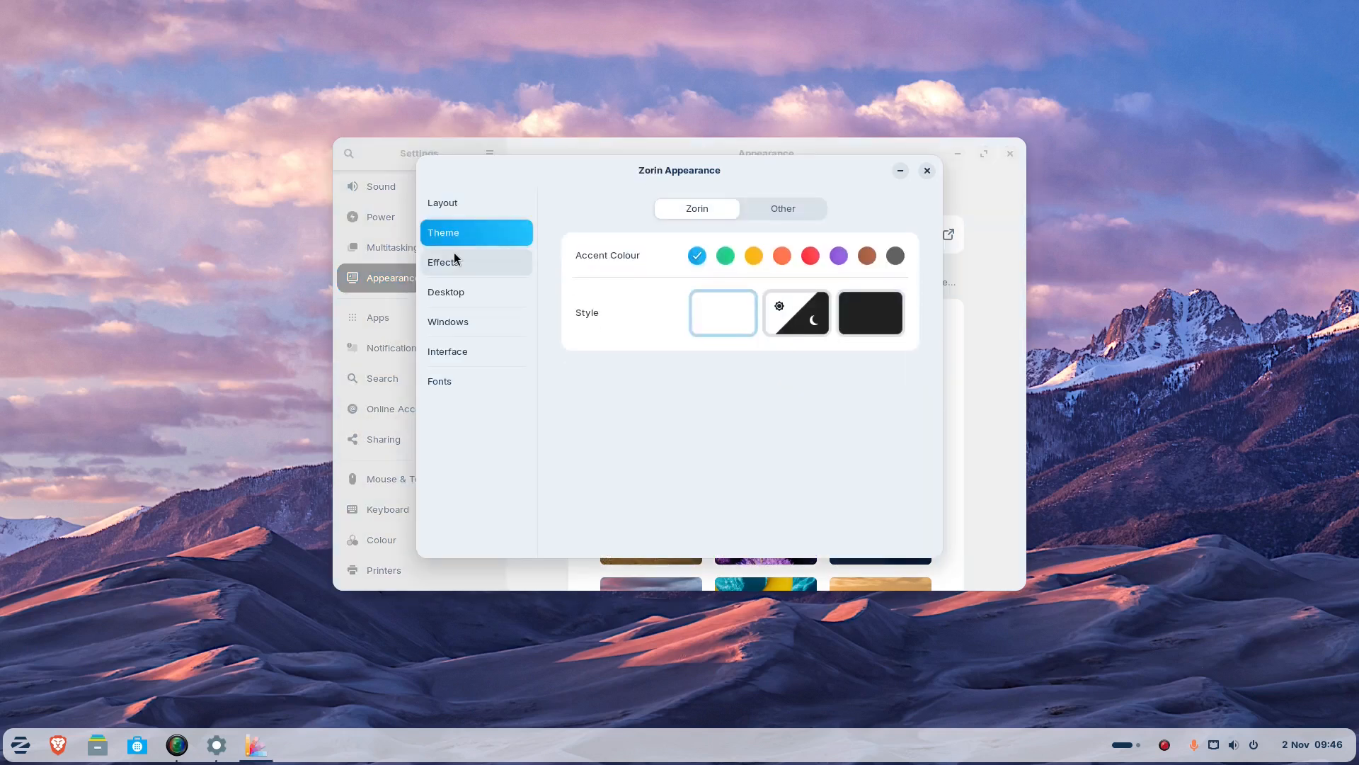
click(443, 262)
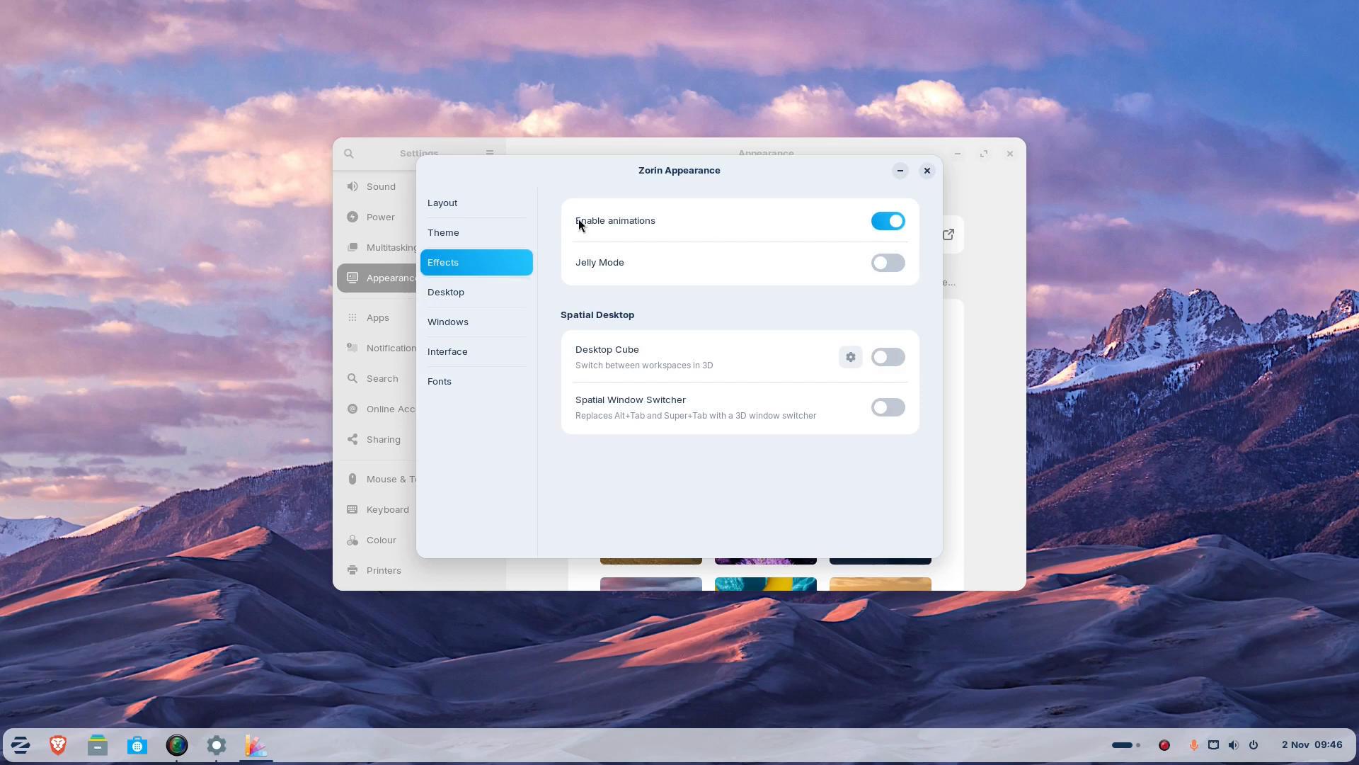
click(886, 221)
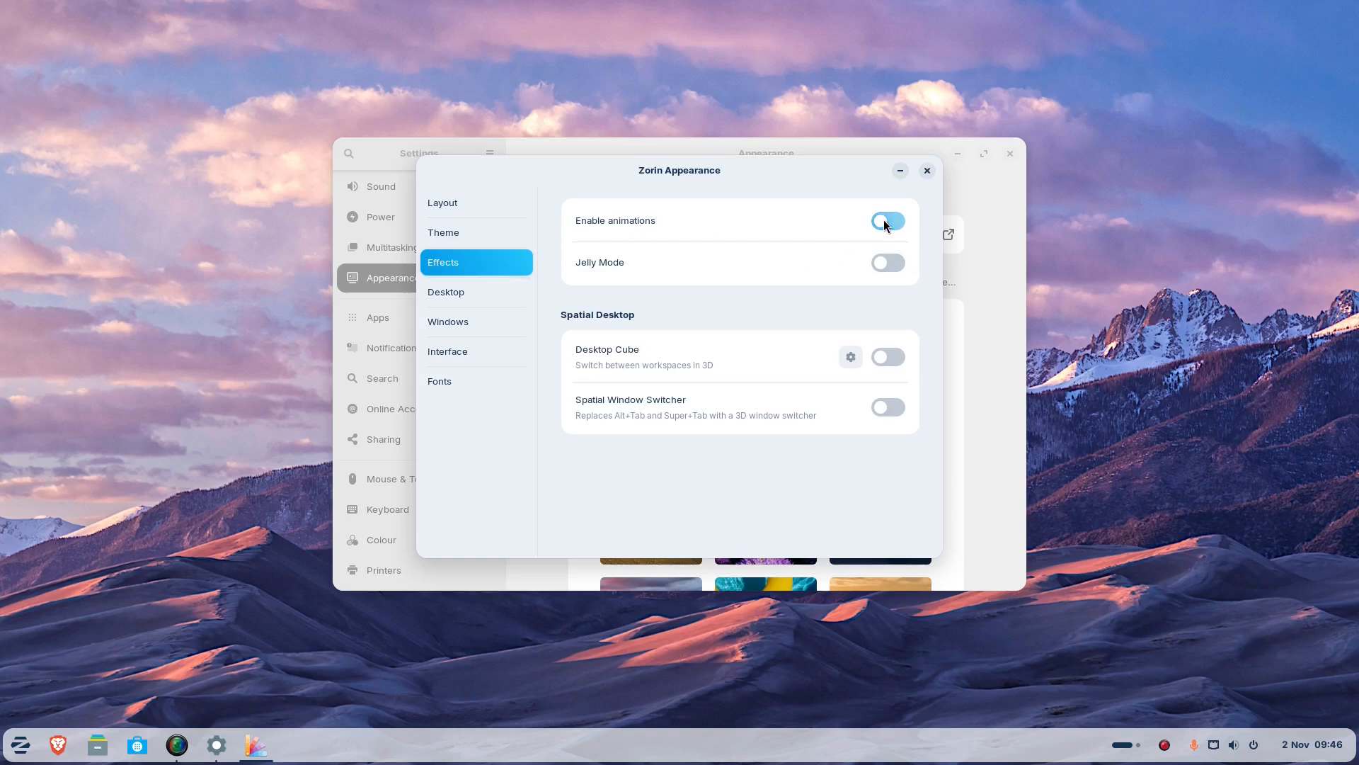
click(888, 221)
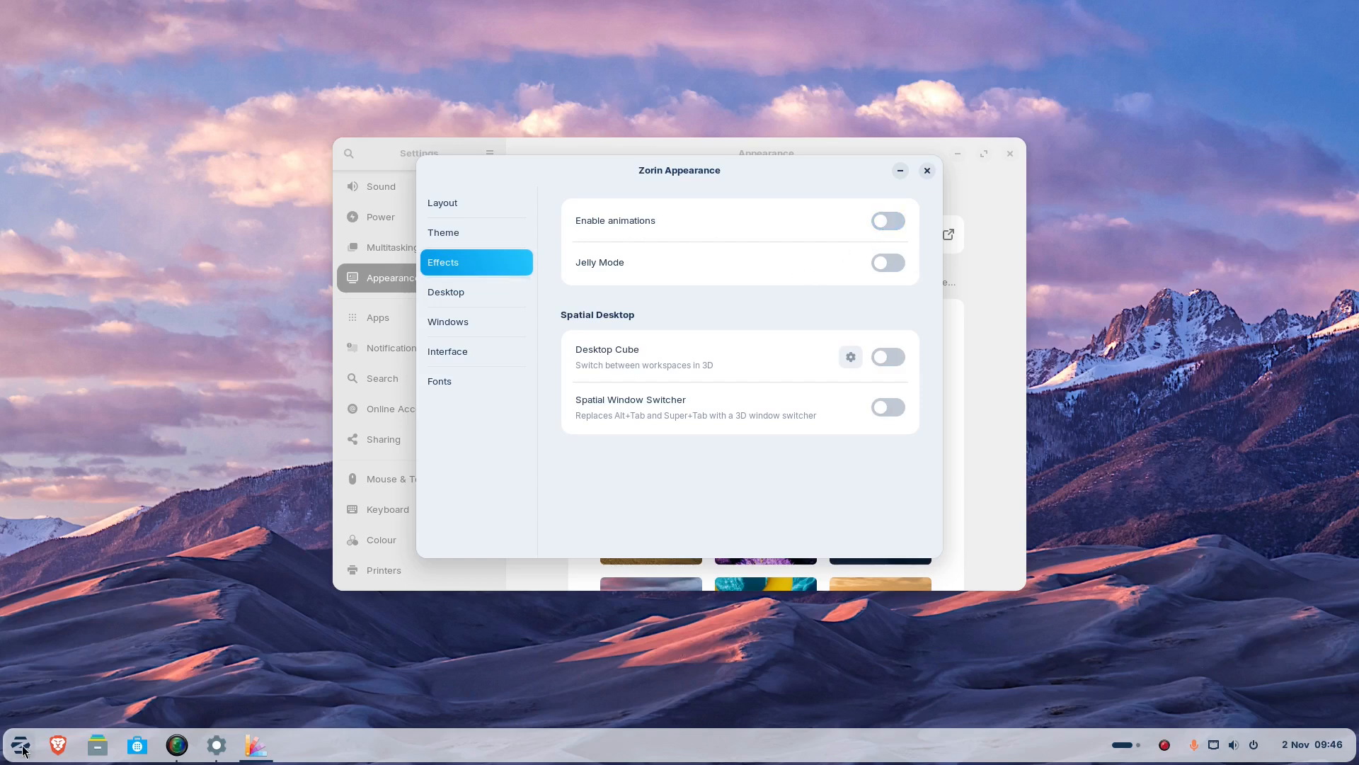
Dismiss the app launcher and close Zorin Appearance, leaving Settings on Appearance.
click(19, 745)
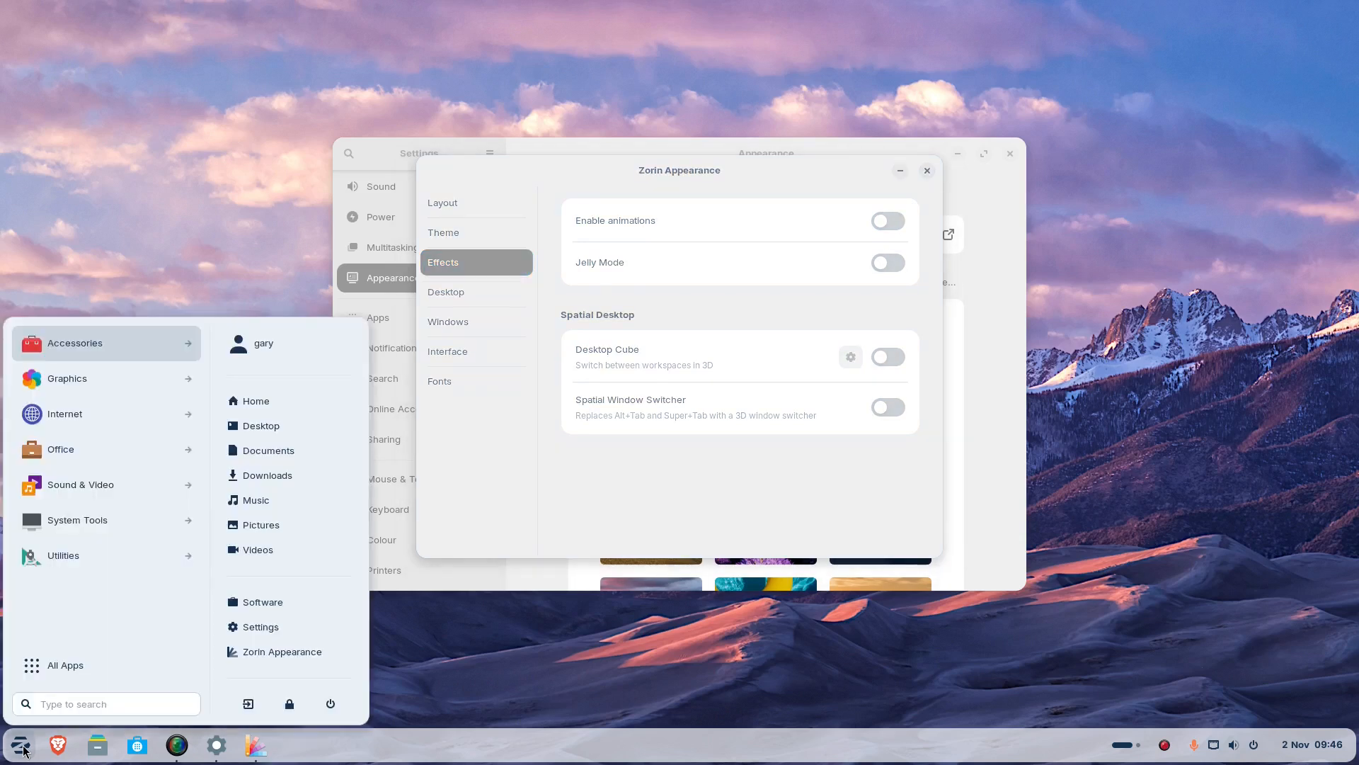
mouse_move(62, 666)
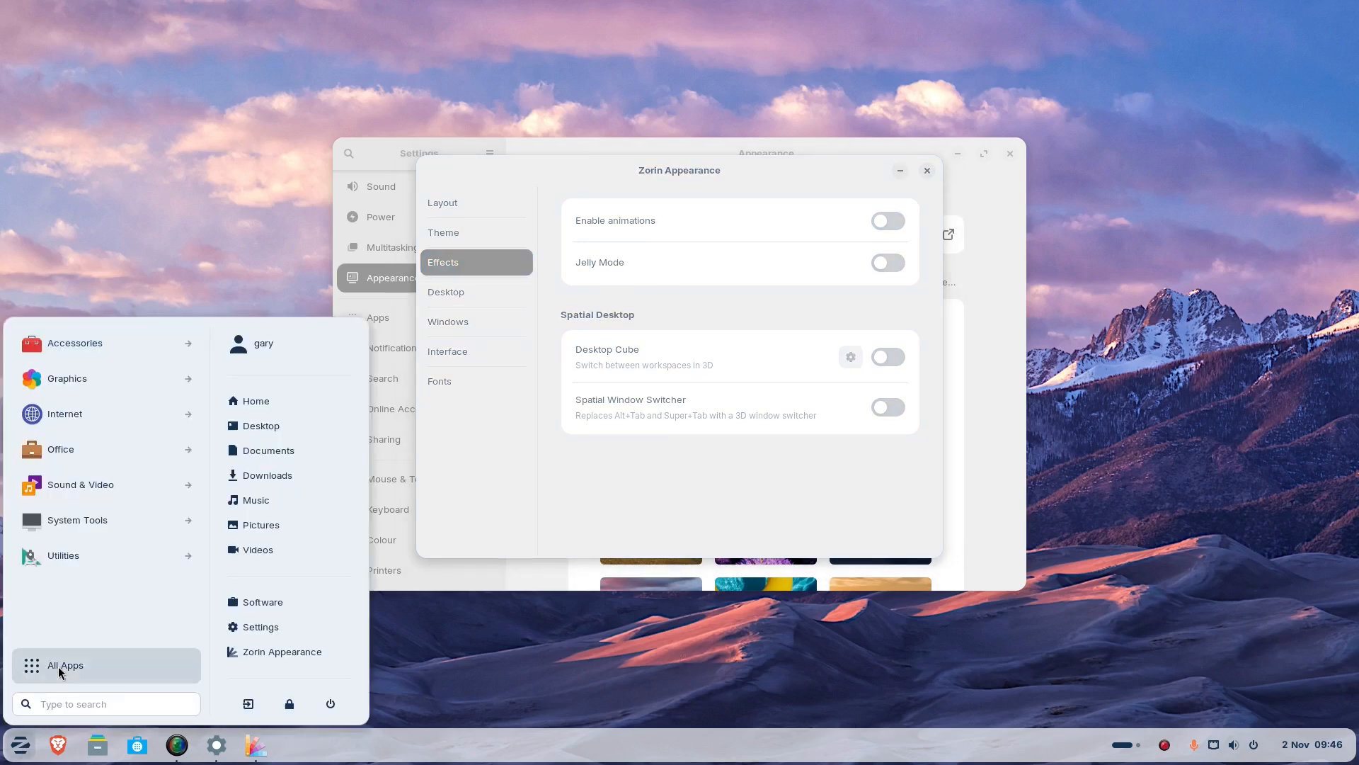
click(65, 666)
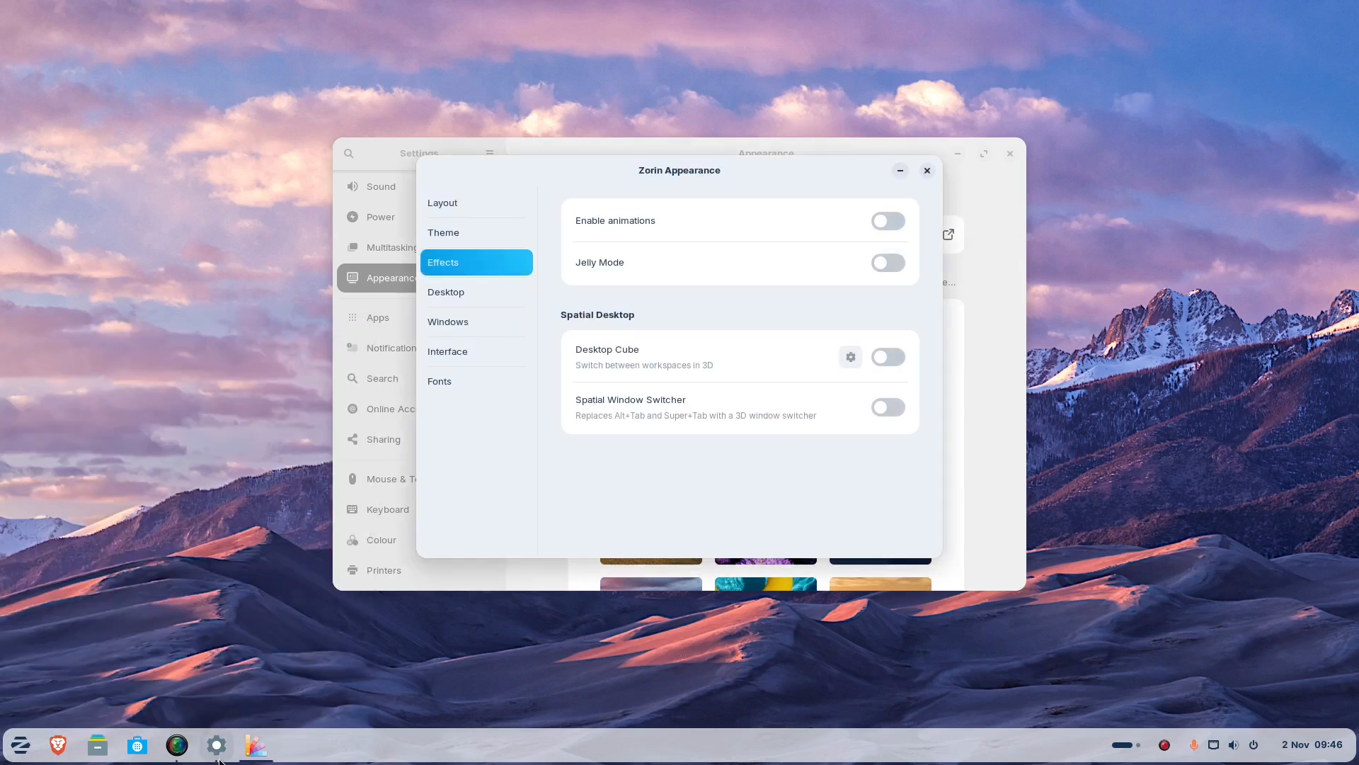
click(926, 170)
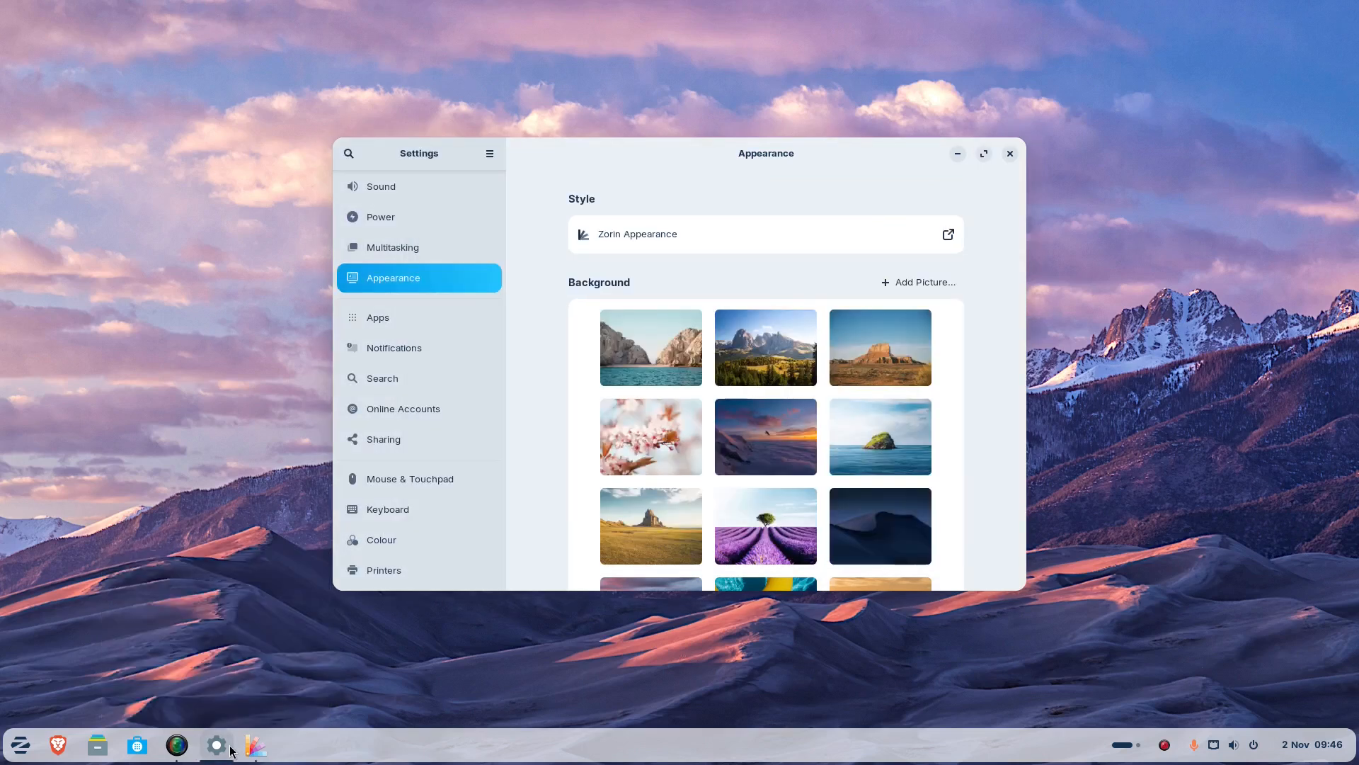
click(948, 234)
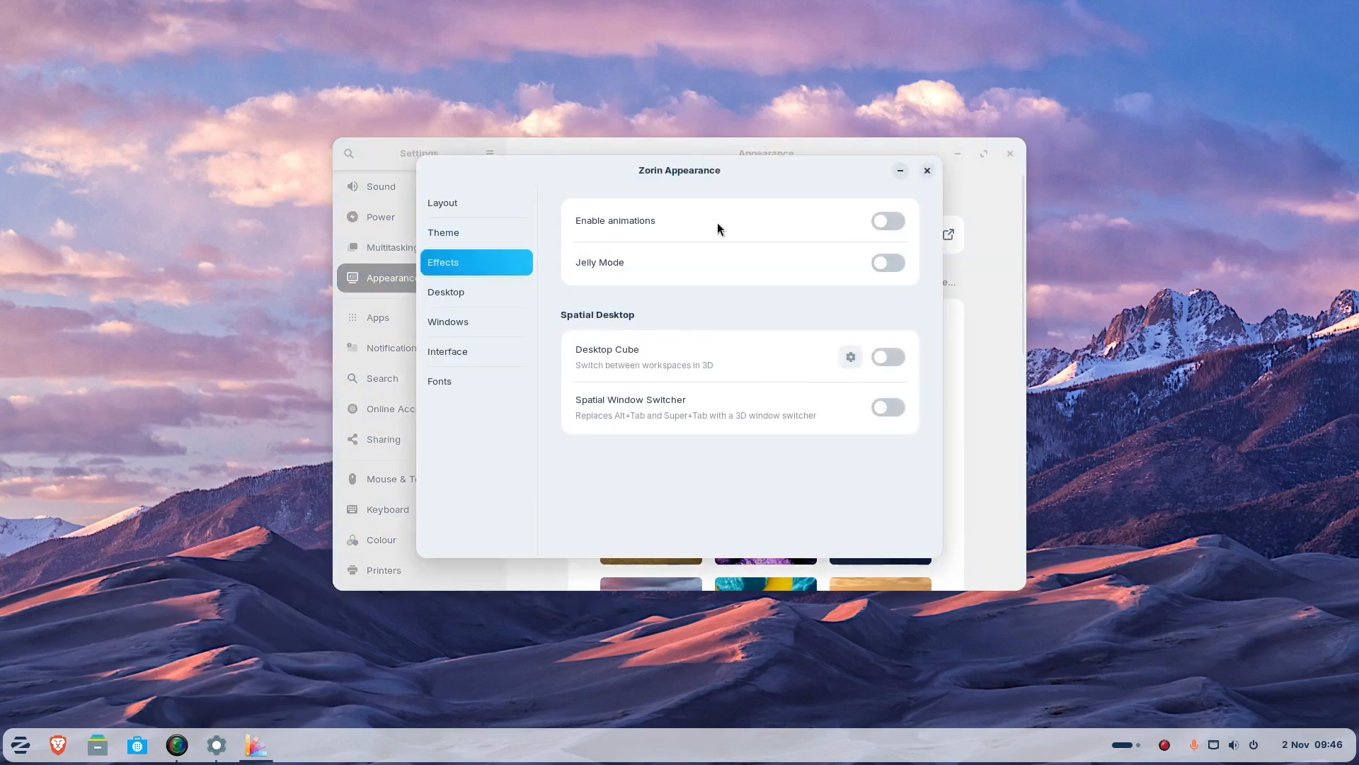
mouse_move(596, 282)
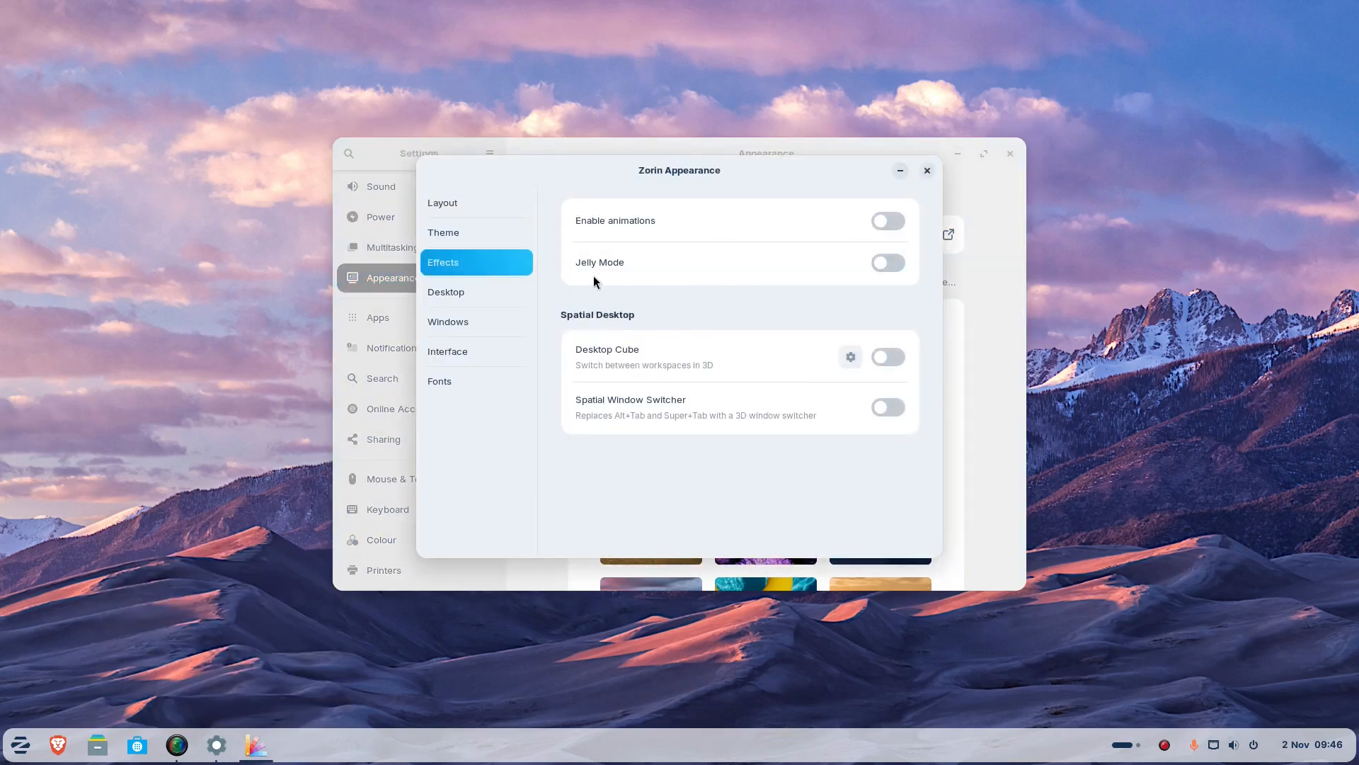
click(926, 170)
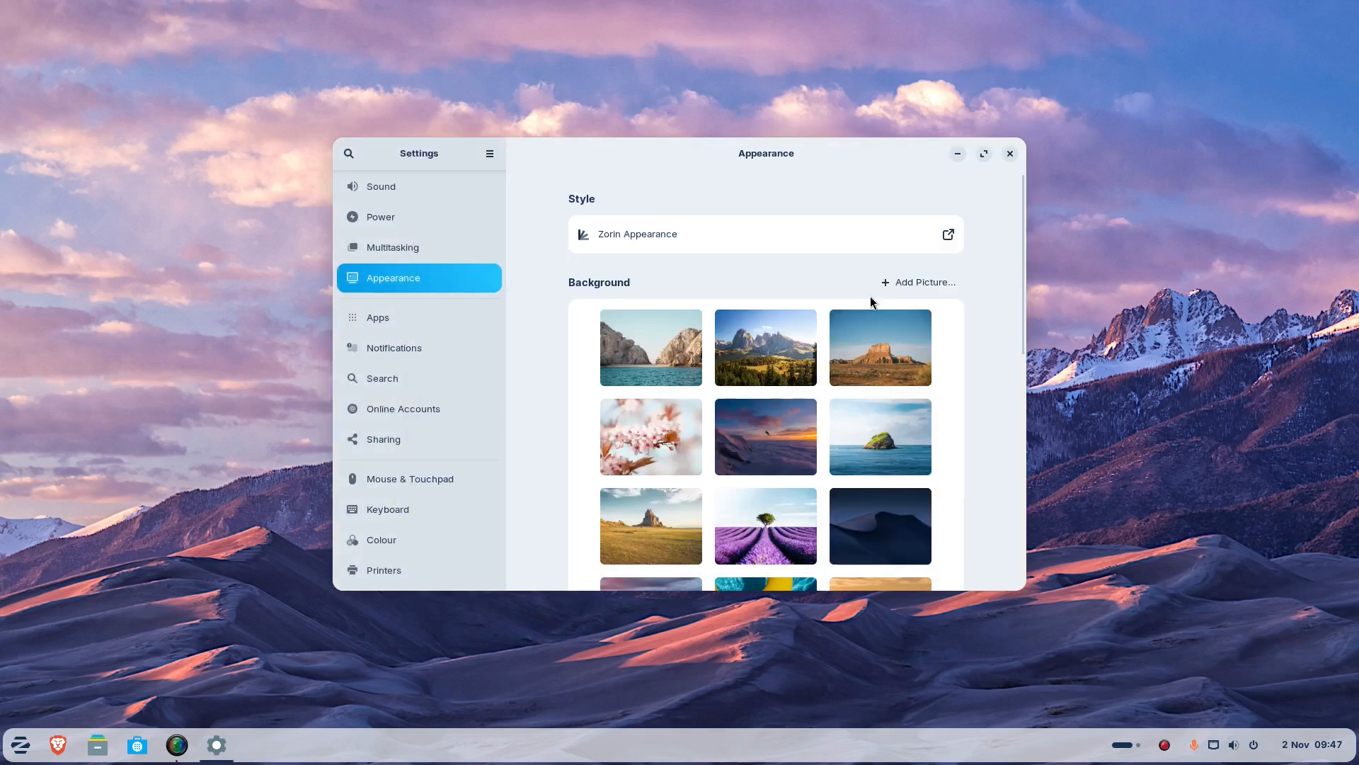
mouse_move(1103, 88)
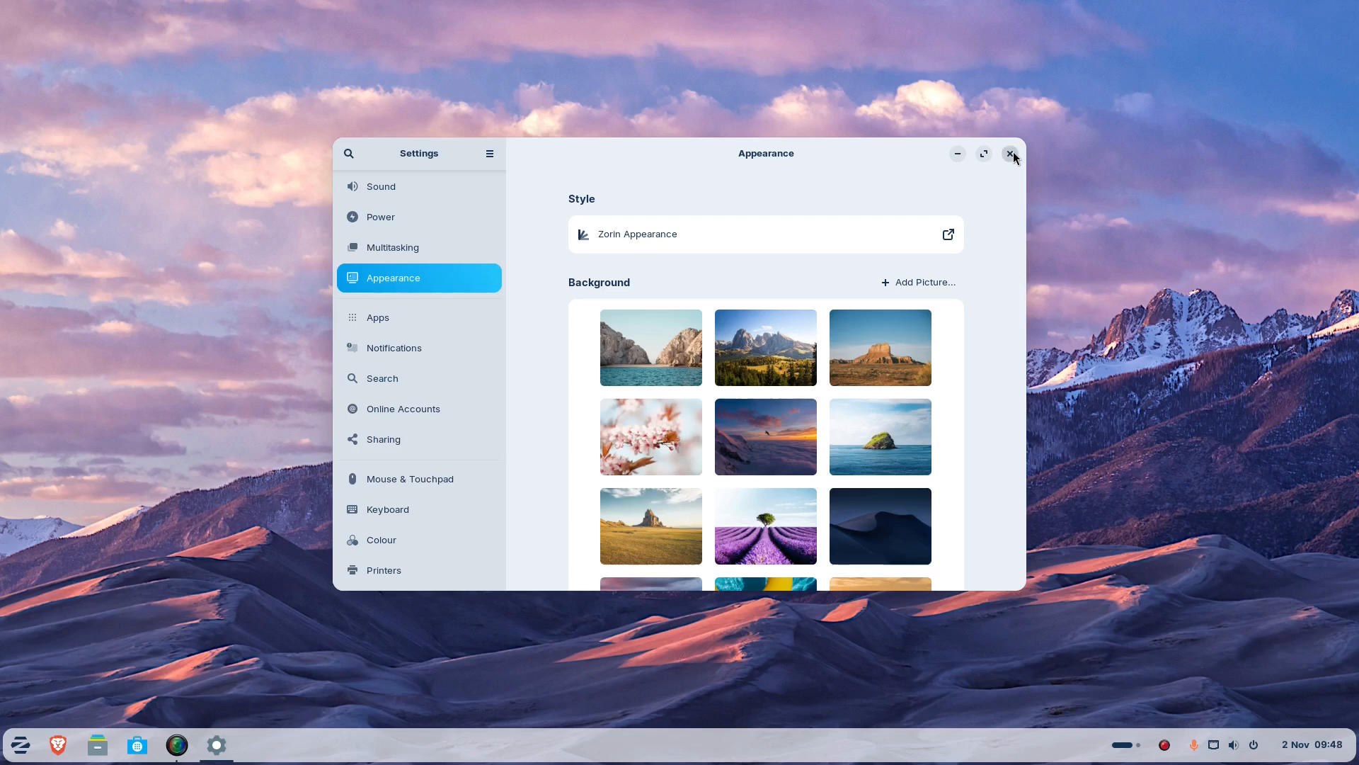
Close Settings and search the Software store for 'xfce desktop'.
click(1011, 153)
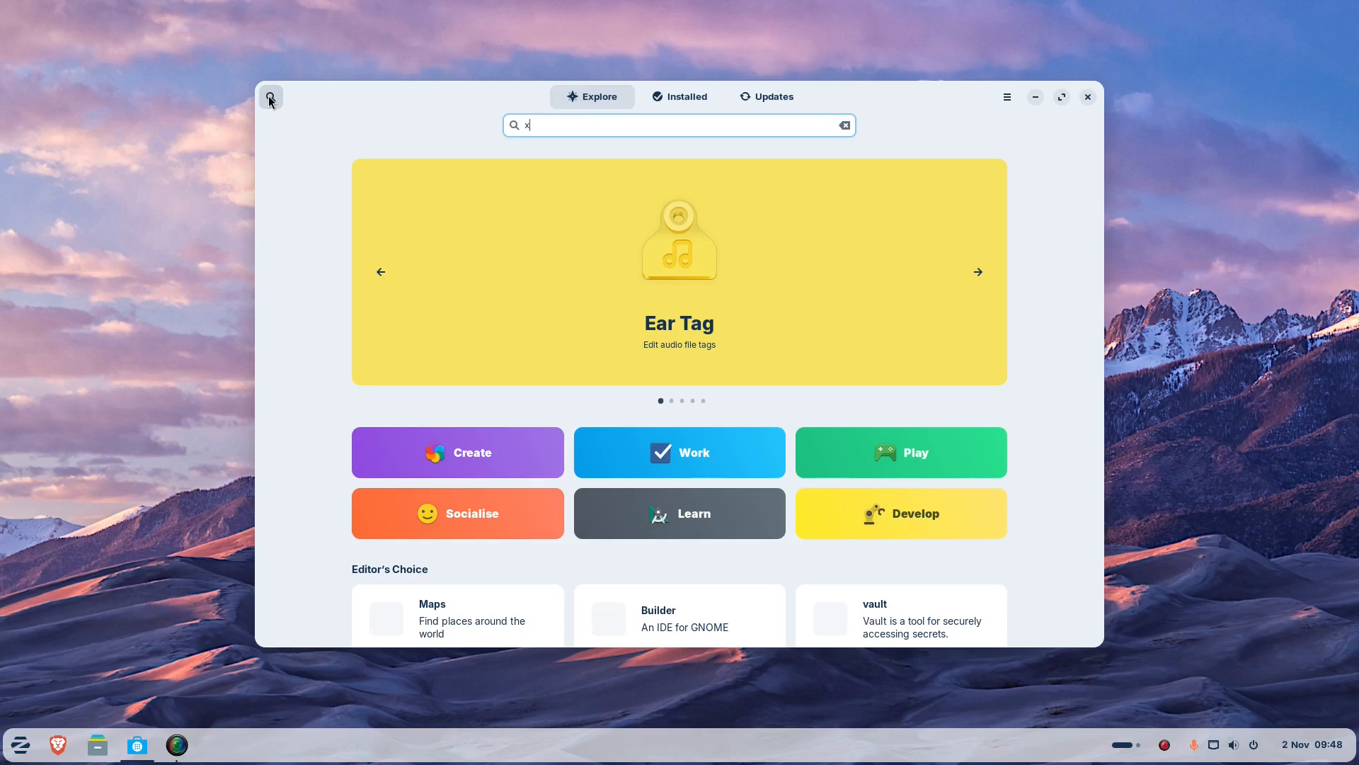
text(fce)
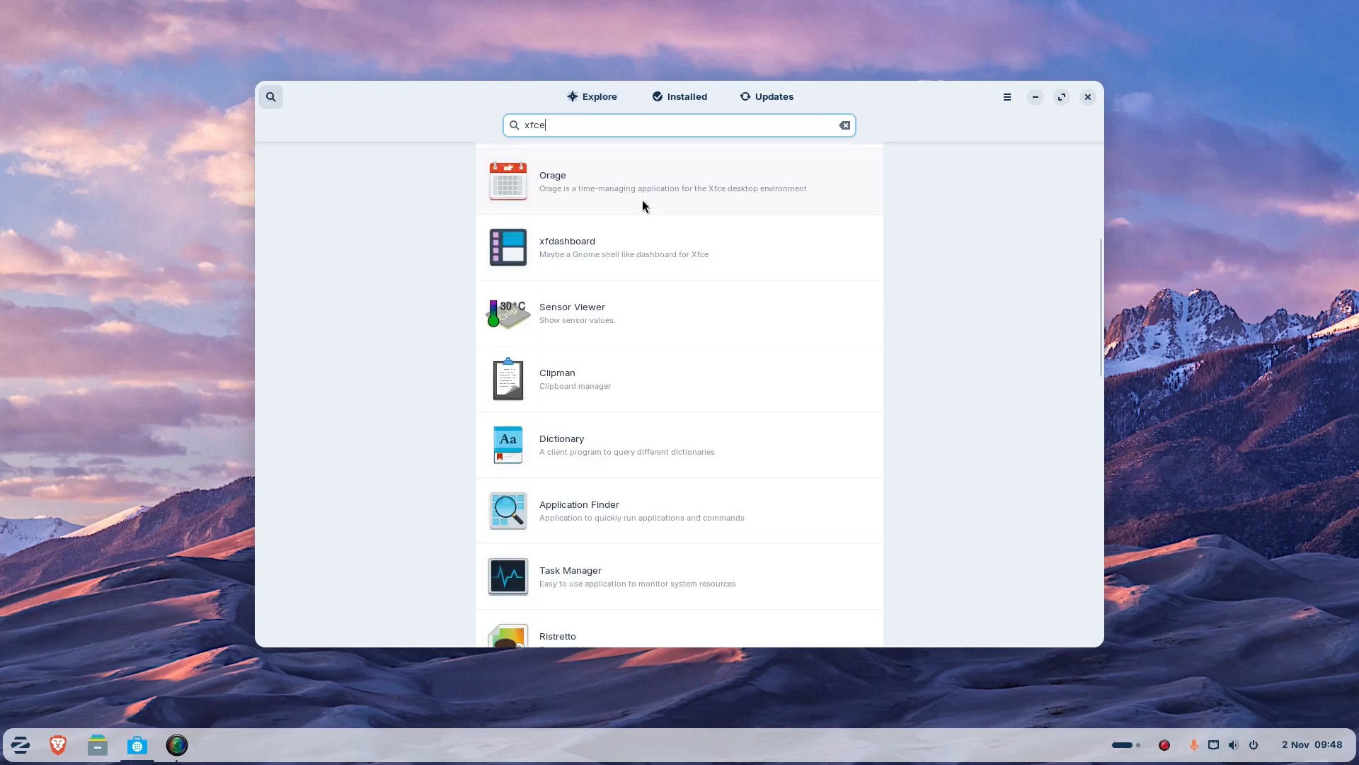
scroll(up, 3)
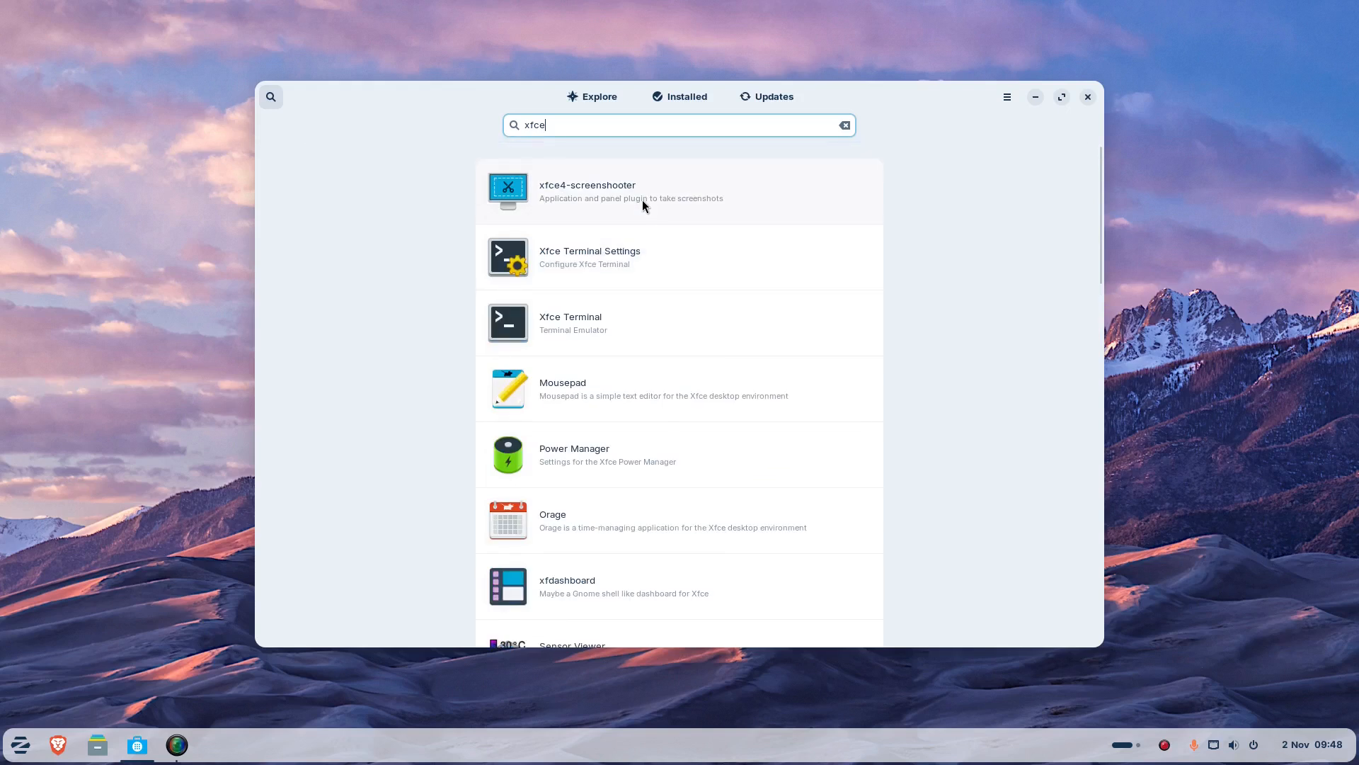
text(d)
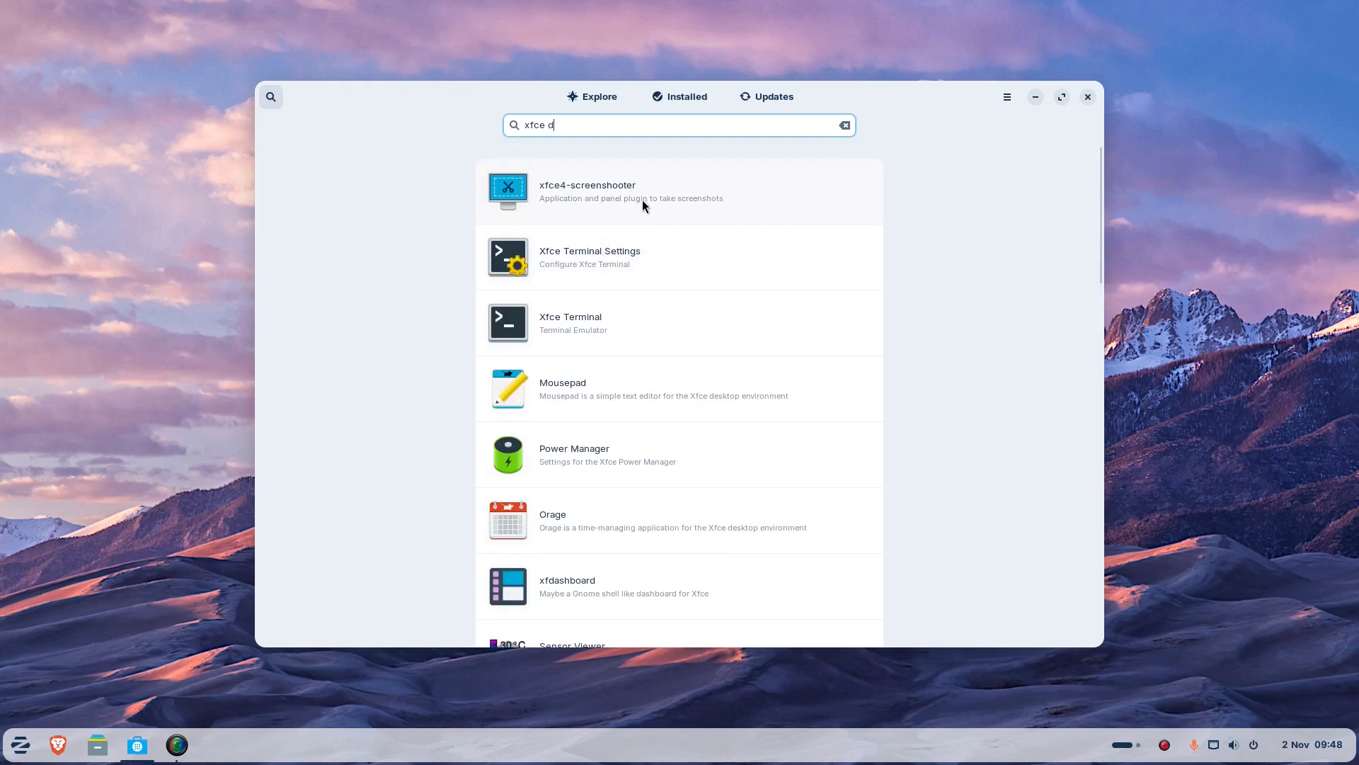
text(esktop)
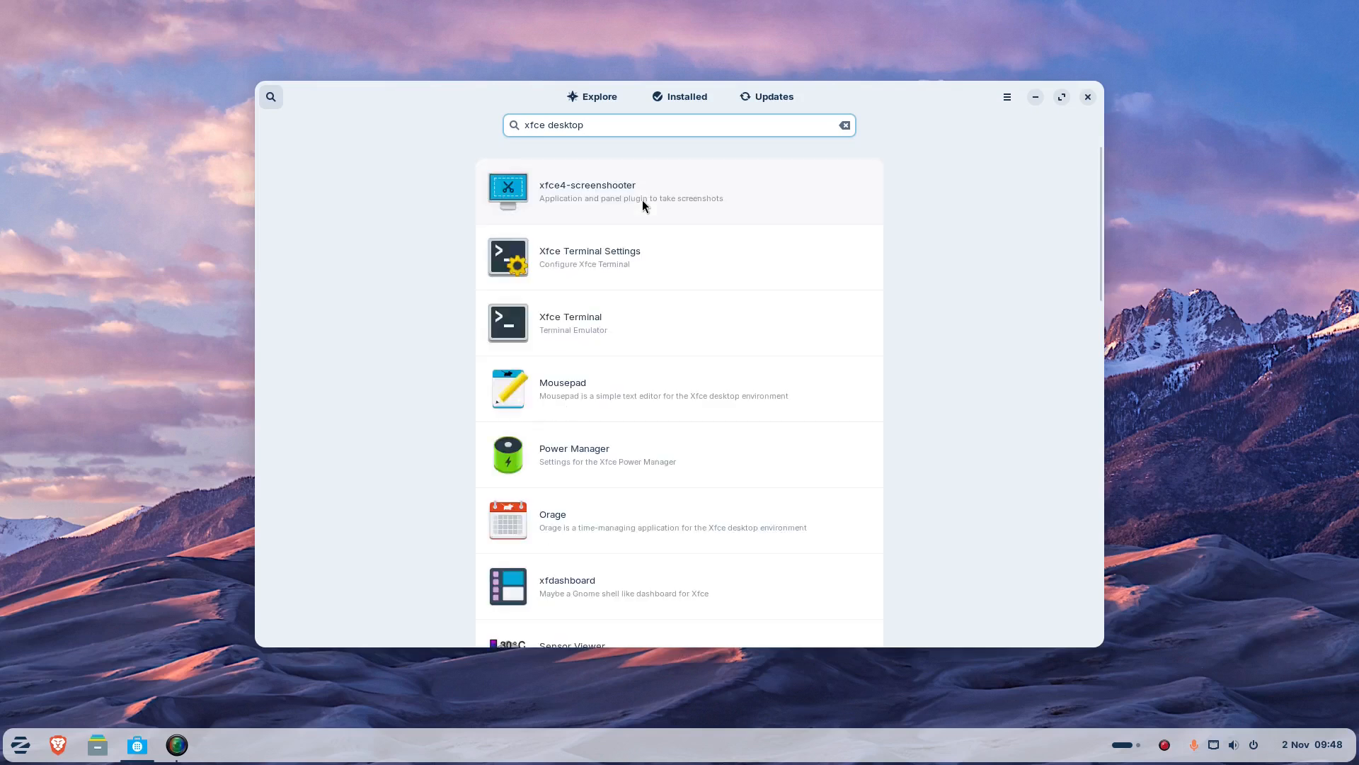
Scroll through the Xfce app results, then close the Software store.
scroll(down, 3)
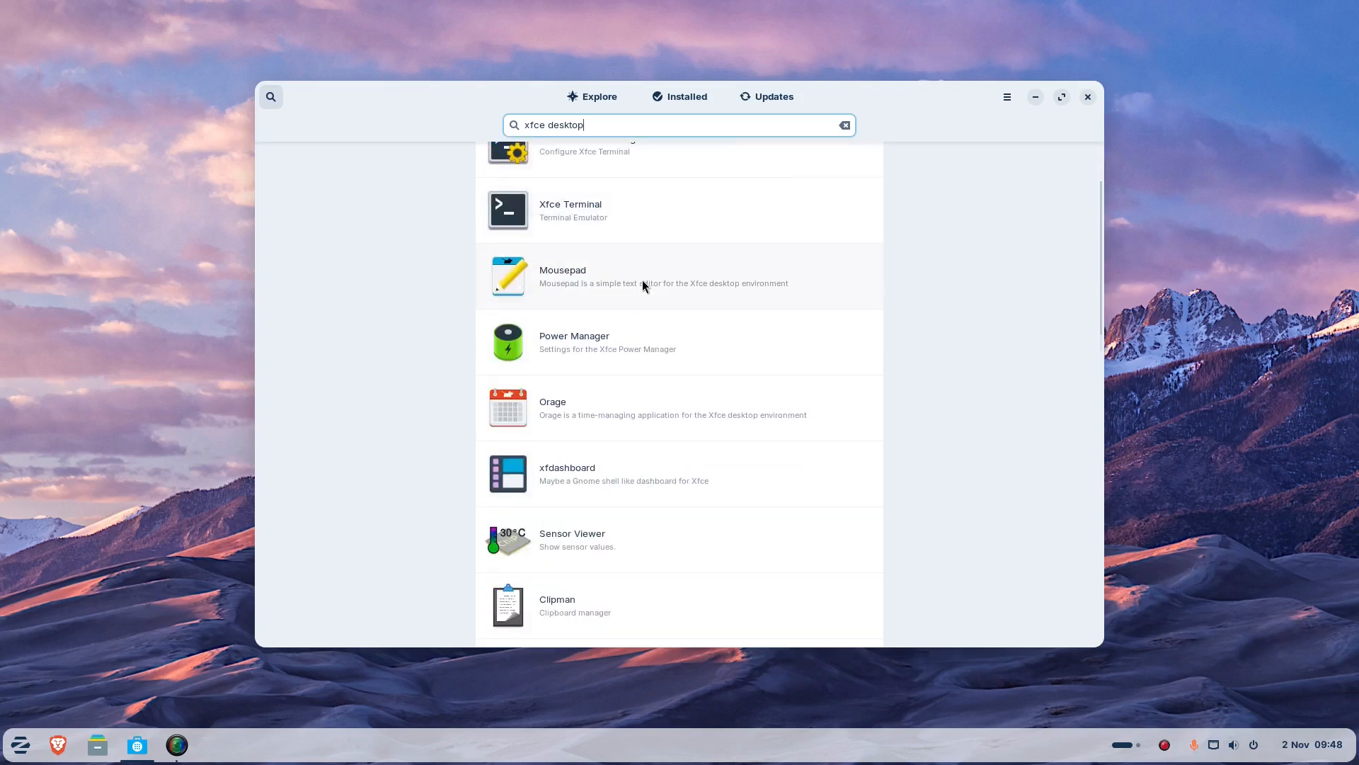
scroll(down, 3)
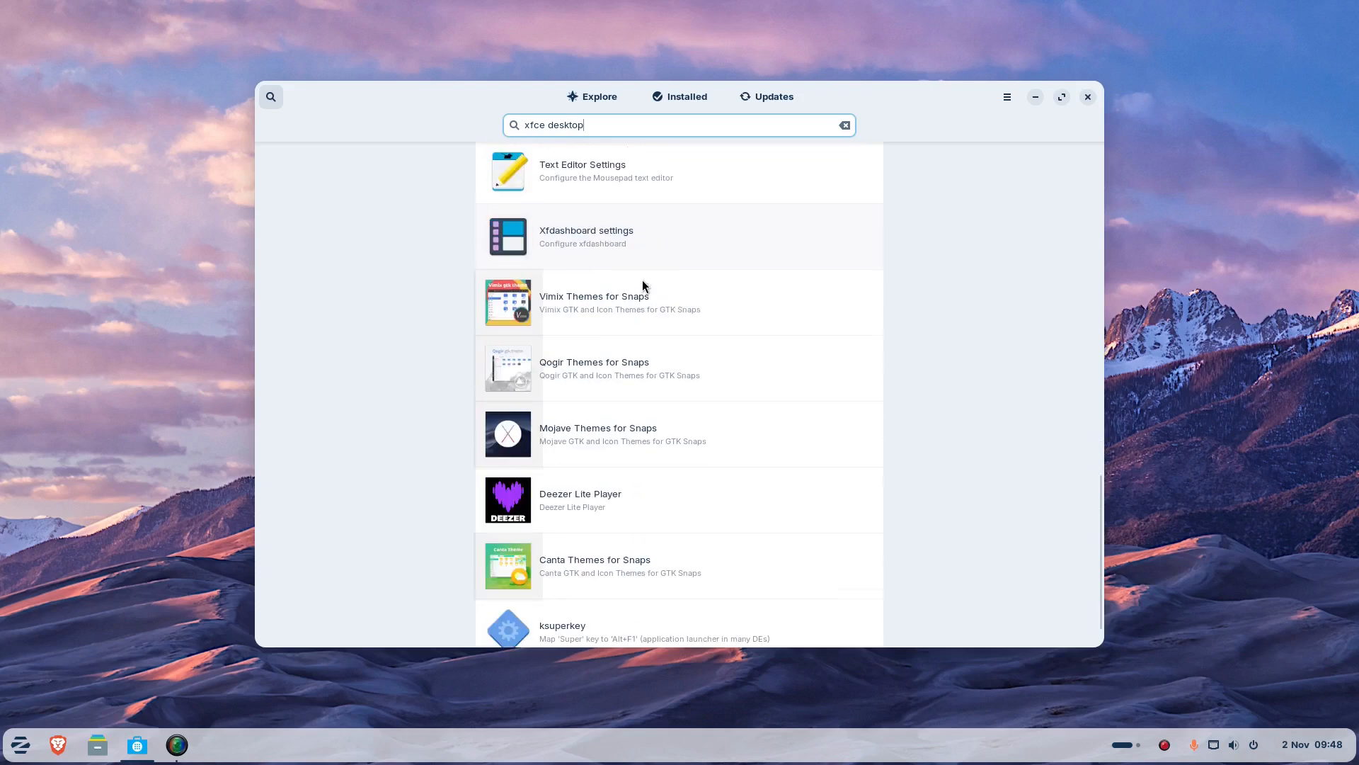
scroll(up, 3)
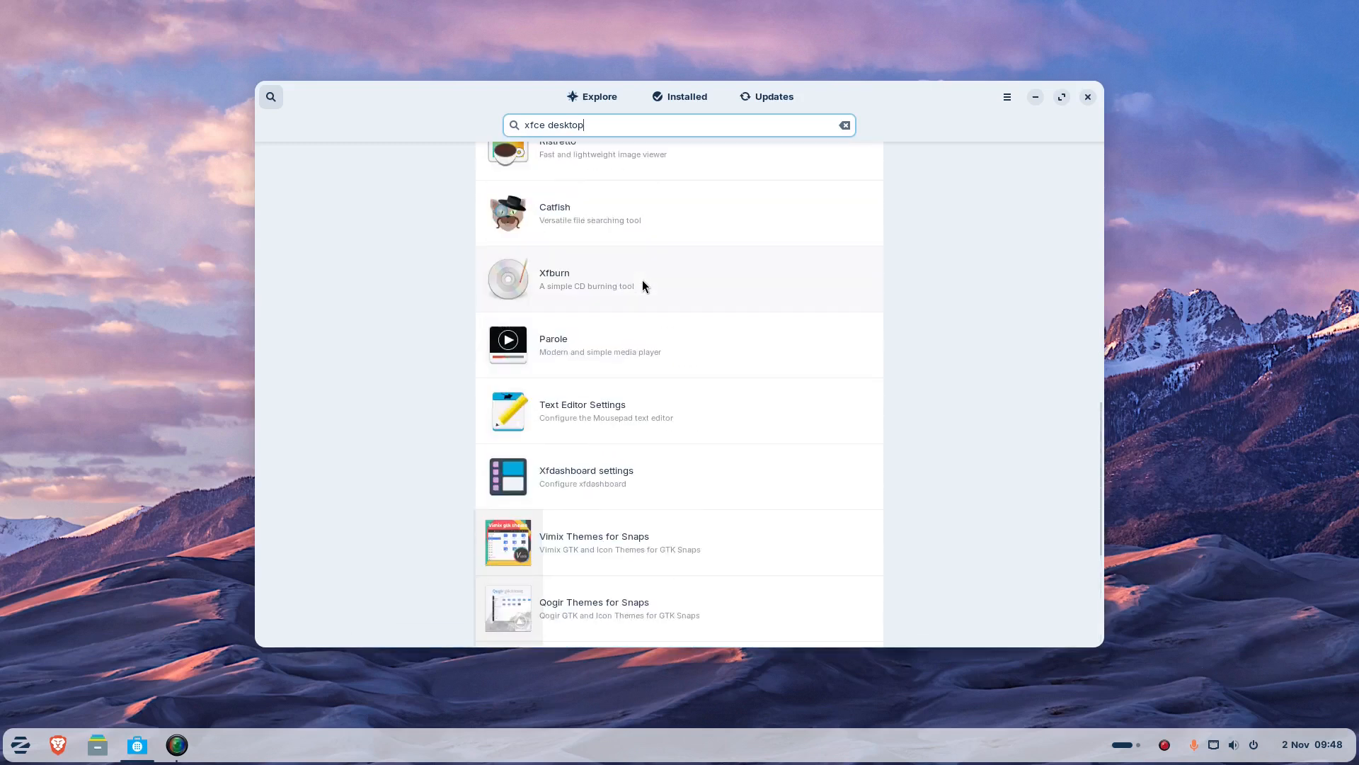
scroll(up, 3)
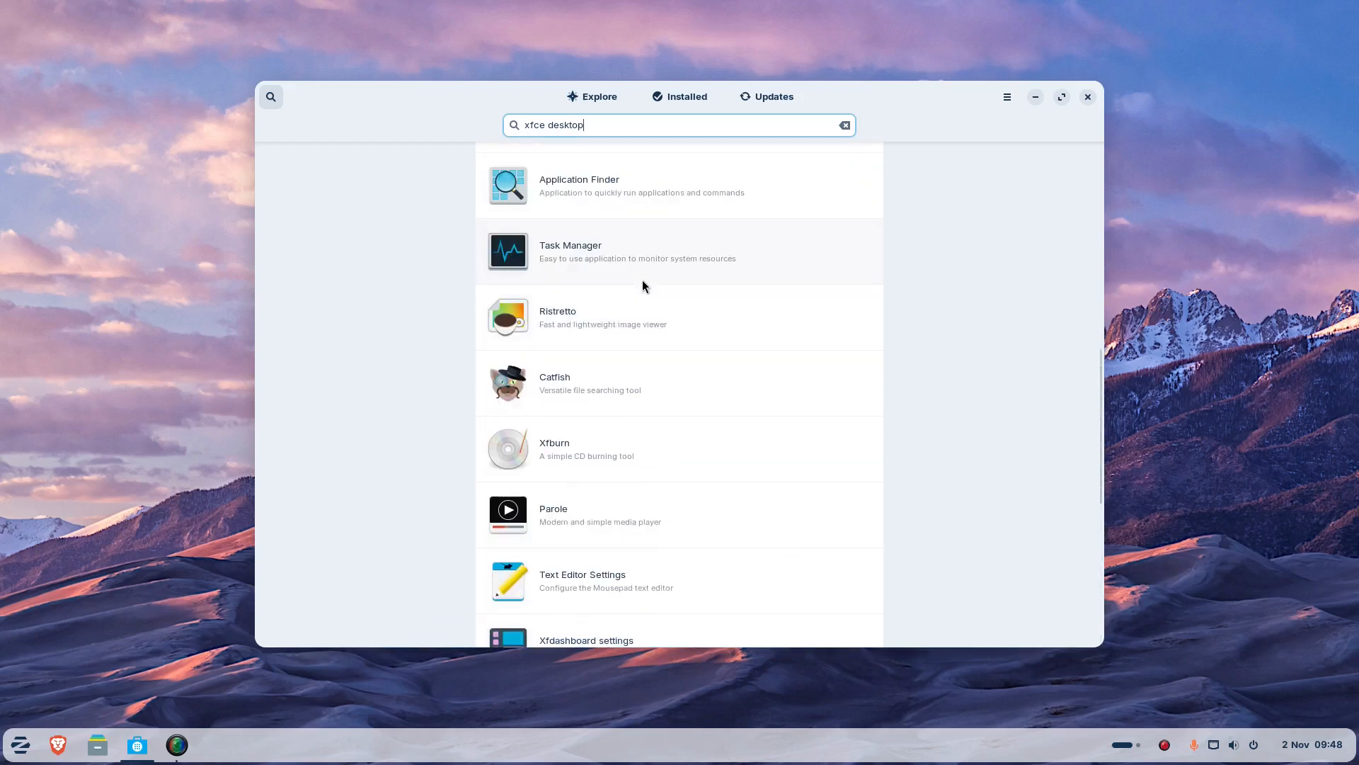
scroll(up, 3)
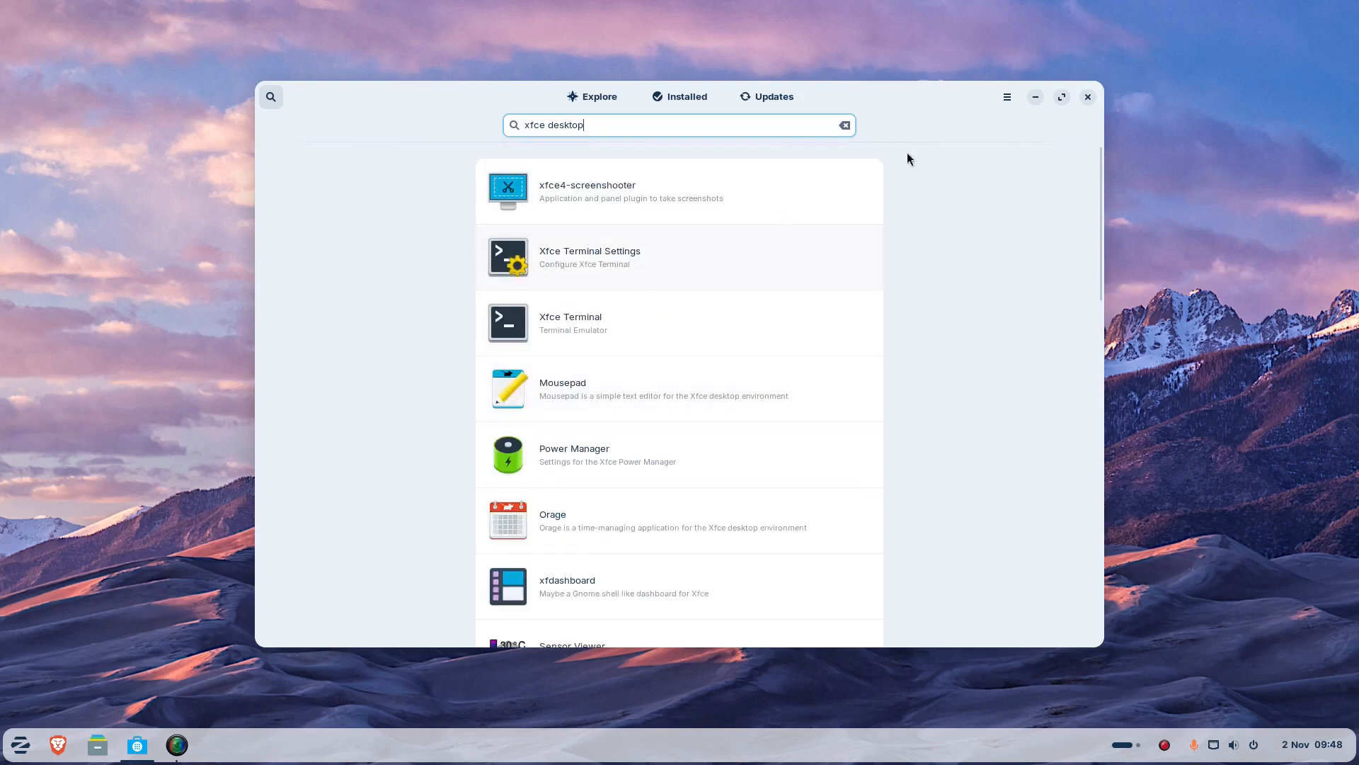
click(1086, 96)
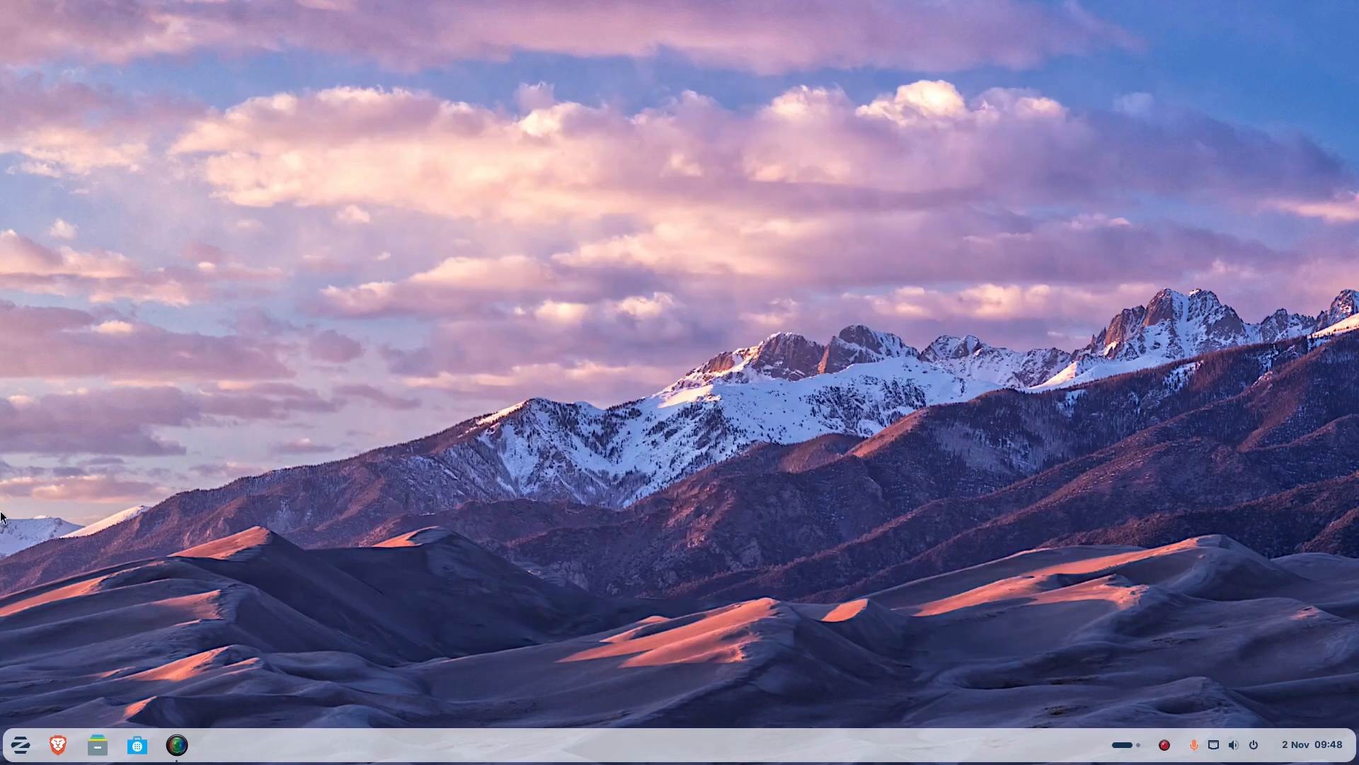
Launch Terminal from the Zorin menu by searching 'term'.
click(18, 744)
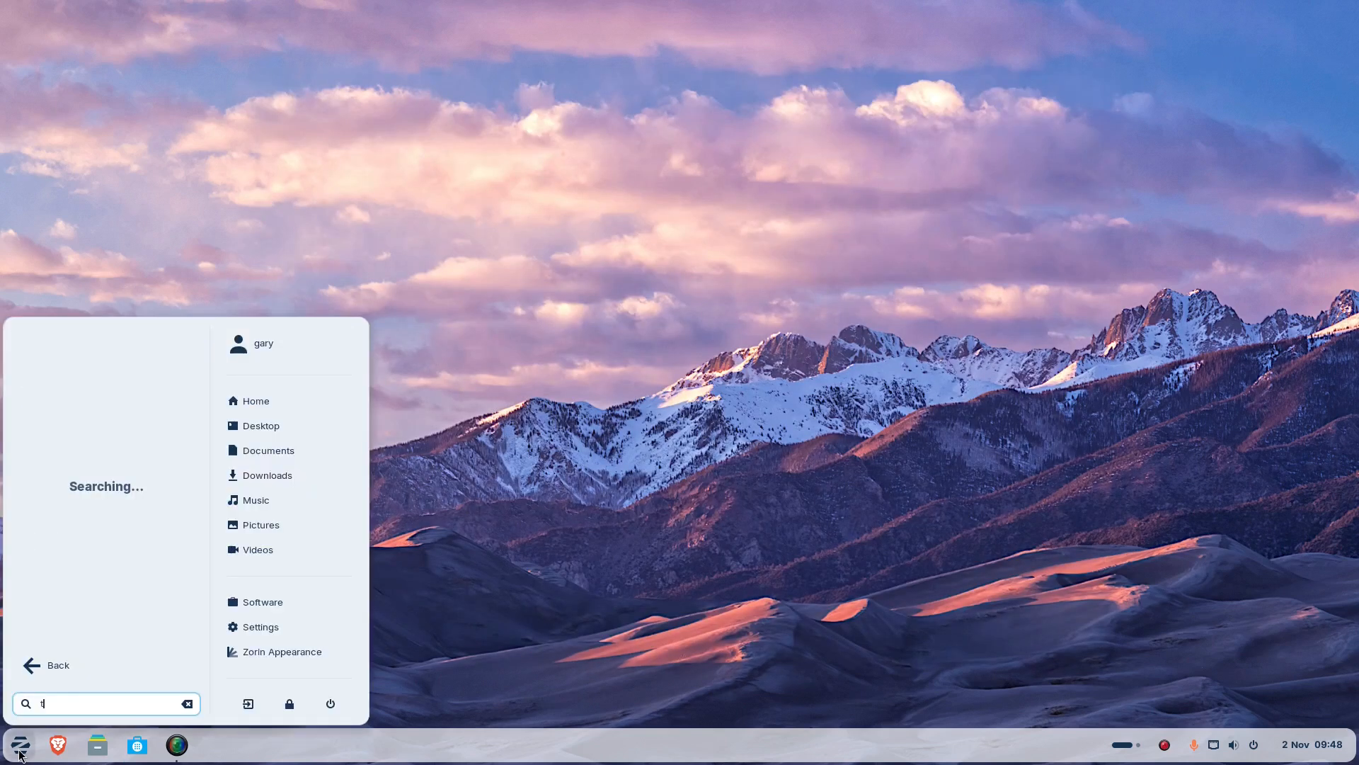
text(e)
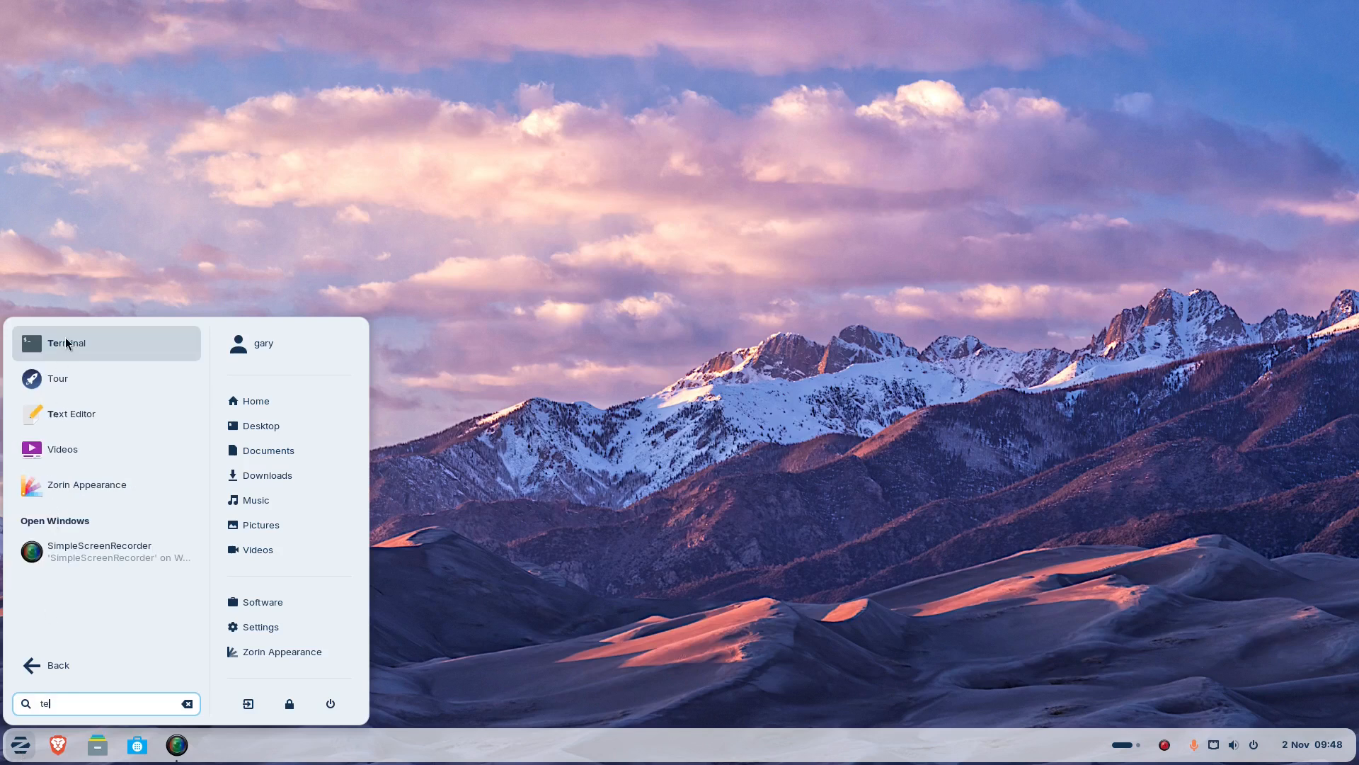
text(rm)
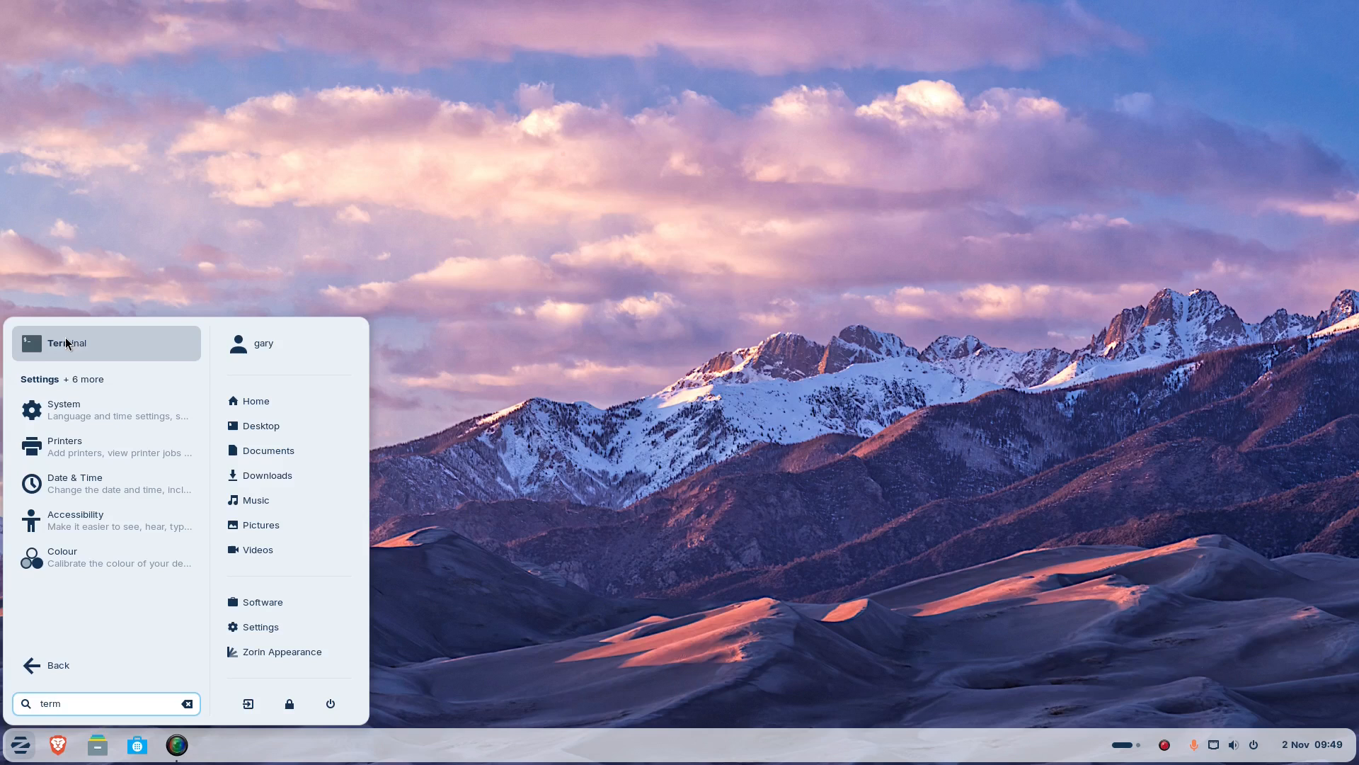
click(681, 362)
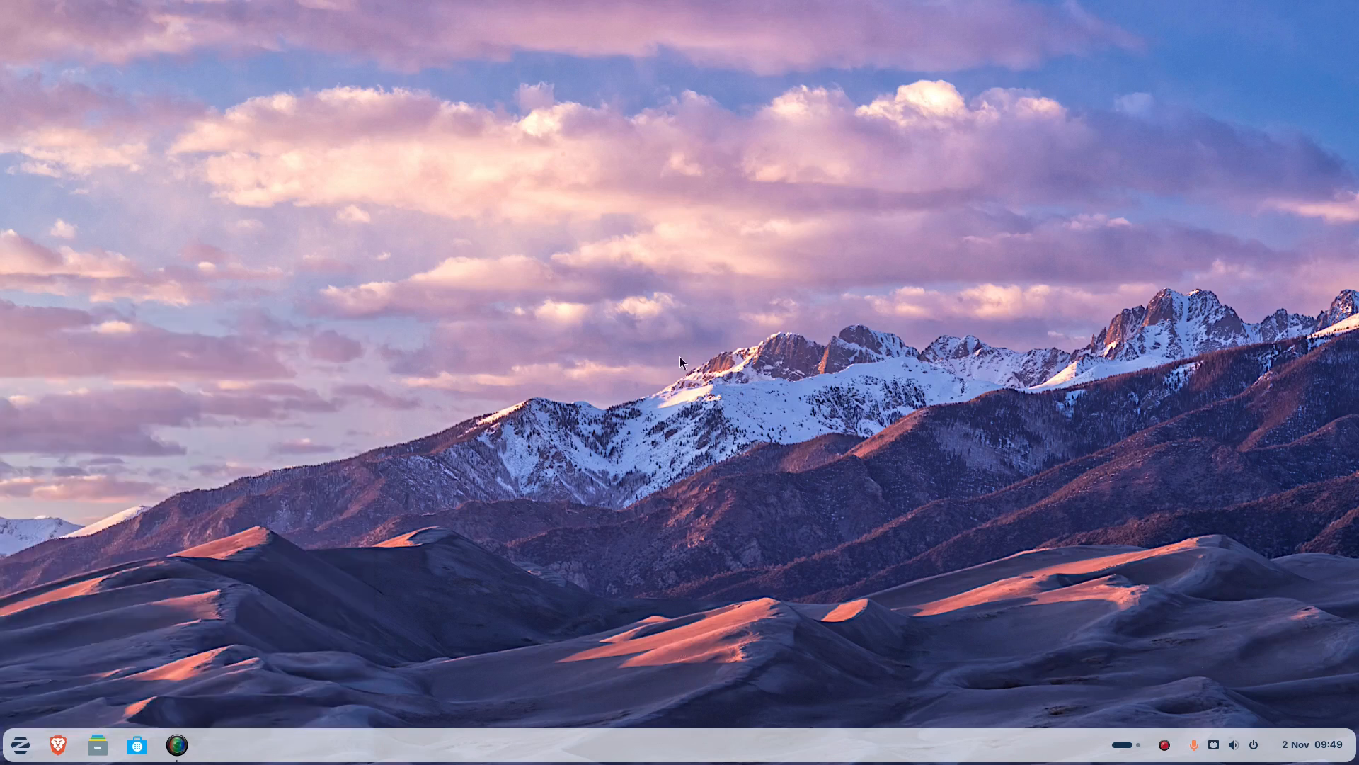
click(214, 743)
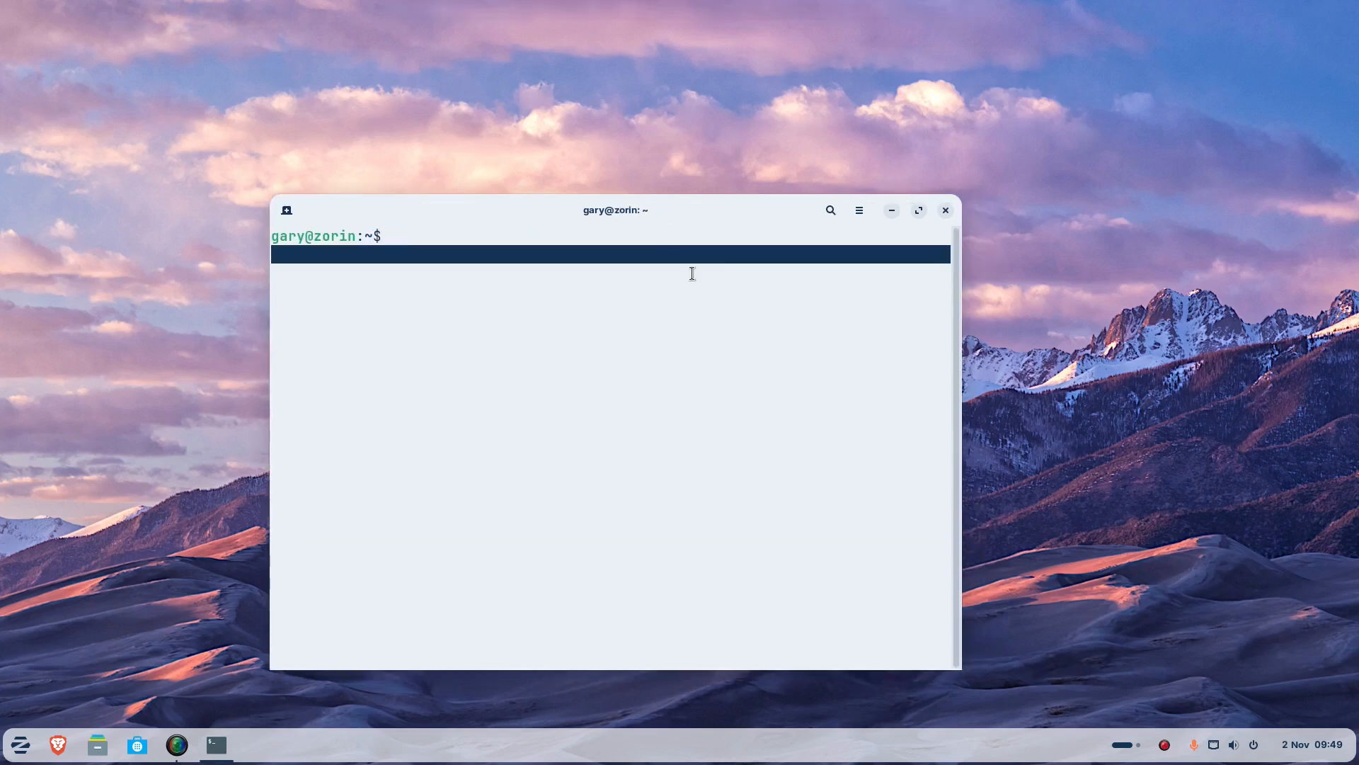
Run 'sudo apt update' with the admin password; 31 packages reported upgradable.
text(sudo apt)
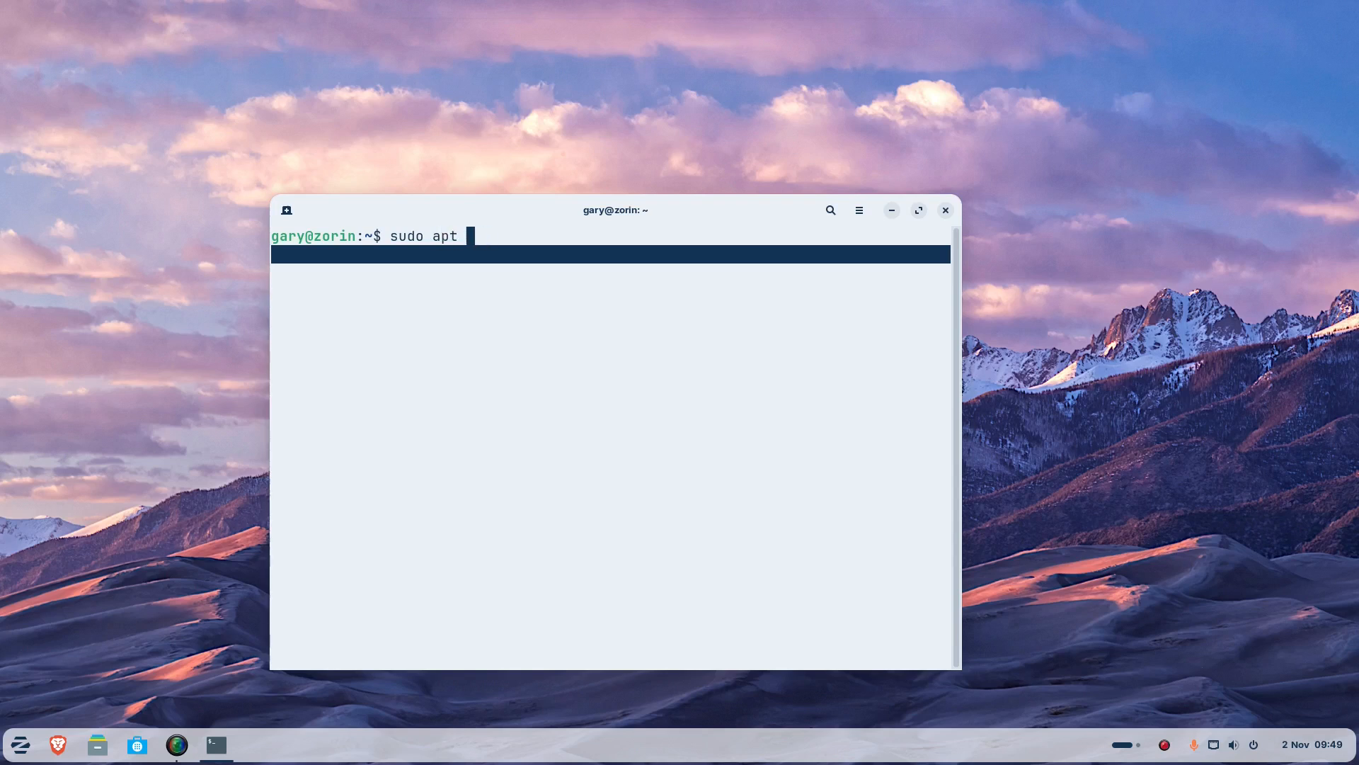
text(update)
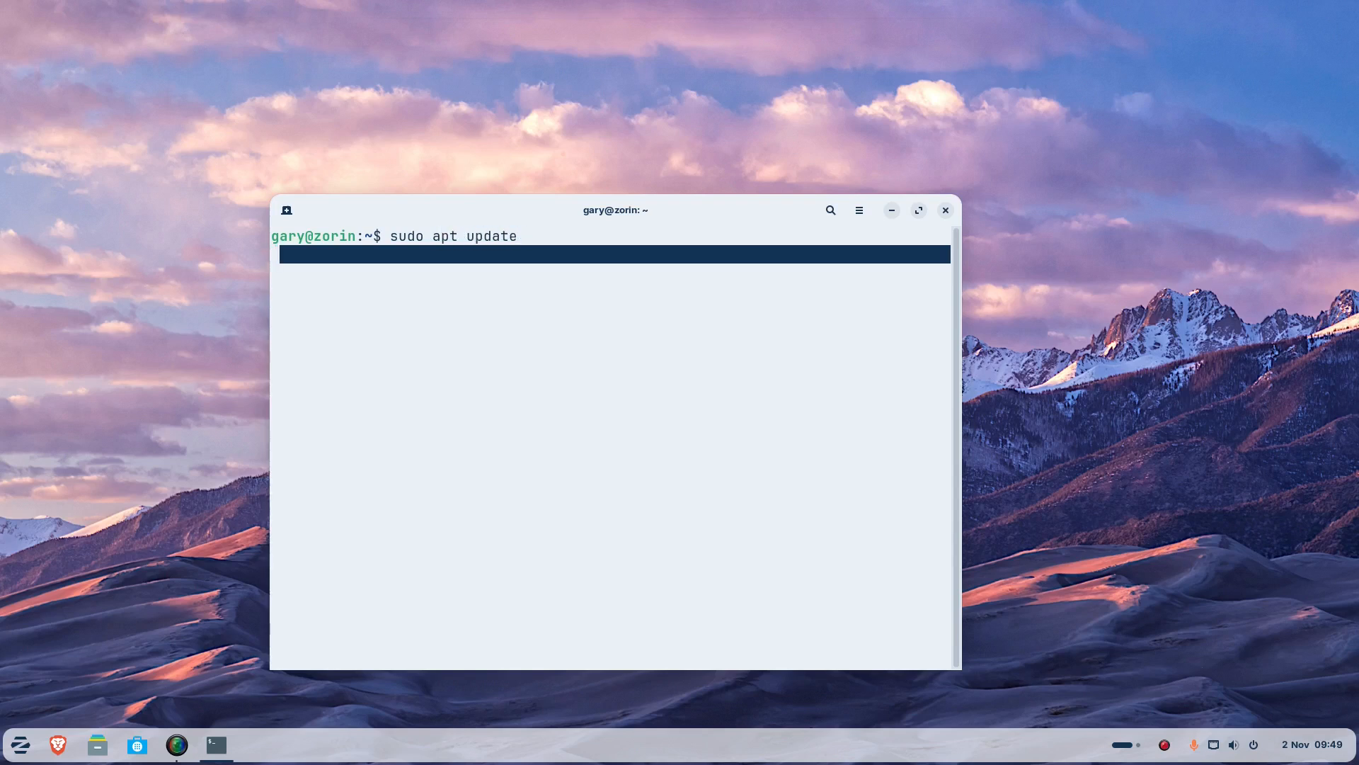
key(Return)
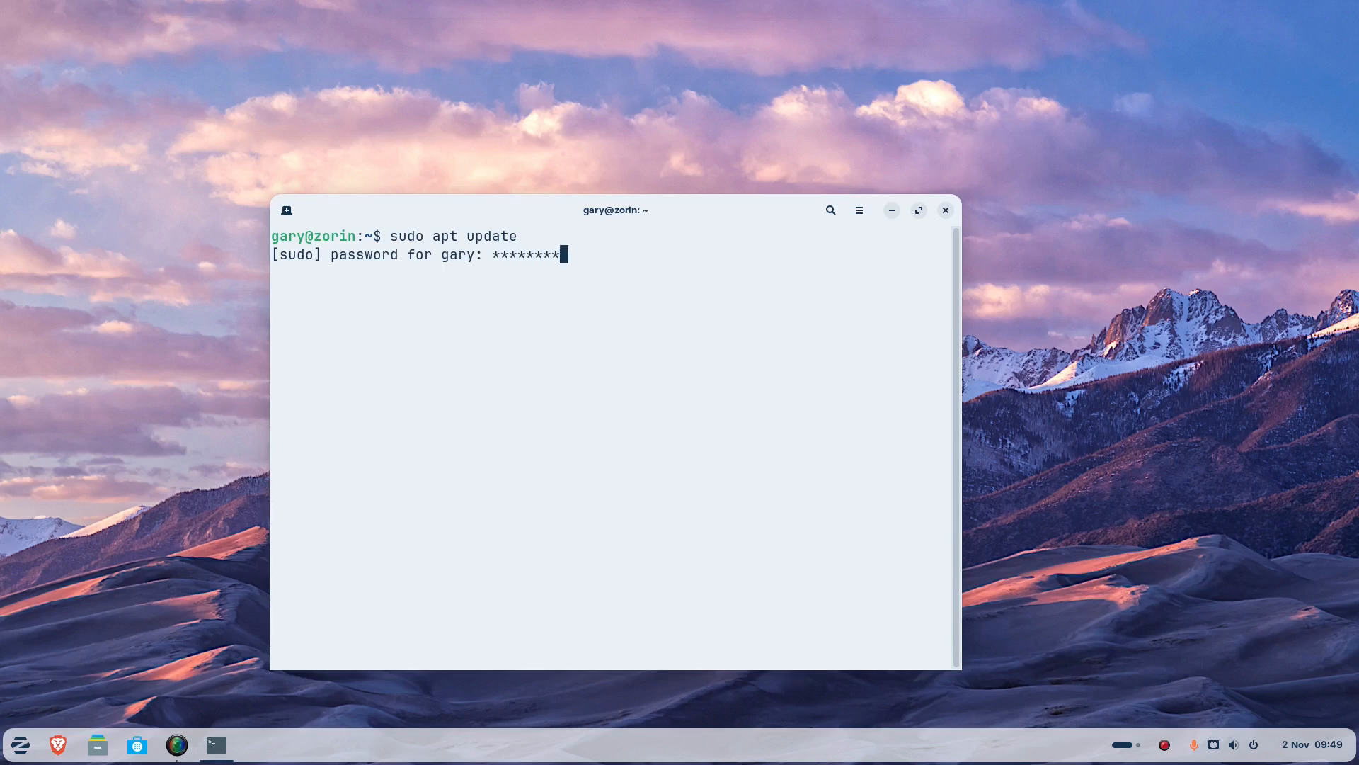
key(Return)
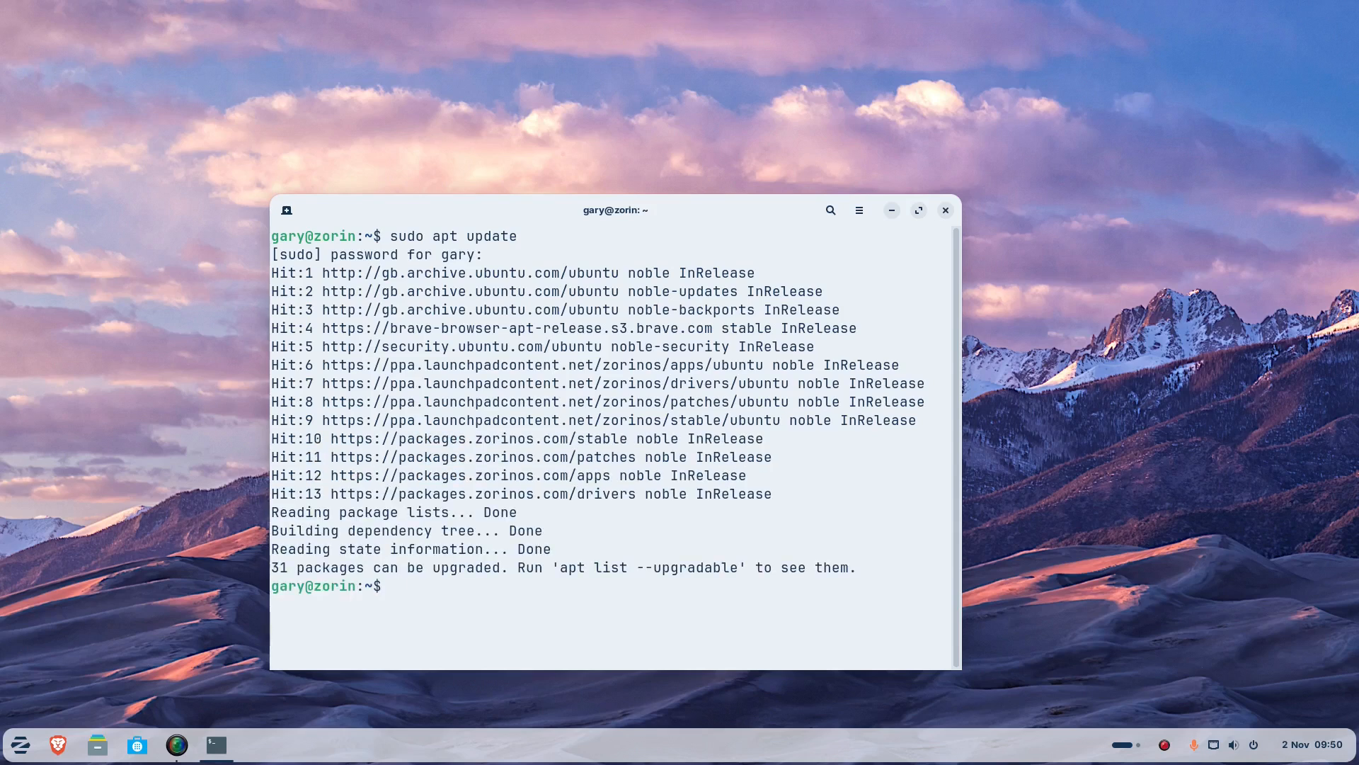
text(sudo apt se)
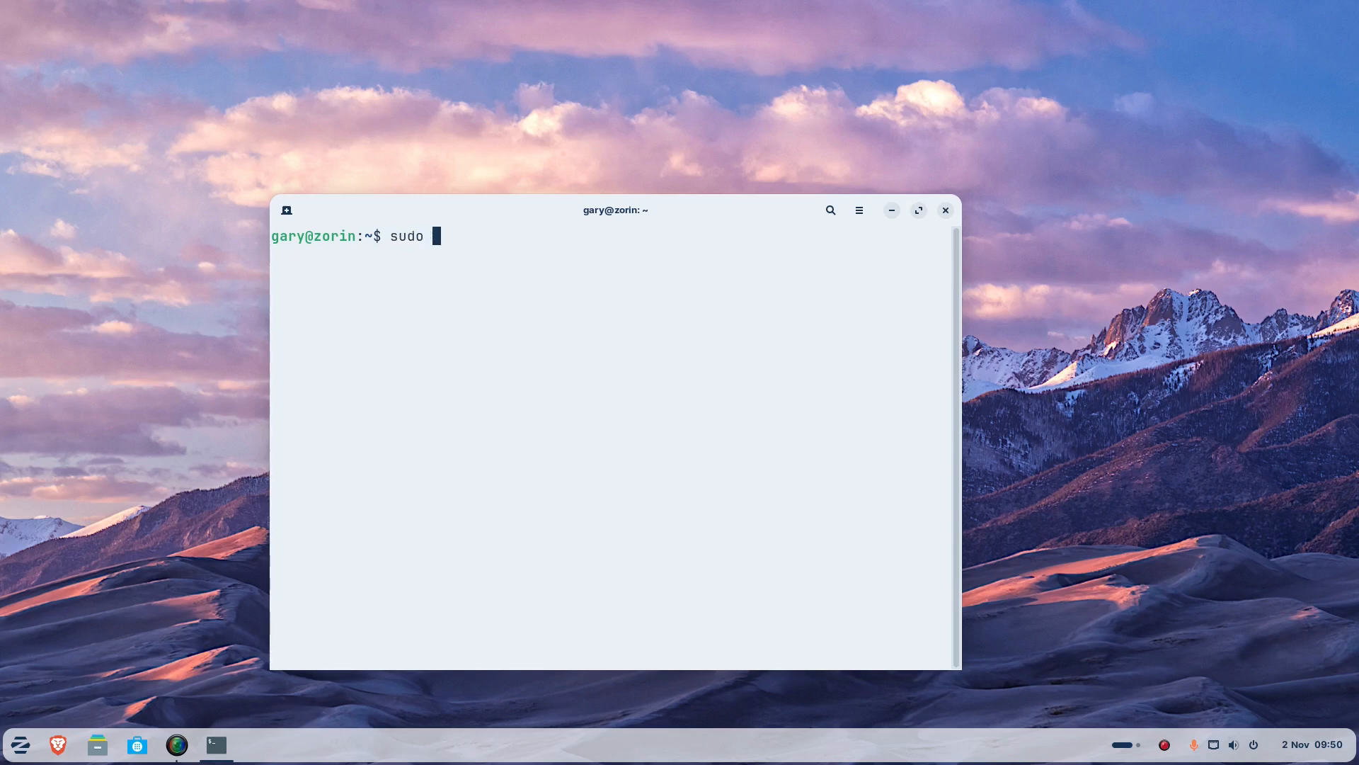
Run 'sudo apt search xfce4 | more' and page through the package results.
text(apt search xfce4)
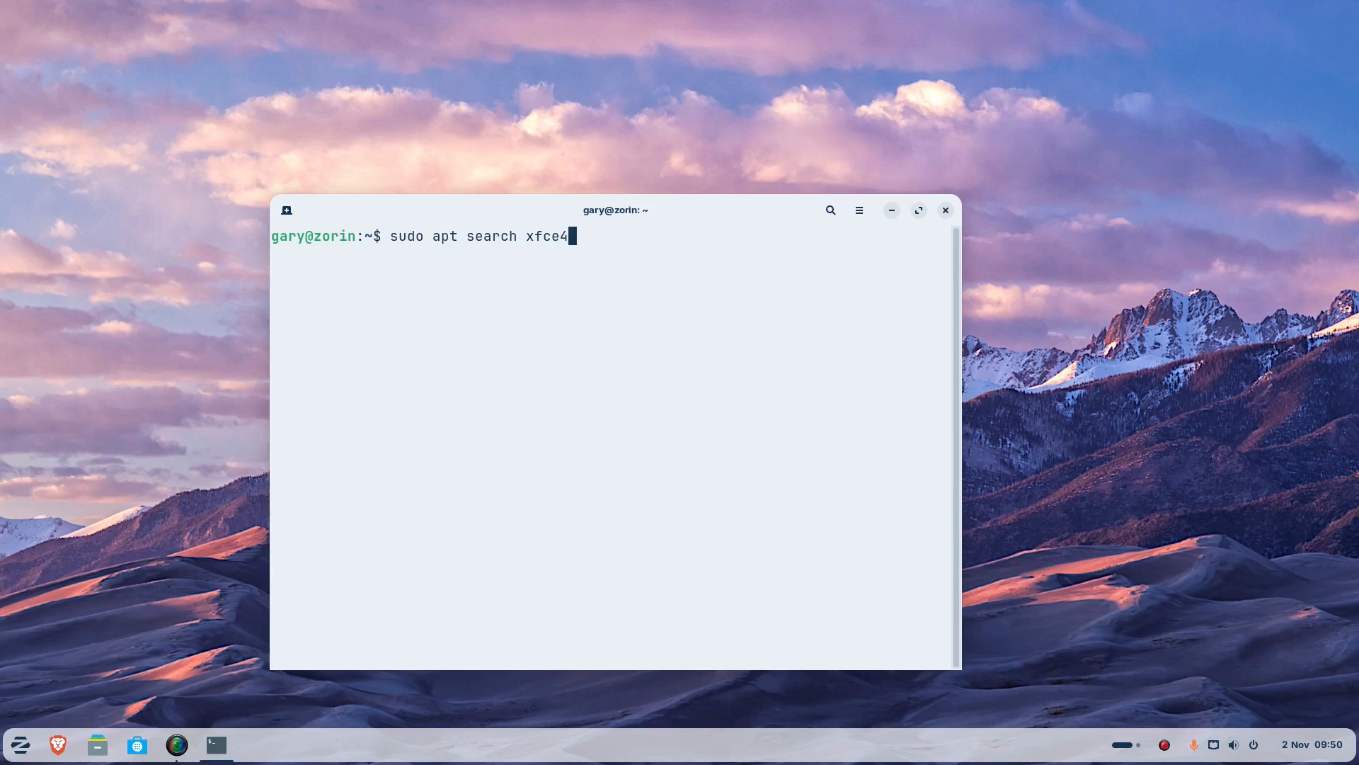
text(| m)
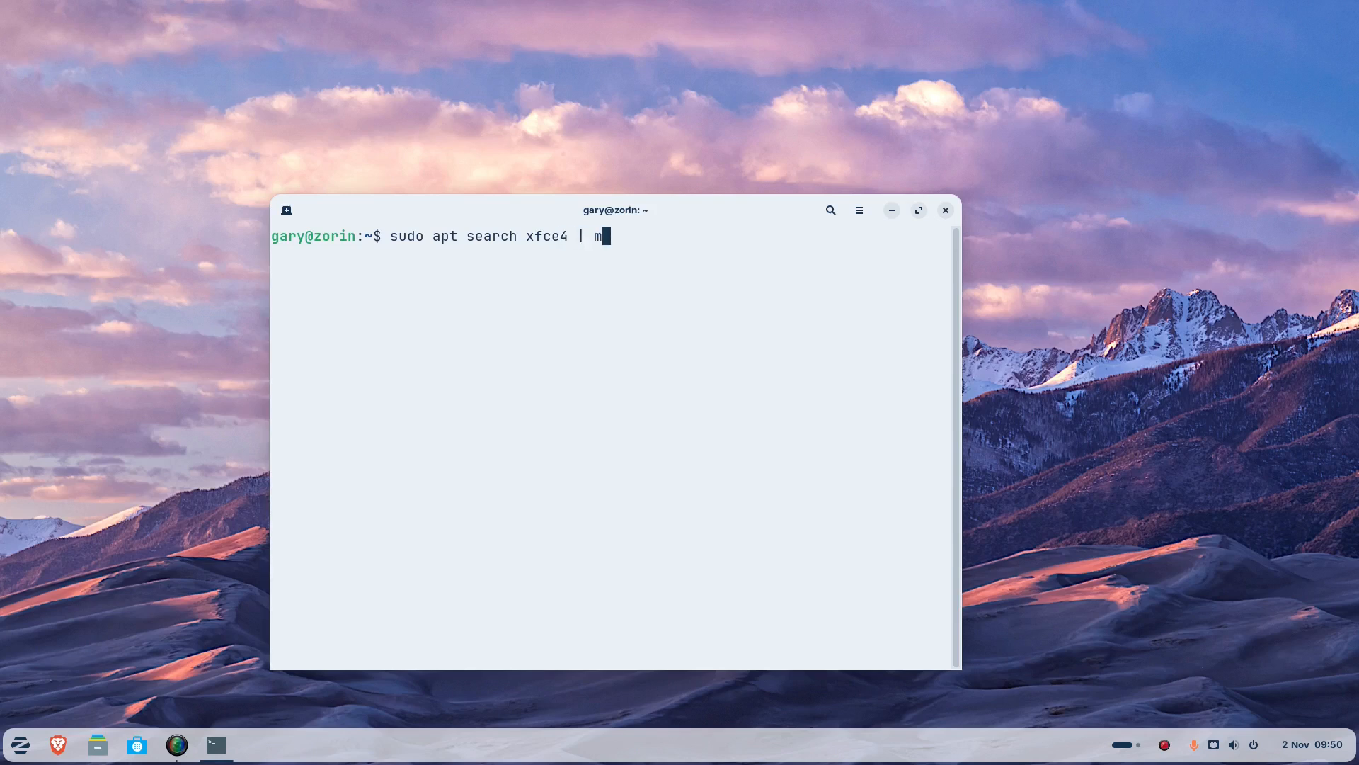
key(Return)
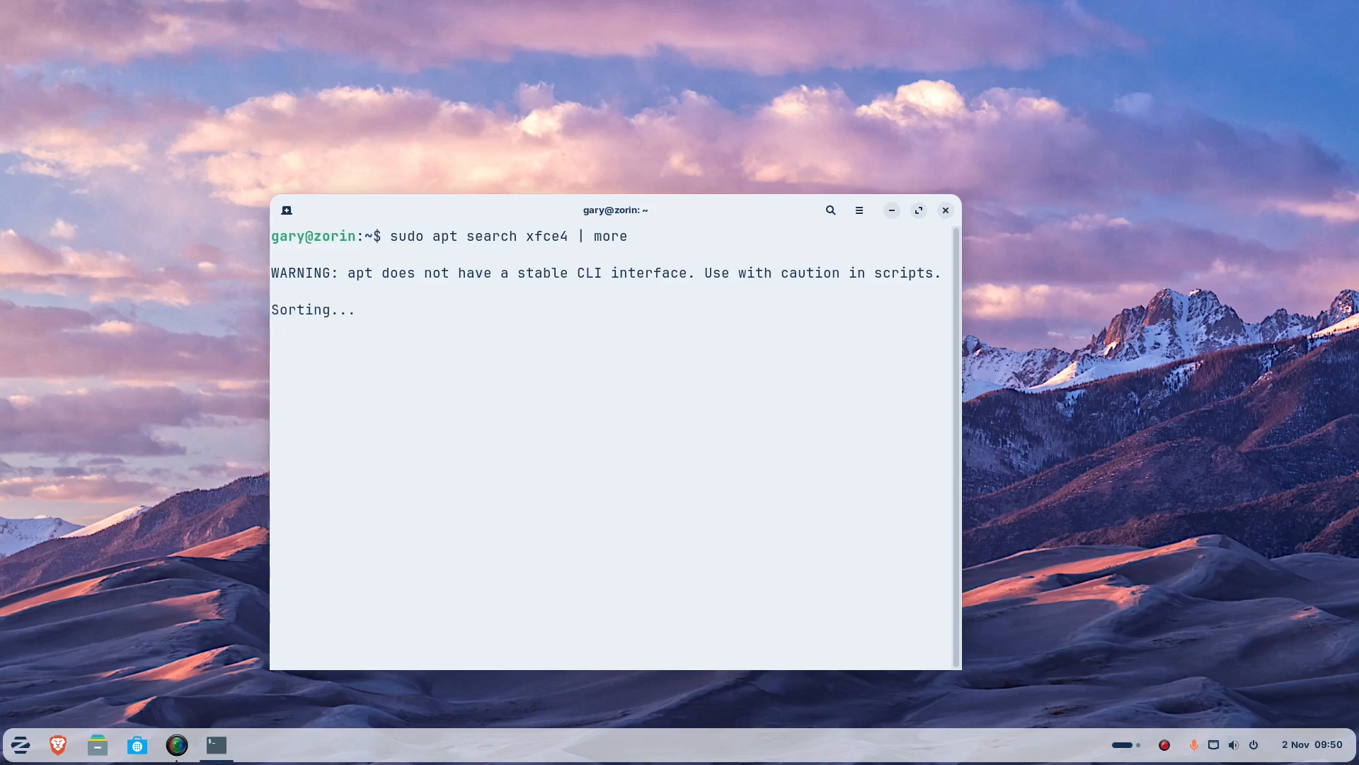
key(Return)
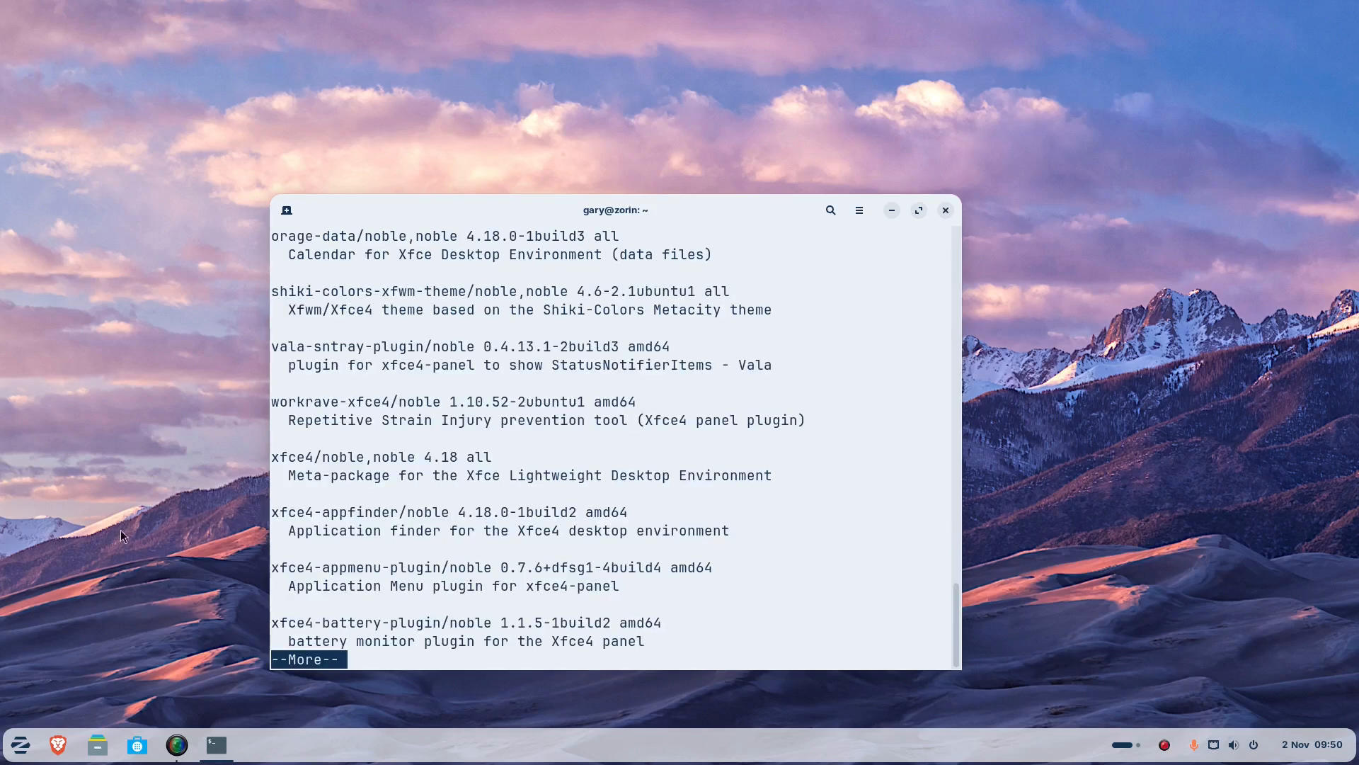
mouse_move(319, 457)
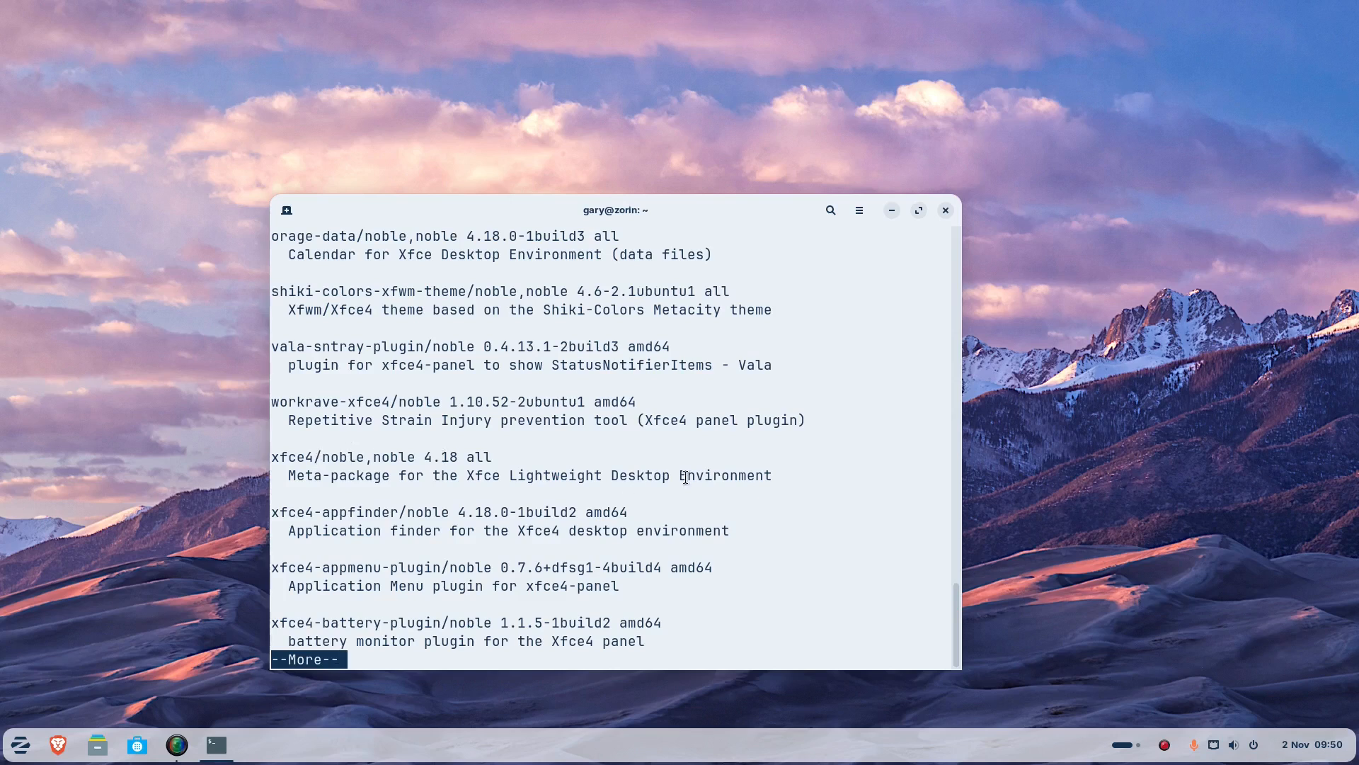
key(space)
text(sudo apt)
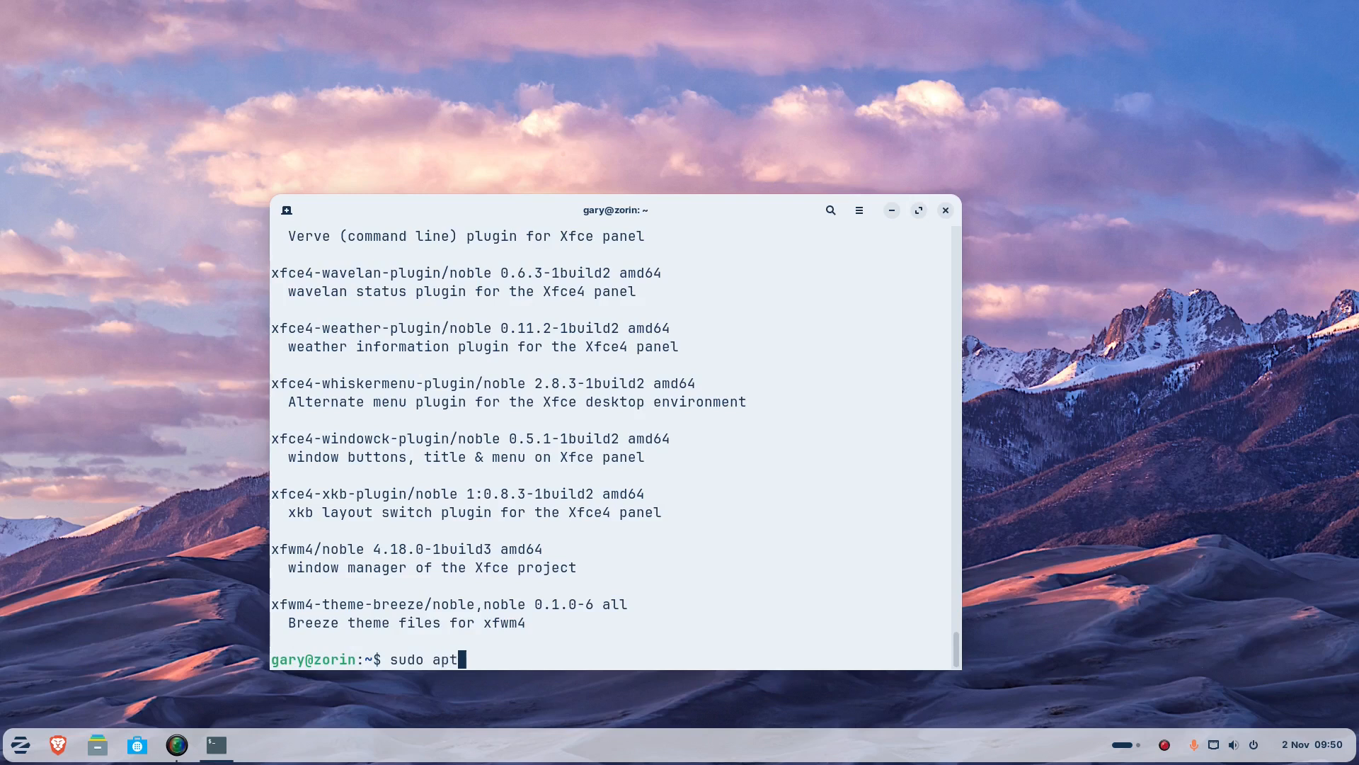
Install the Xfce packages, accept the lightdm display manager notice, and close Terminal.
text(install xf)
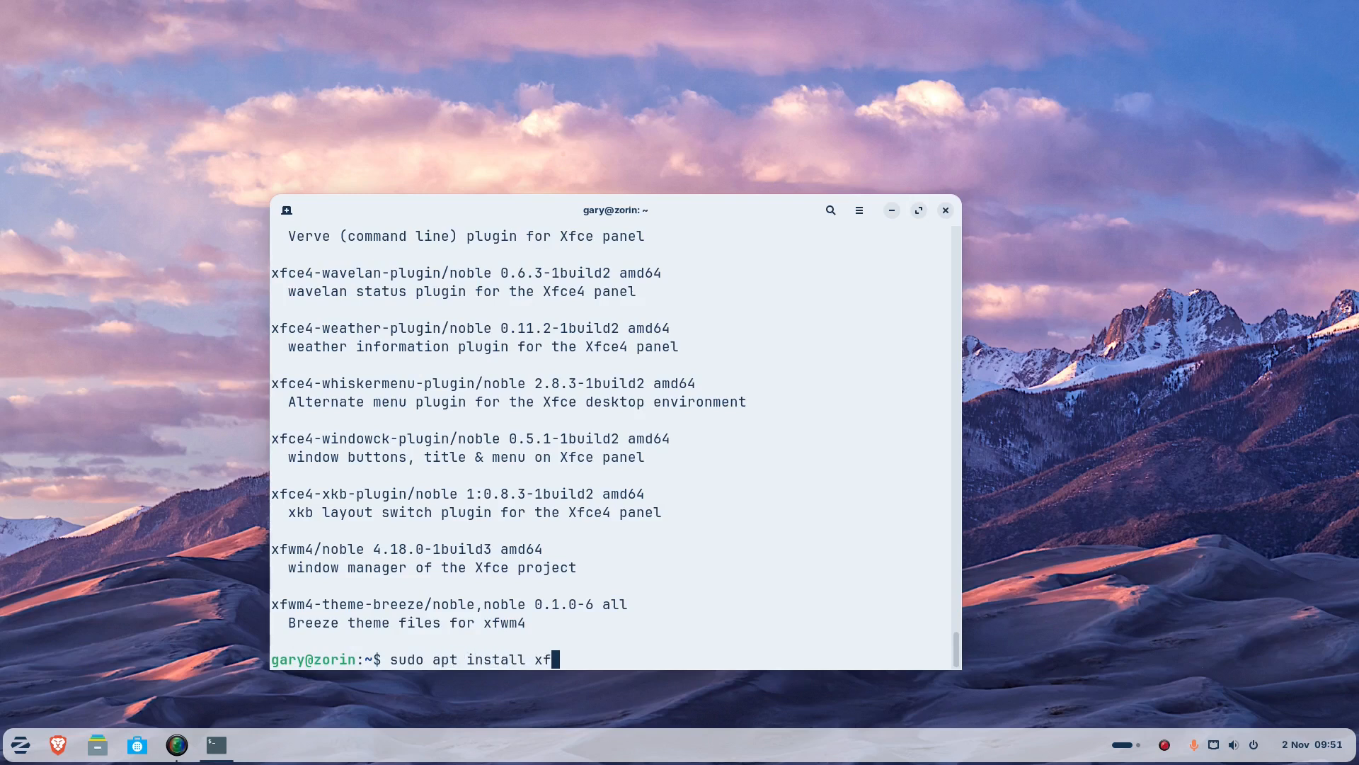
key(Return)
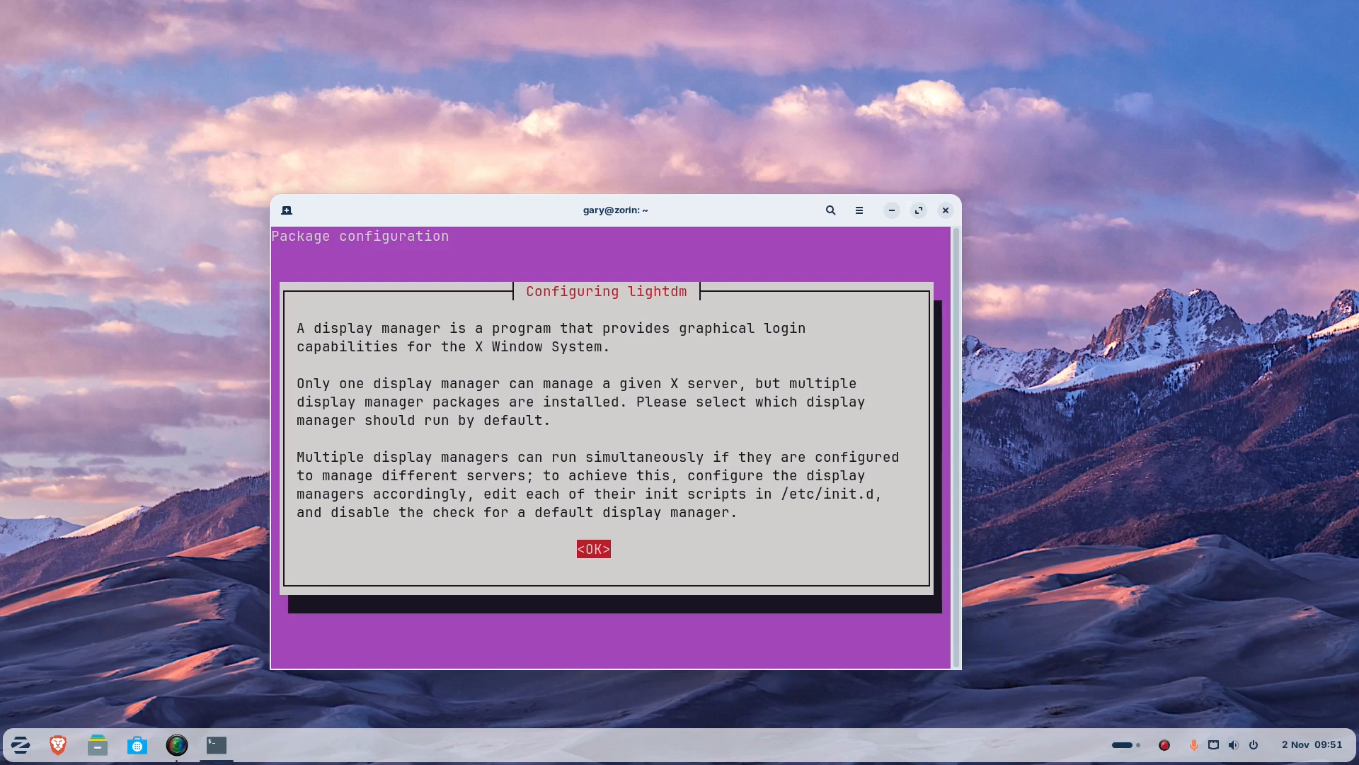
click(593, 549)
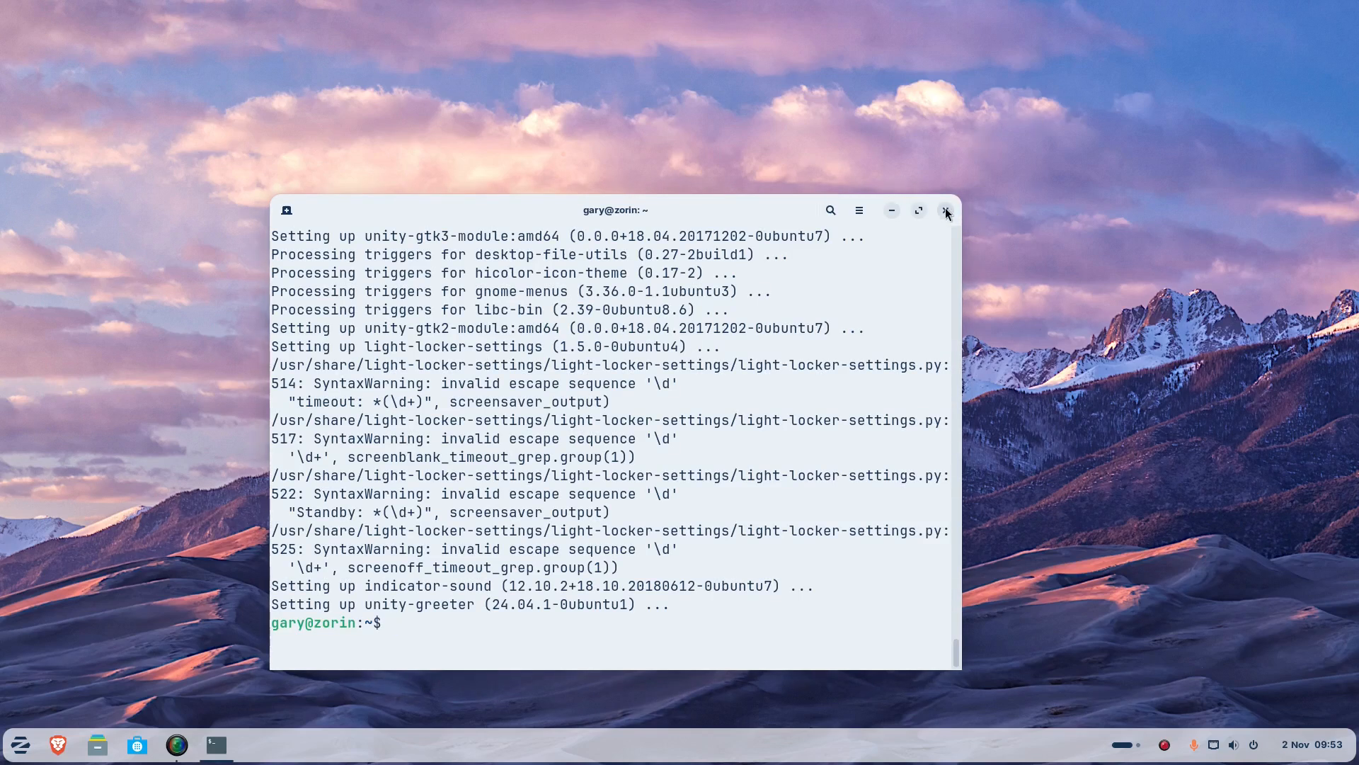
click(946, 209)
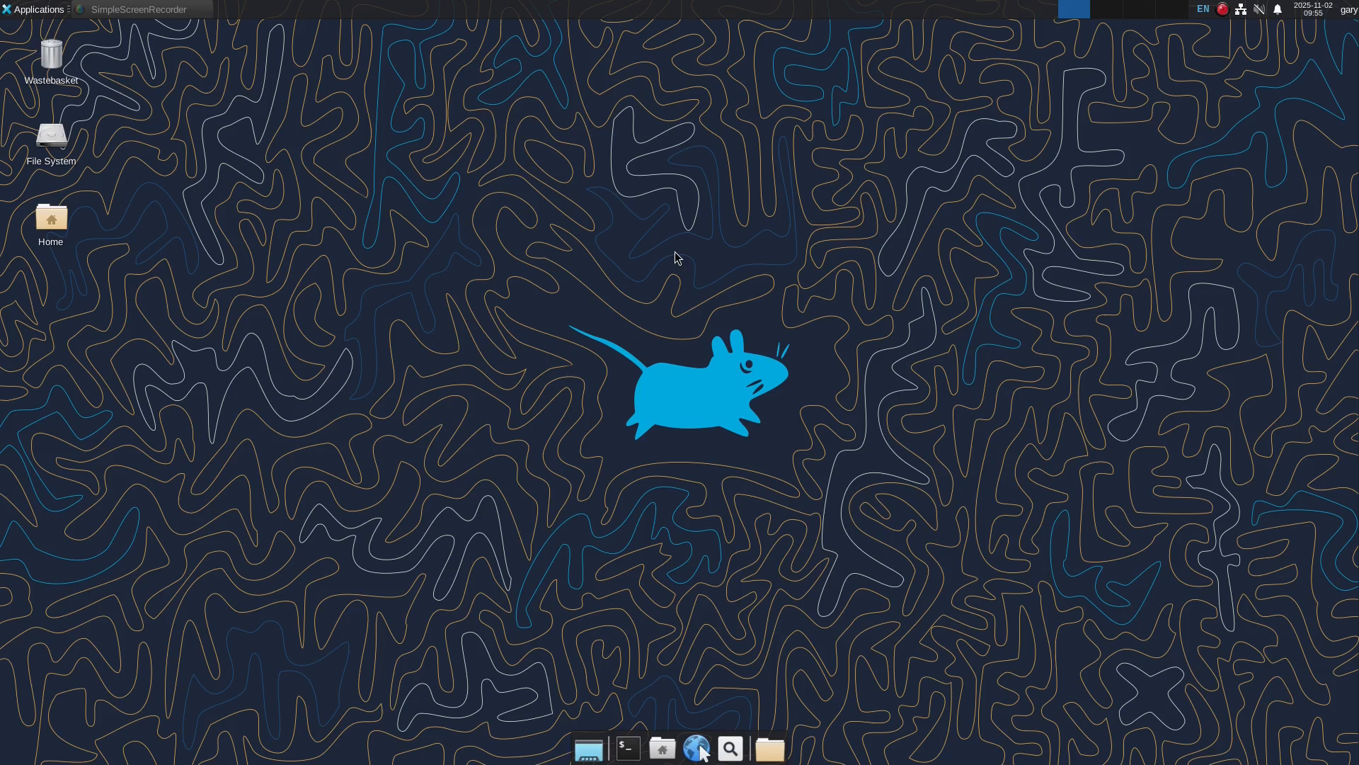
mouse_move(625, 289)
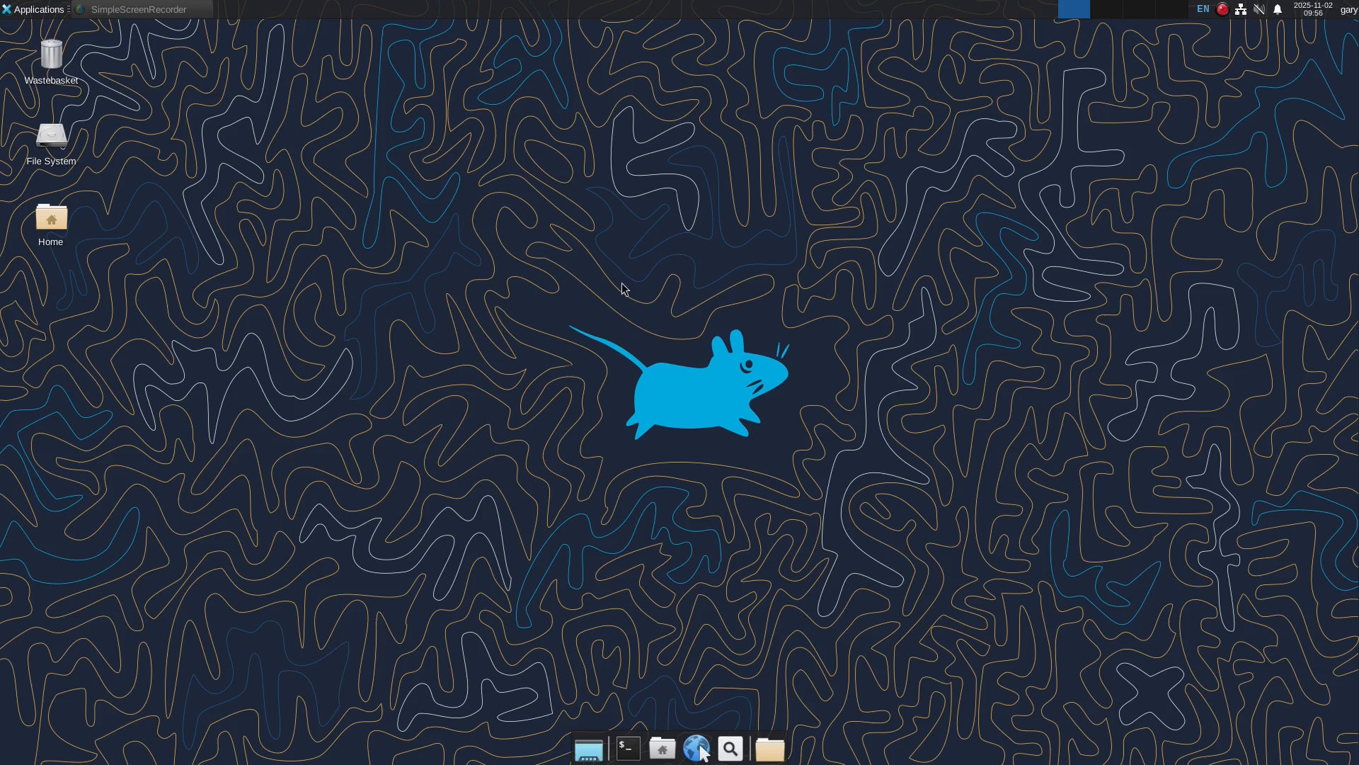
mouse_move(427, 233)
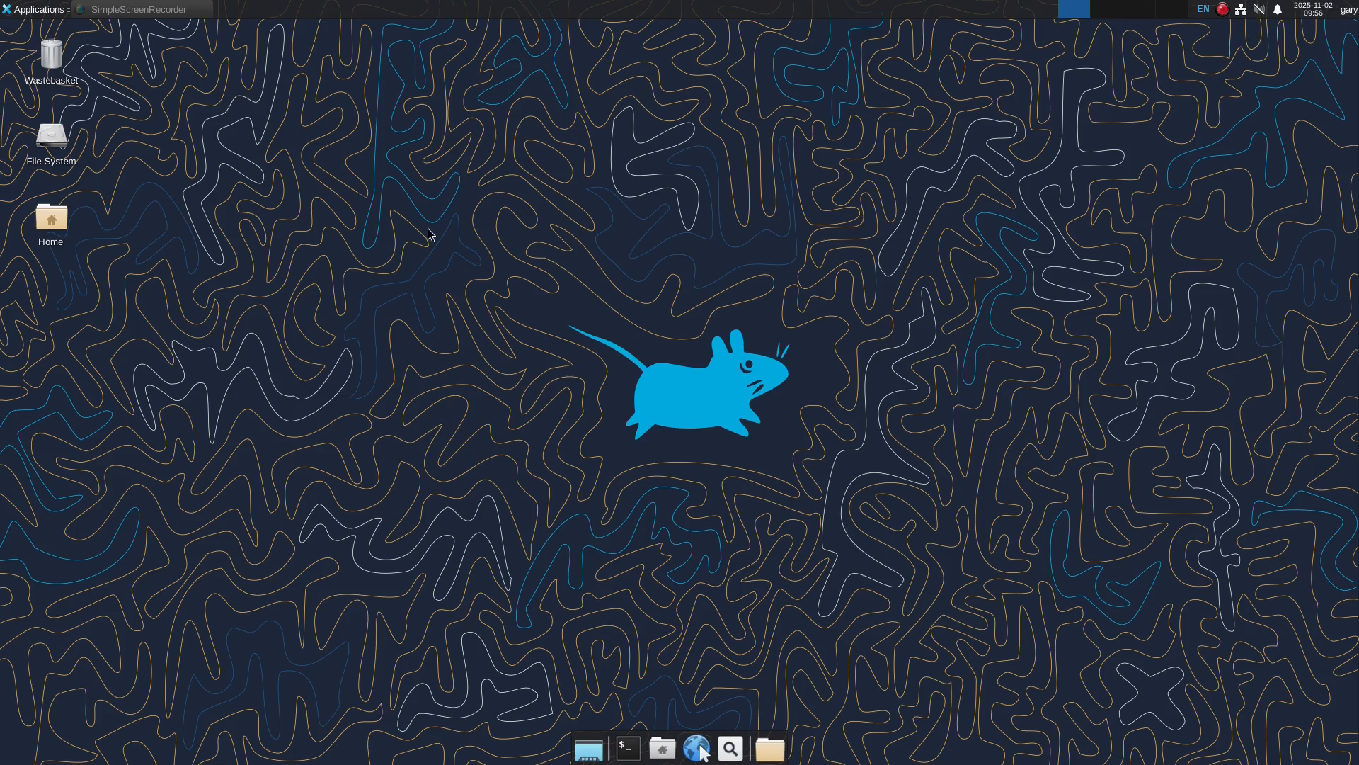
Set the cliffs-and-beach photo from the backgrounds folder as wallpaper, then close Desktop Settings.
right_click(428, 234)
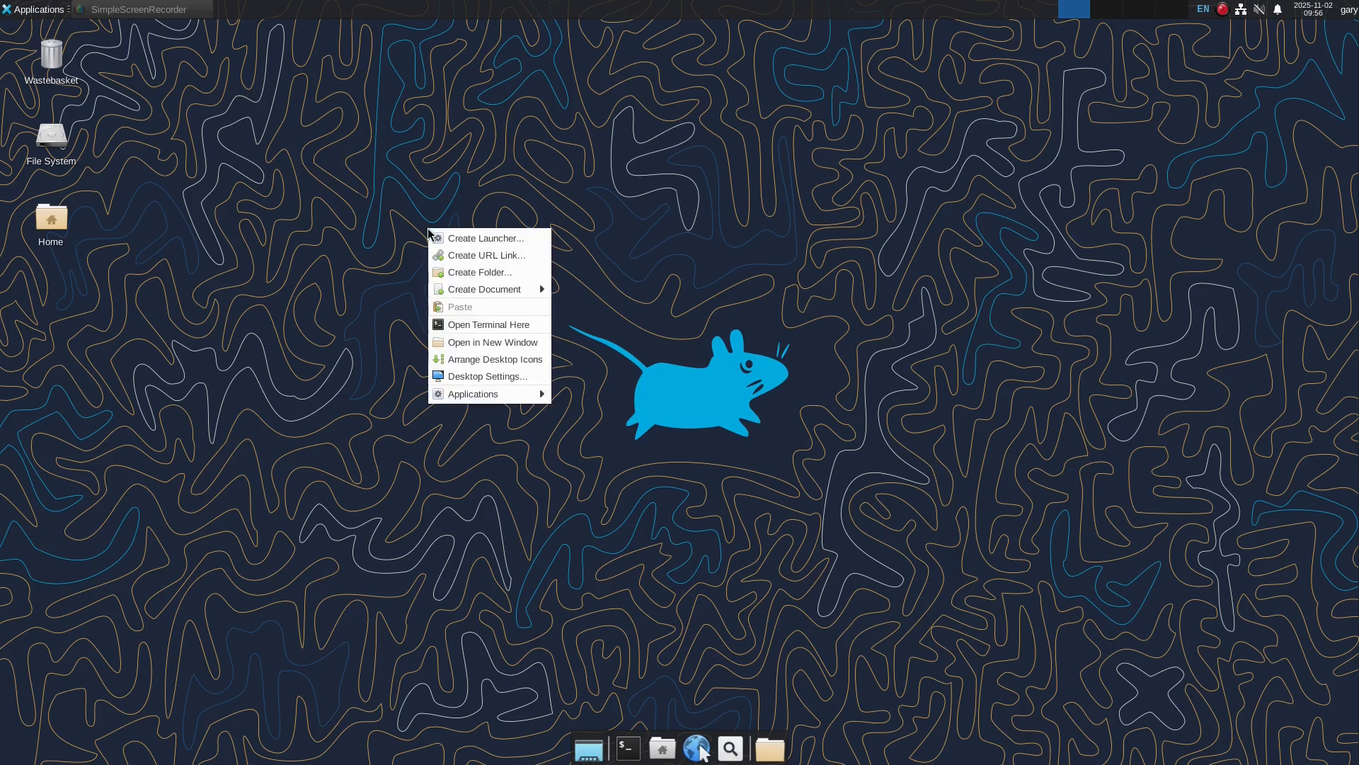
click(523, 377)
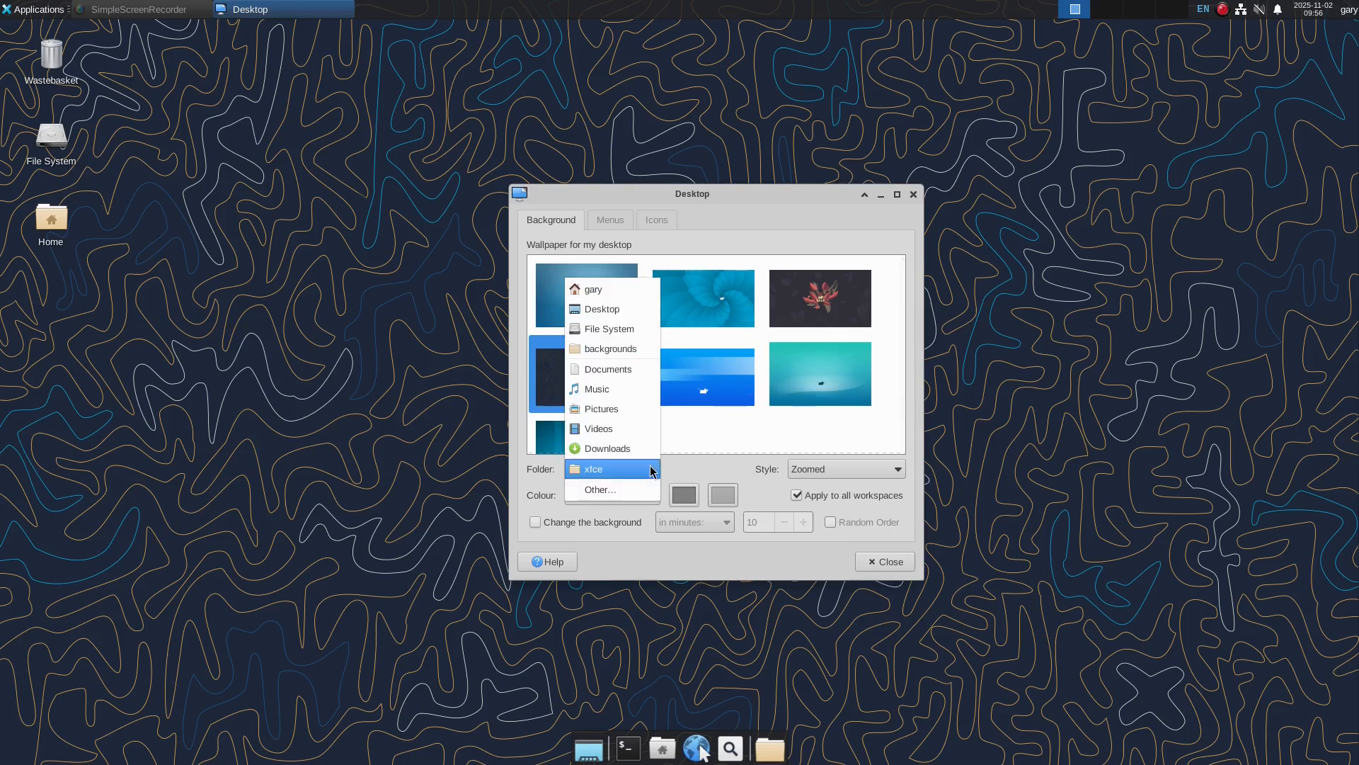
mouse_move(621, 490)
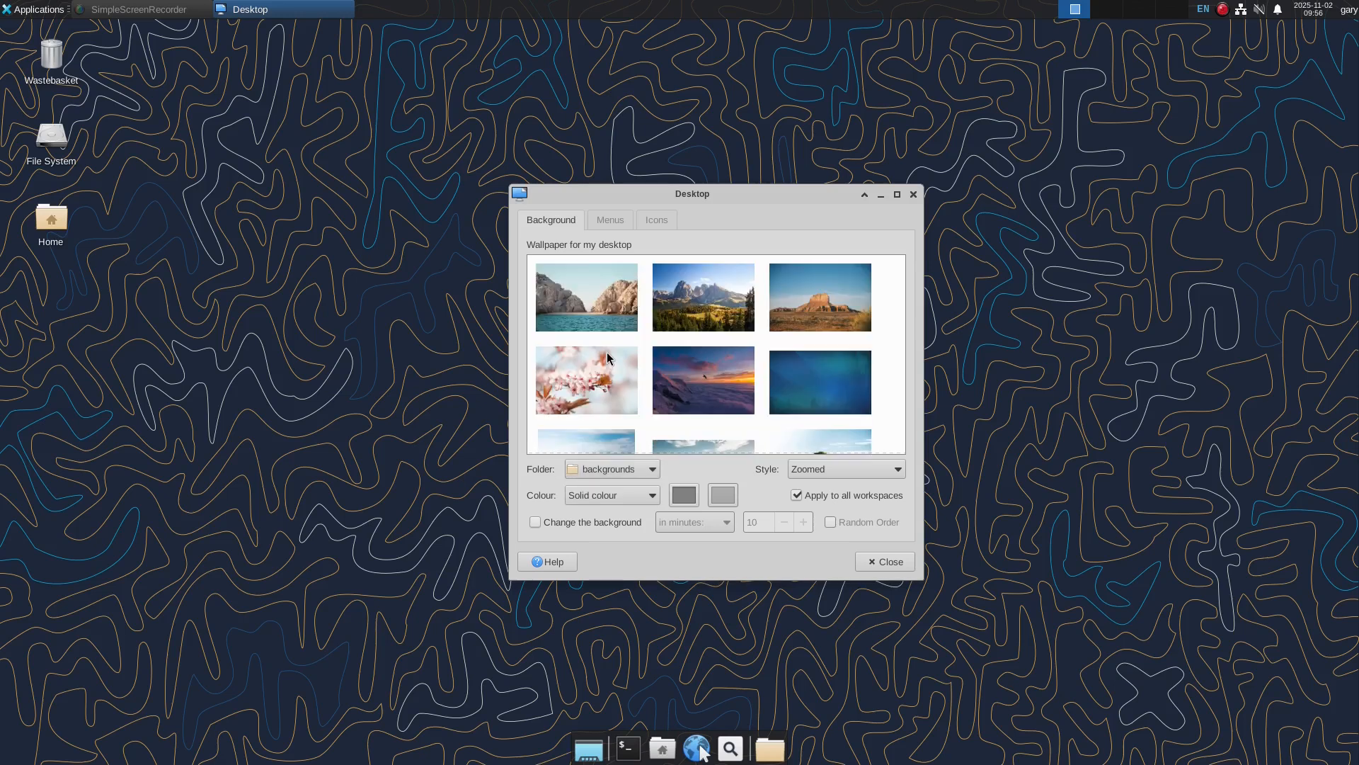
click(585, 296)
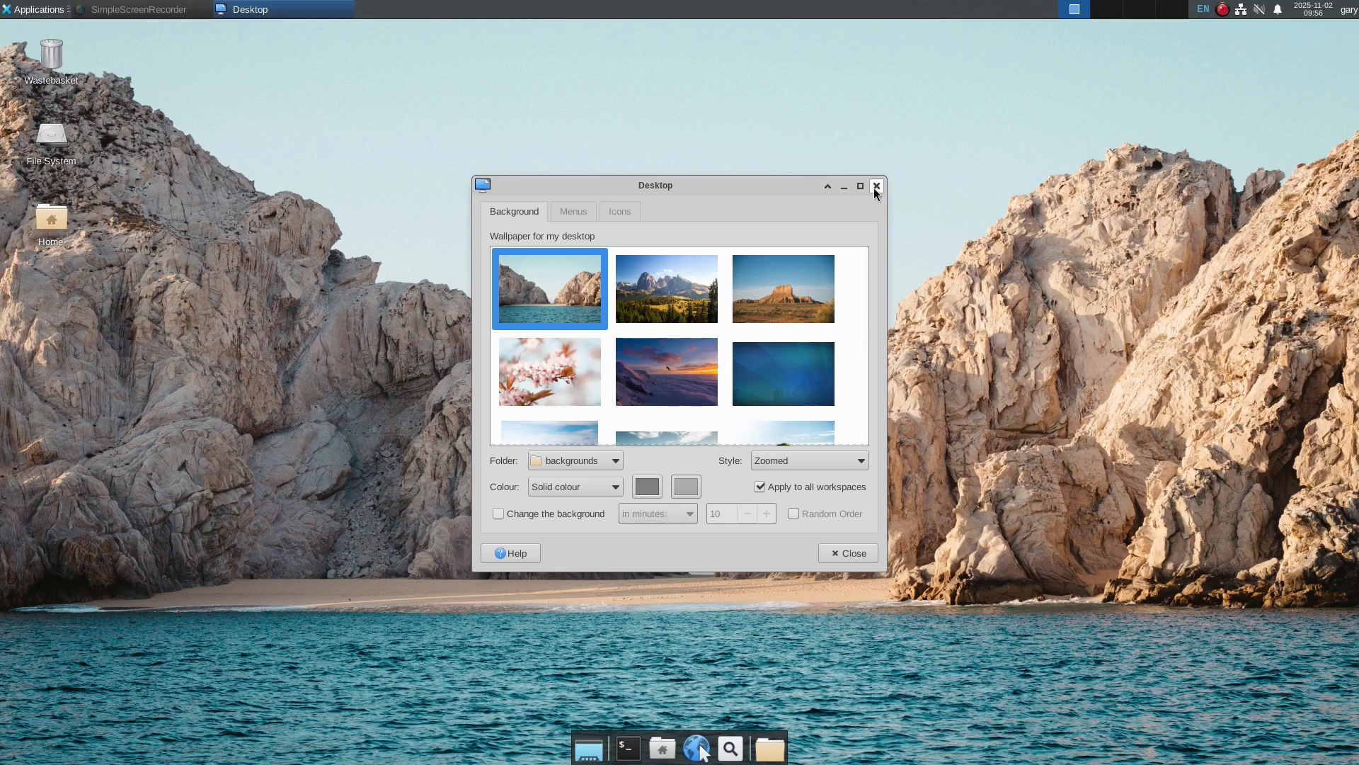
click(875, 186)
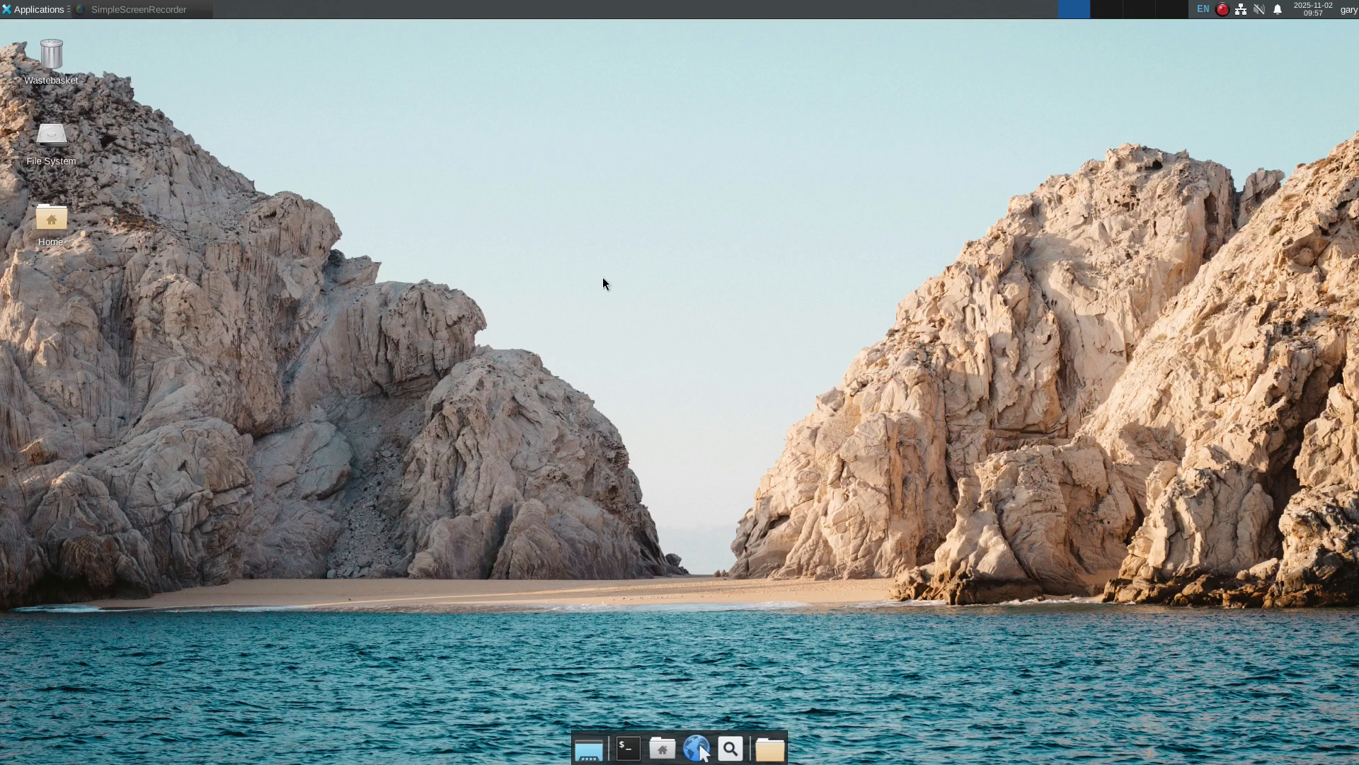
mouse_move(303, 197)
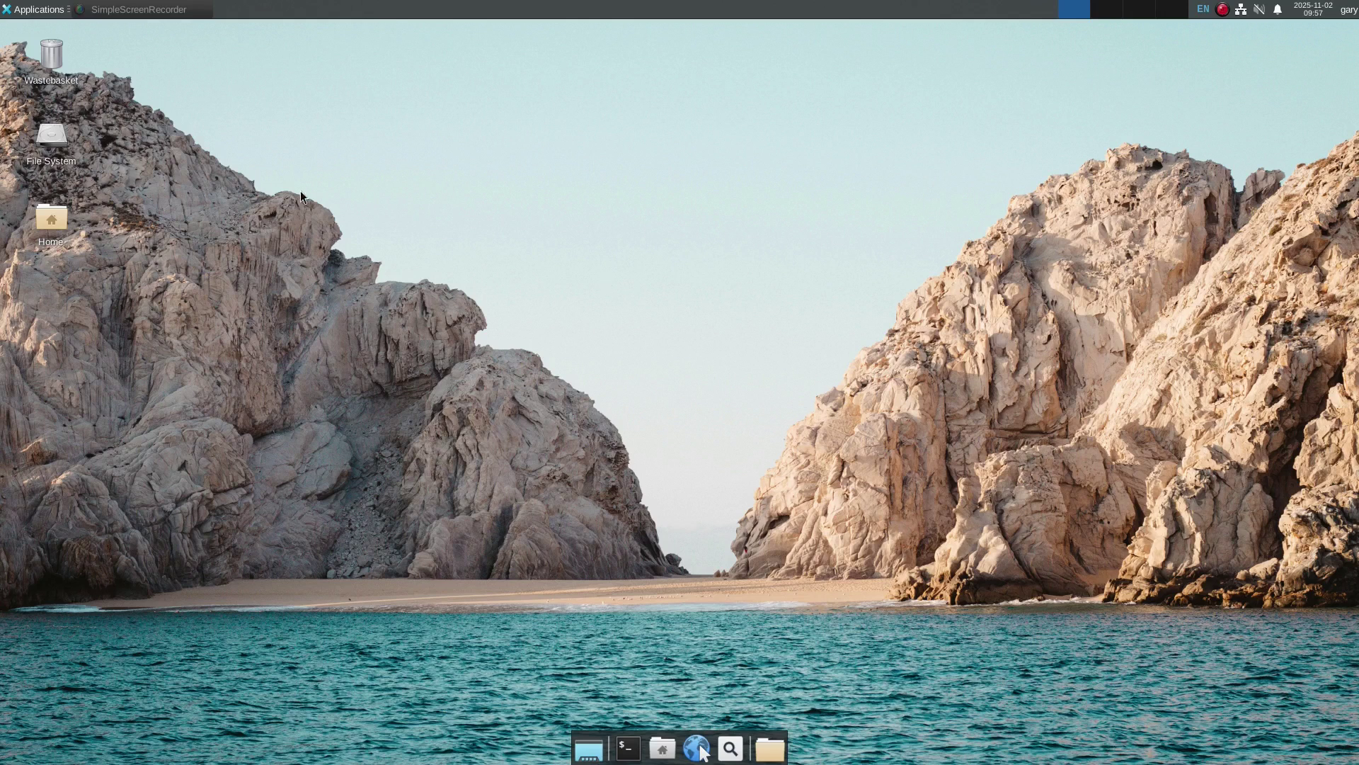
Browse the Graphics submenu of the Xfce Applications Menu, then close and reopen the menu.
click(37, 10)
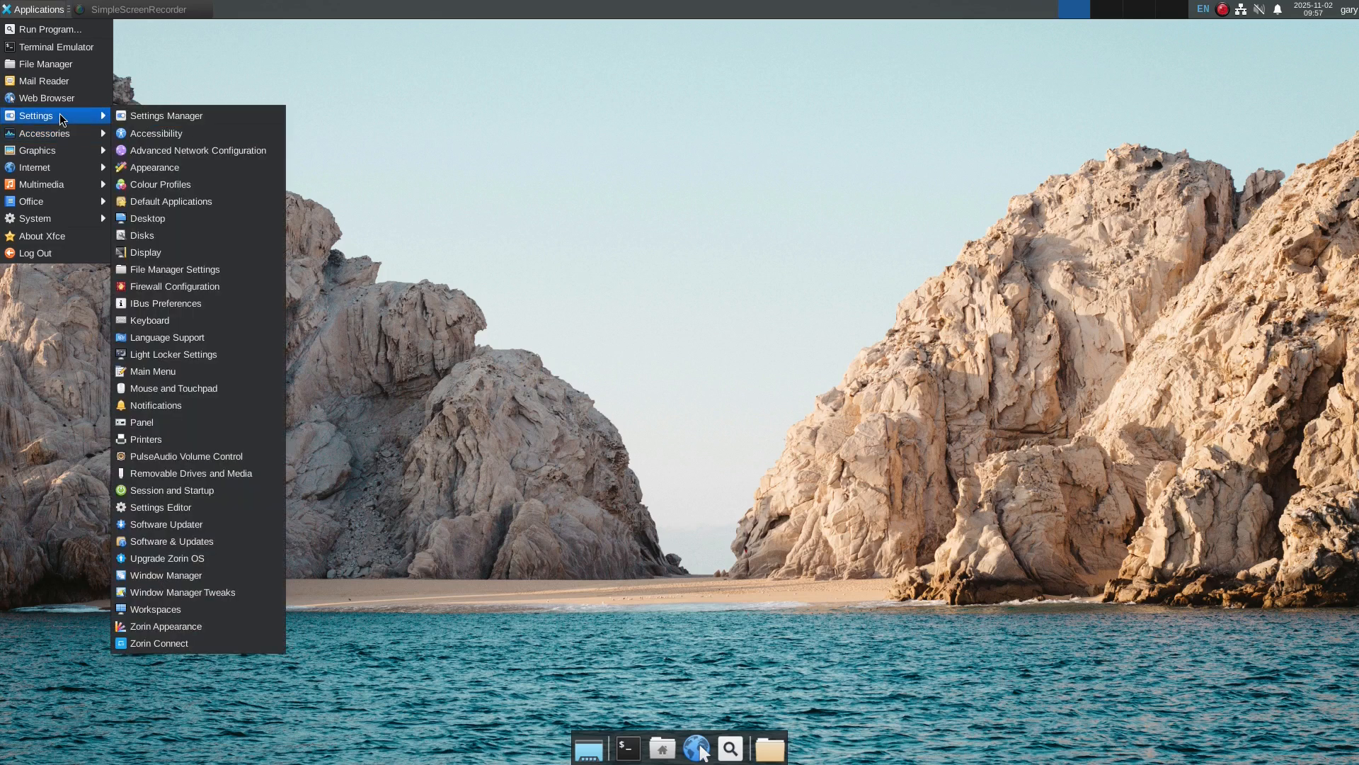
mouse_move(36, 150)
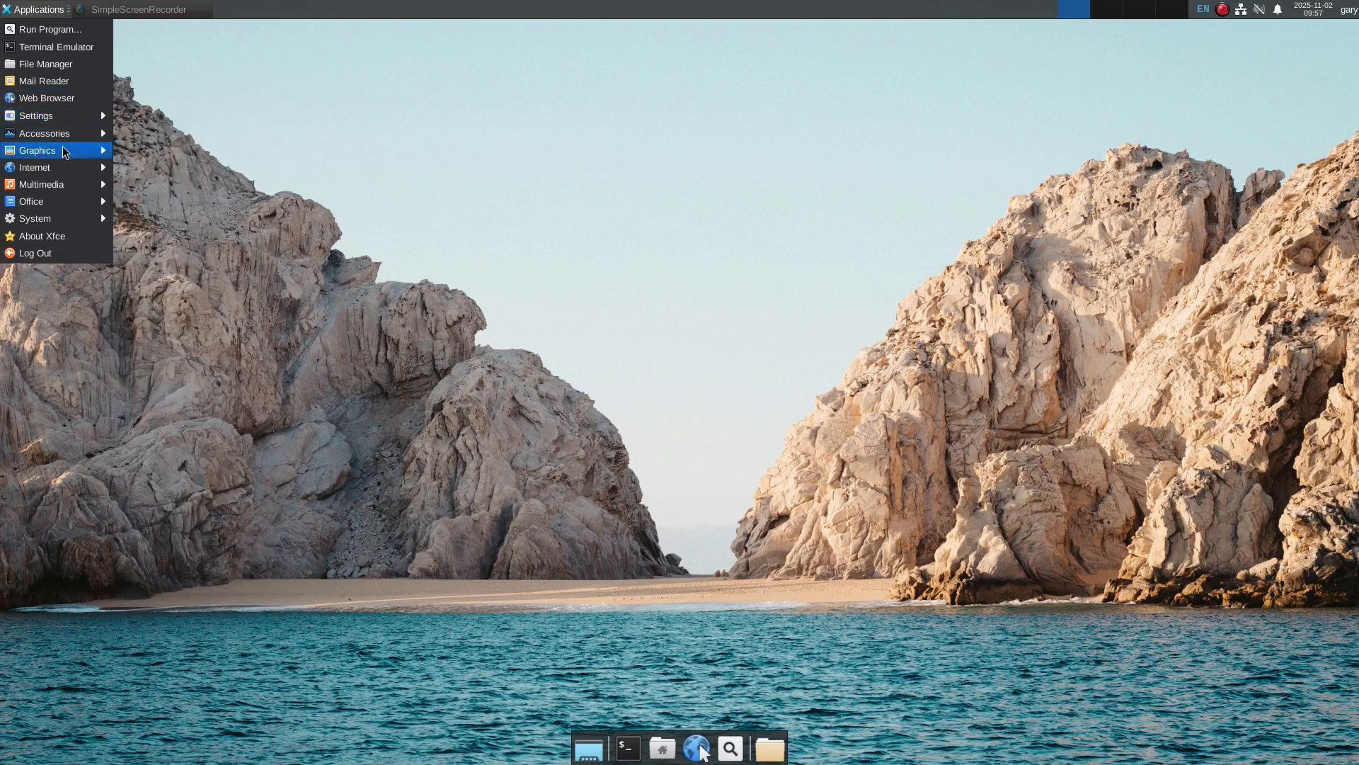
mouse_move(56, 167)
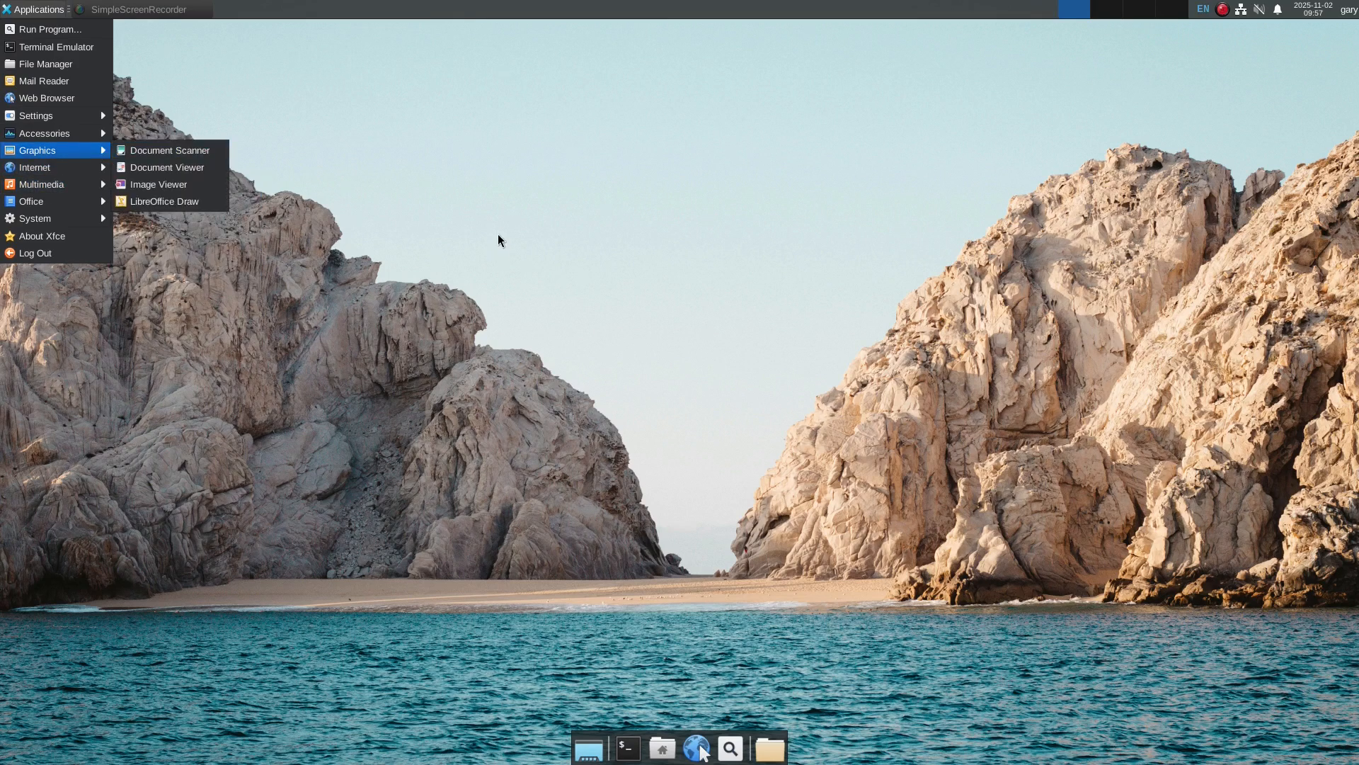
mouse_move(497, 232)
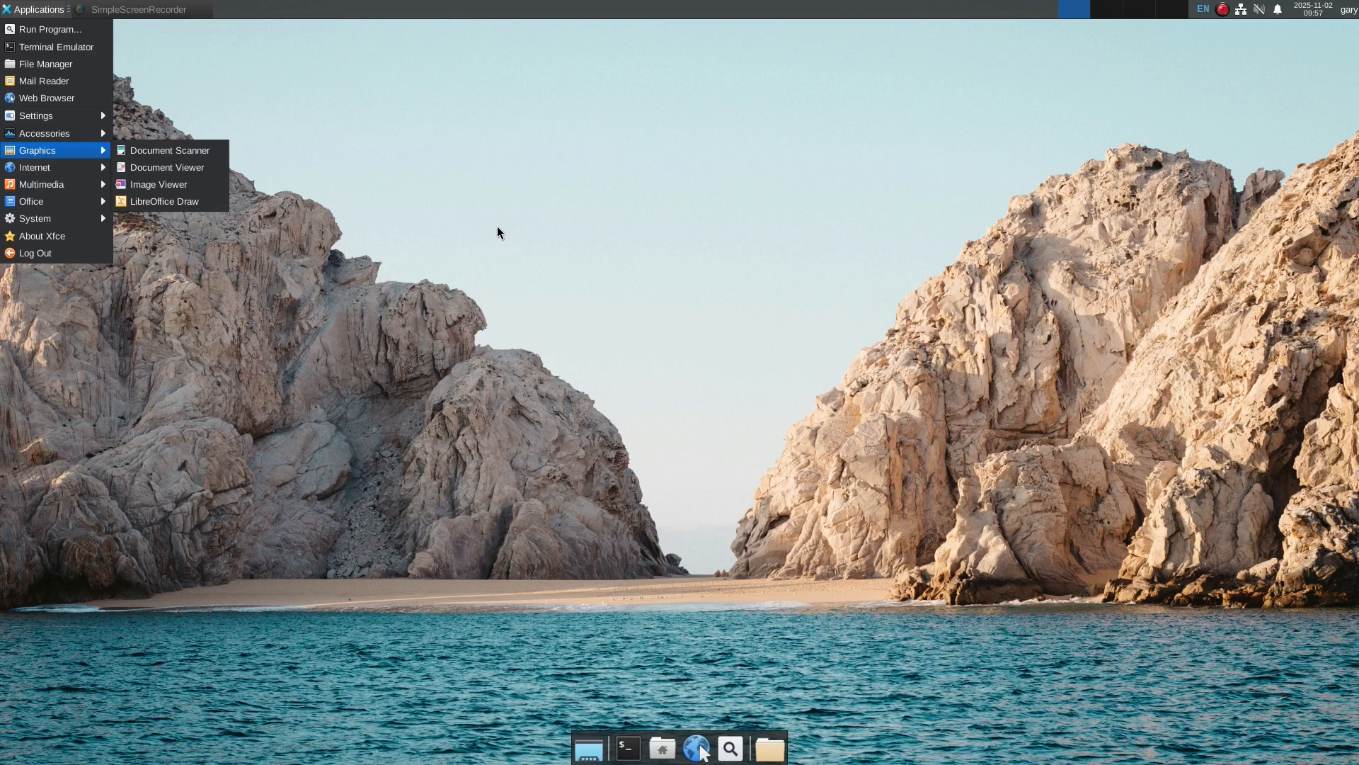
click(497, 232)
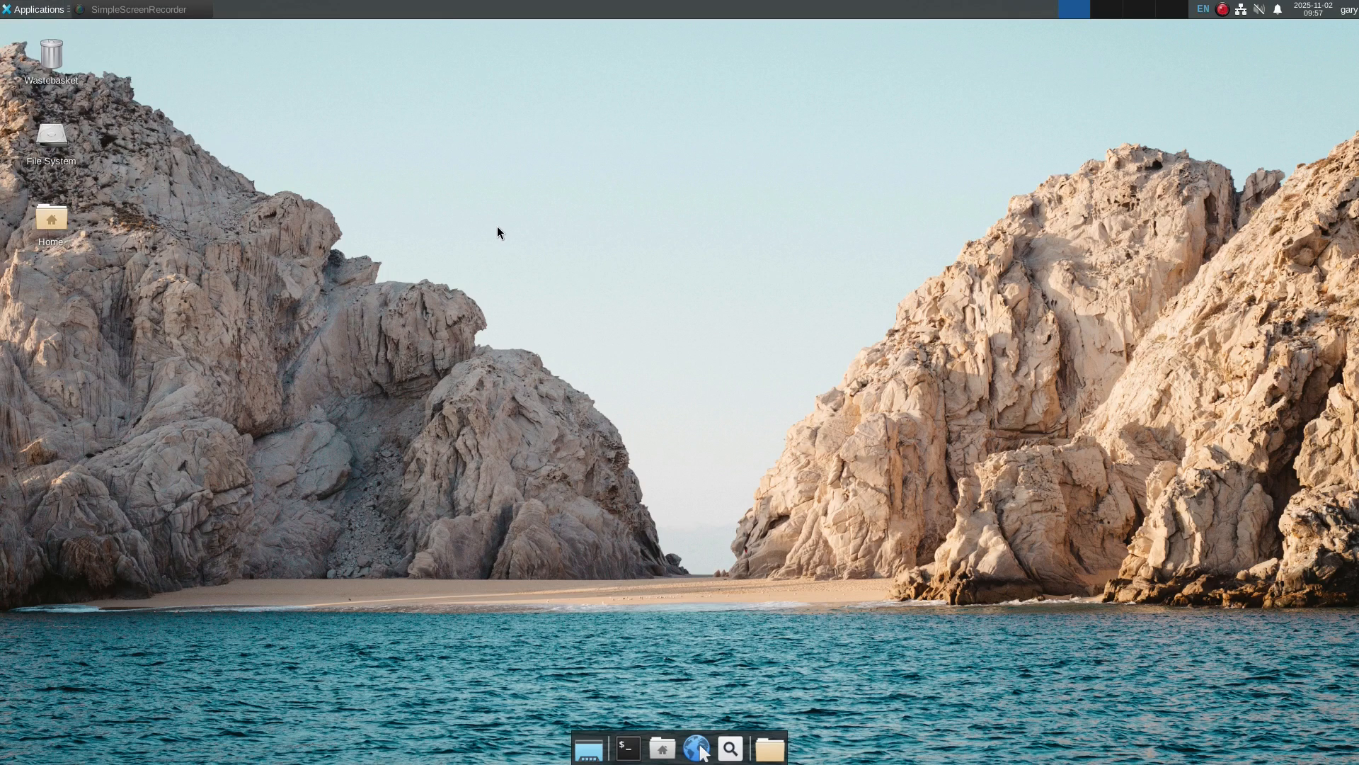
mouse_move(475, 221)
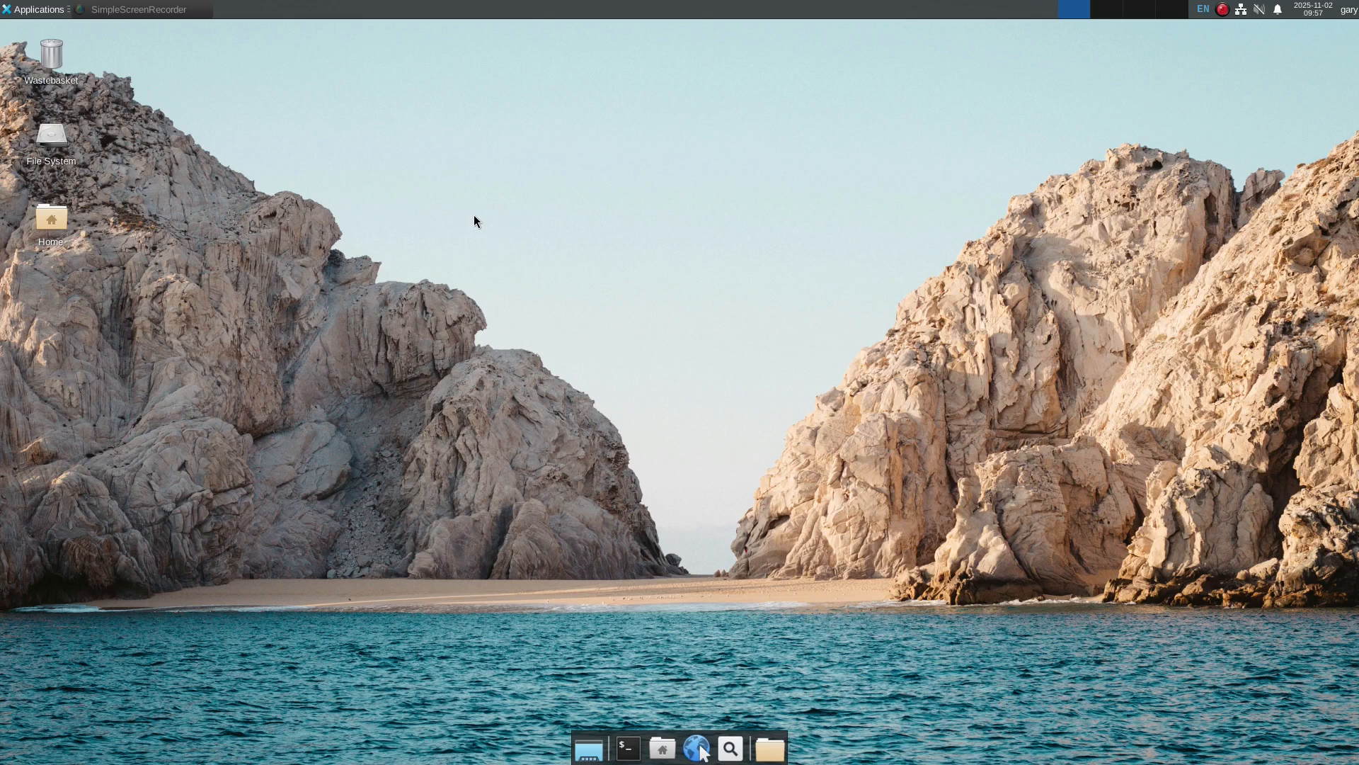
mouse_move(194, 44)
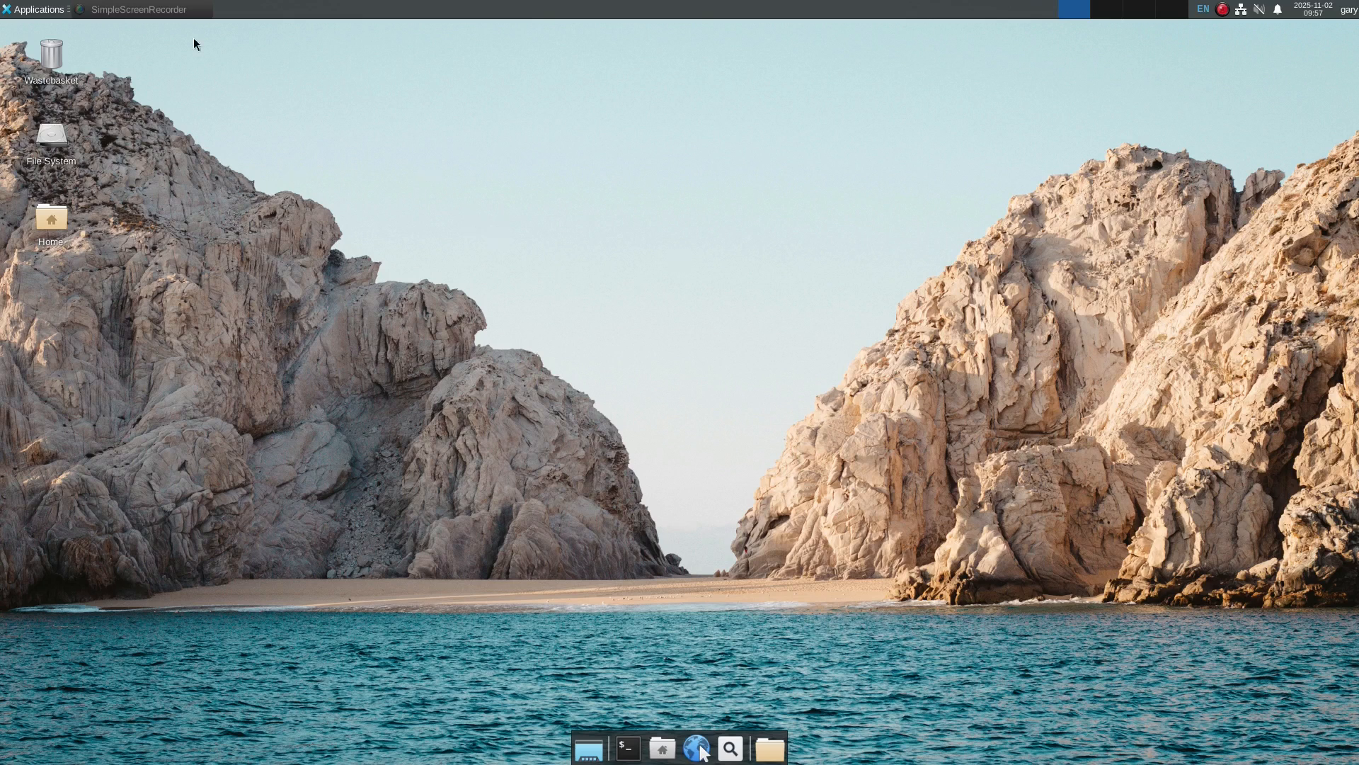
mouse_move(108, 273)
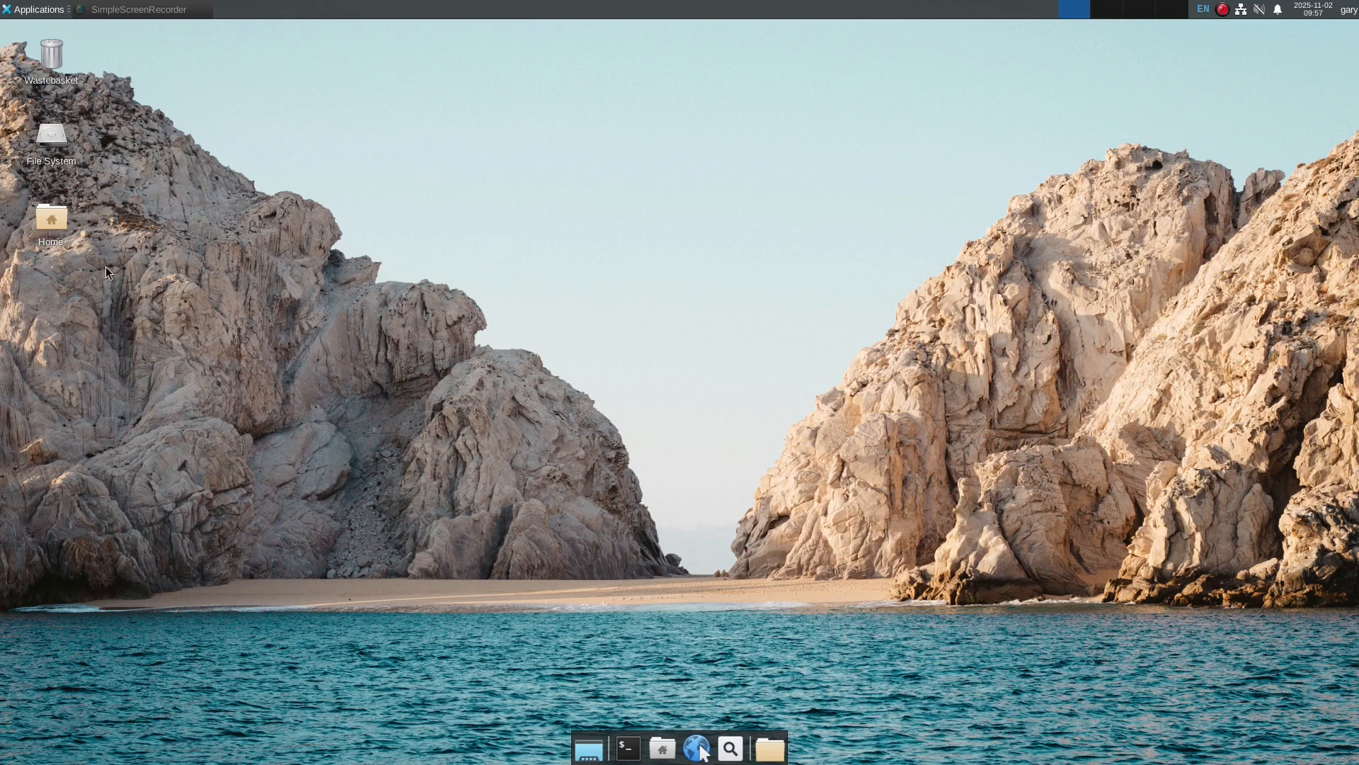
click(37, 10)
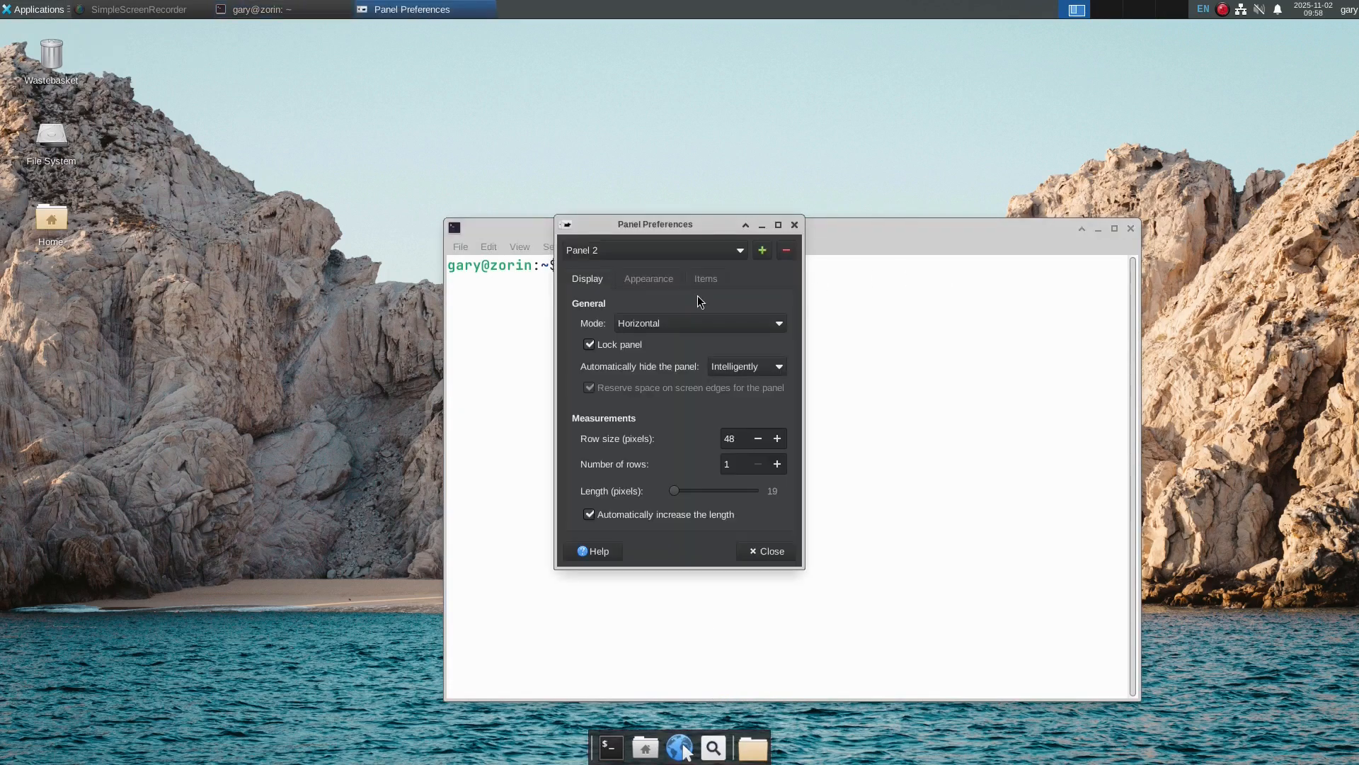
mouse_move(698, 301)
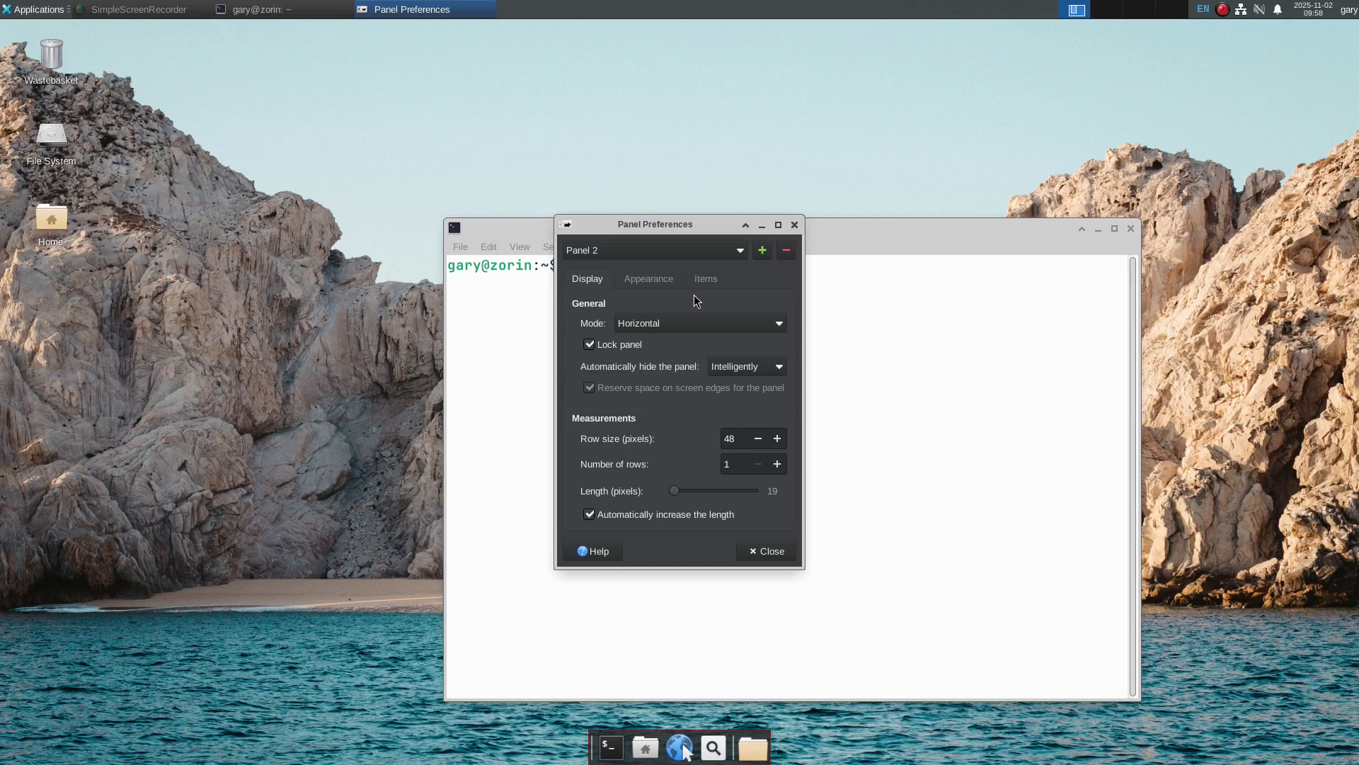
mouse_move(693, 307)
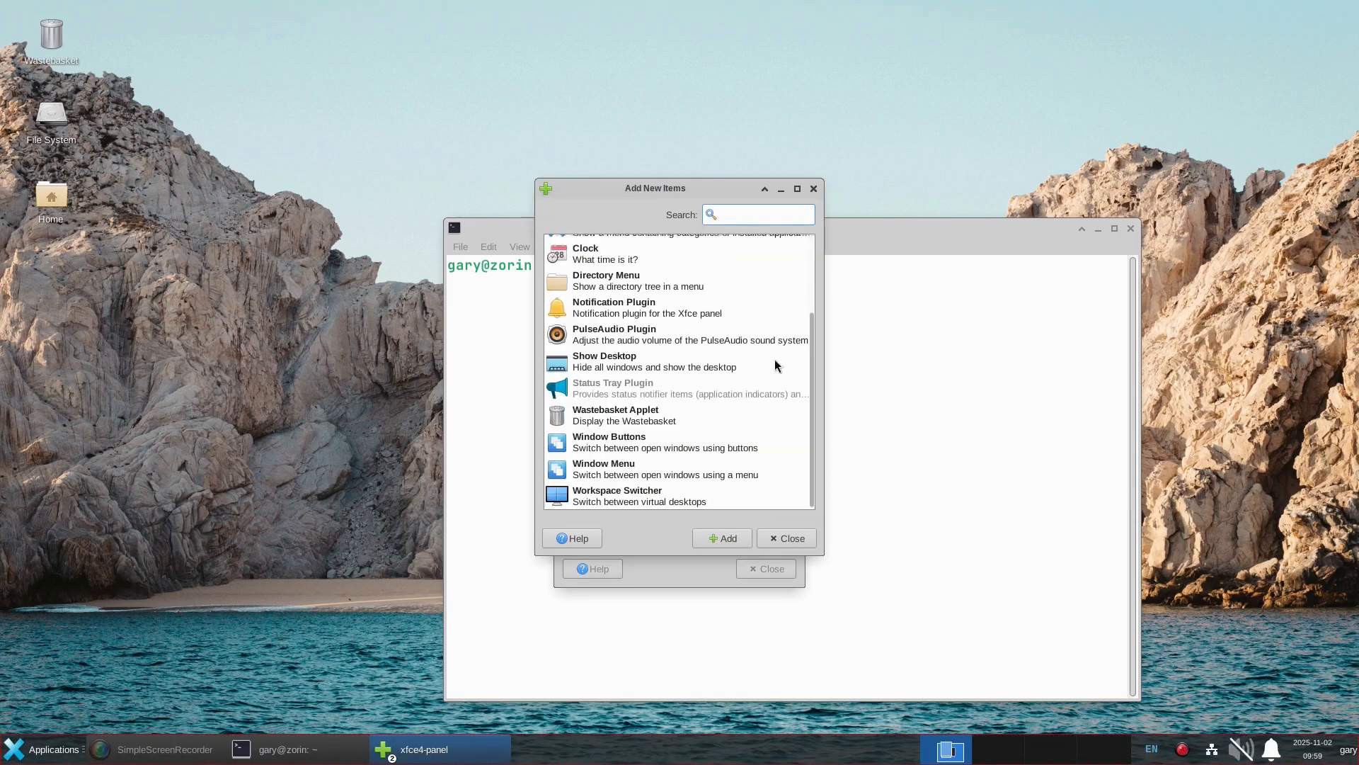
Dismiss Add New Items and close Panel Preferences with the panel at the bottom.
click(785, 538)
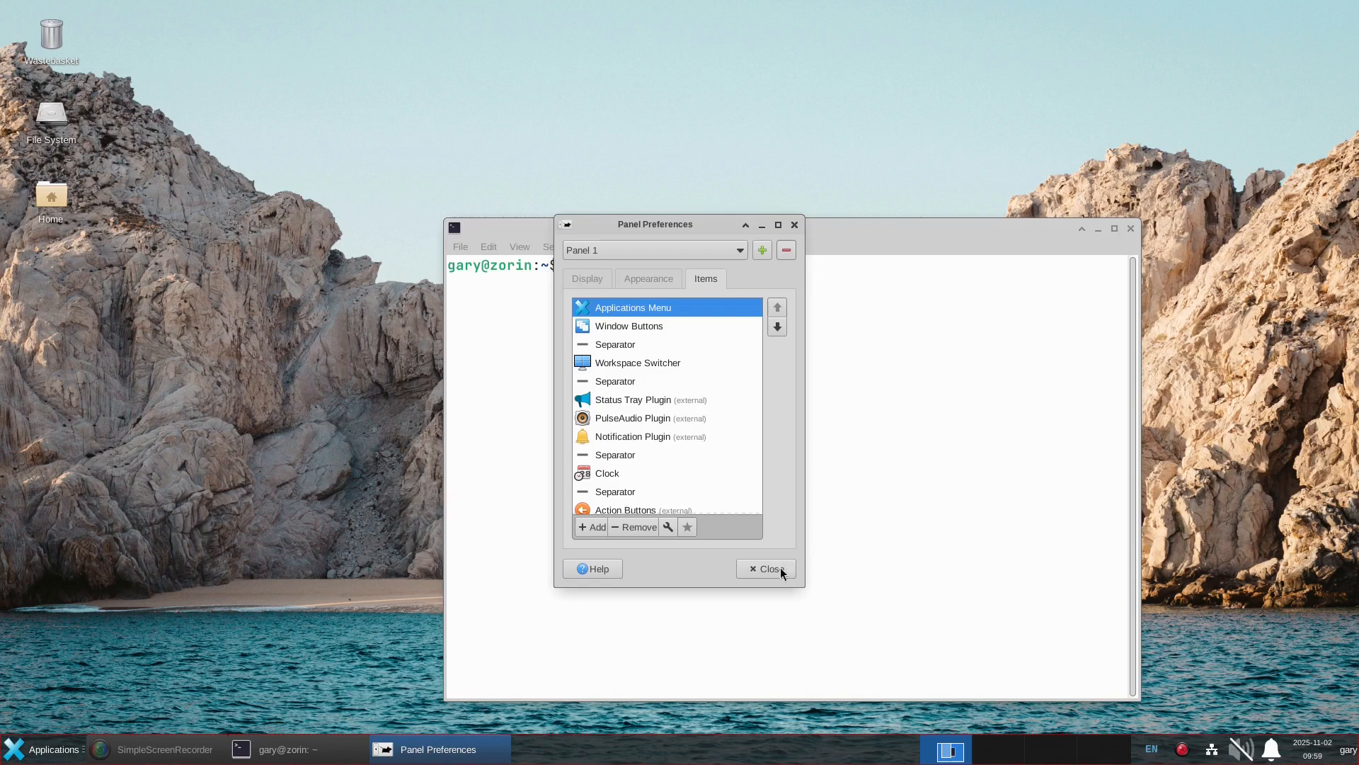
click(770, 569)
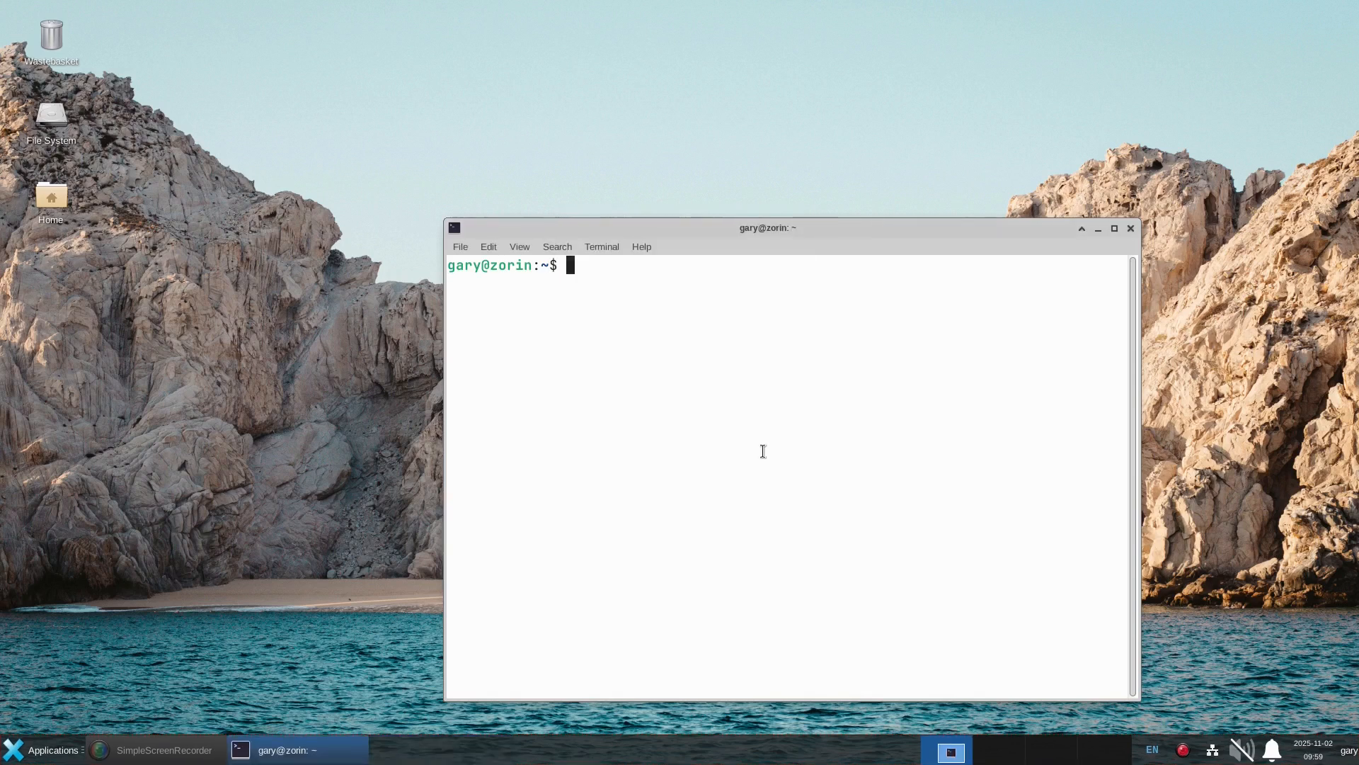
Run 'sudo apt install xfce4-goodies', enter the password and answer Y to proceed.
text(sudo apt)
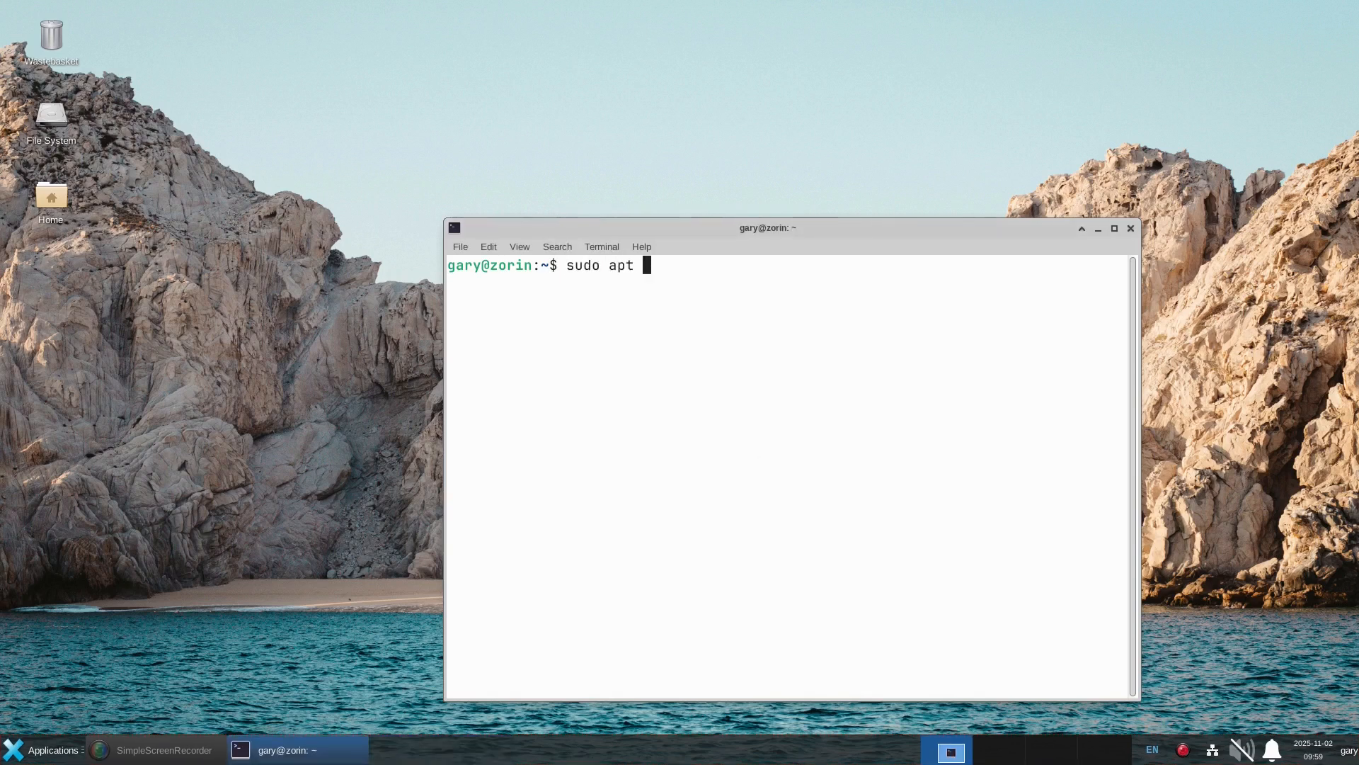
text(install)
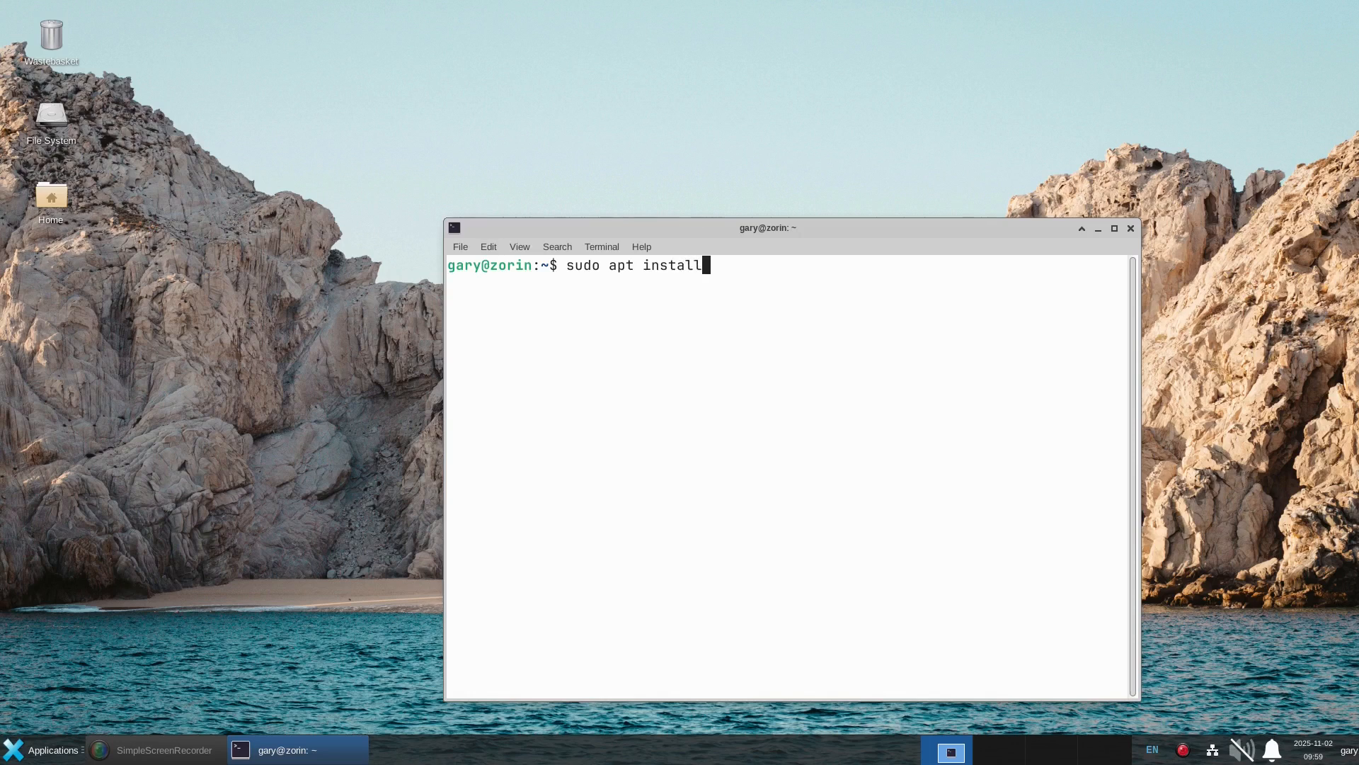
text(xfce4-g)
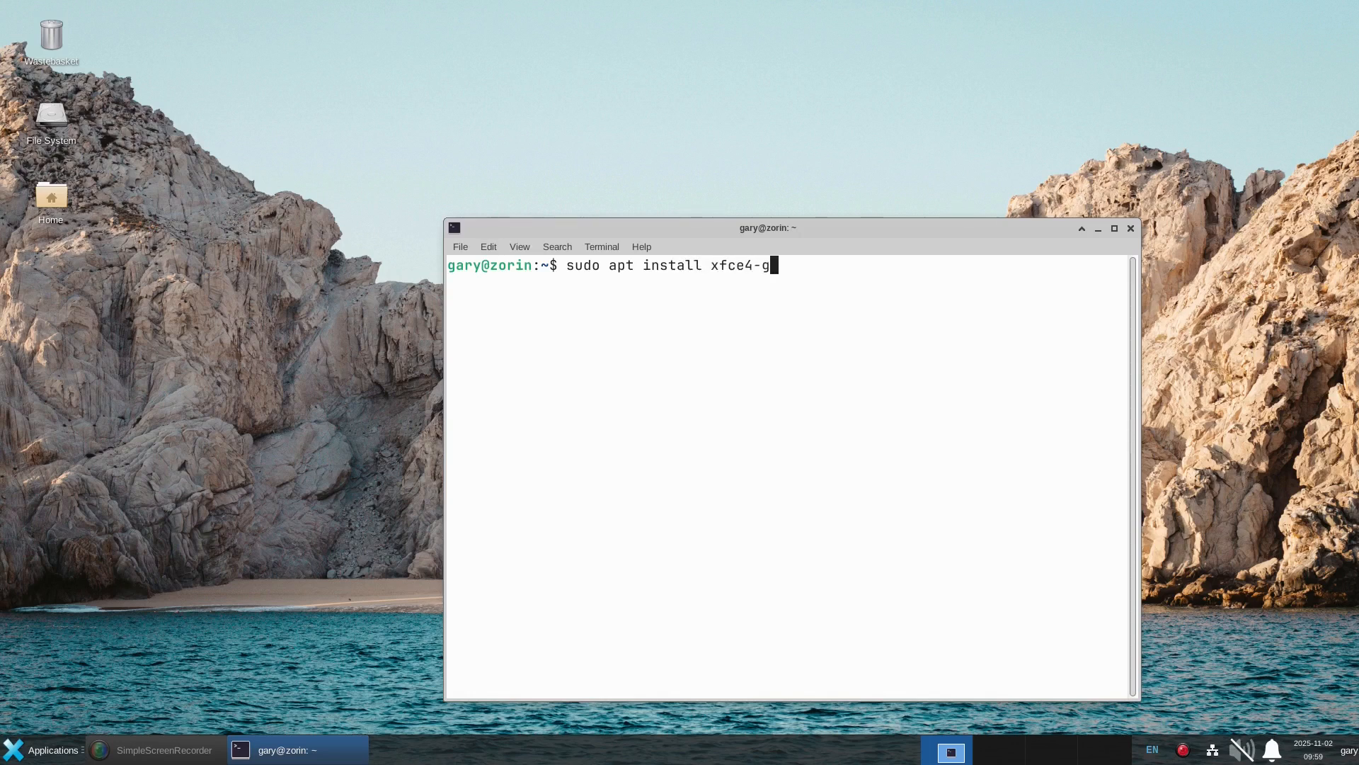
key(Return)
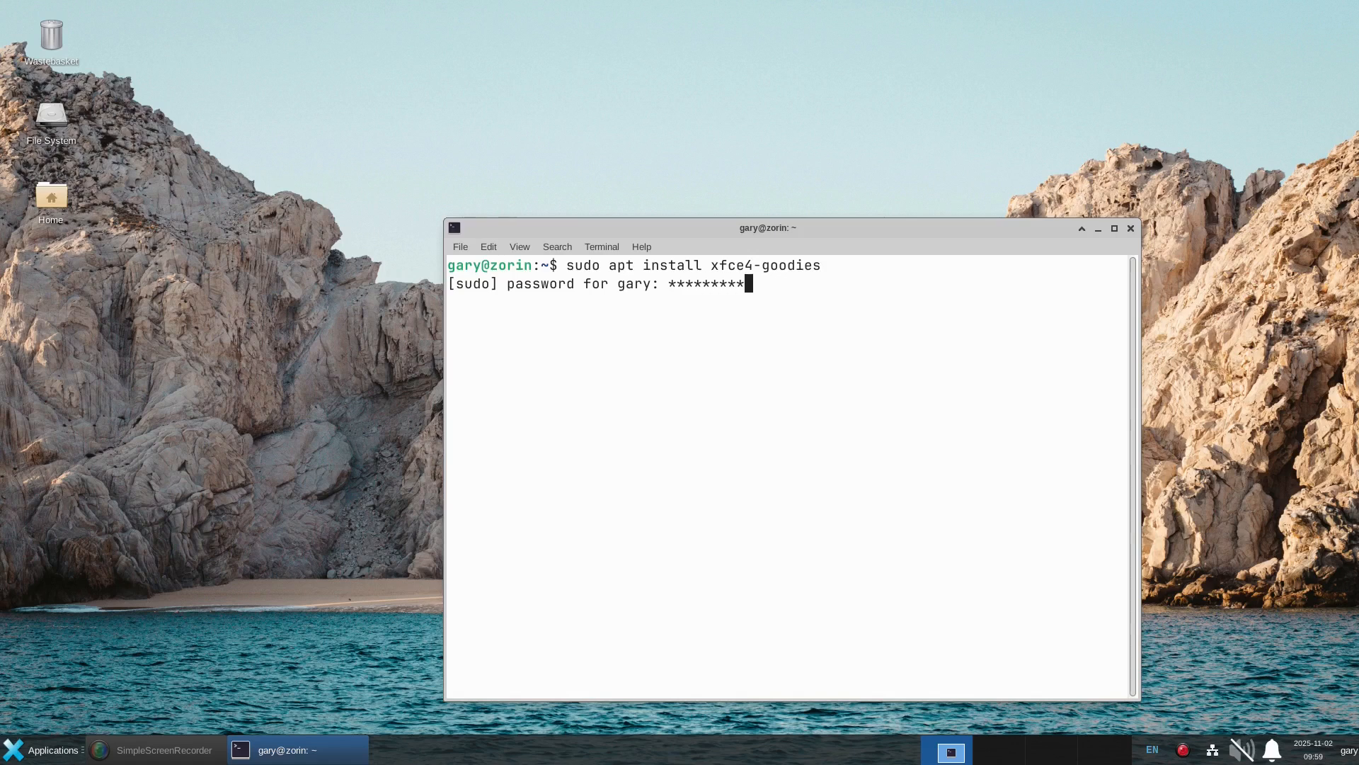
key(Return)
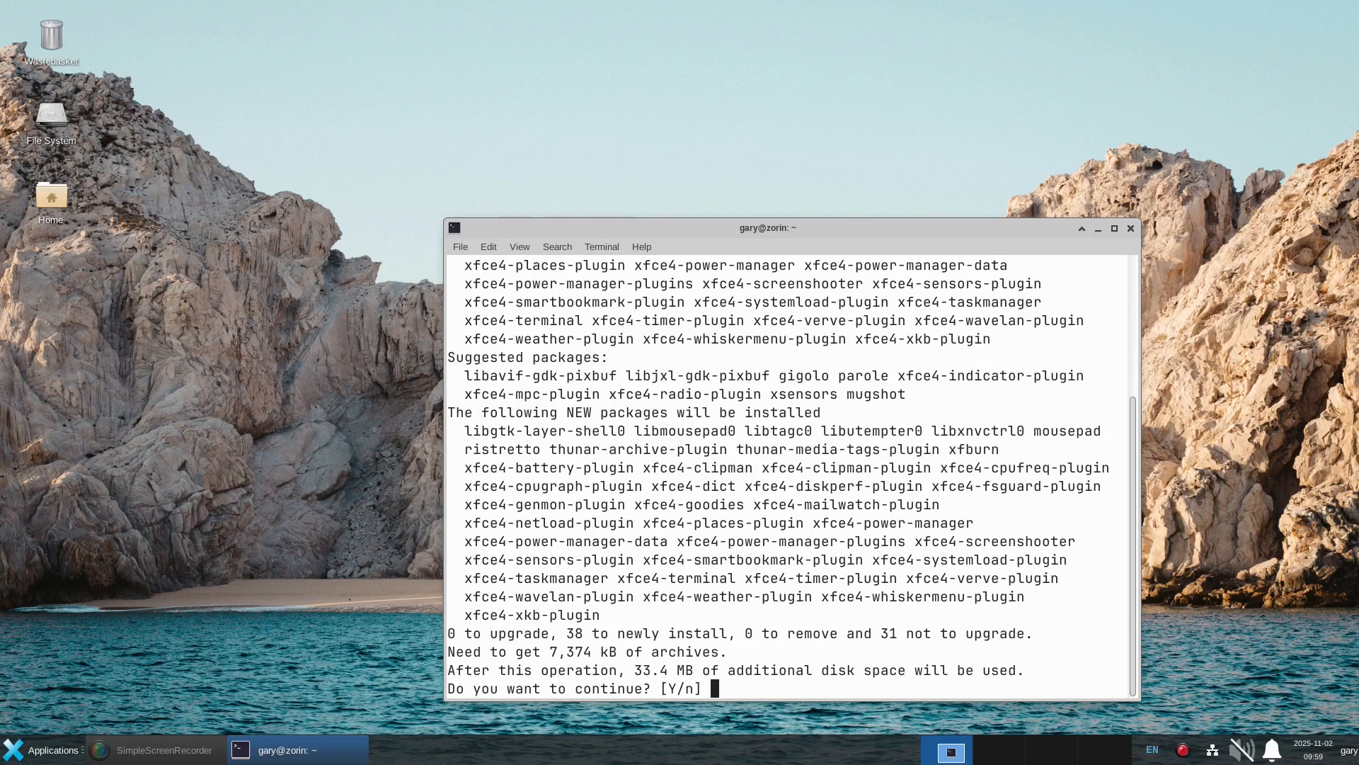
text(Y)
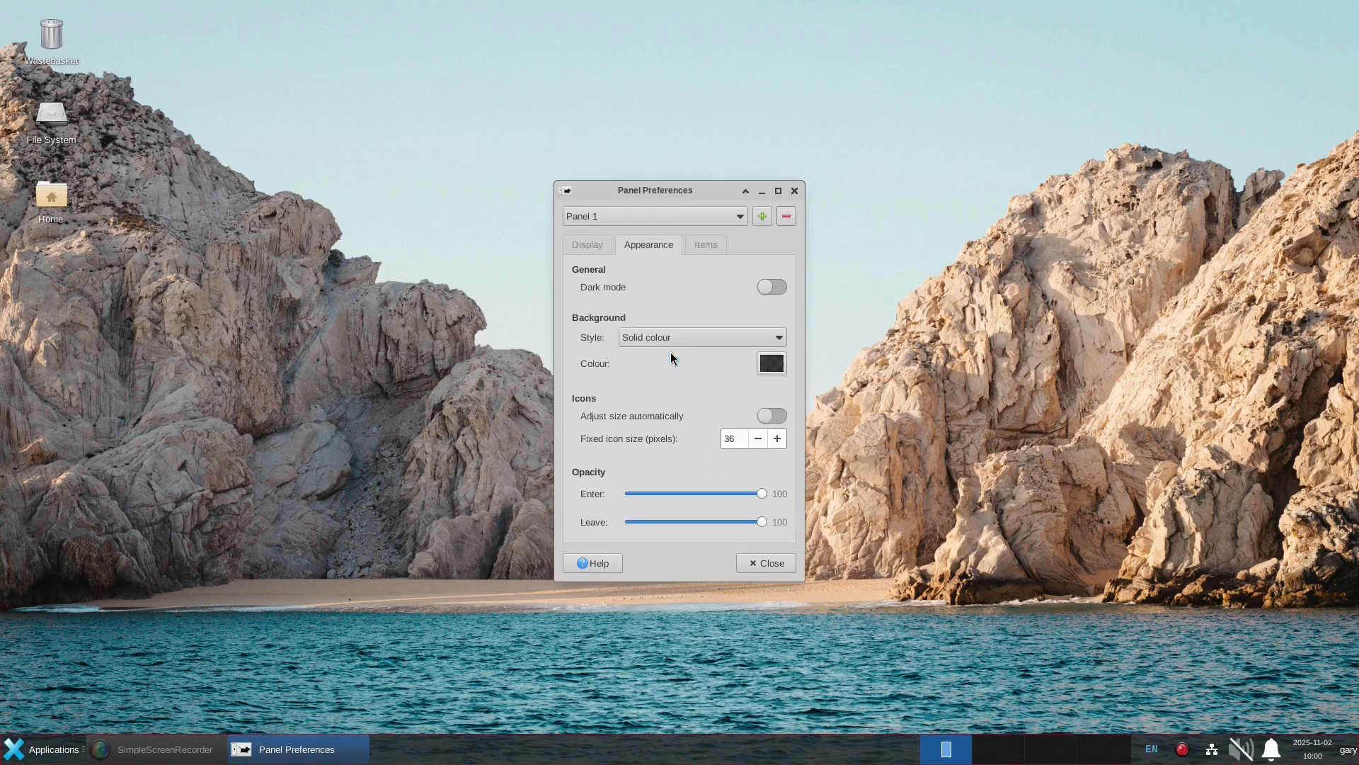
Give Panel 1 a grey solid background colour on its Appearance settings.
click(705, 245)
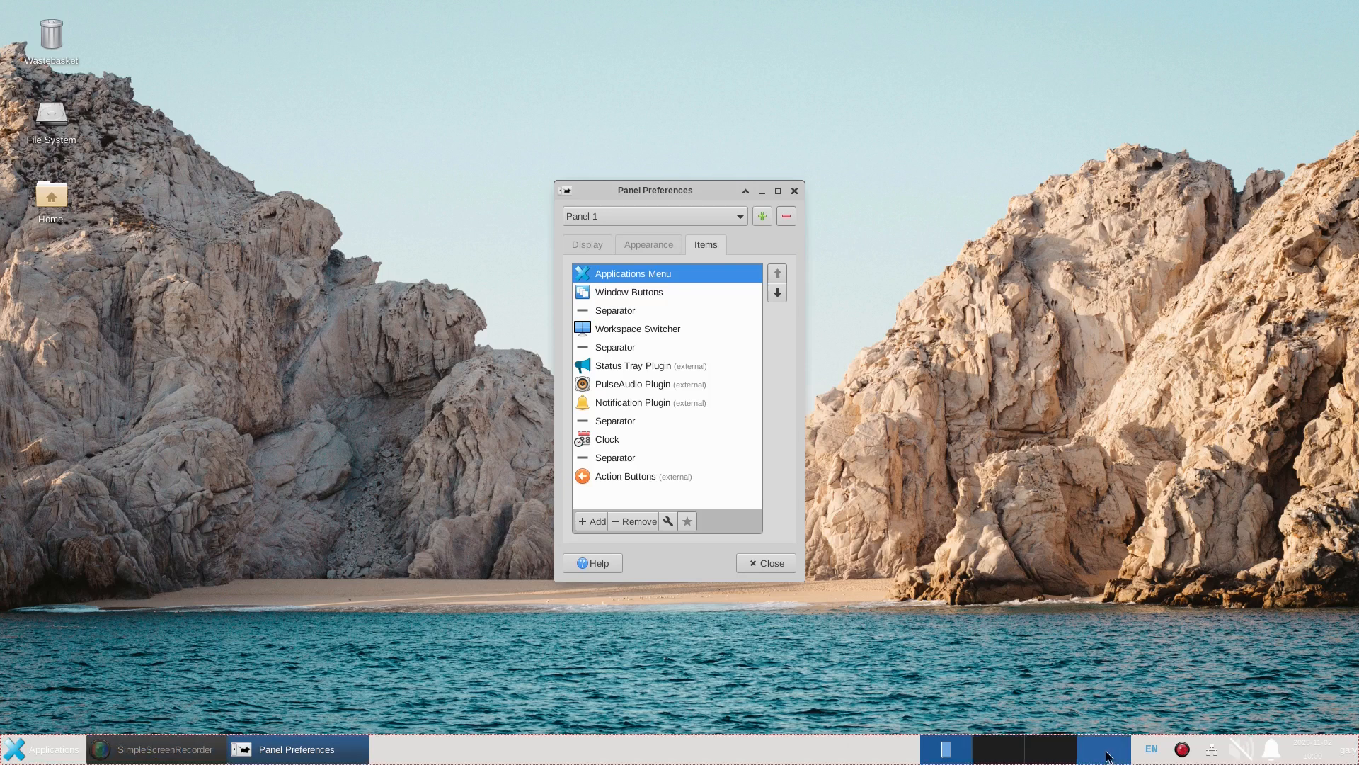
mouse_move(824, 410)
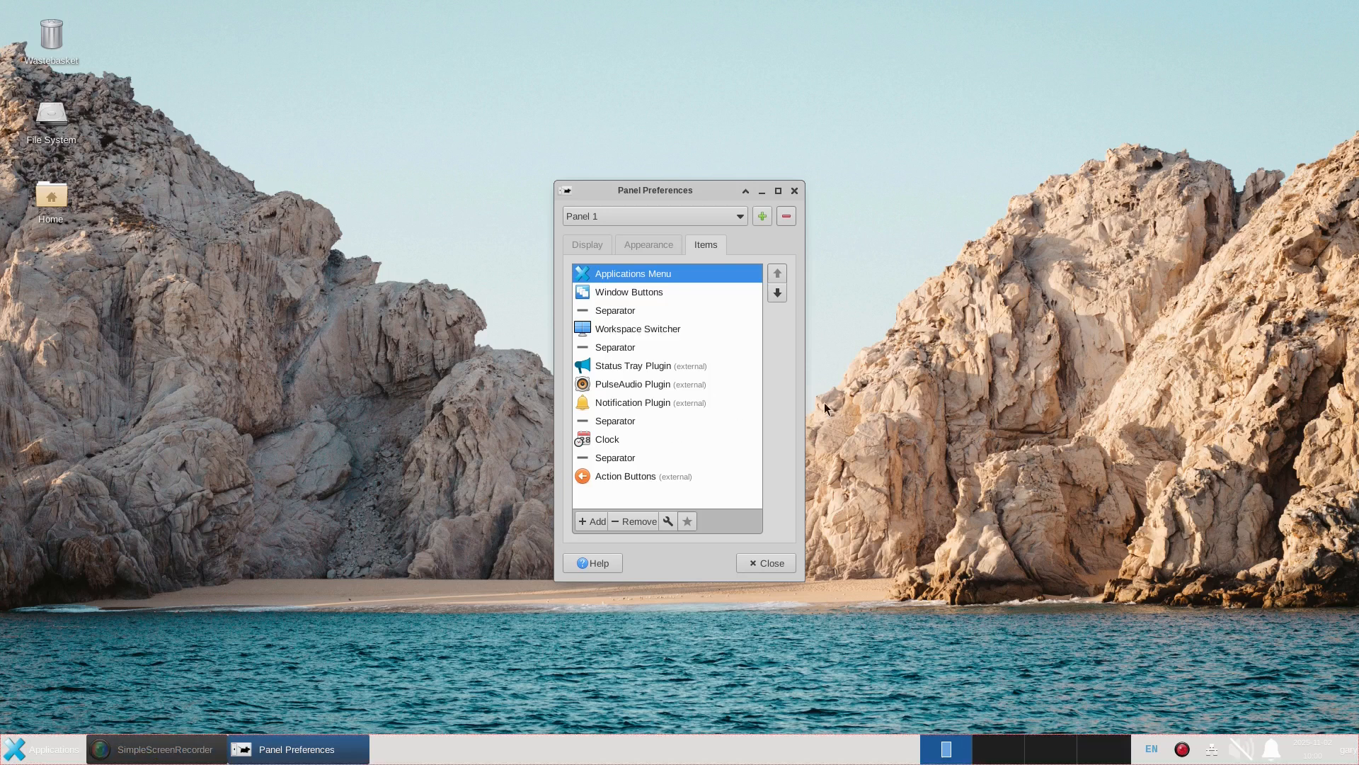
mouse_move(673, 376)
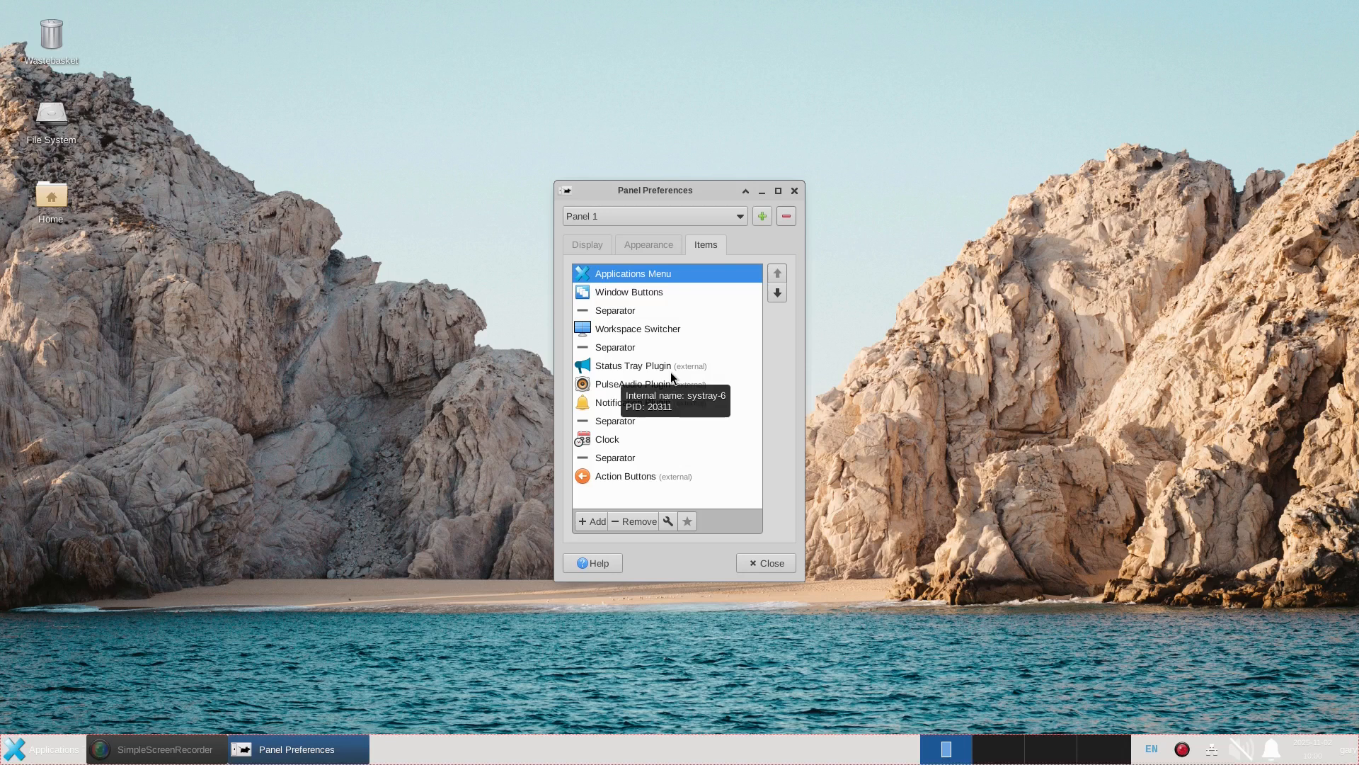
click(647, 245)
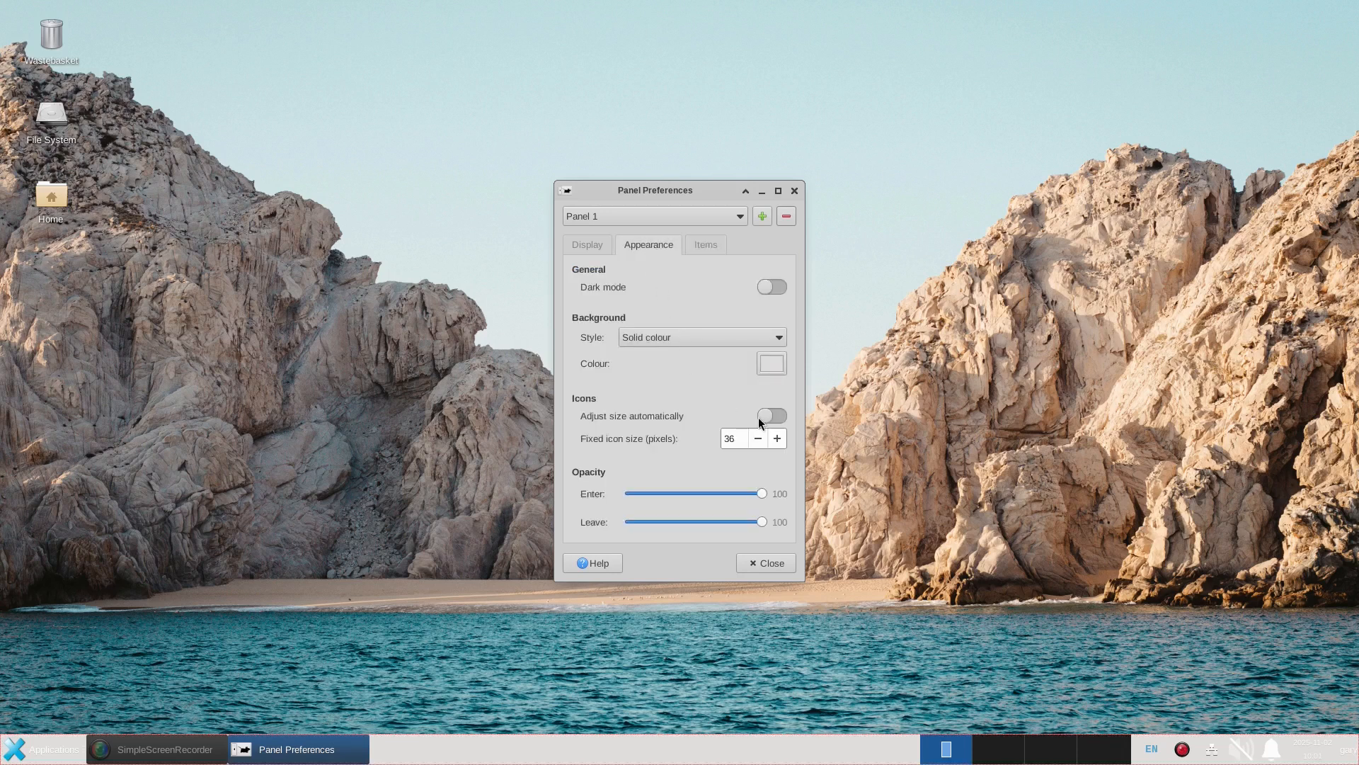
click(771, 364)
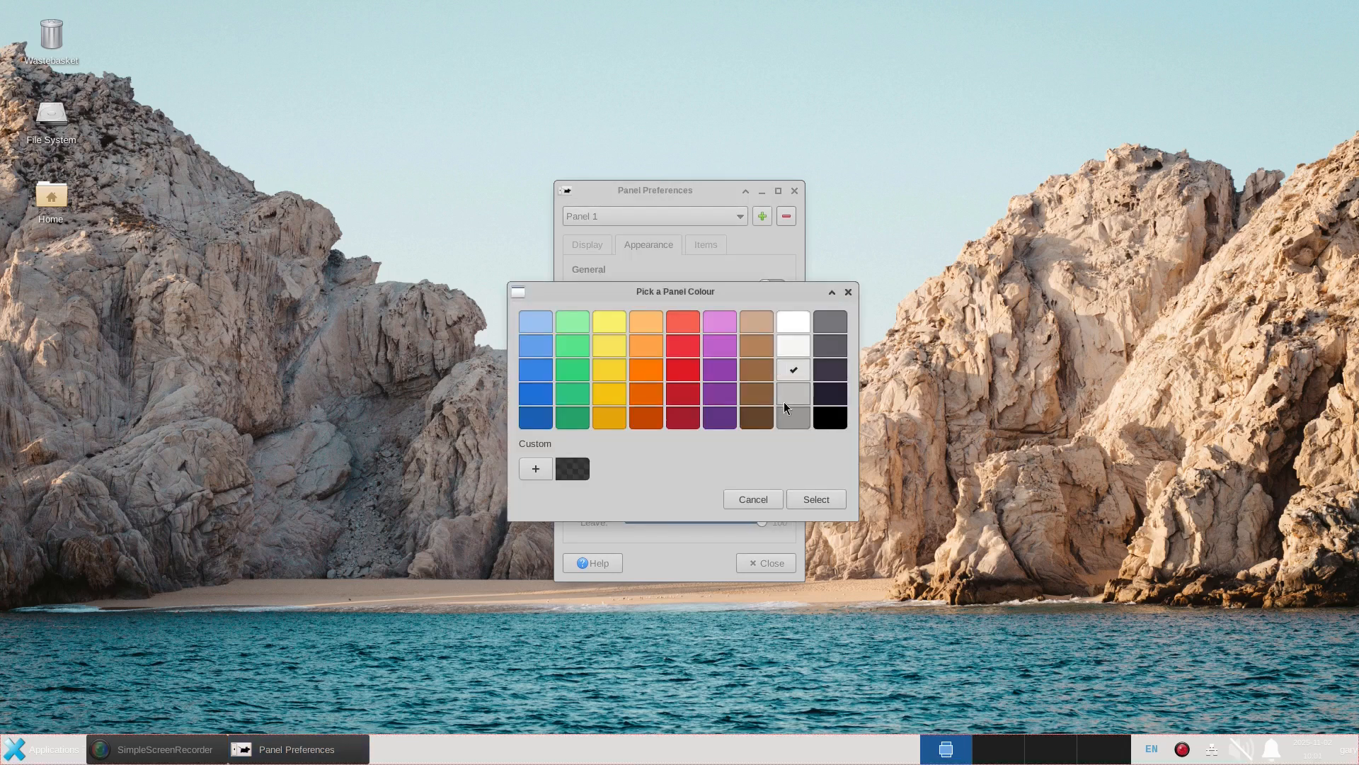
click(750, 499)
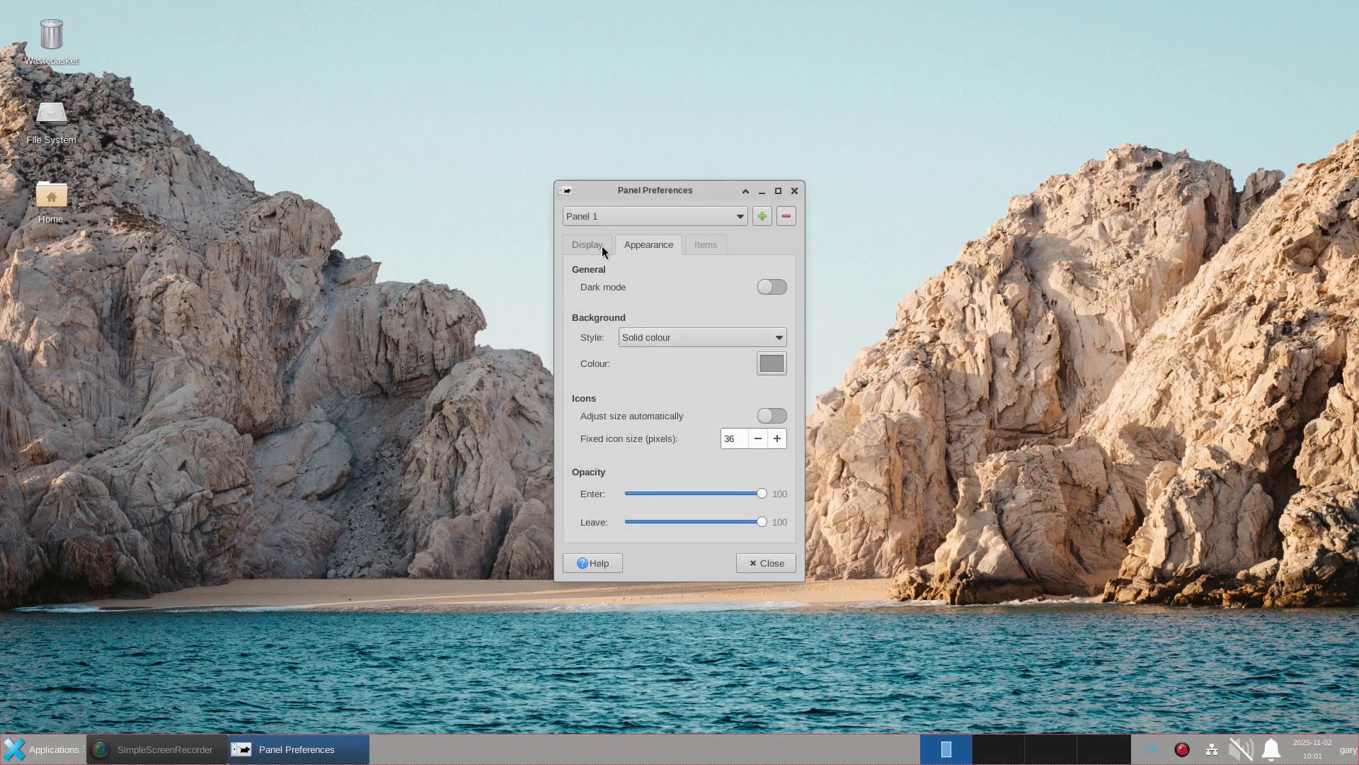
Bring up the Add New Items list from Panel 1's Items settings.
click(586, 245)
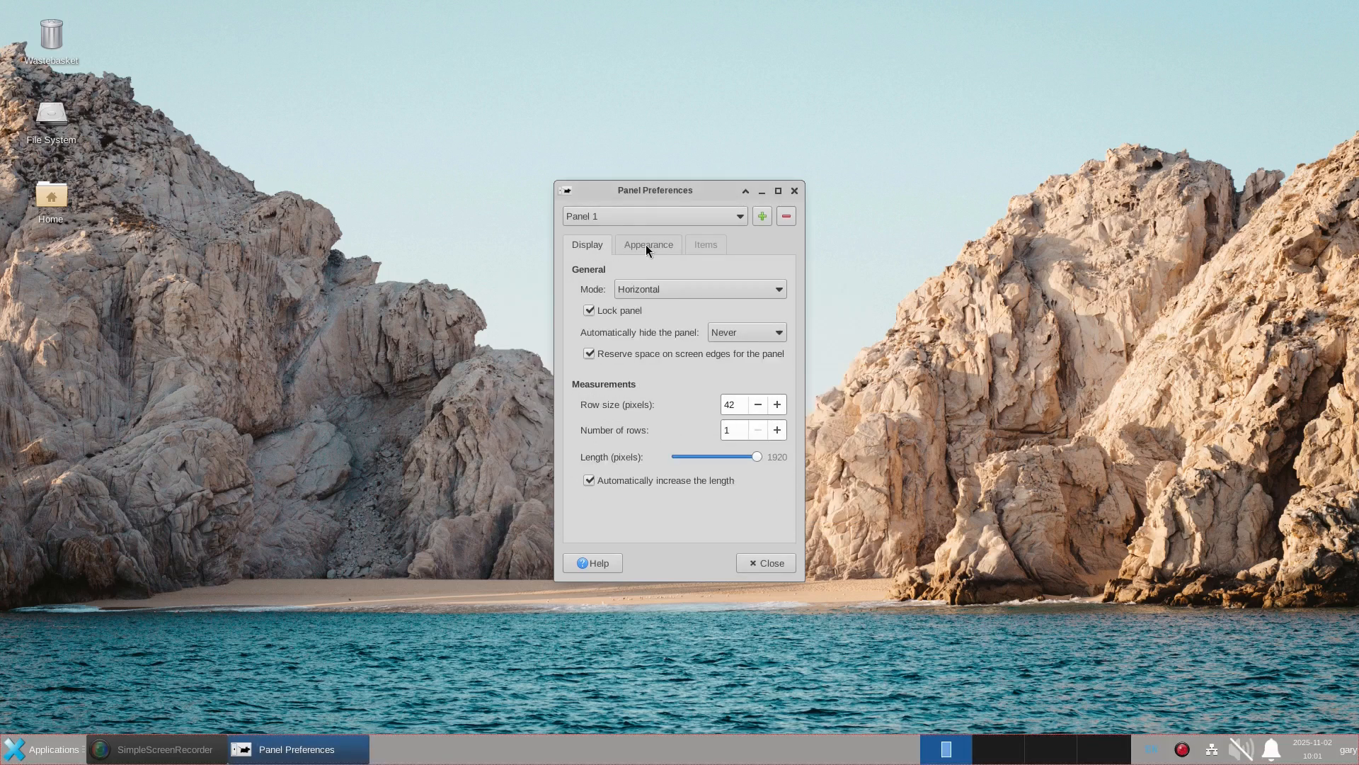
click(706, 245)
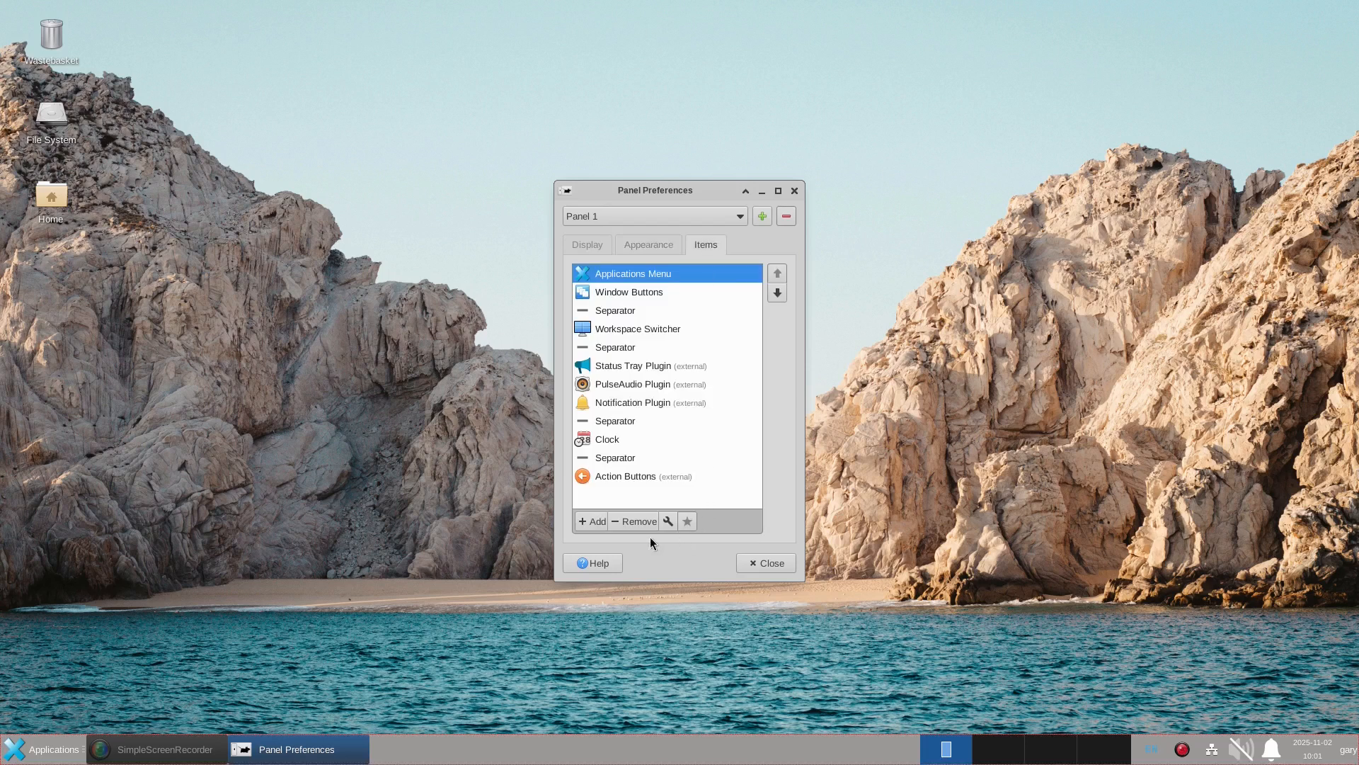
click(590, 521)
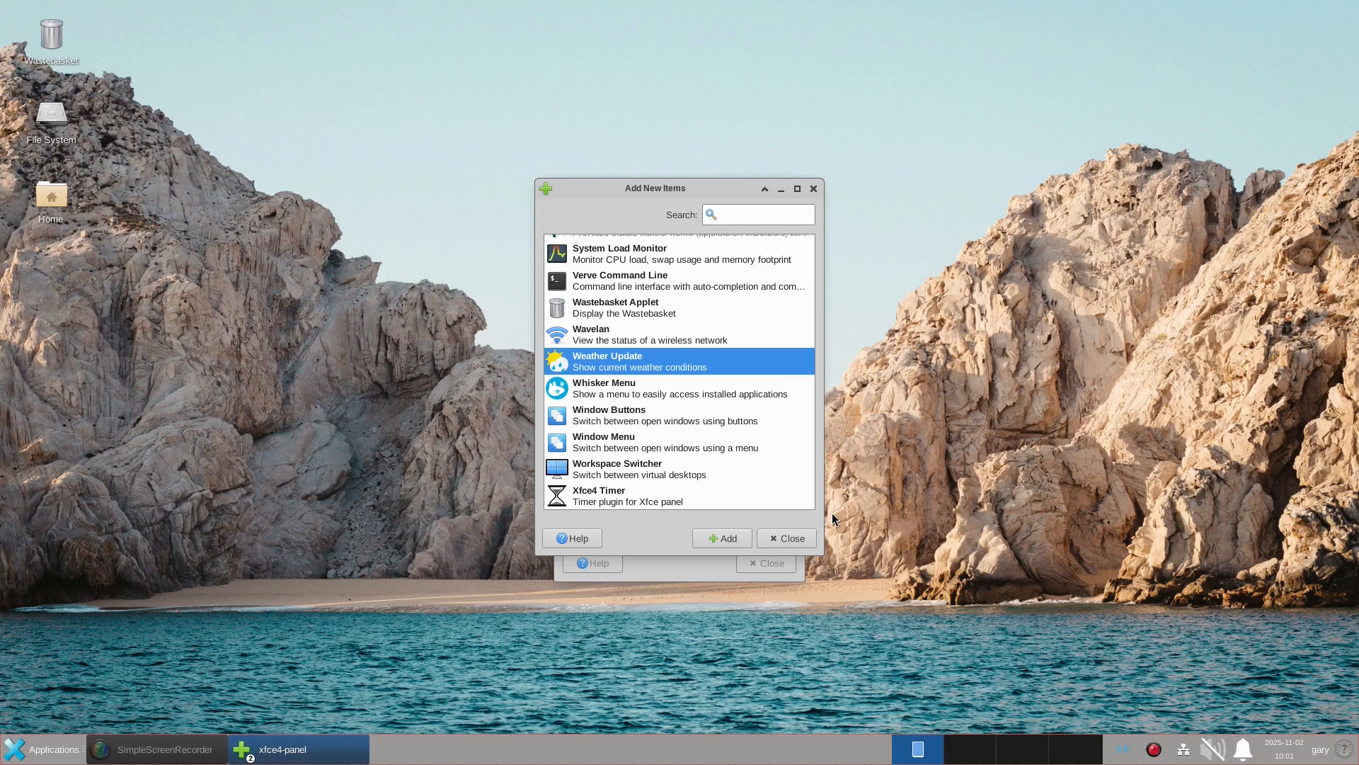
mouse_move(808, 459)
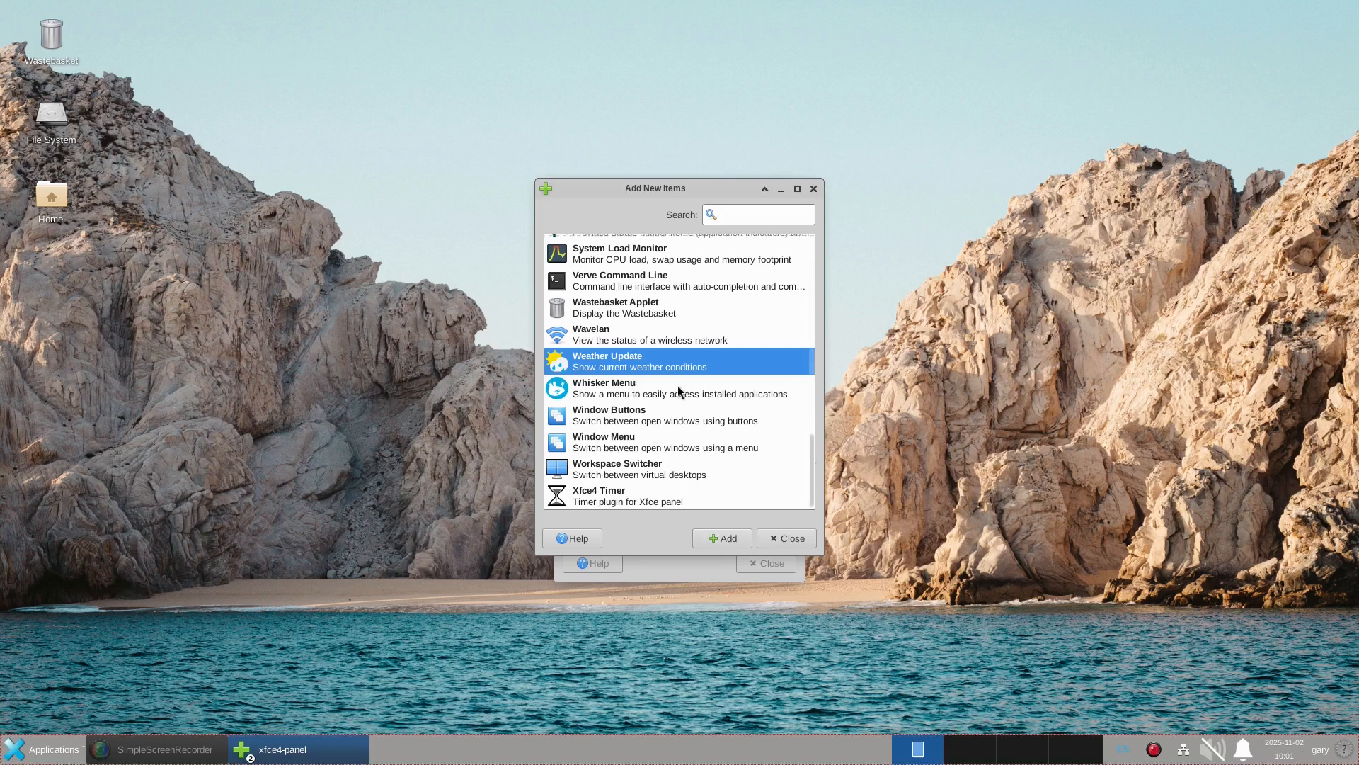
Add the Whisker Menu to Panel 1 and bring up its panel item options.
click(678, 388)
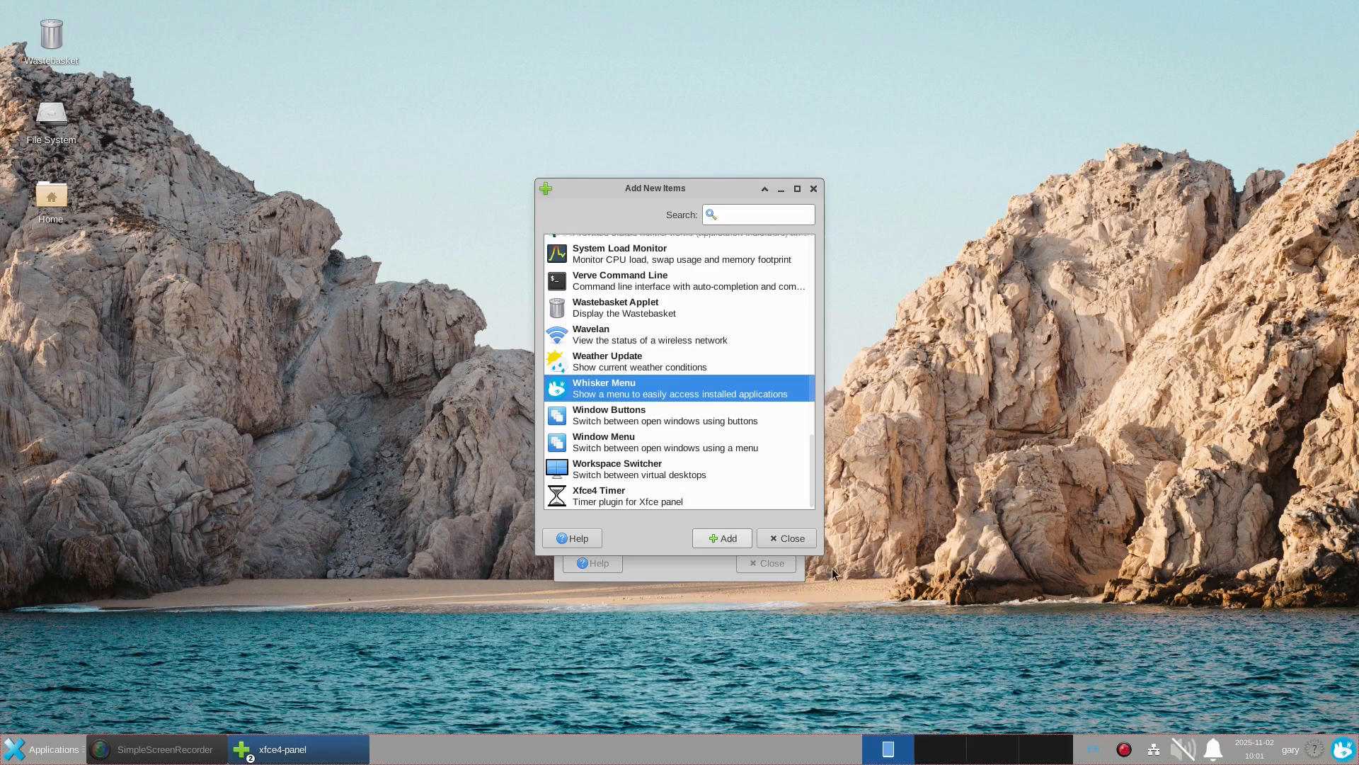
right_click(1350, 748)
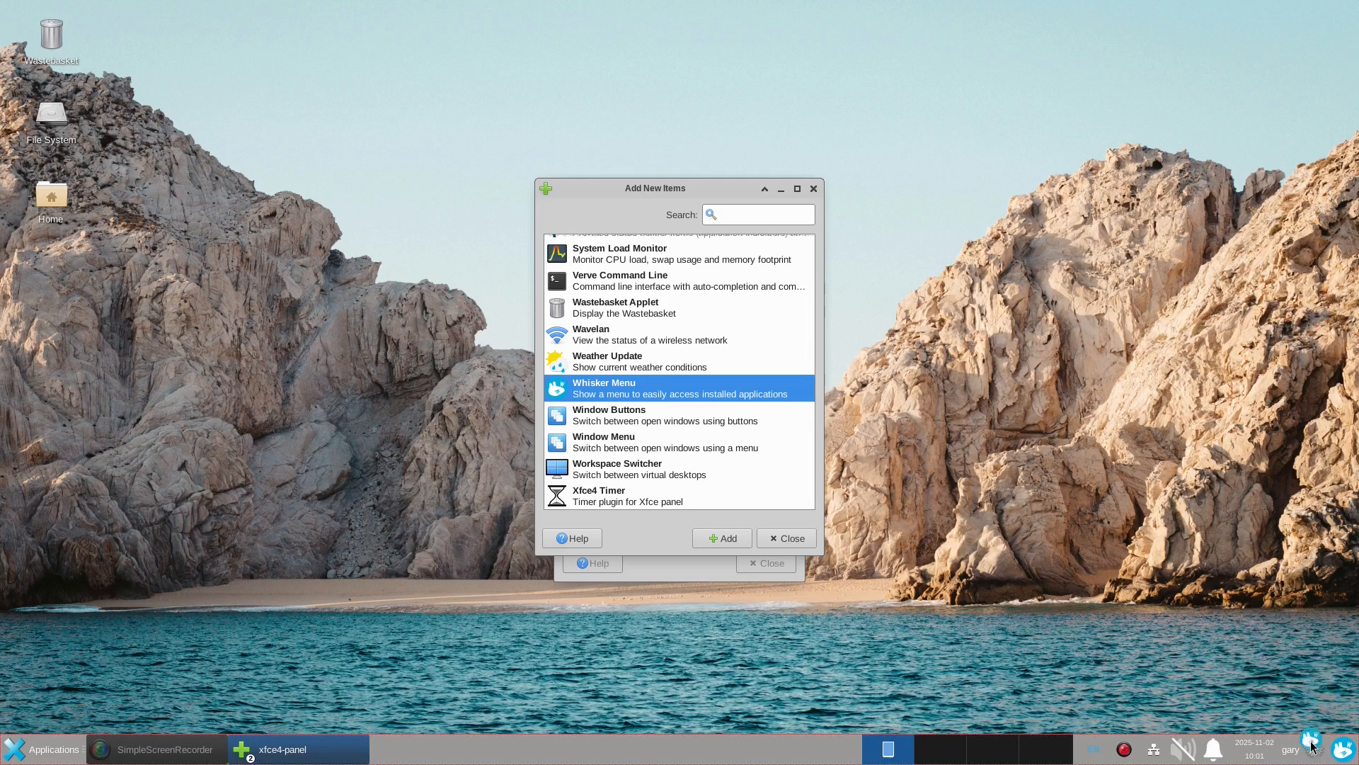
mouse_move(114, 756)
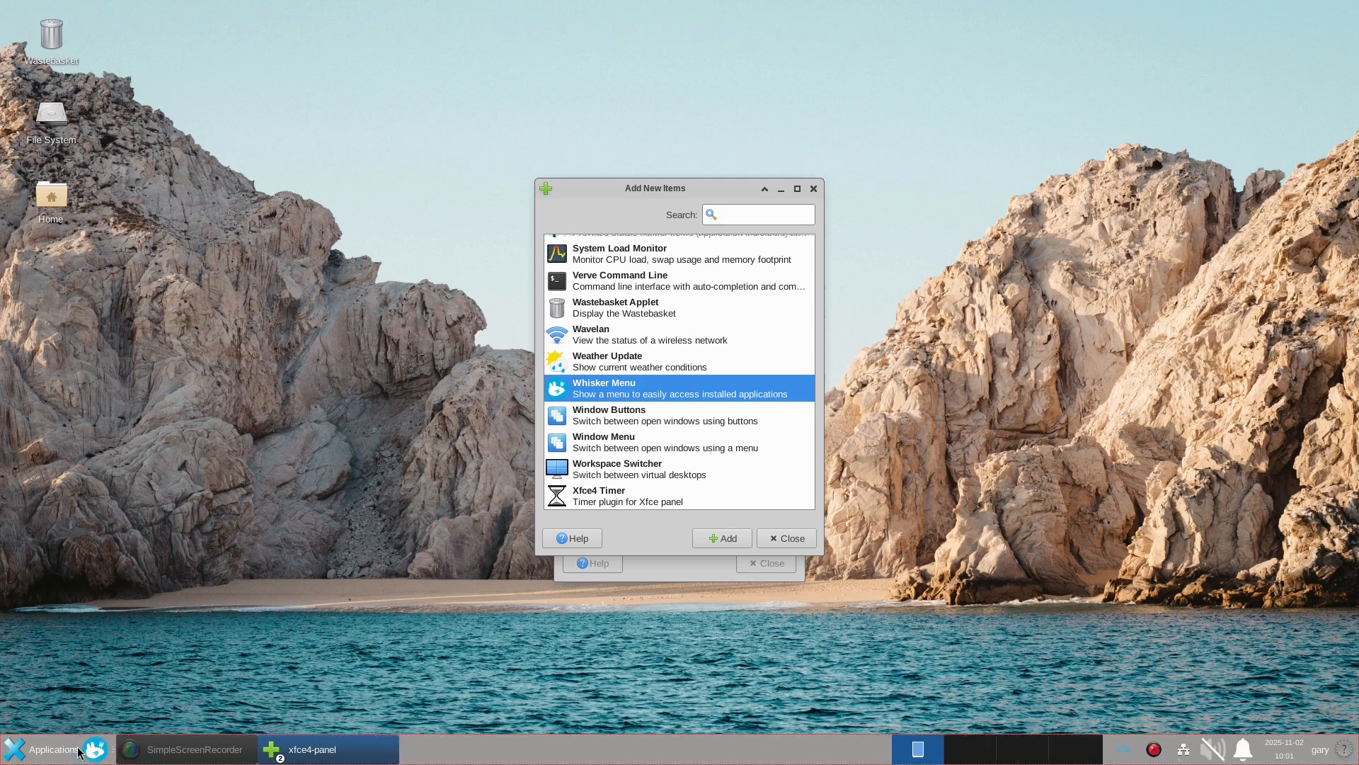
mouse_move(726, 271)
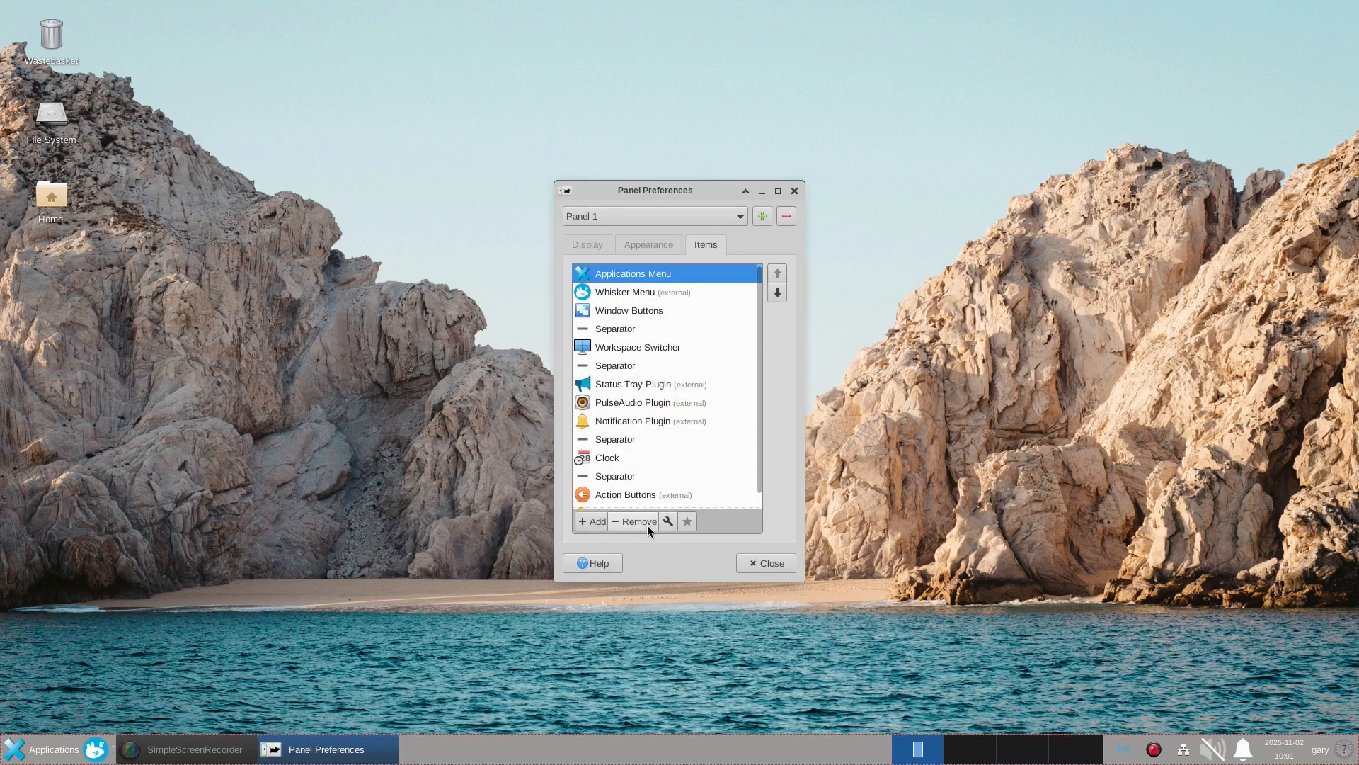
Remove the Applications Menu and Weather Update items, confirming removal, and close Panel Preferences.
click(635, 521)
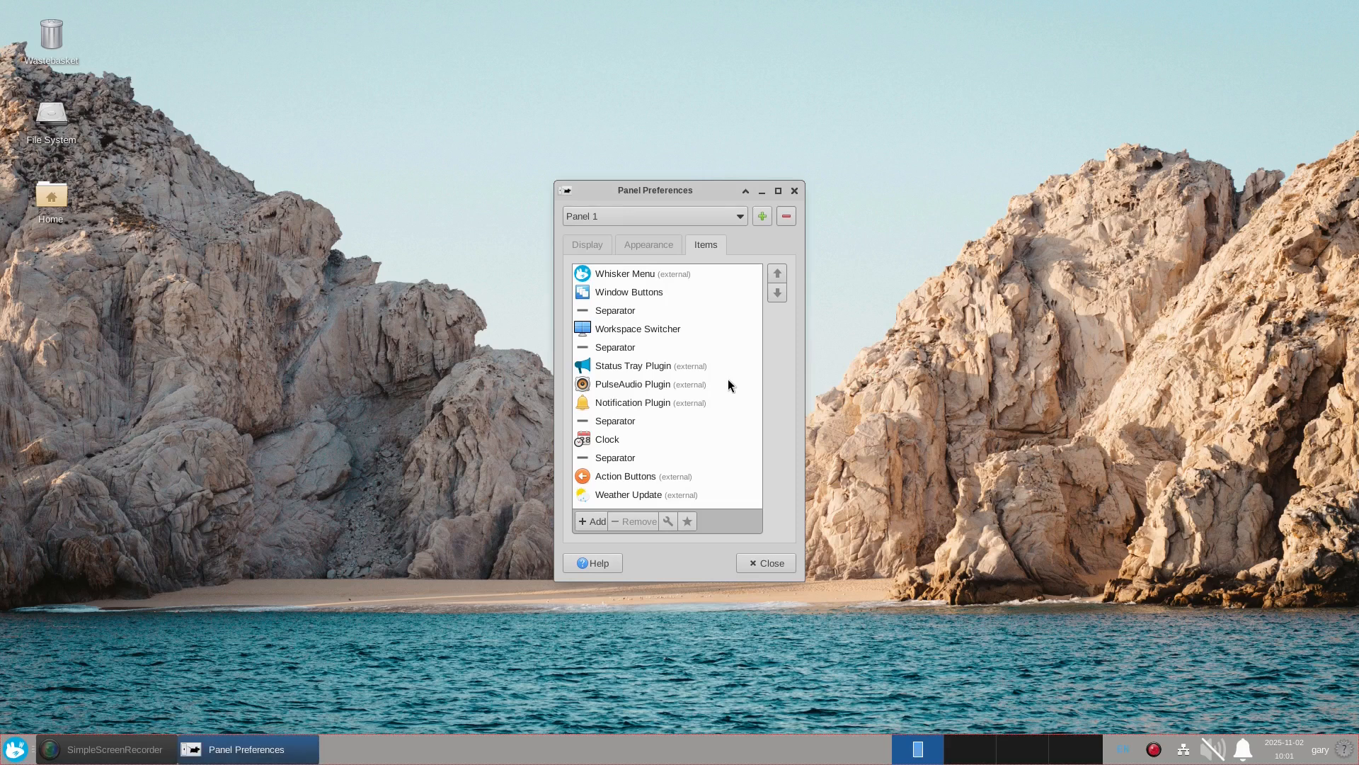
click(635, 522)
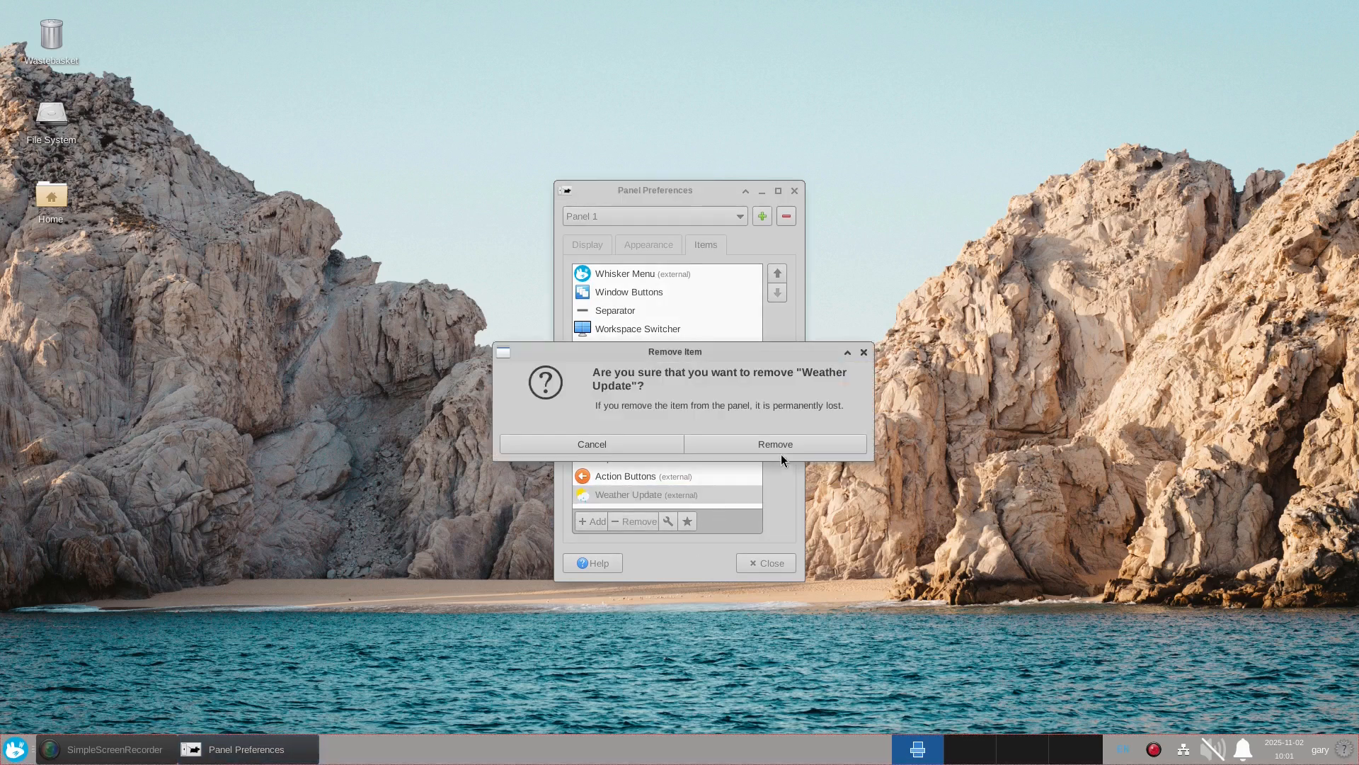
click(774, 443)
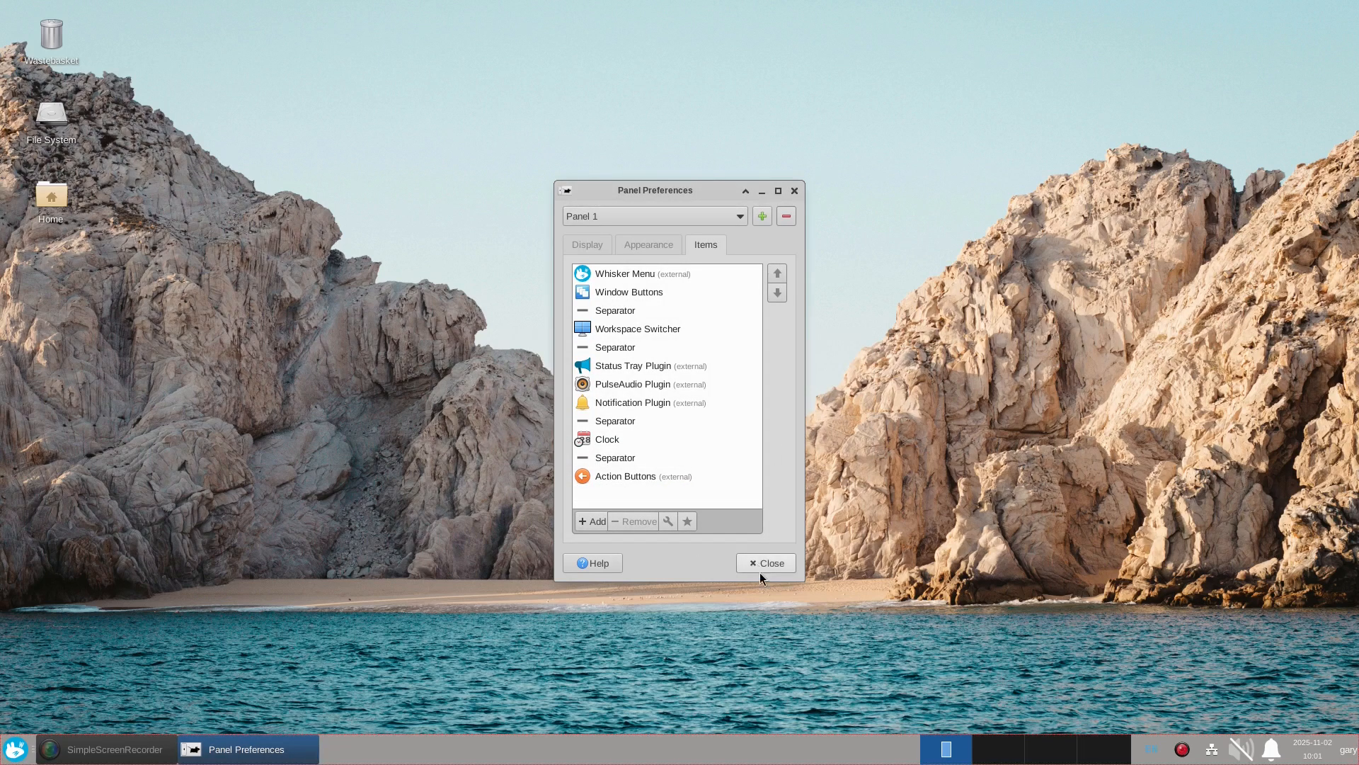
click(770, 563)
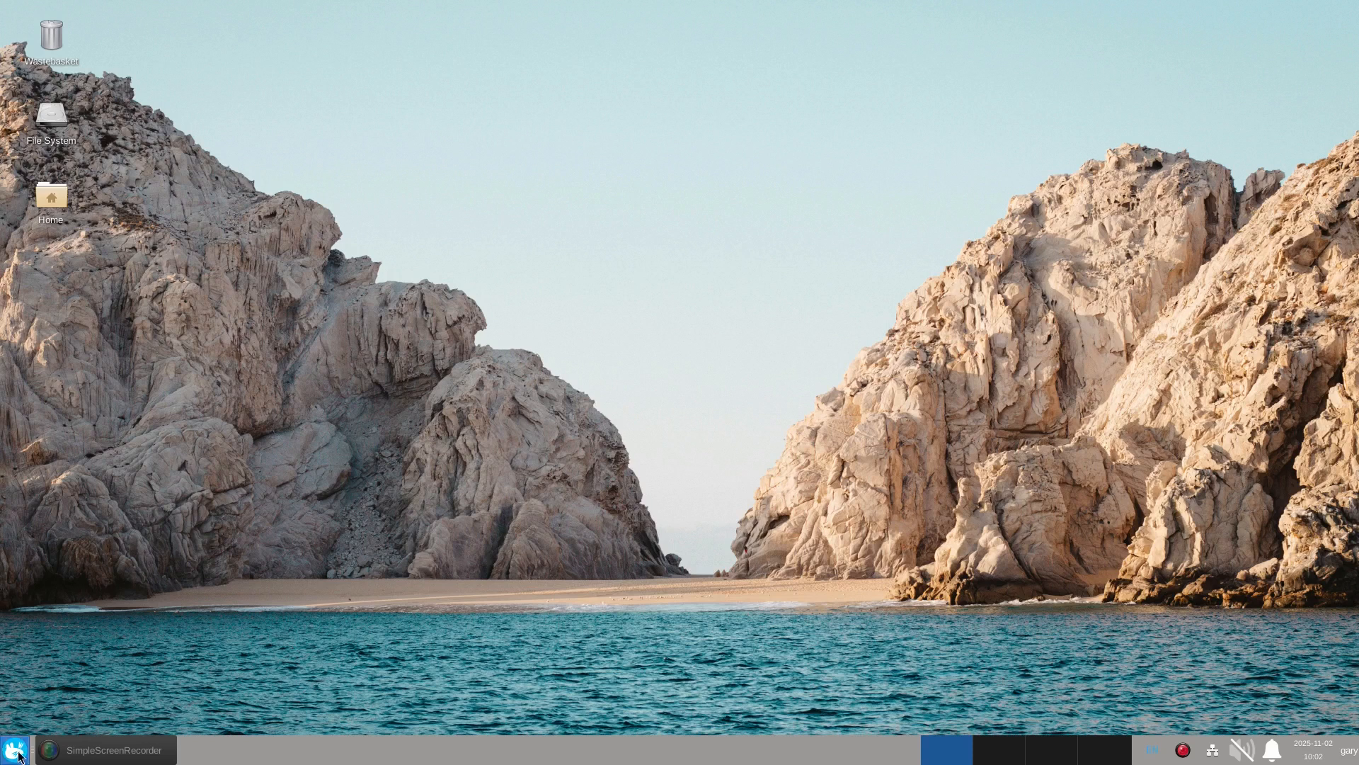
Bring up the new Whisker Menu from the panel, showing Favourites.
click(14, 749)
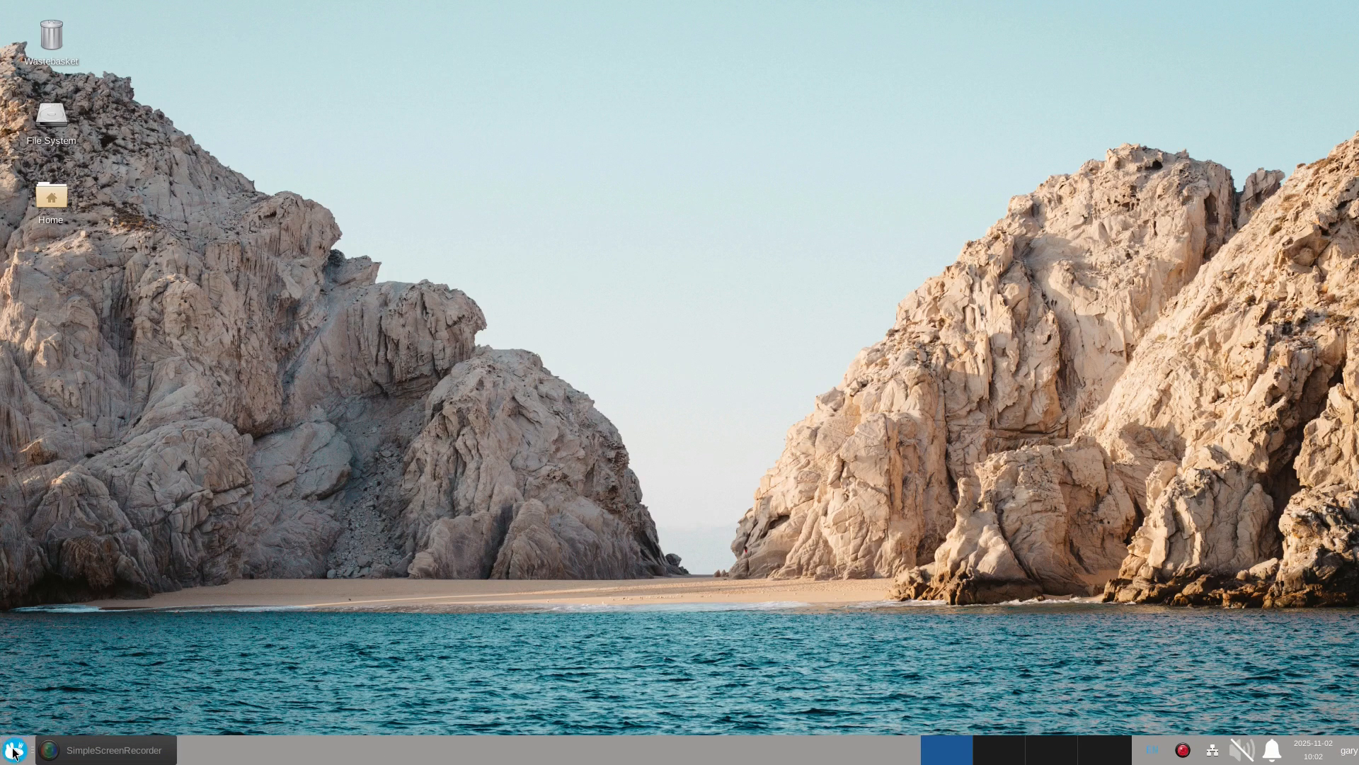
click(15, 751)
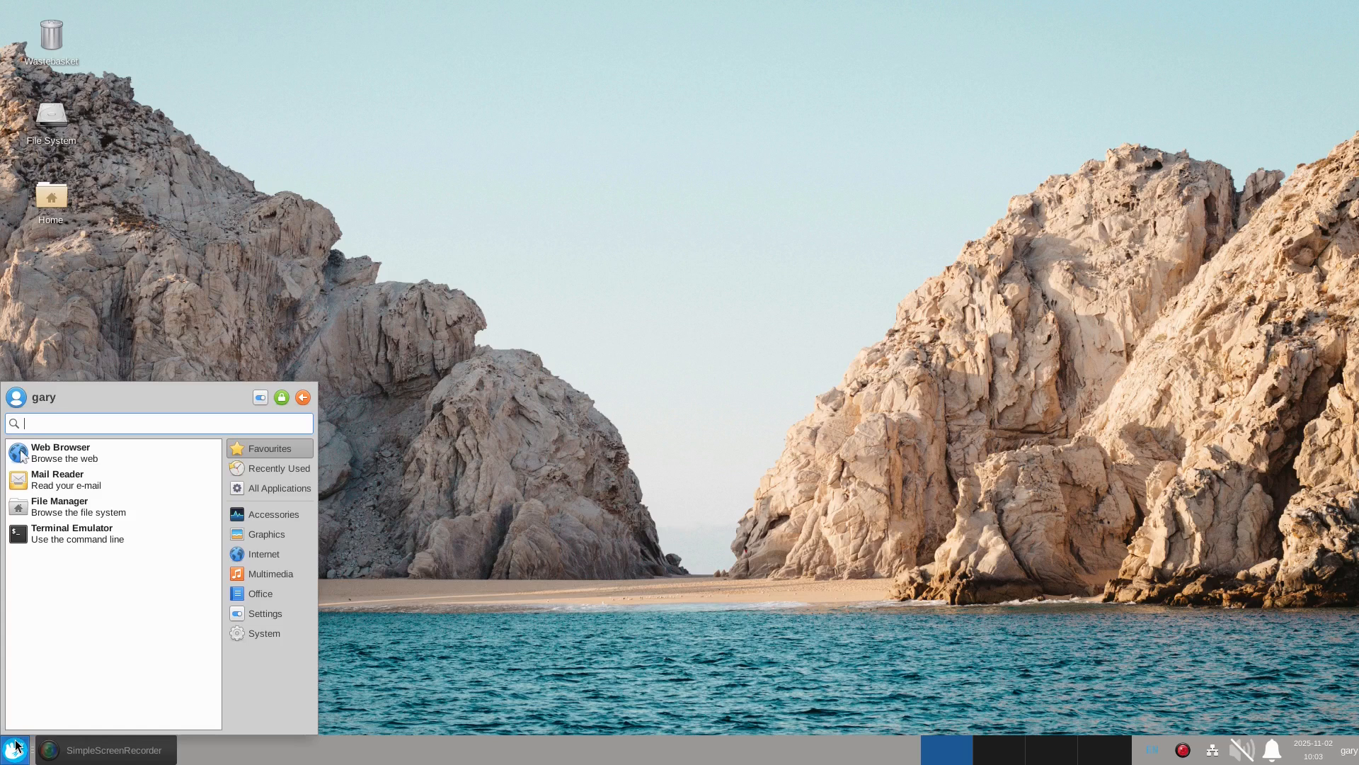
Find Appearance via the Whisker Menu search 'ap' and choose the ZorinGrey style.
text(ap)
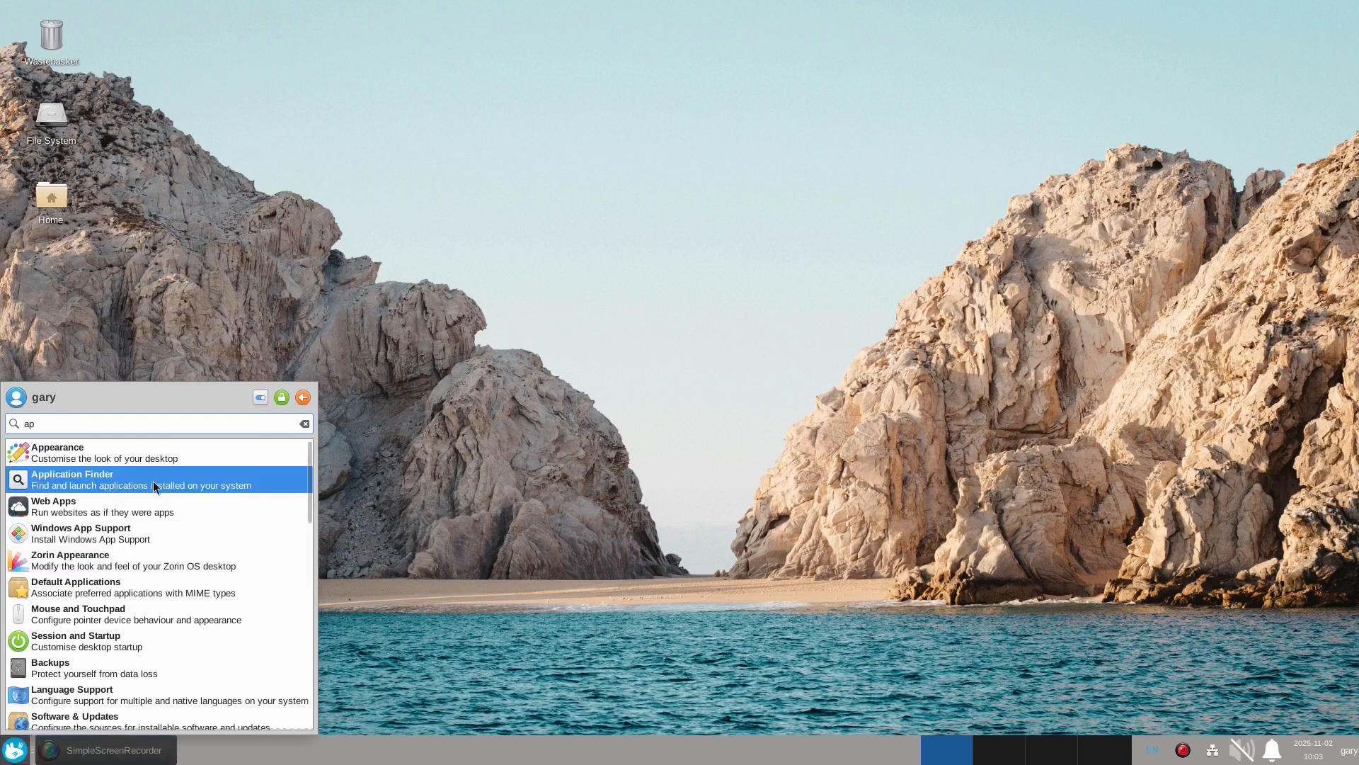
click(57, 450)
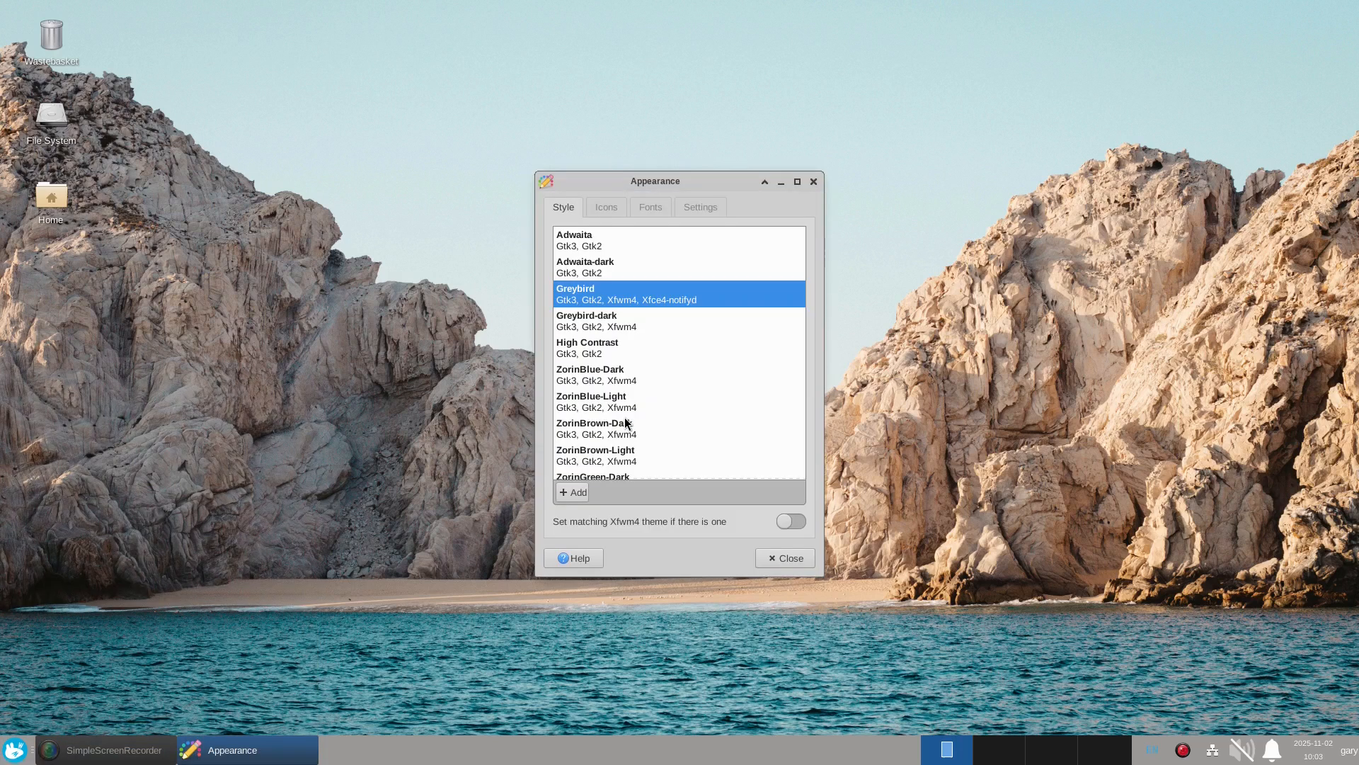
mouse_move(582, 250)
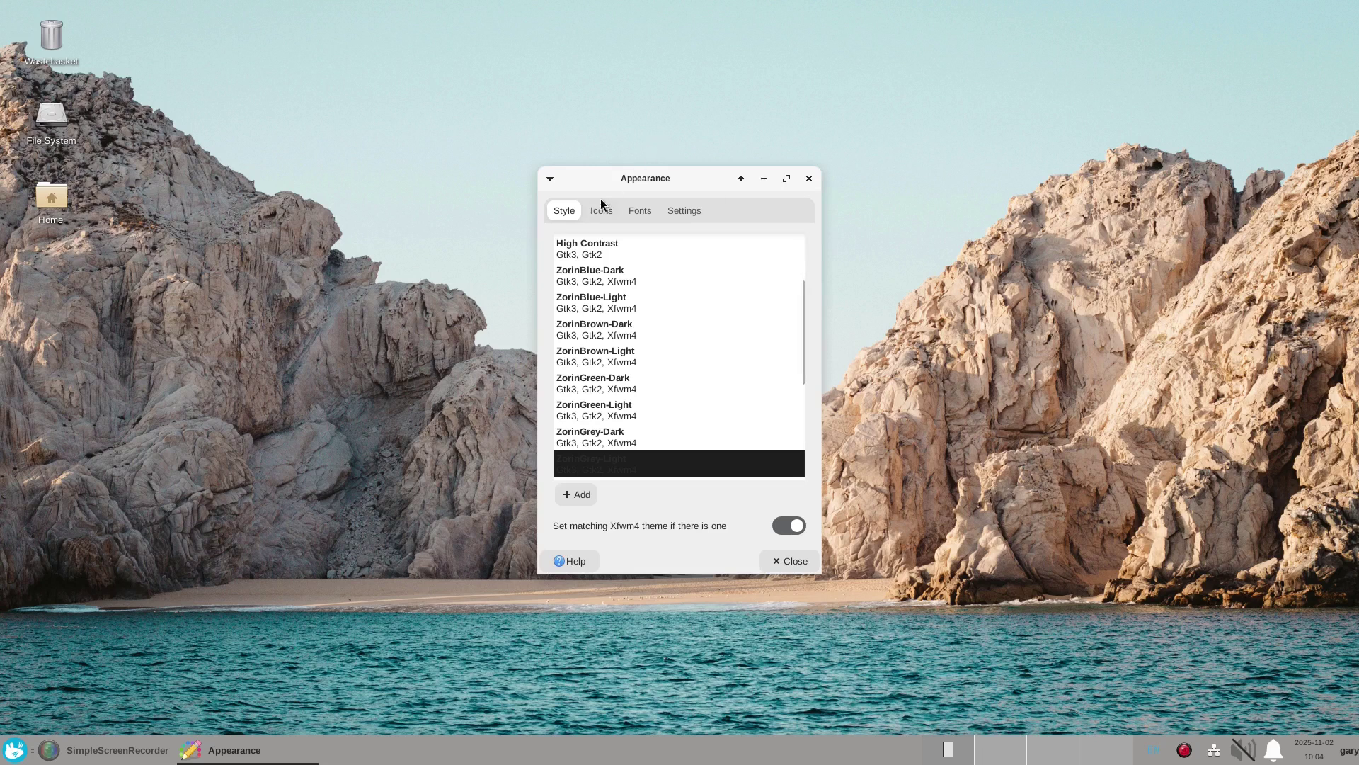
click(600, 211)
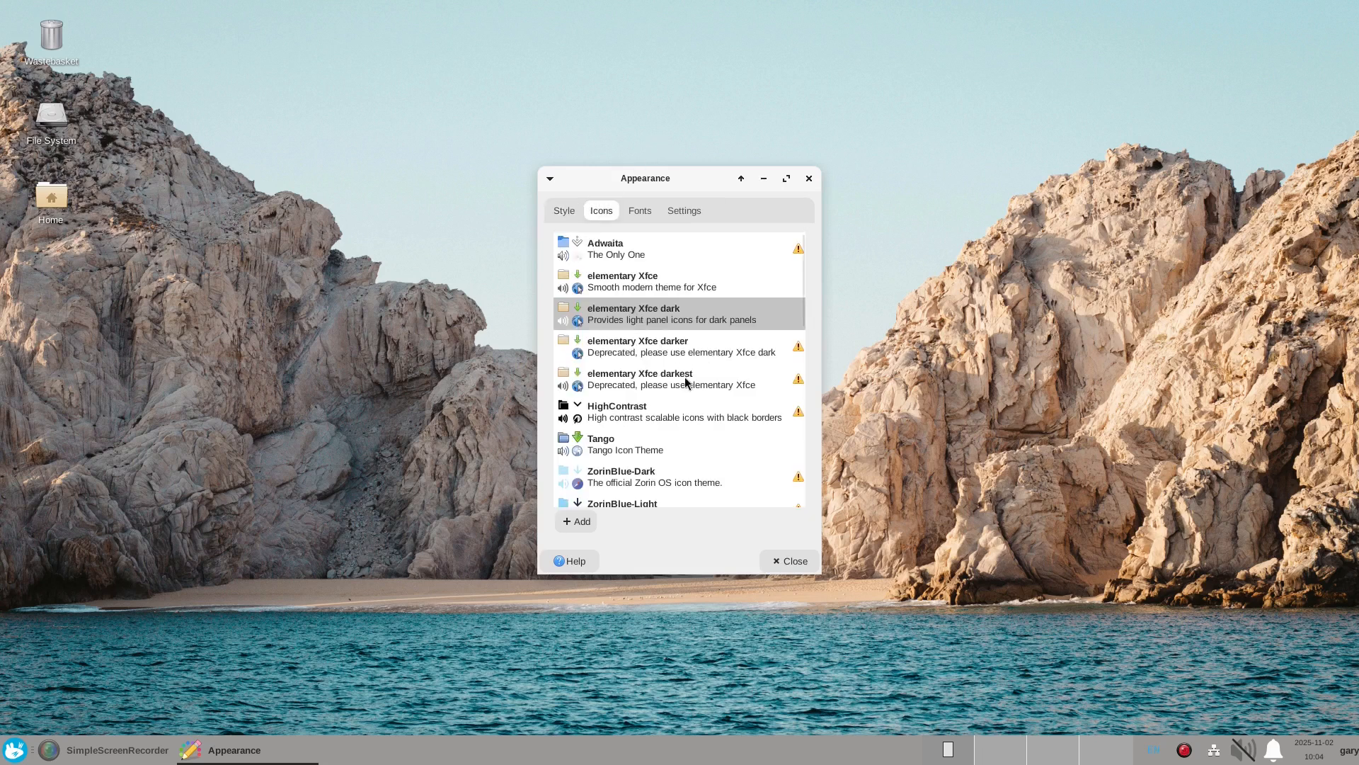
click(564, 209)
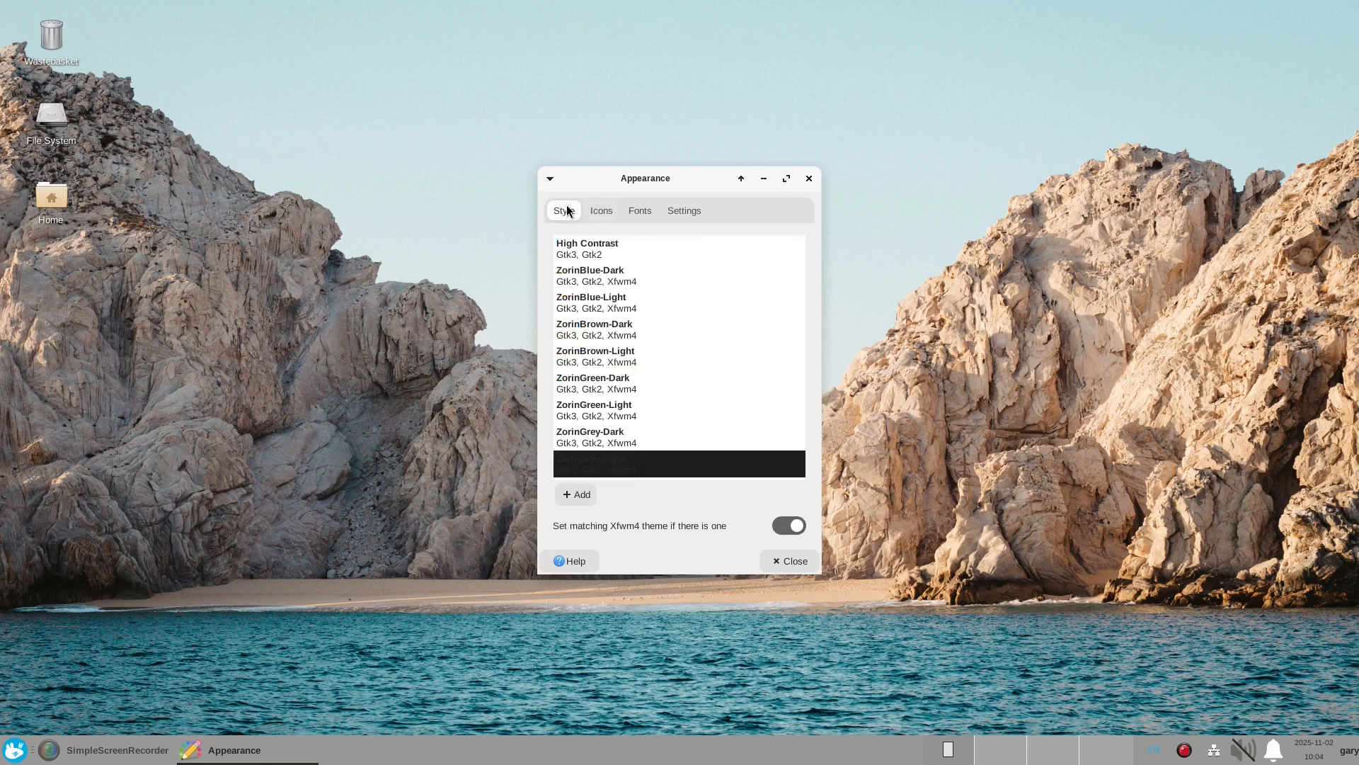
scroll(down, 3)
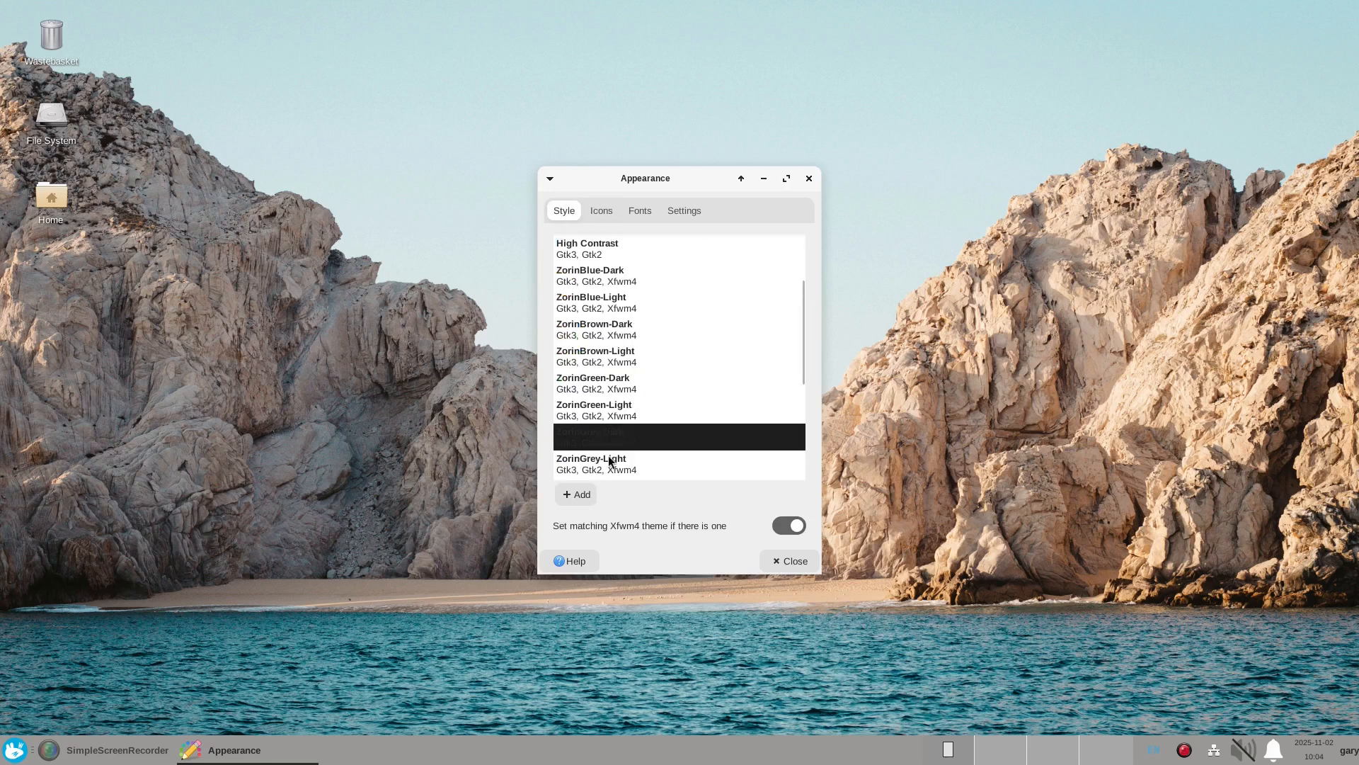
mouse_move(624, 433)
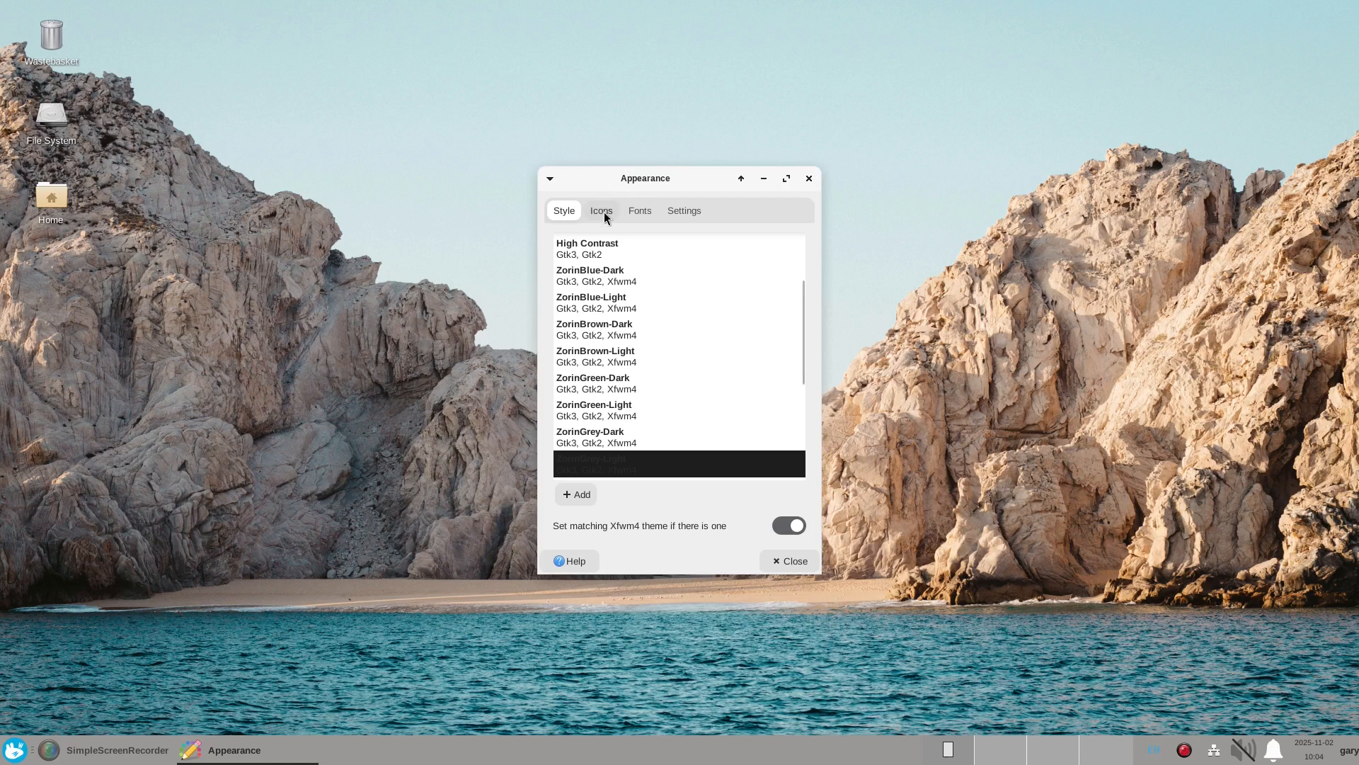
Set the ZorinGrey-Light icon theme, review Fonts and Settings, and close Appearance.
click(601, 210)
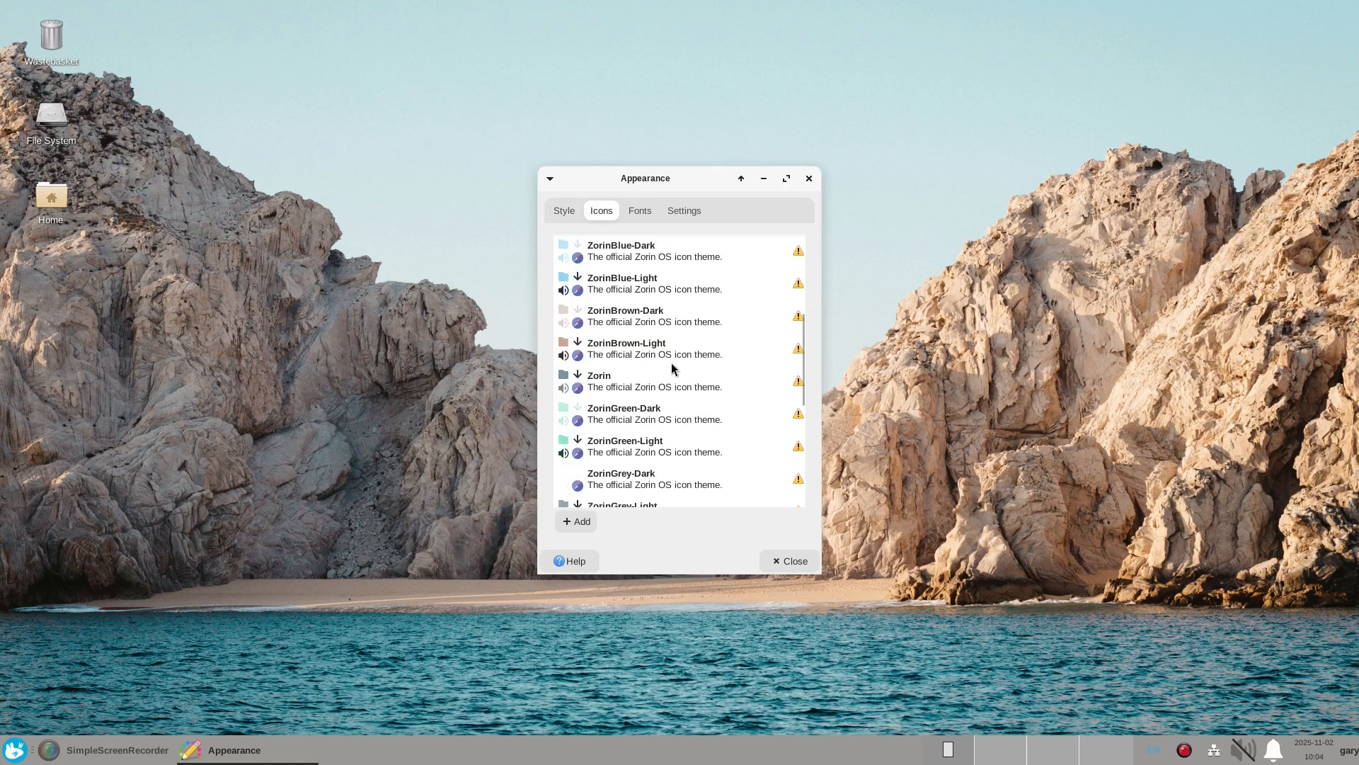
scroll(down, 3)
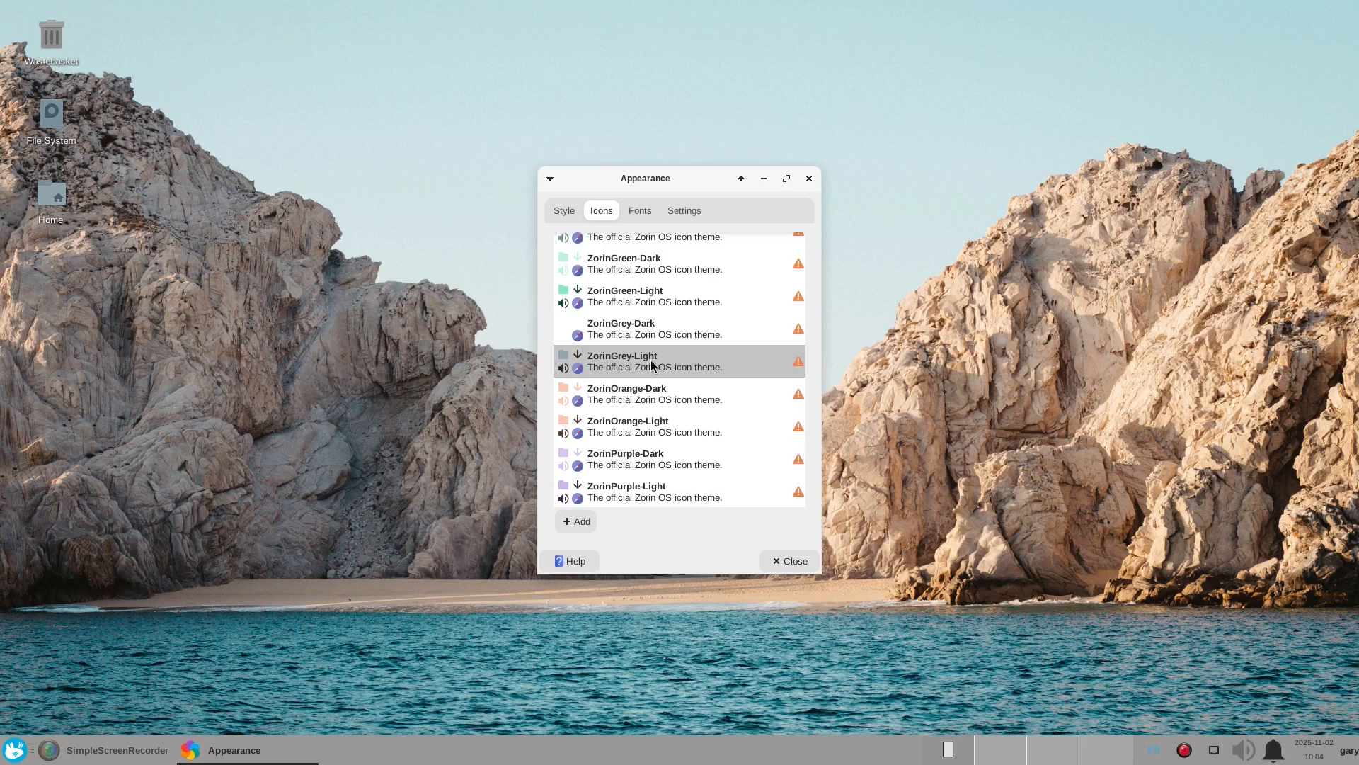
click(638, 210)
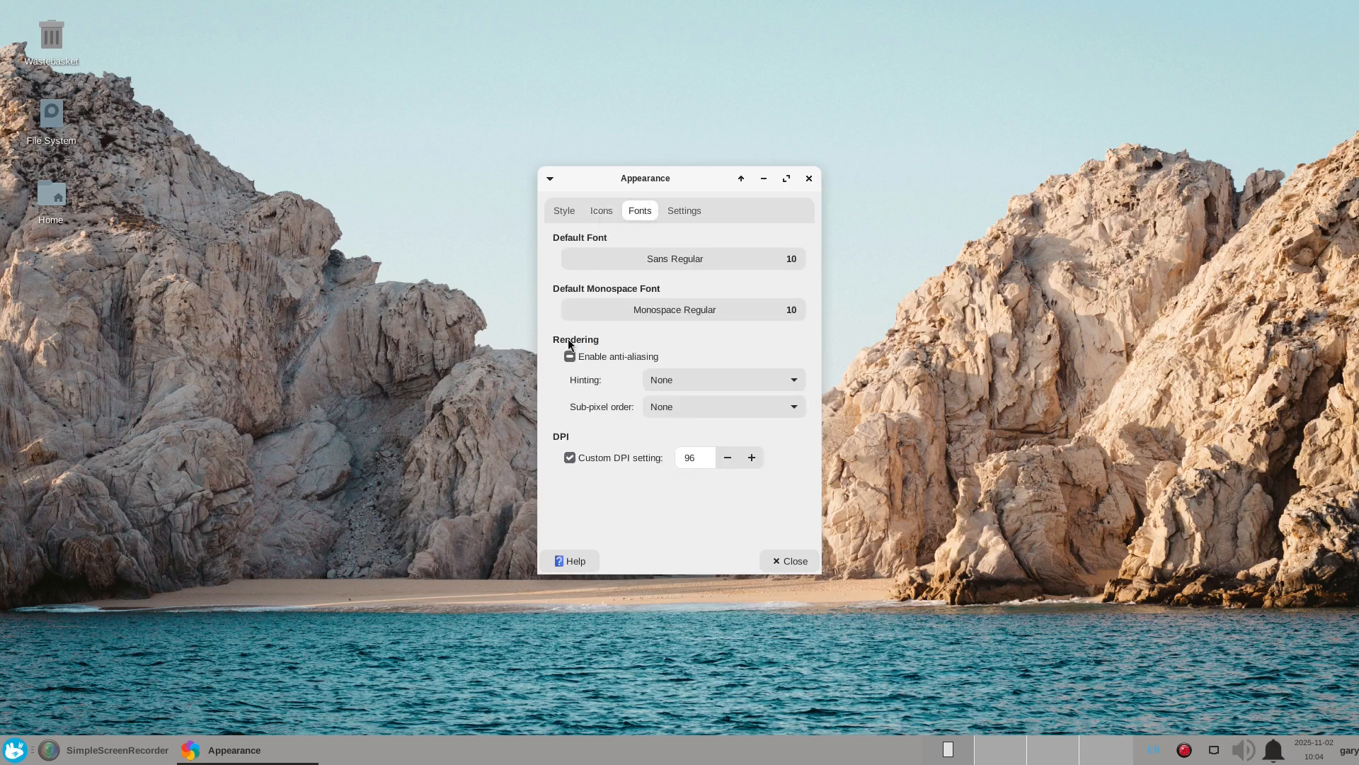
click(683, 210)
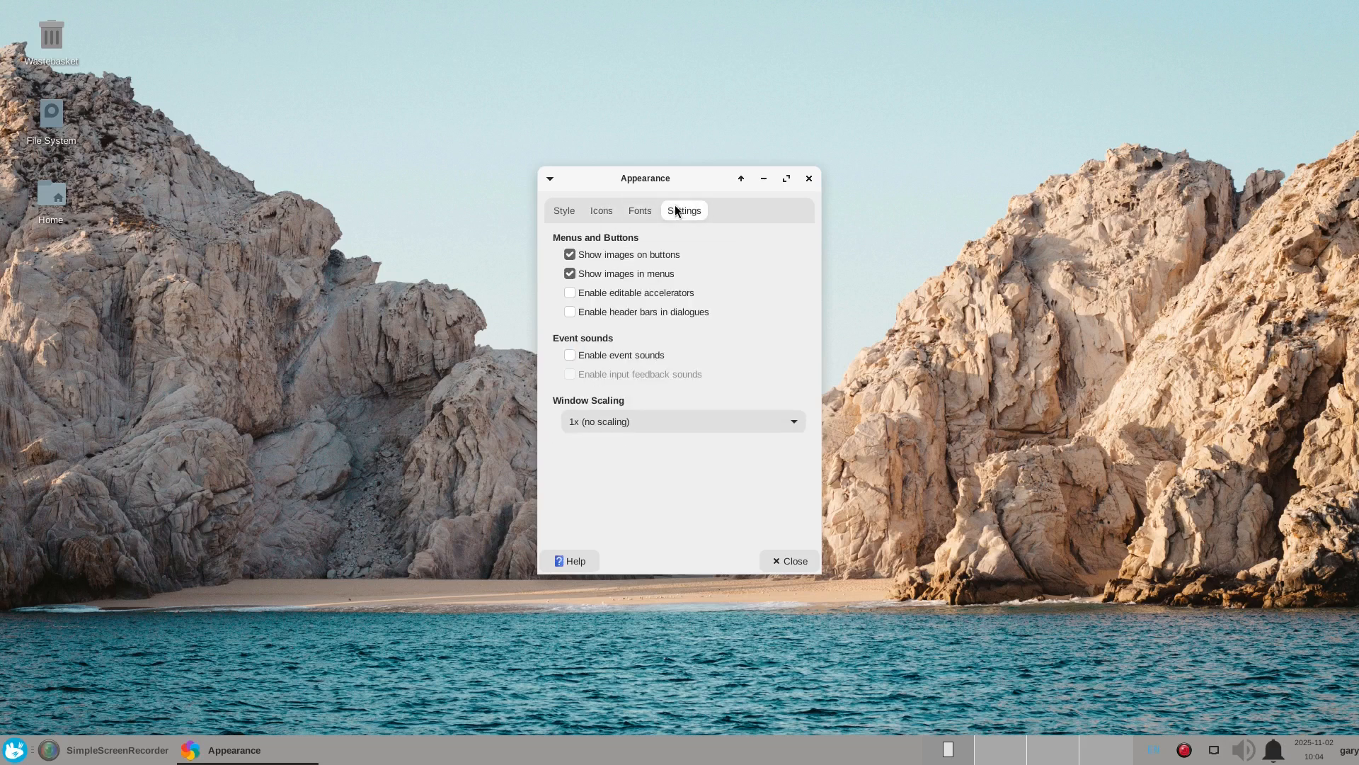
mouse_move(796, 569)
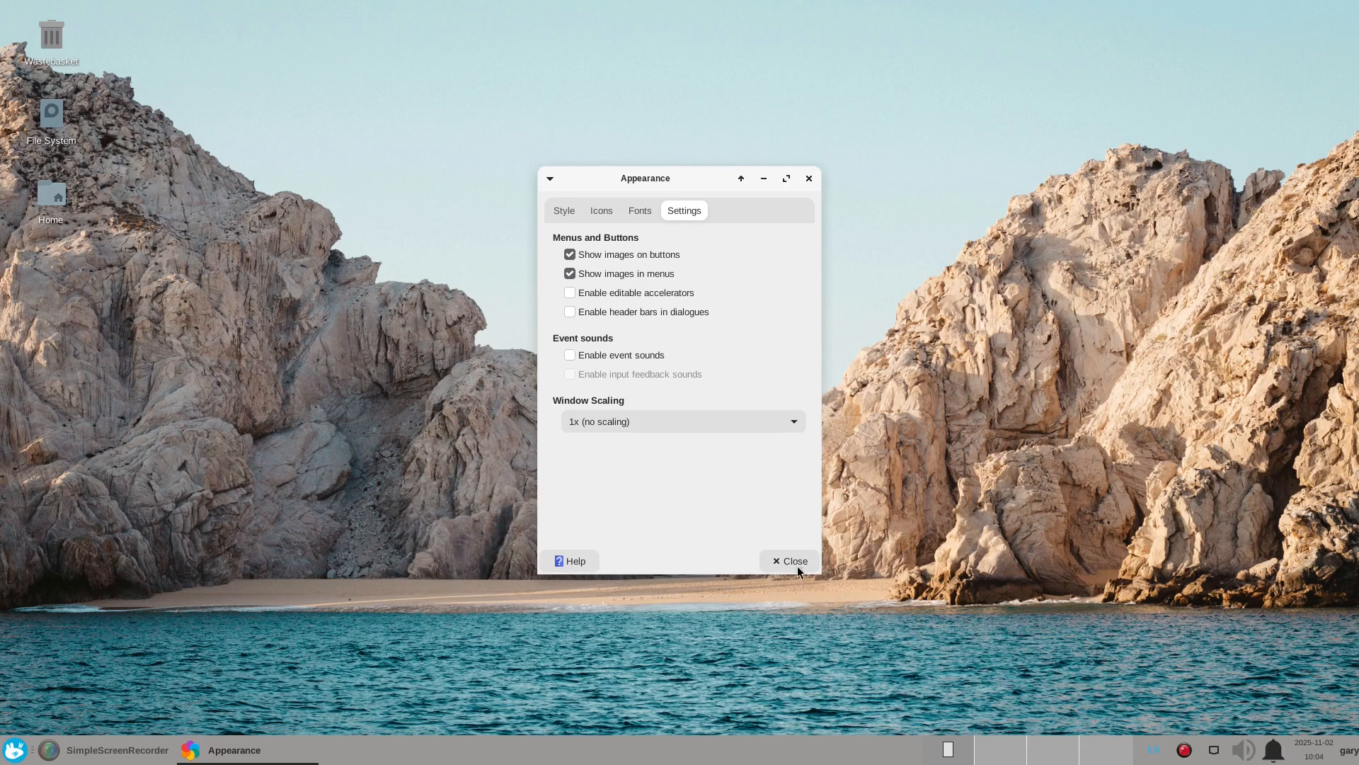
click(789, 561)
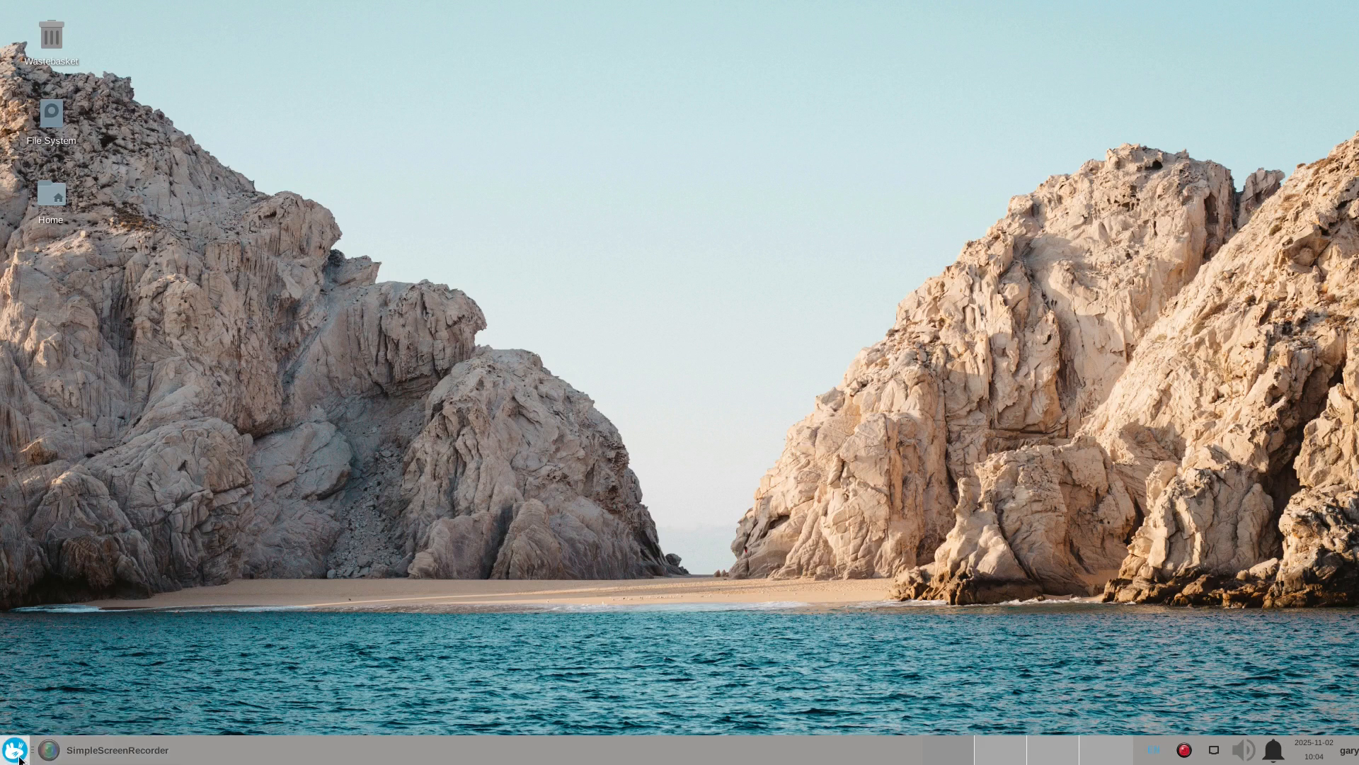
Bring up the Whisker Menu showing Favourites in the new grey Zorin look.
click(13, 750)
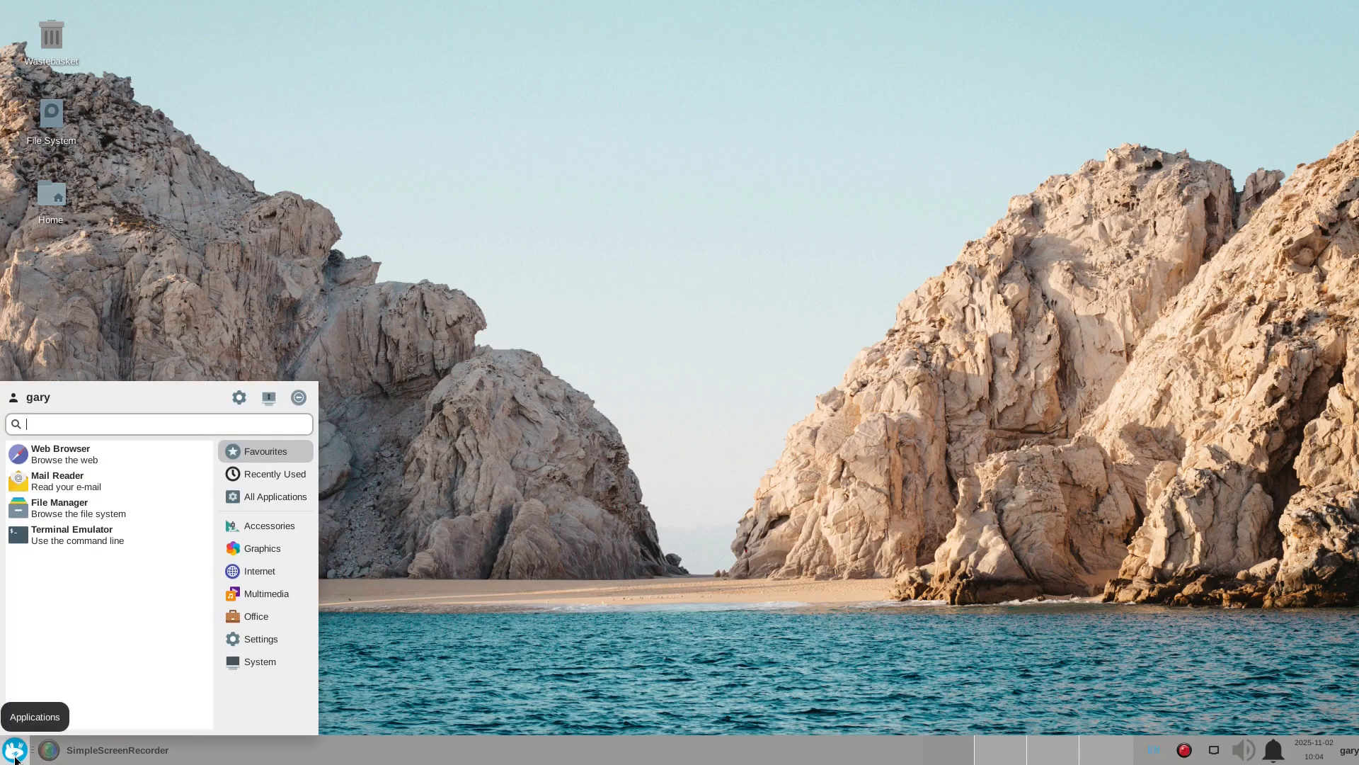
mouse_move(653, 458)
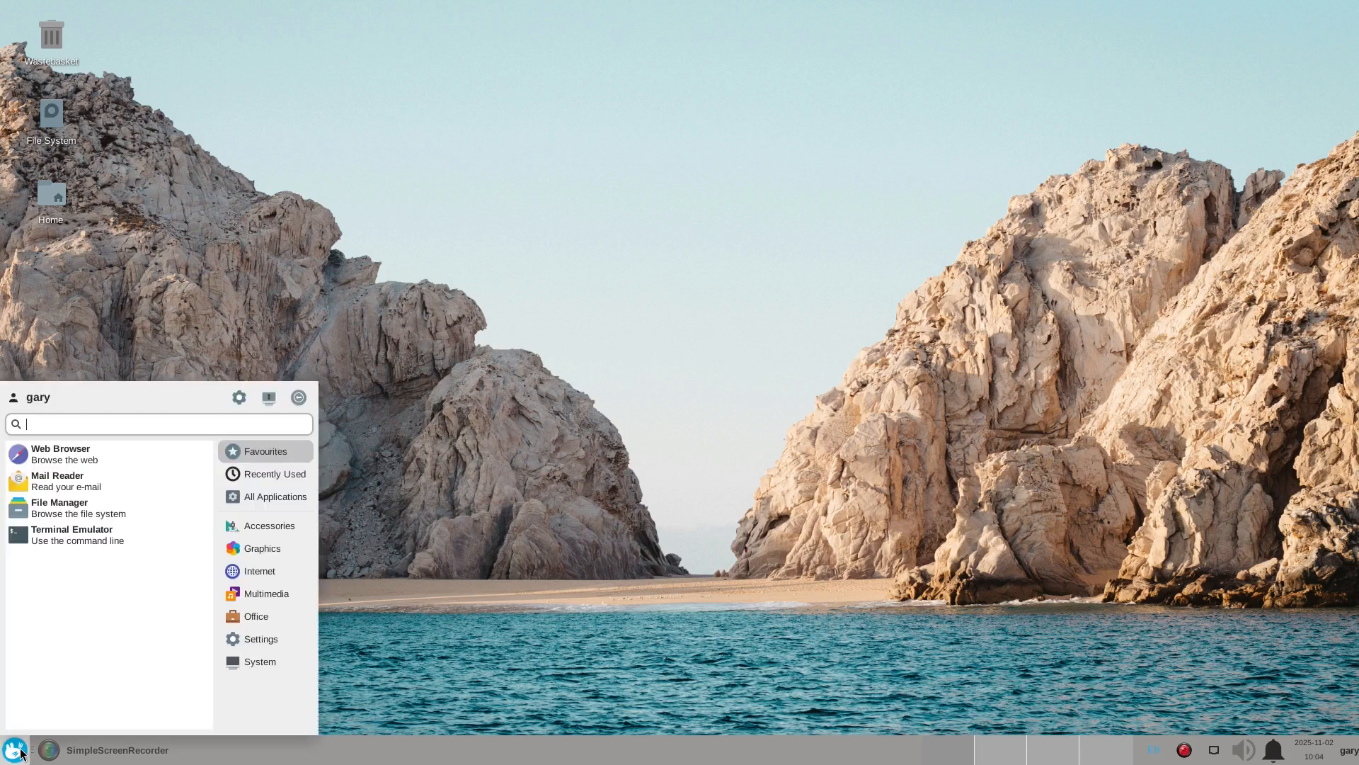
mouse_move(86, 455)
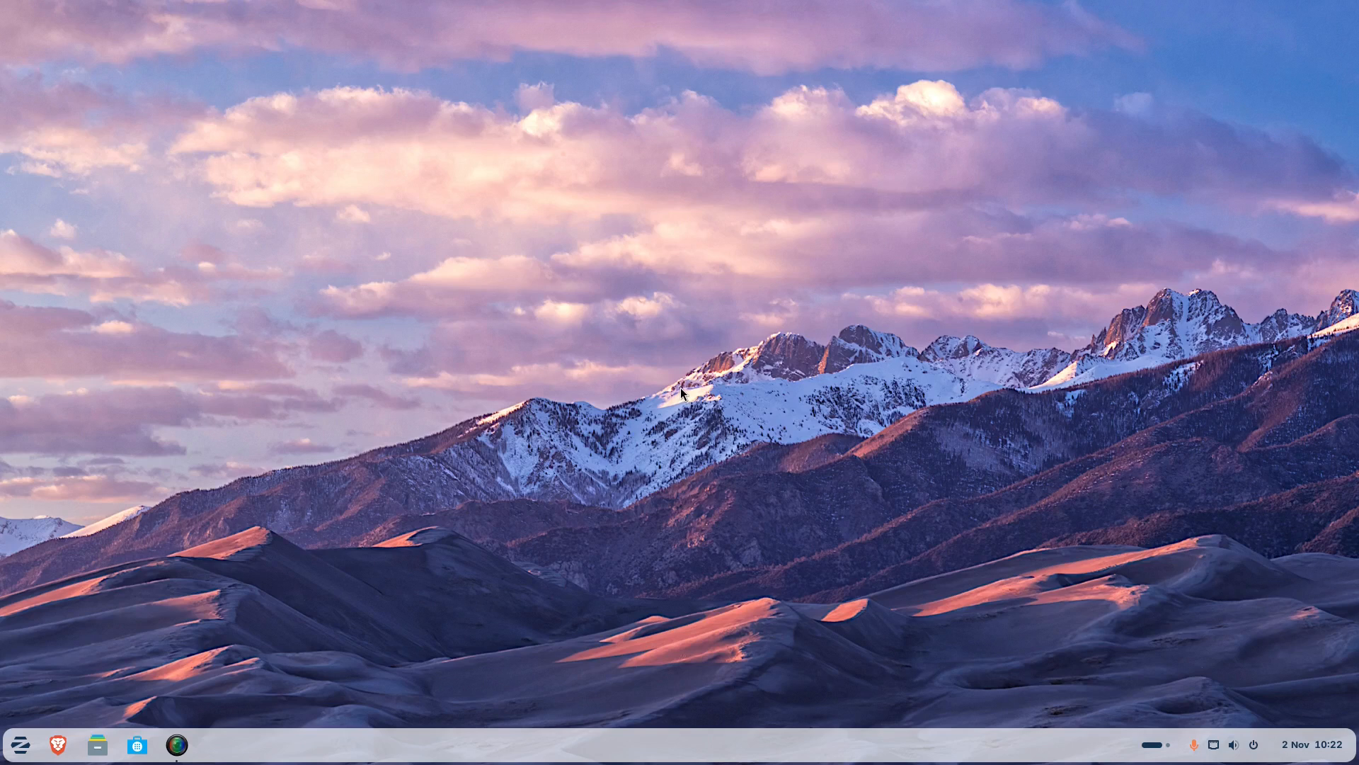
mouse_move(641, 592)
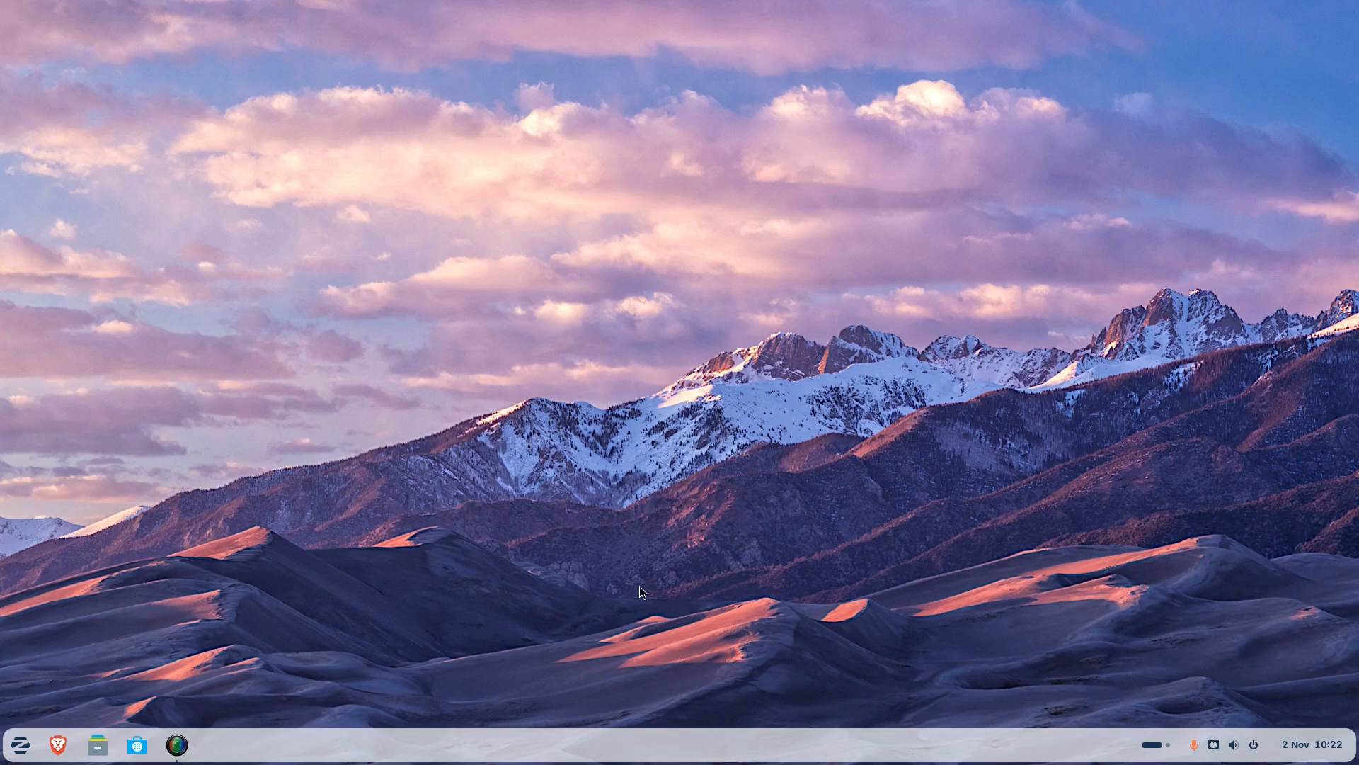
mouse_move(568, 492)
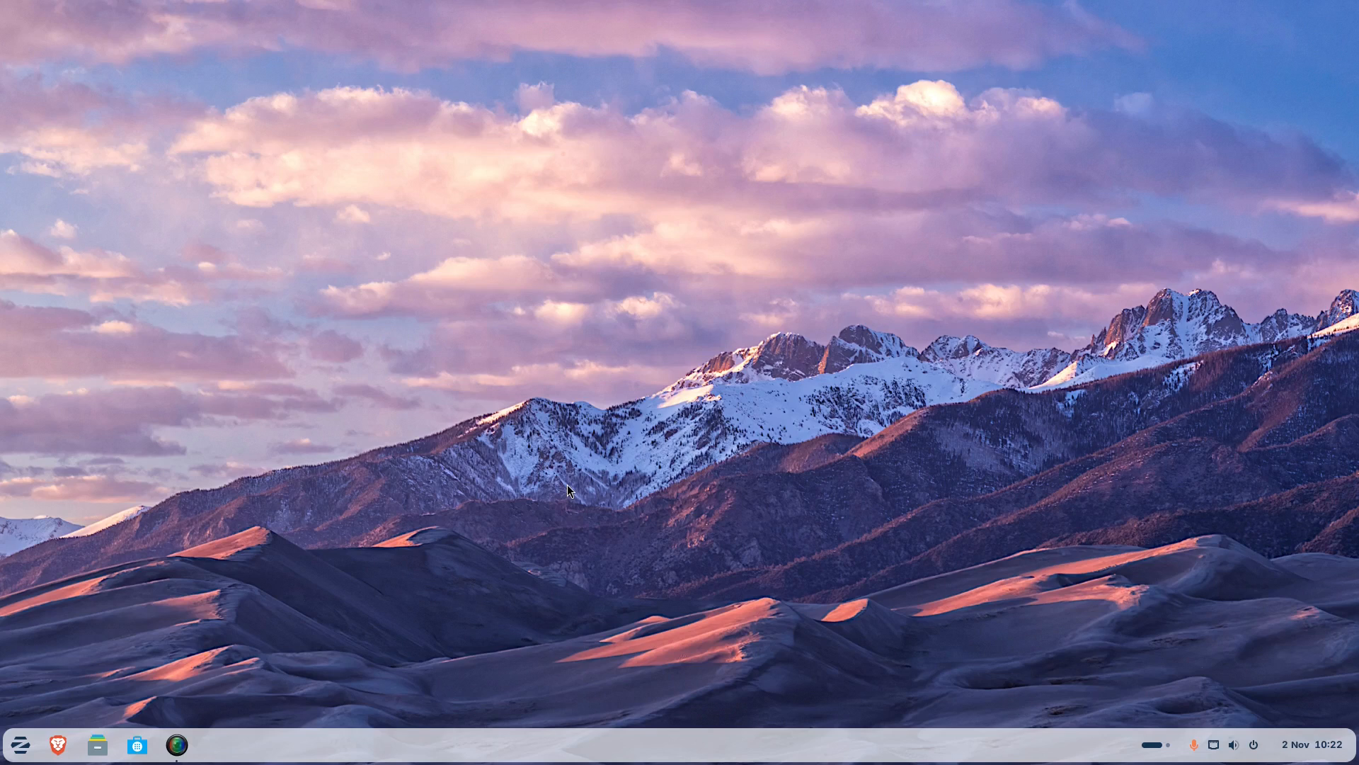
mouse_move(507, 428)
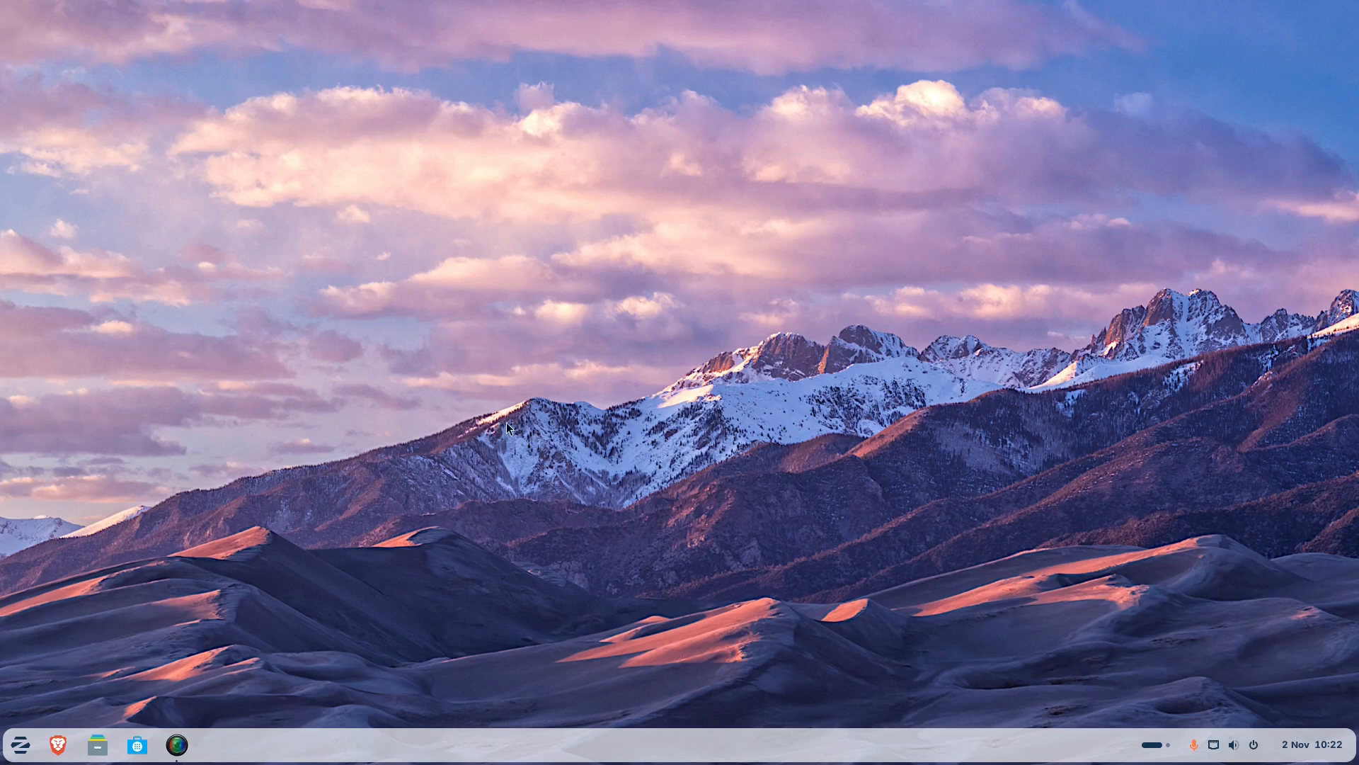
mouse_move(512, 350)
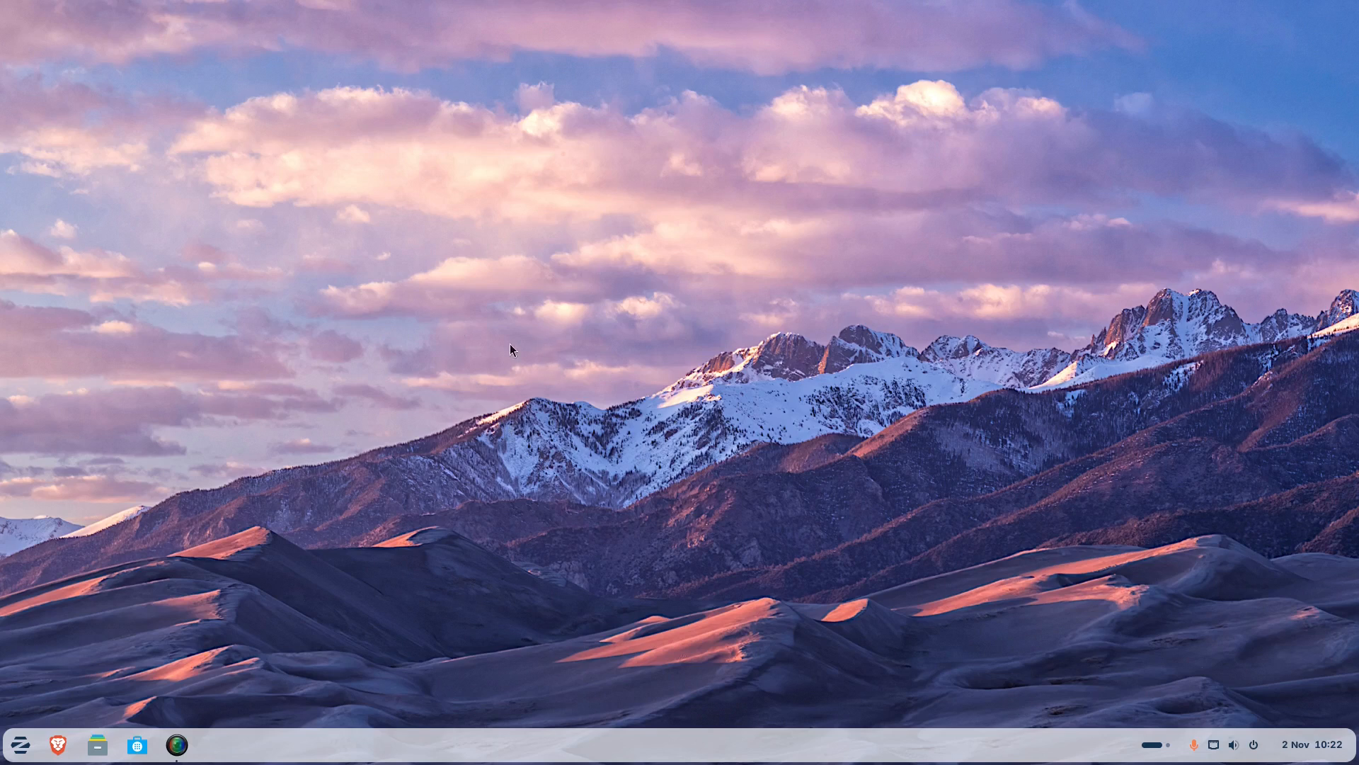
mouse_move(529, 341)
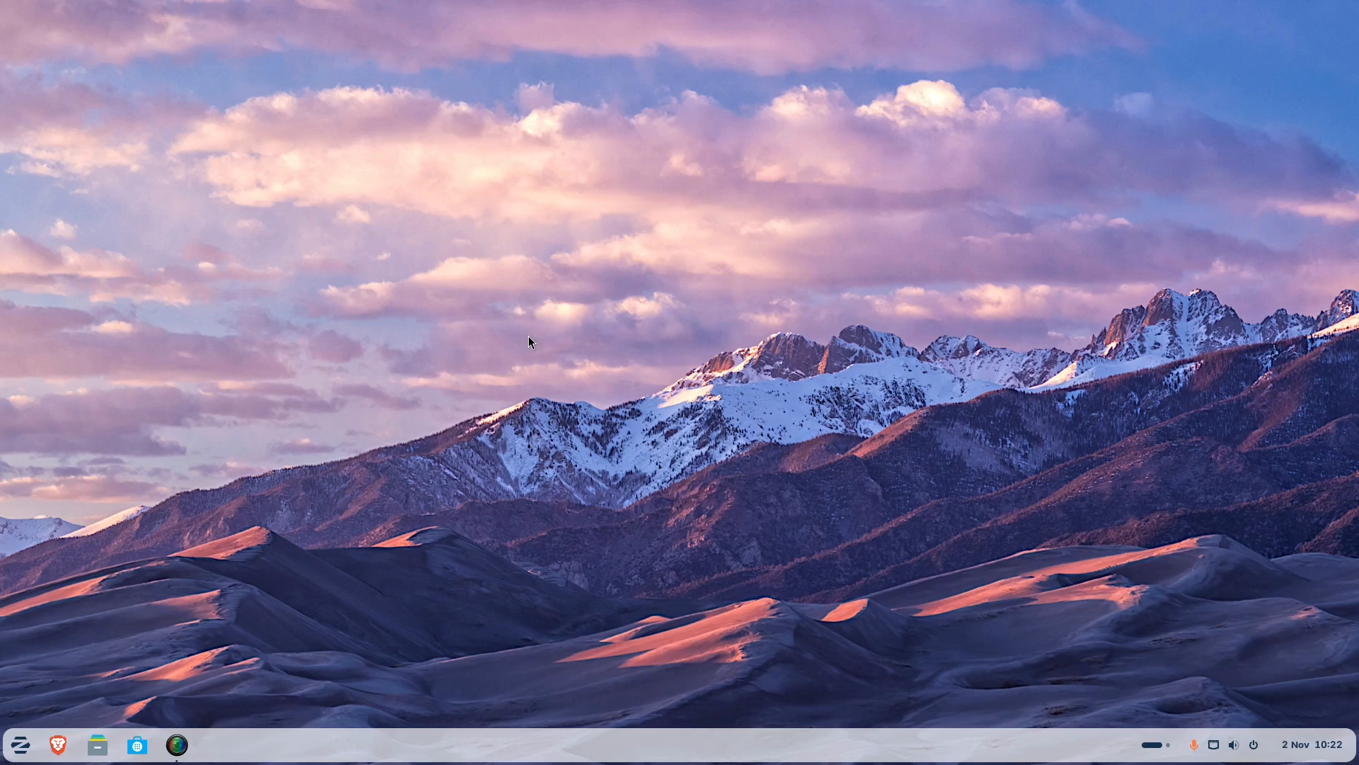
mouse_move(529, 405)
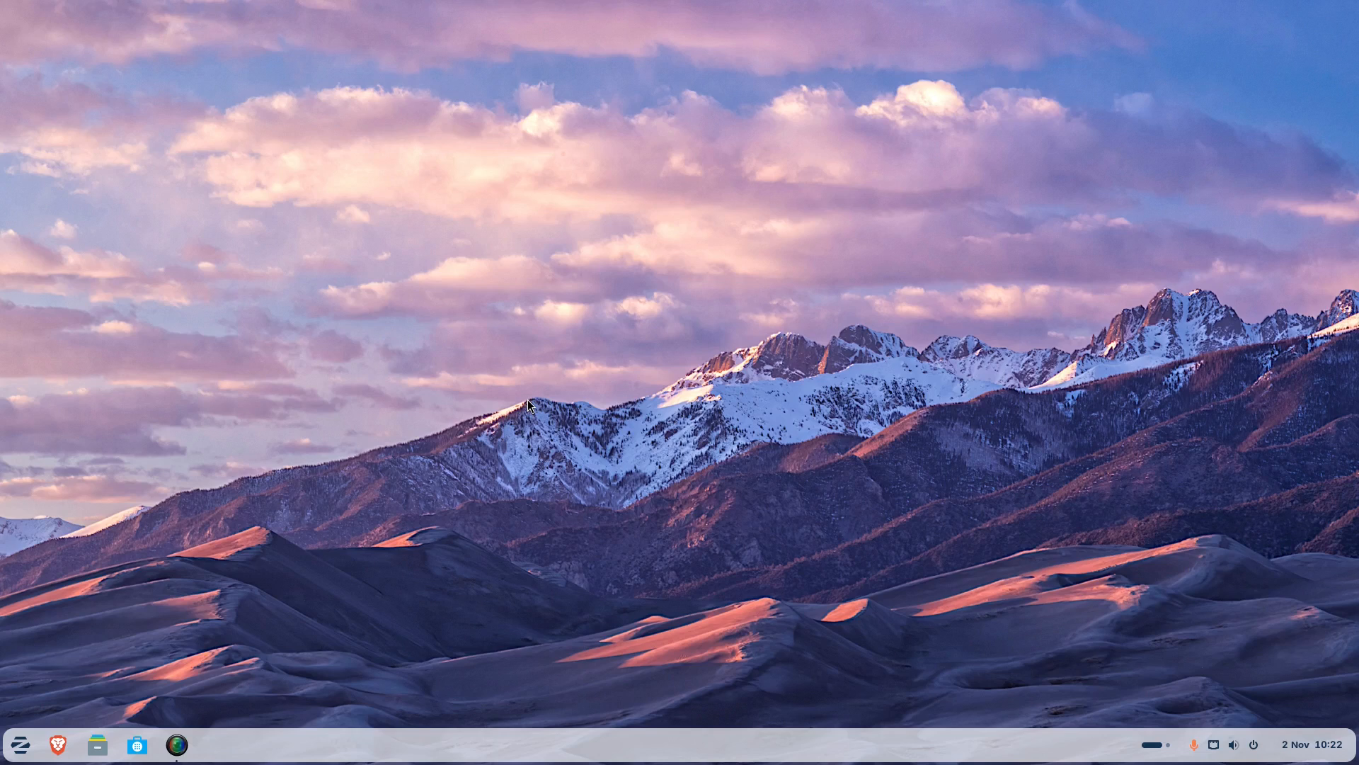
mouse_move(597, 509)
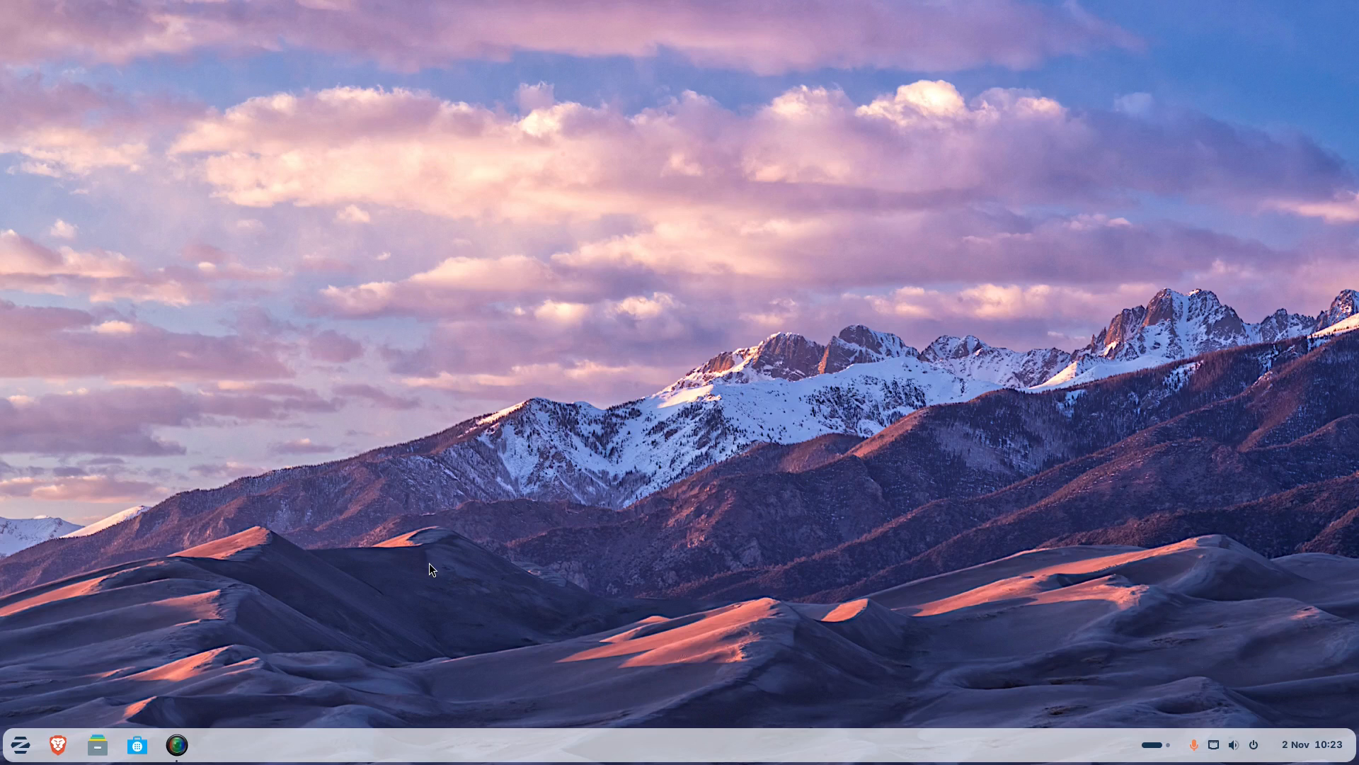
mouse_move(535, 486)
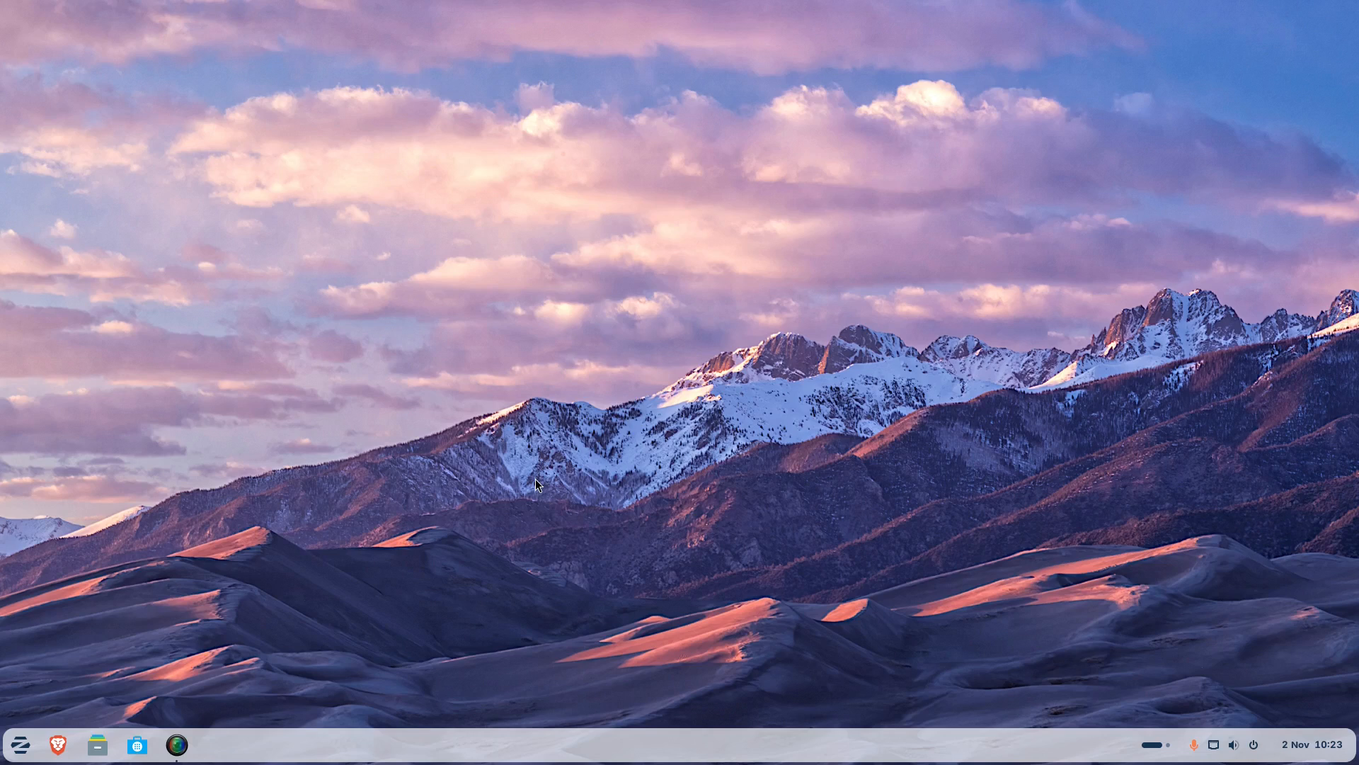